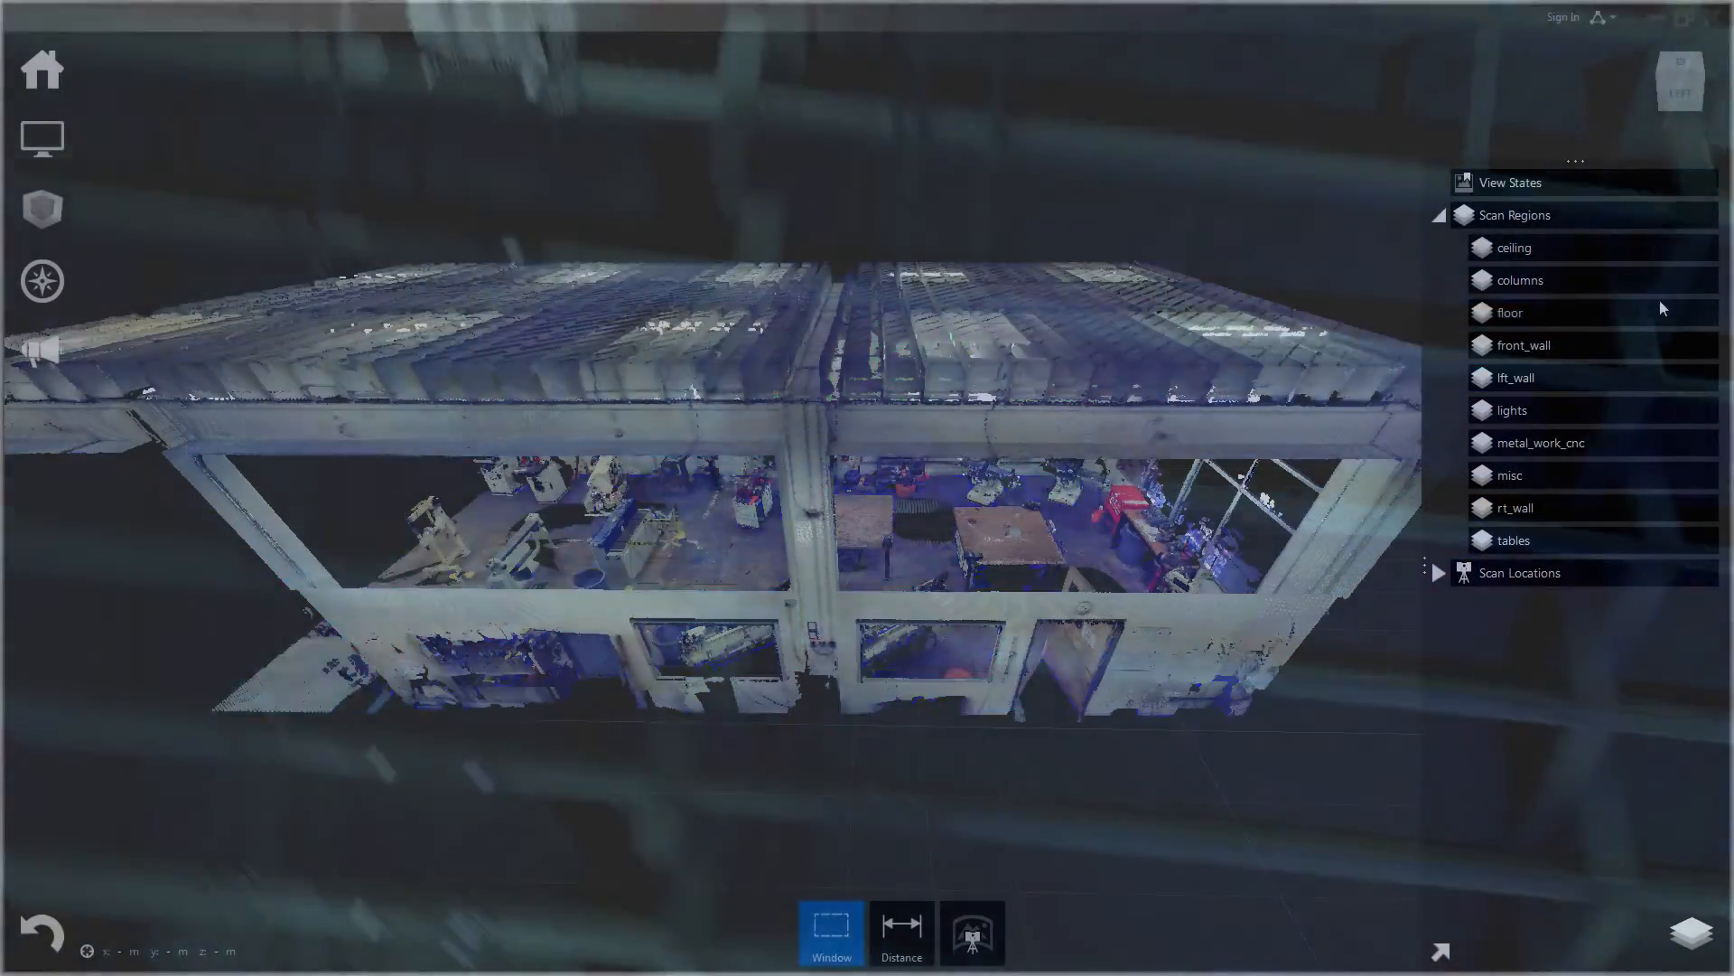
Step: Hide the ceiling, lights and metal_work_cnc scan regions via their eye icons
{"action": "left_click", "coordinate": [1516, 378]}
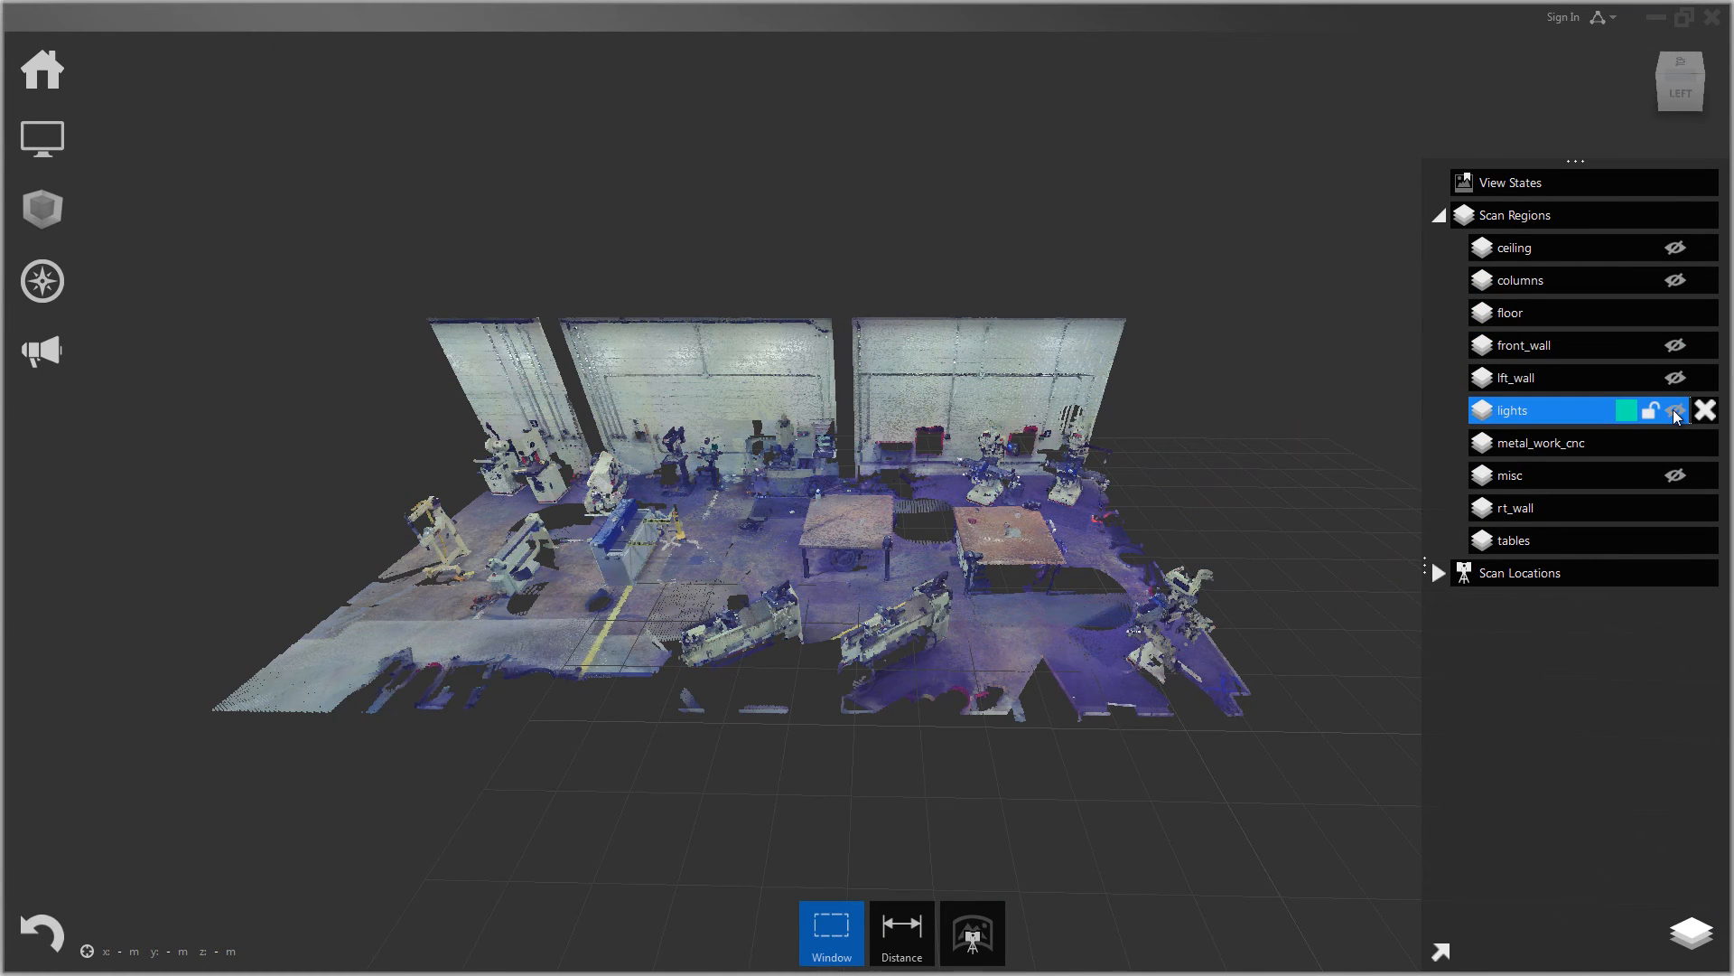
{"action": "left_click", "coordinate": [1538, 442]}
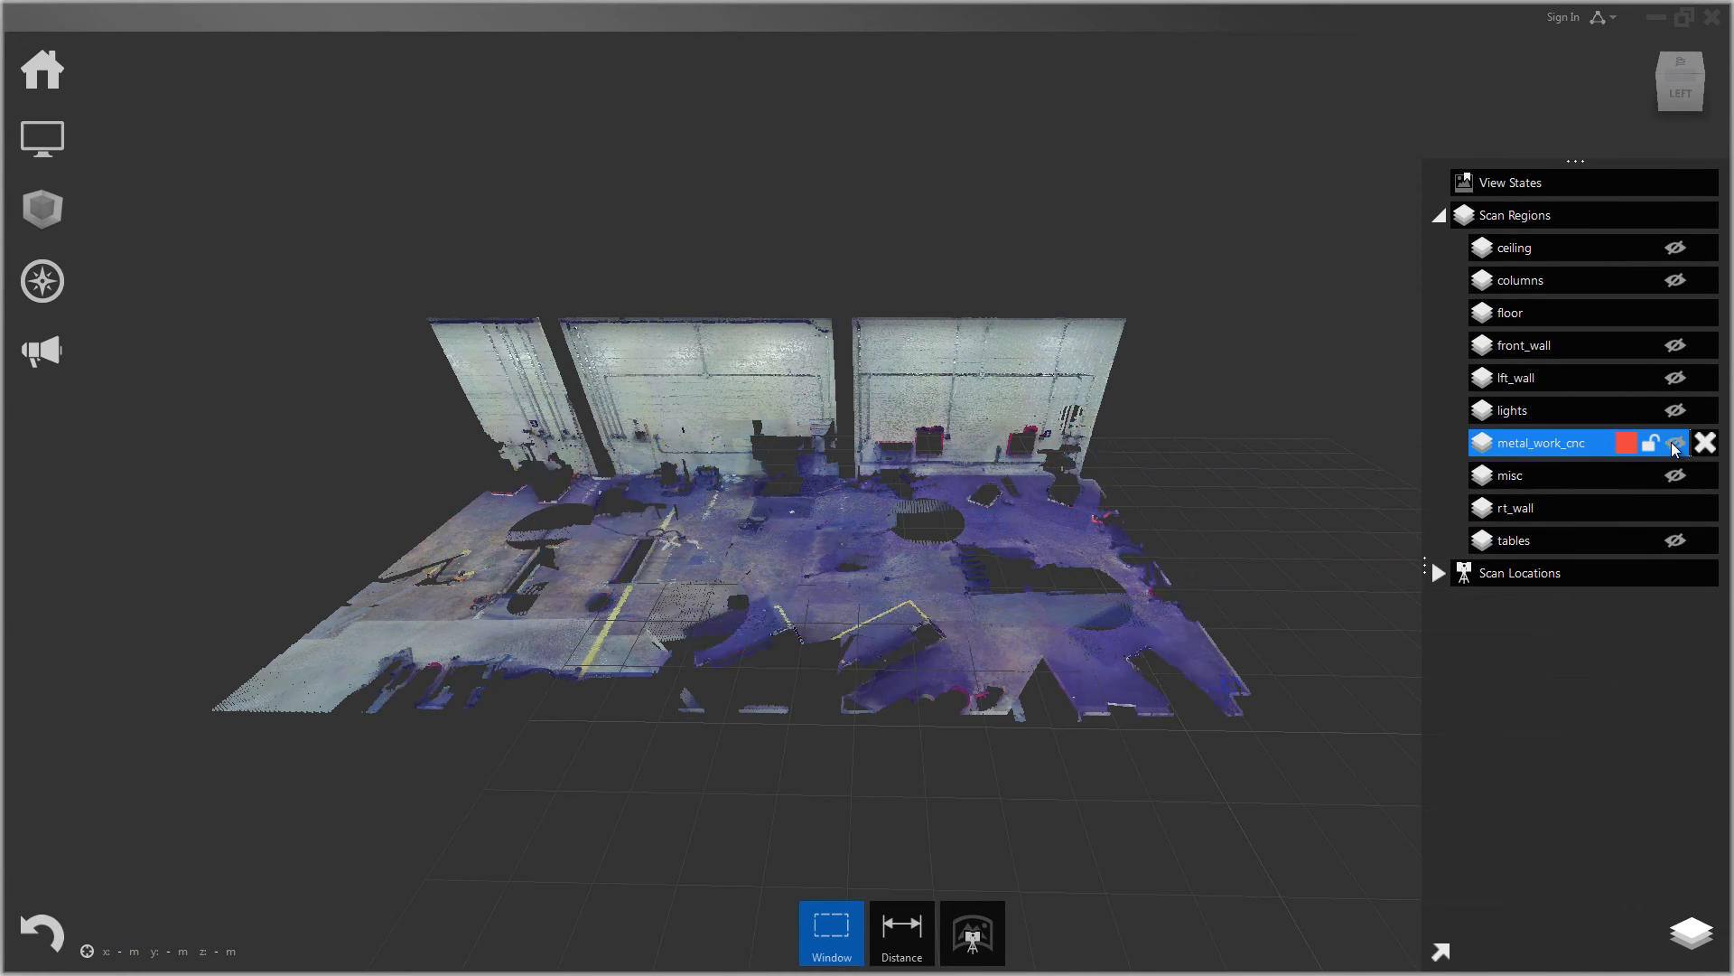
{"action": "left_click", "coordinate": [1510, 507]}
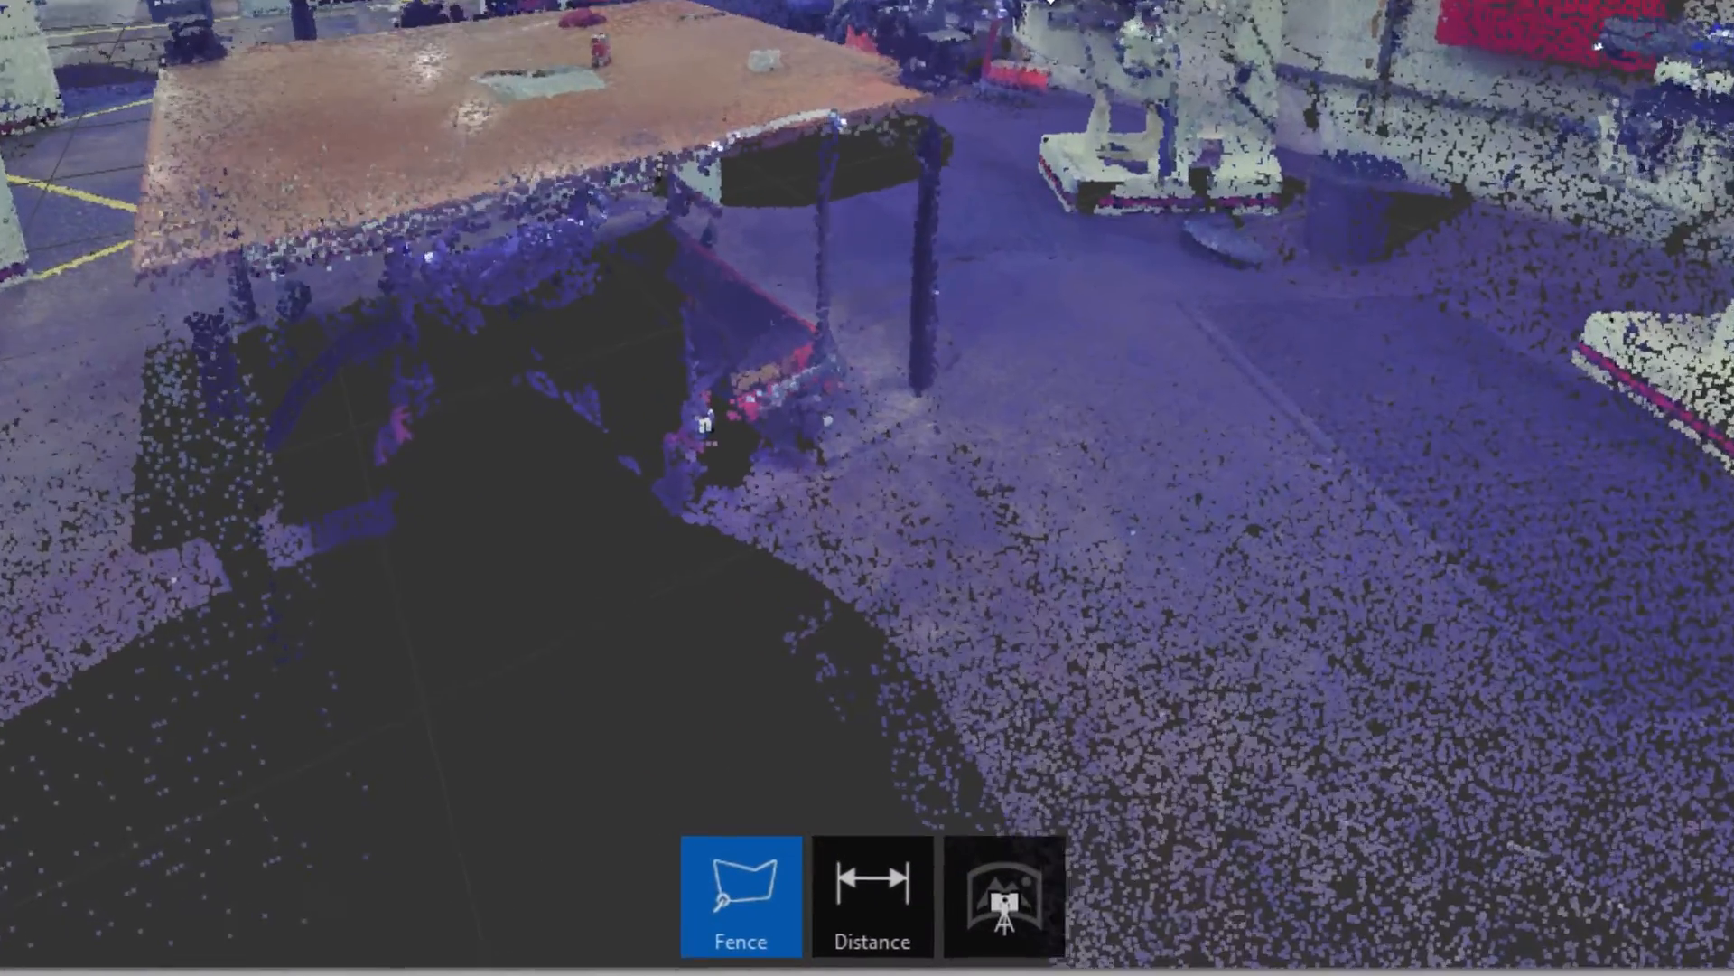
{"action": "left_click", "coordinate": [741, 897]}
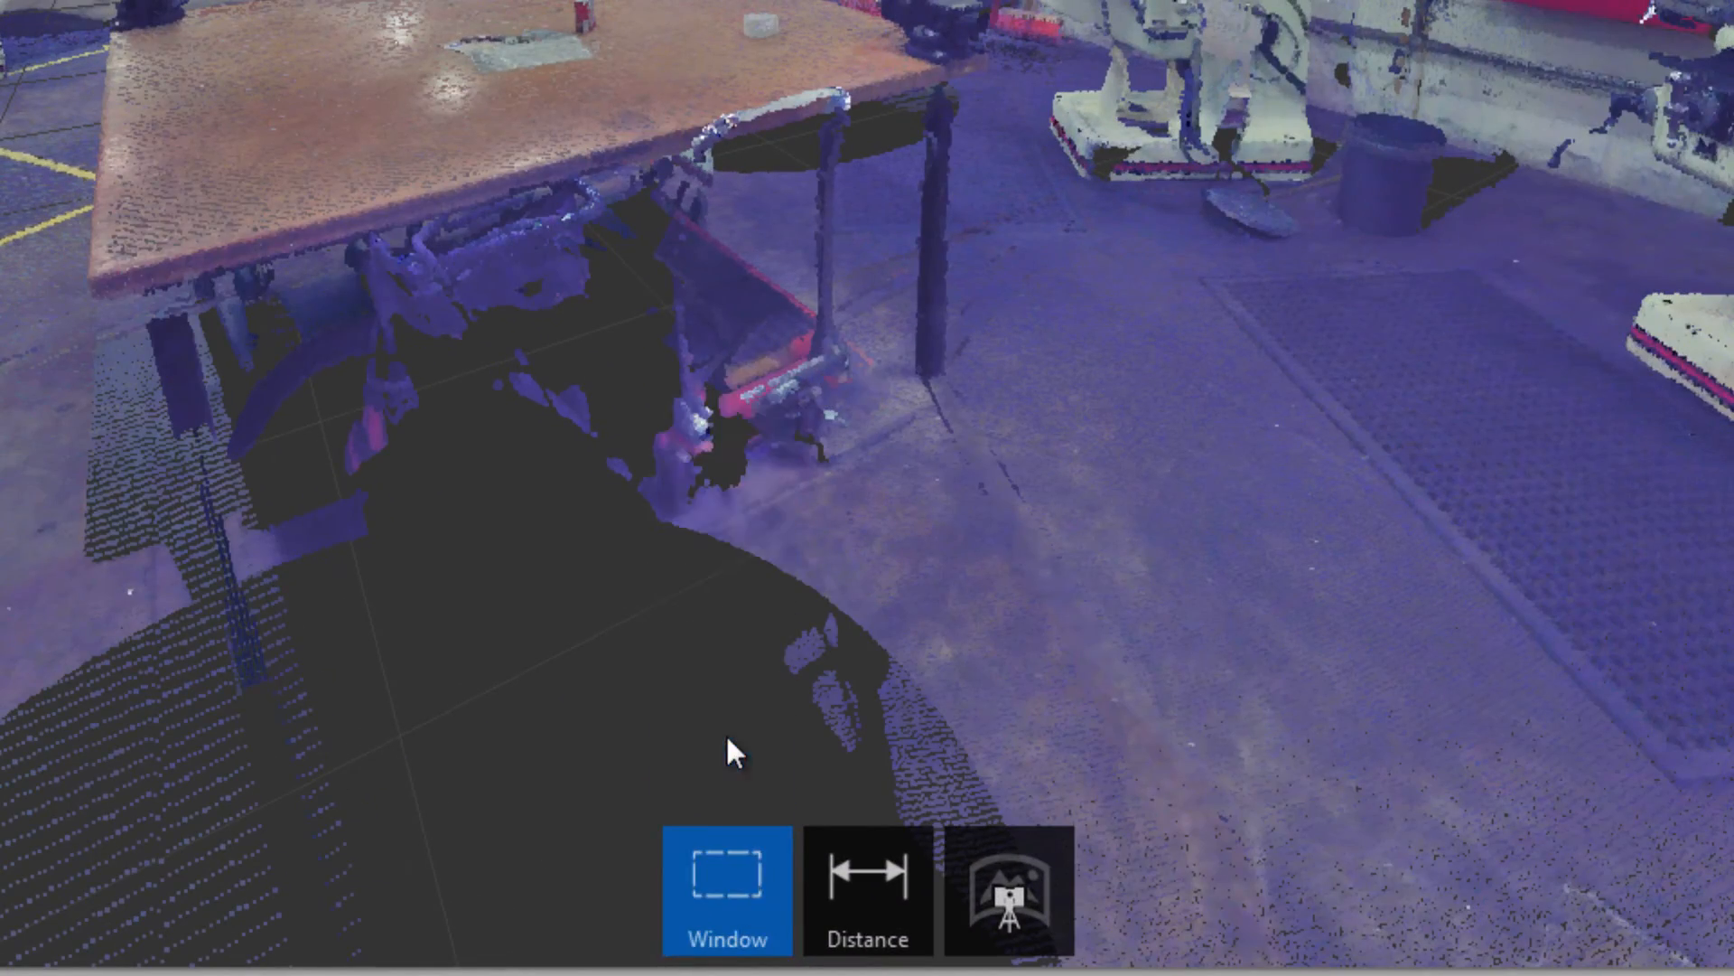
{"action": "left_click", "coordinate": [728, 890]}
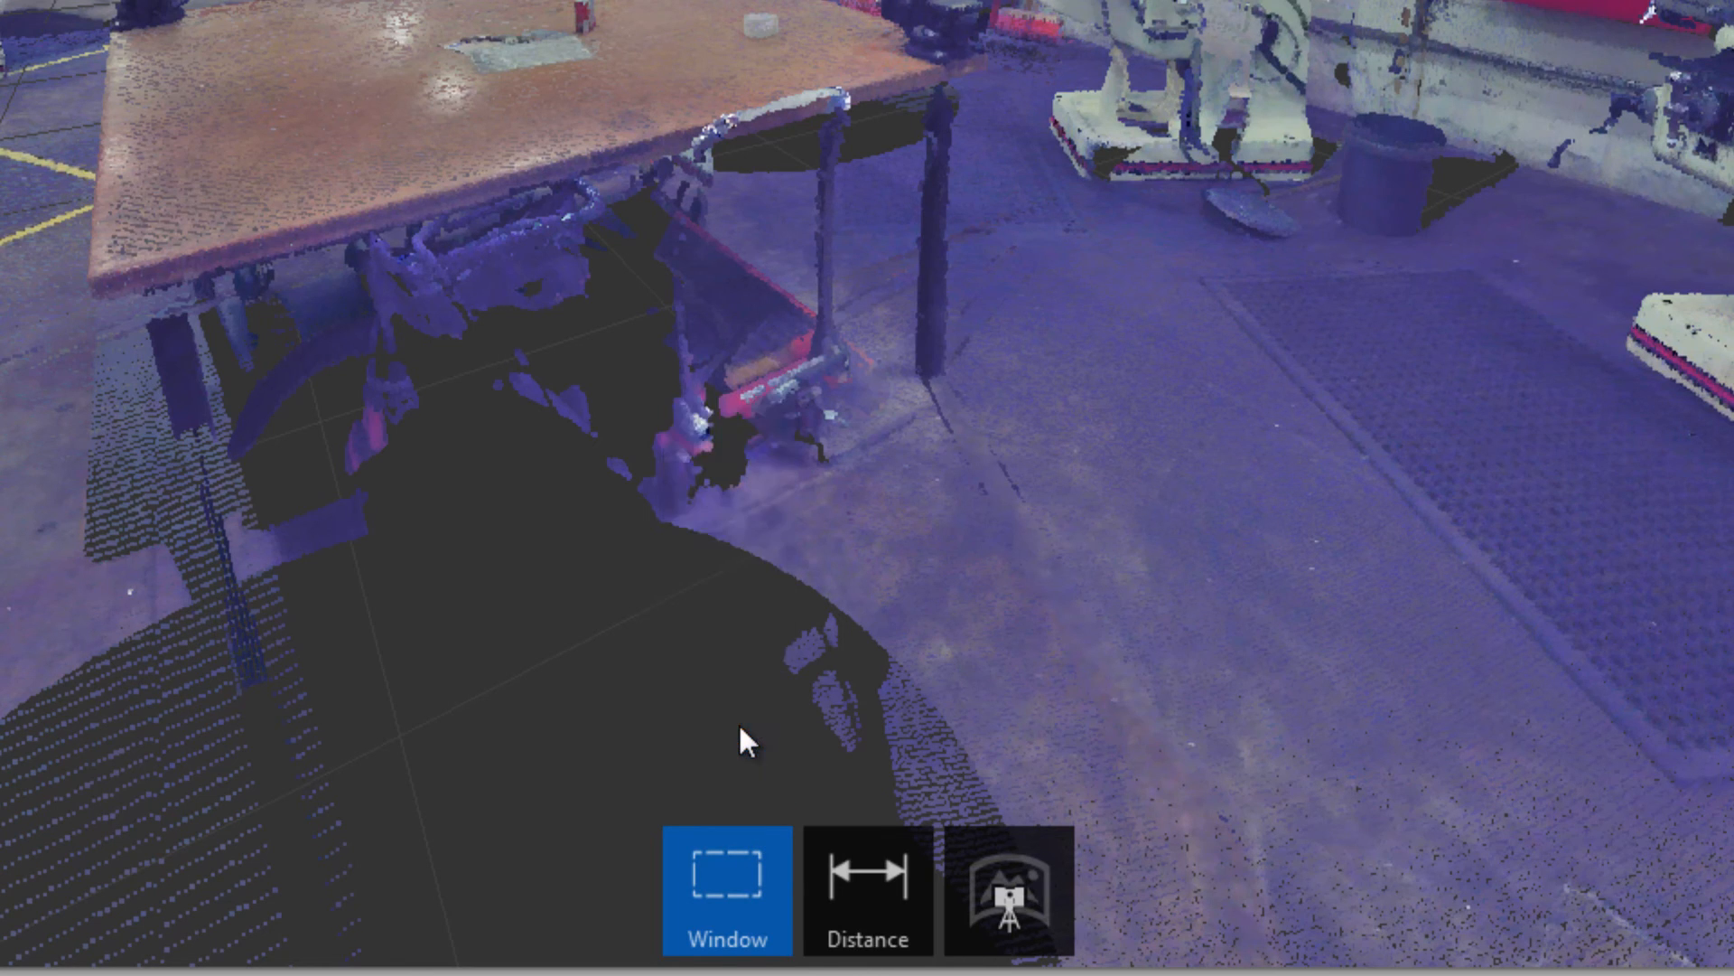
{"action": "left_click", "coordinate": [726, 890]}
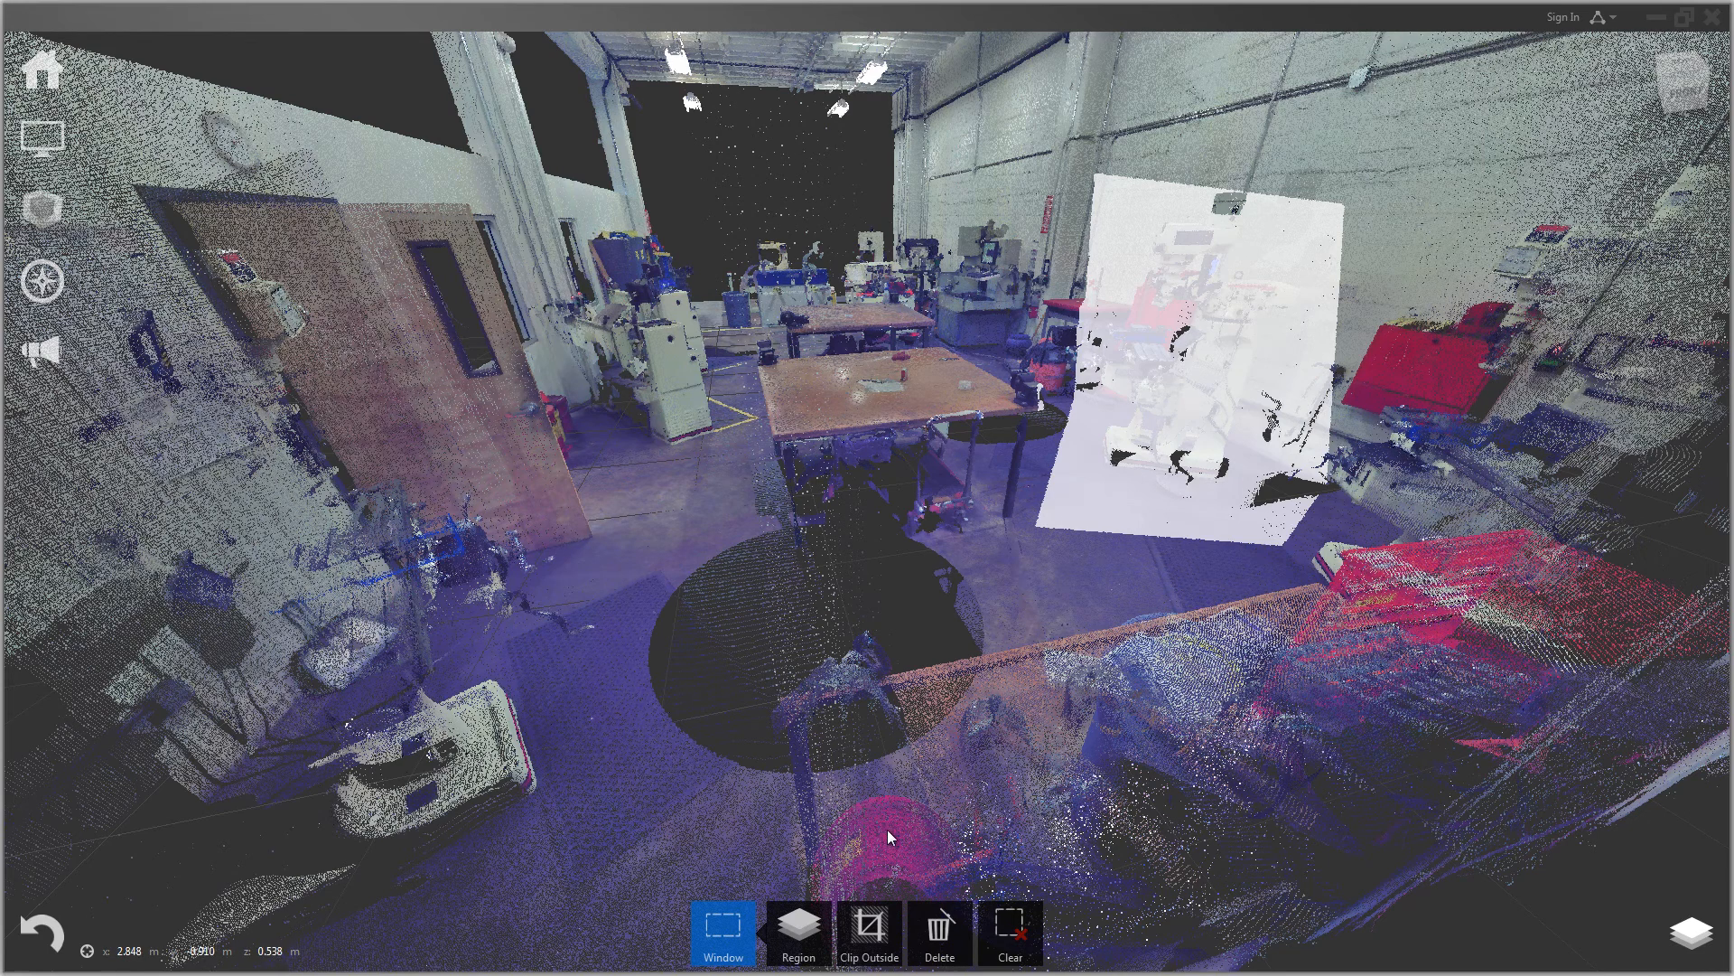
{"action": "left_click", "coordinate": [871, 928]}
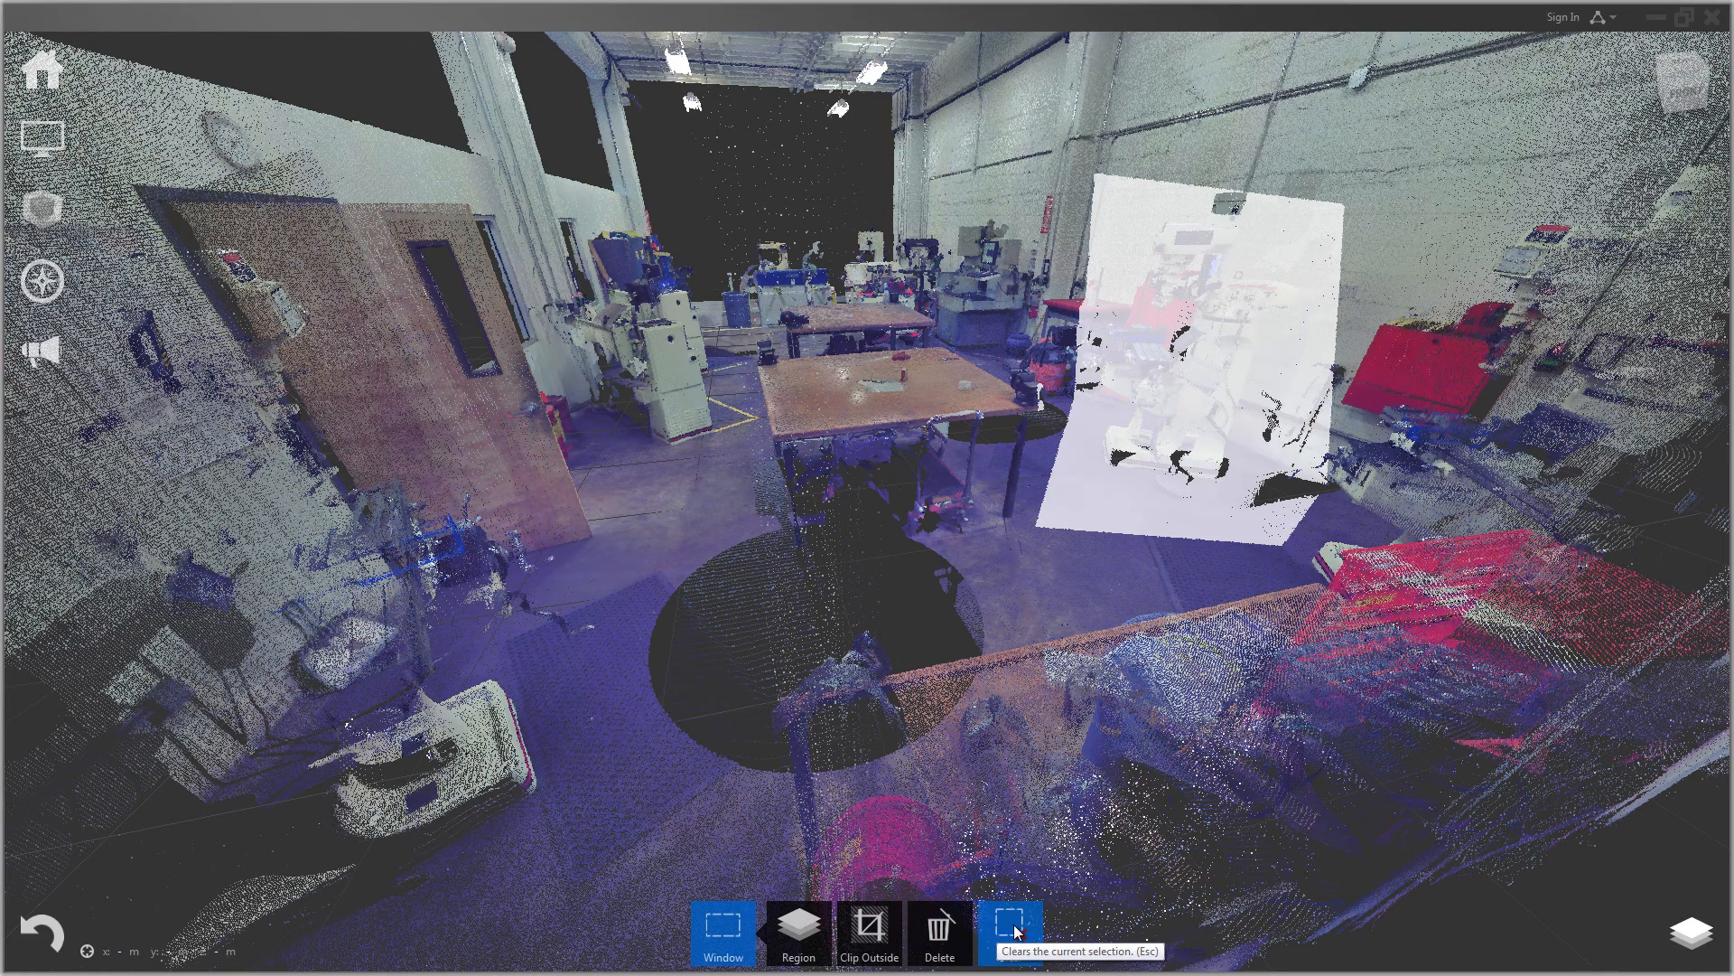
{"action": "left_click", "coordinate": [1010, 925]}
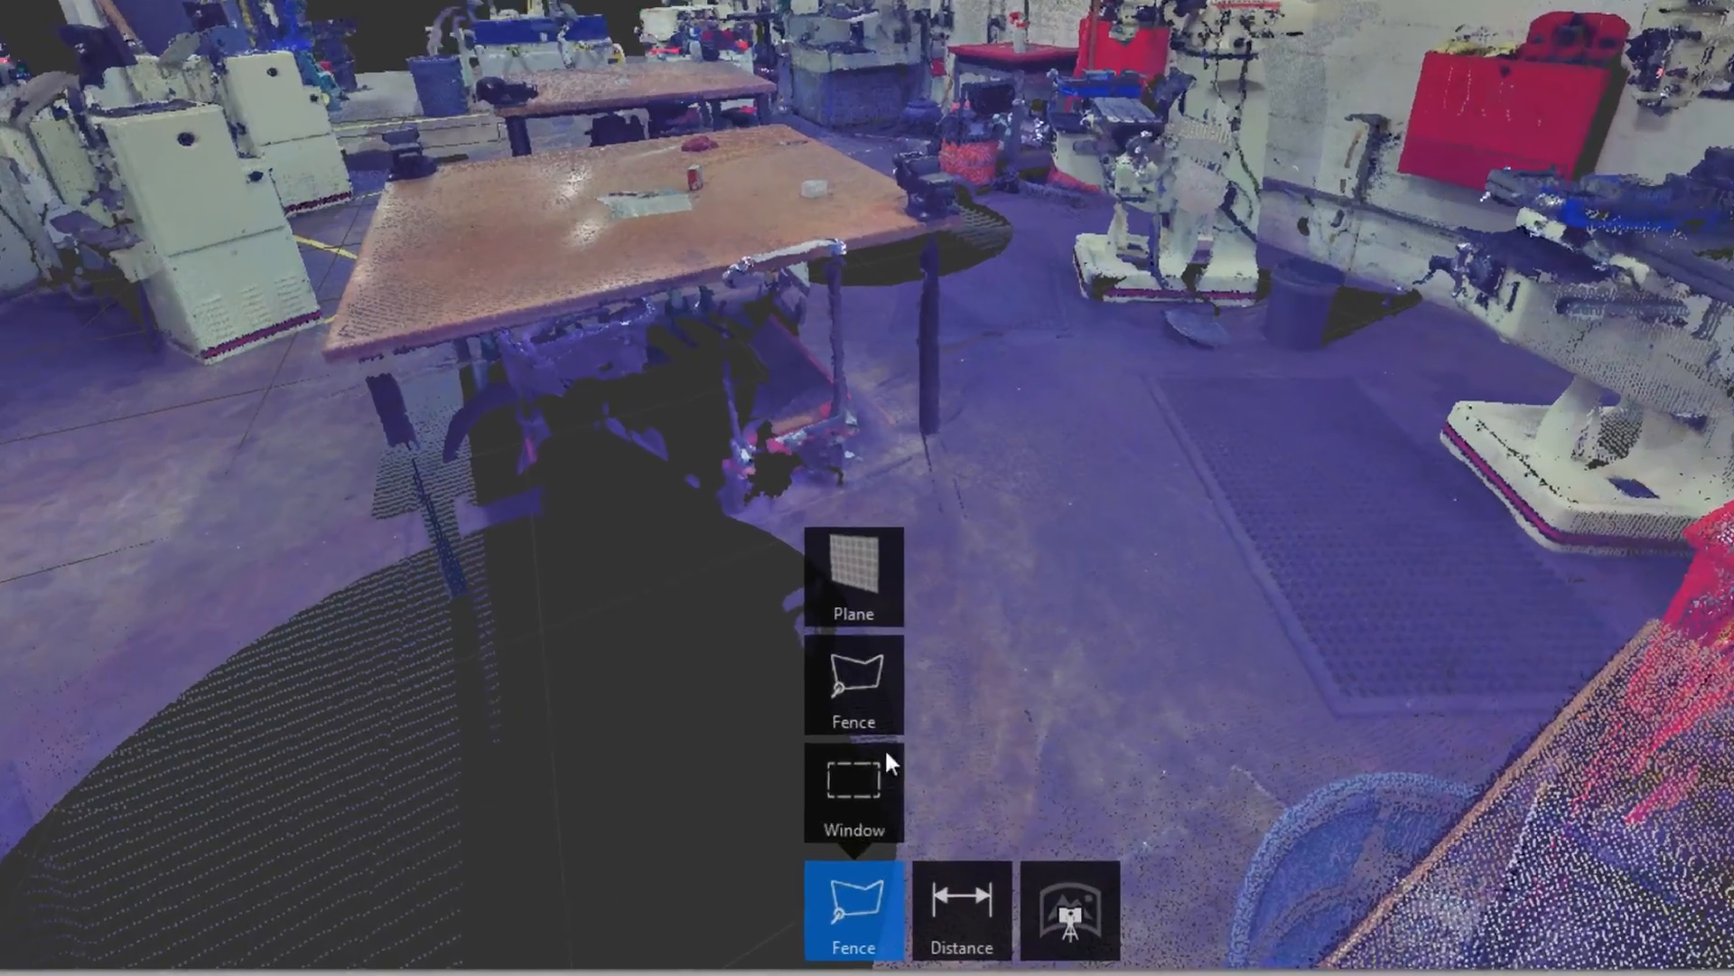
Step: Pick the right-hand wall surface with the Plane selection tool at 50 mm depth
{"action": "left_click", "coordinate": [853, 576]}
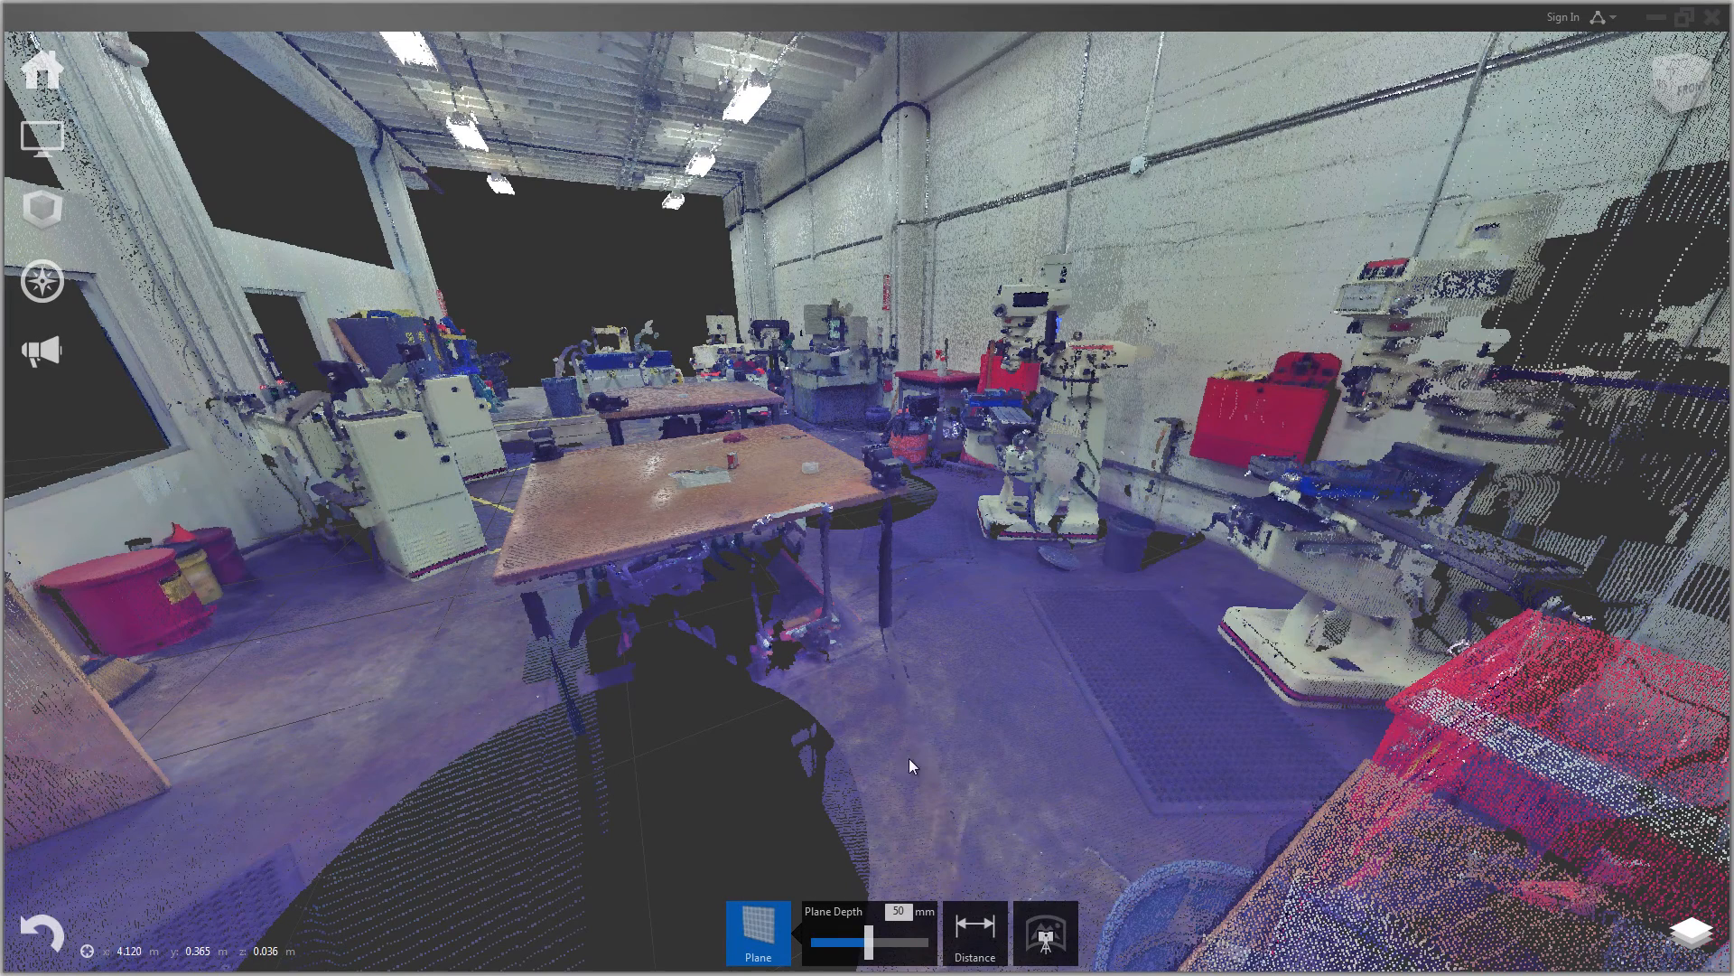
{"action": "left_click", "coordinate": [757, 928]}
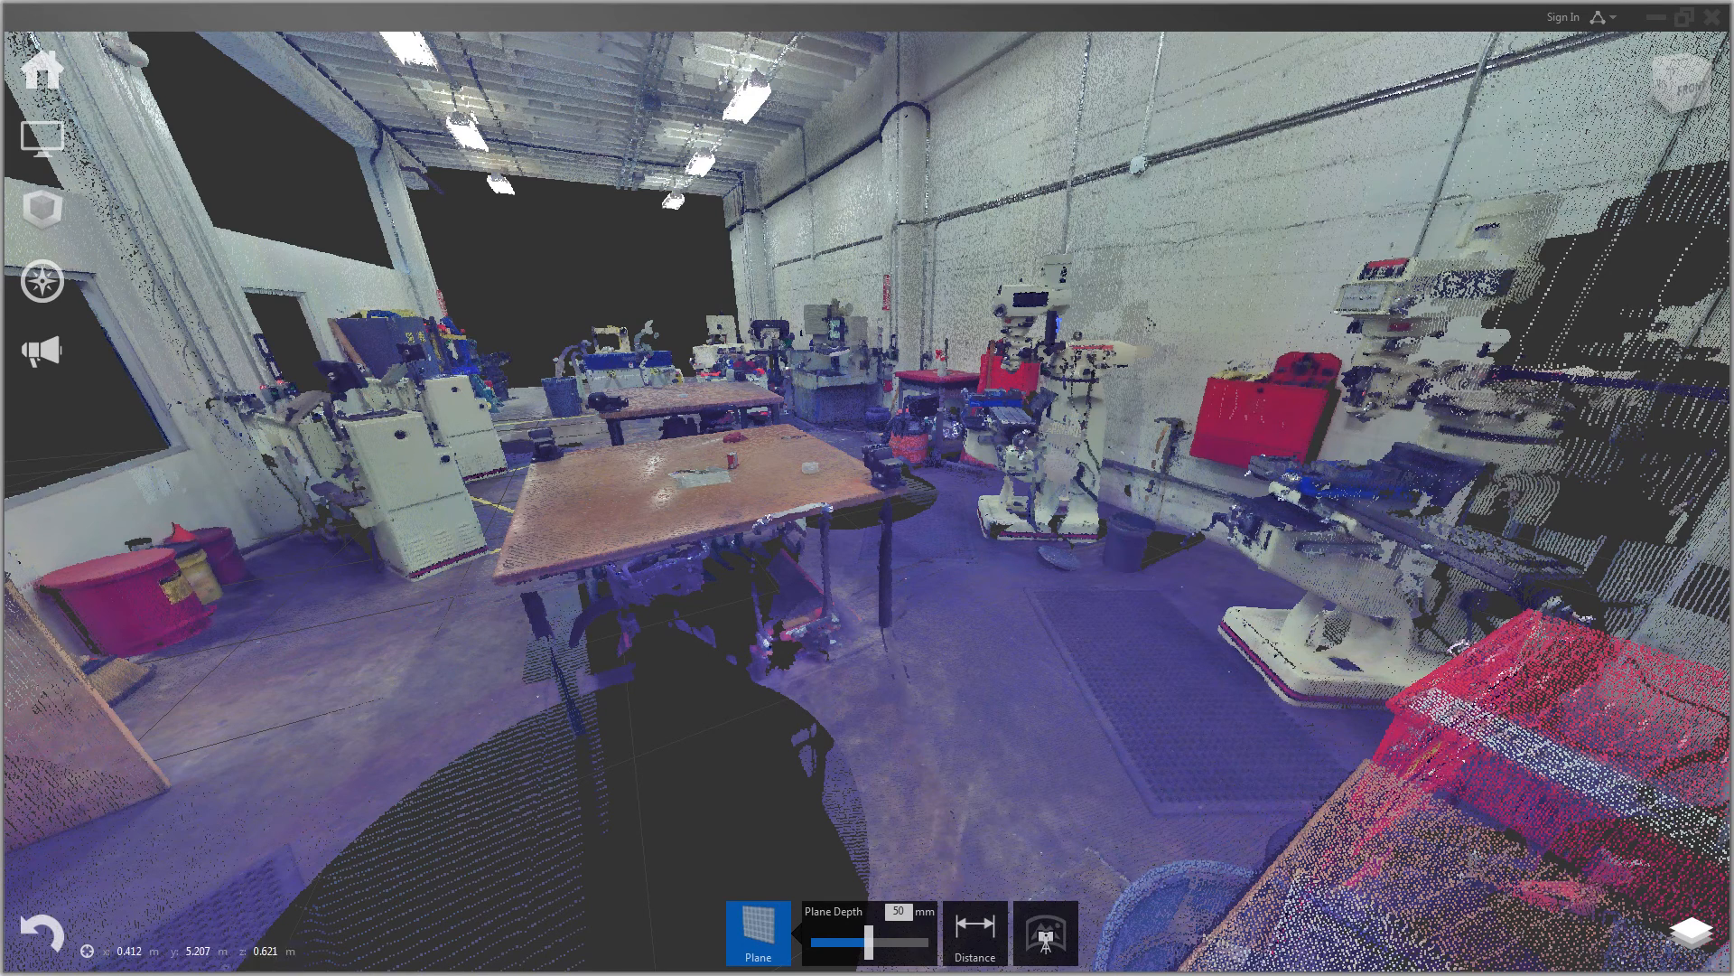
{"action": "mouse_move", "coordinate": [1115, 459]}
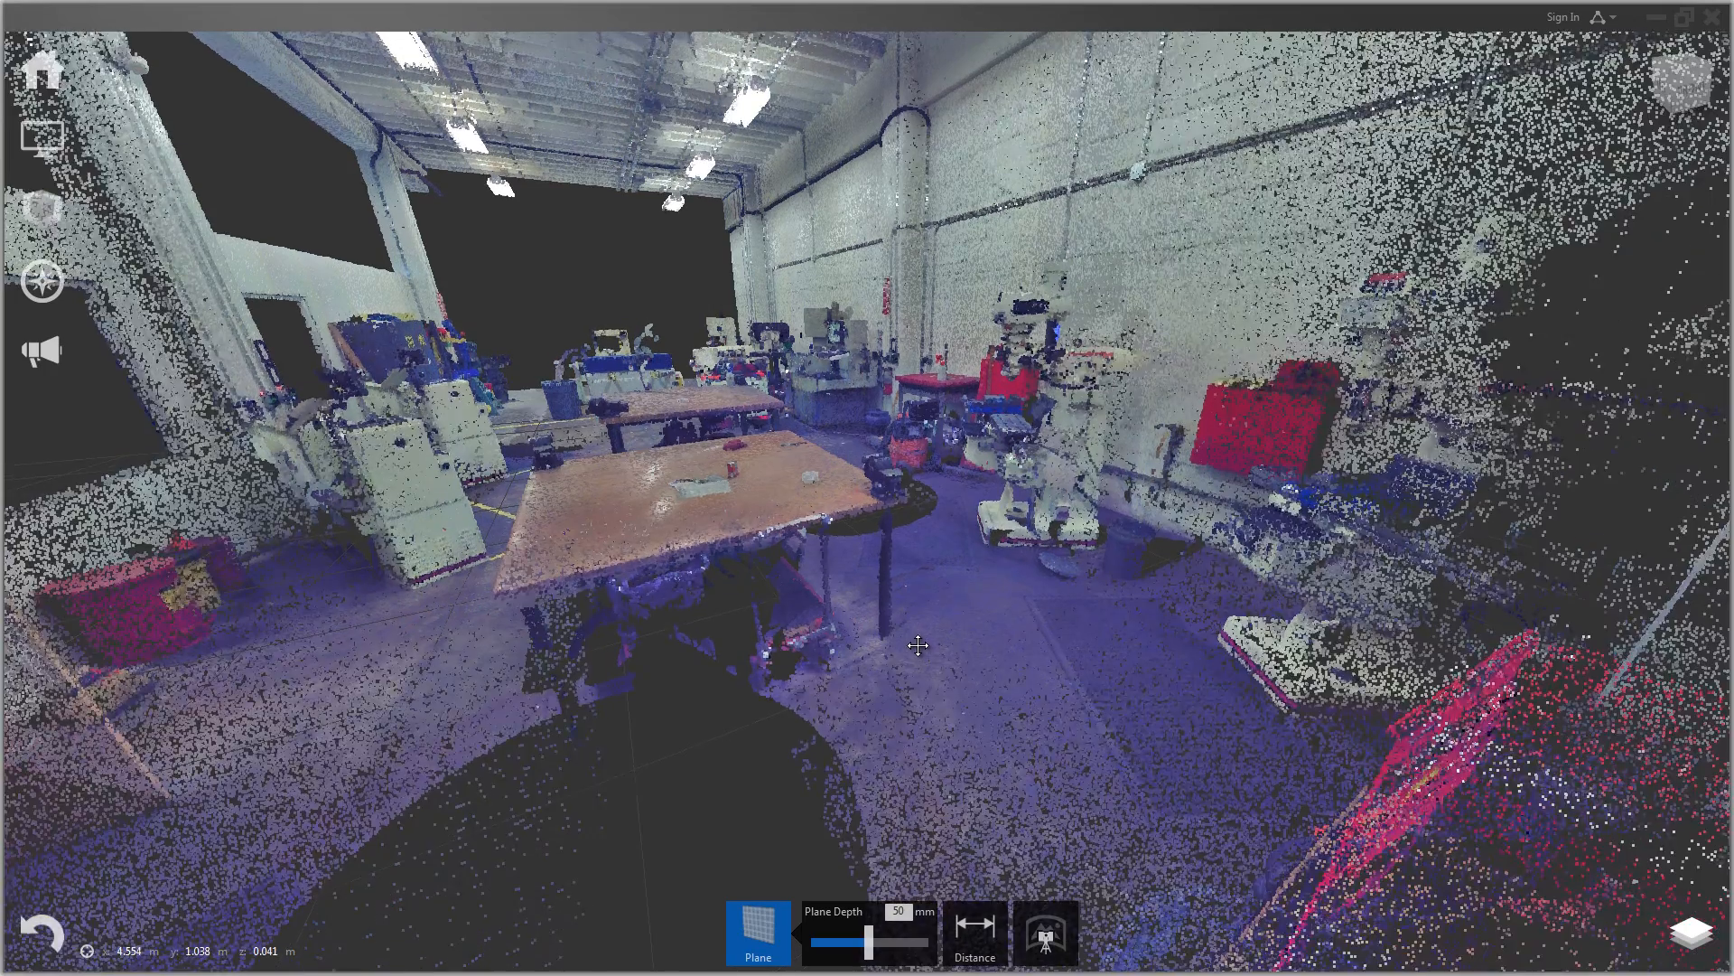
{"action": "left_click", "coordinate": [757, 932]}
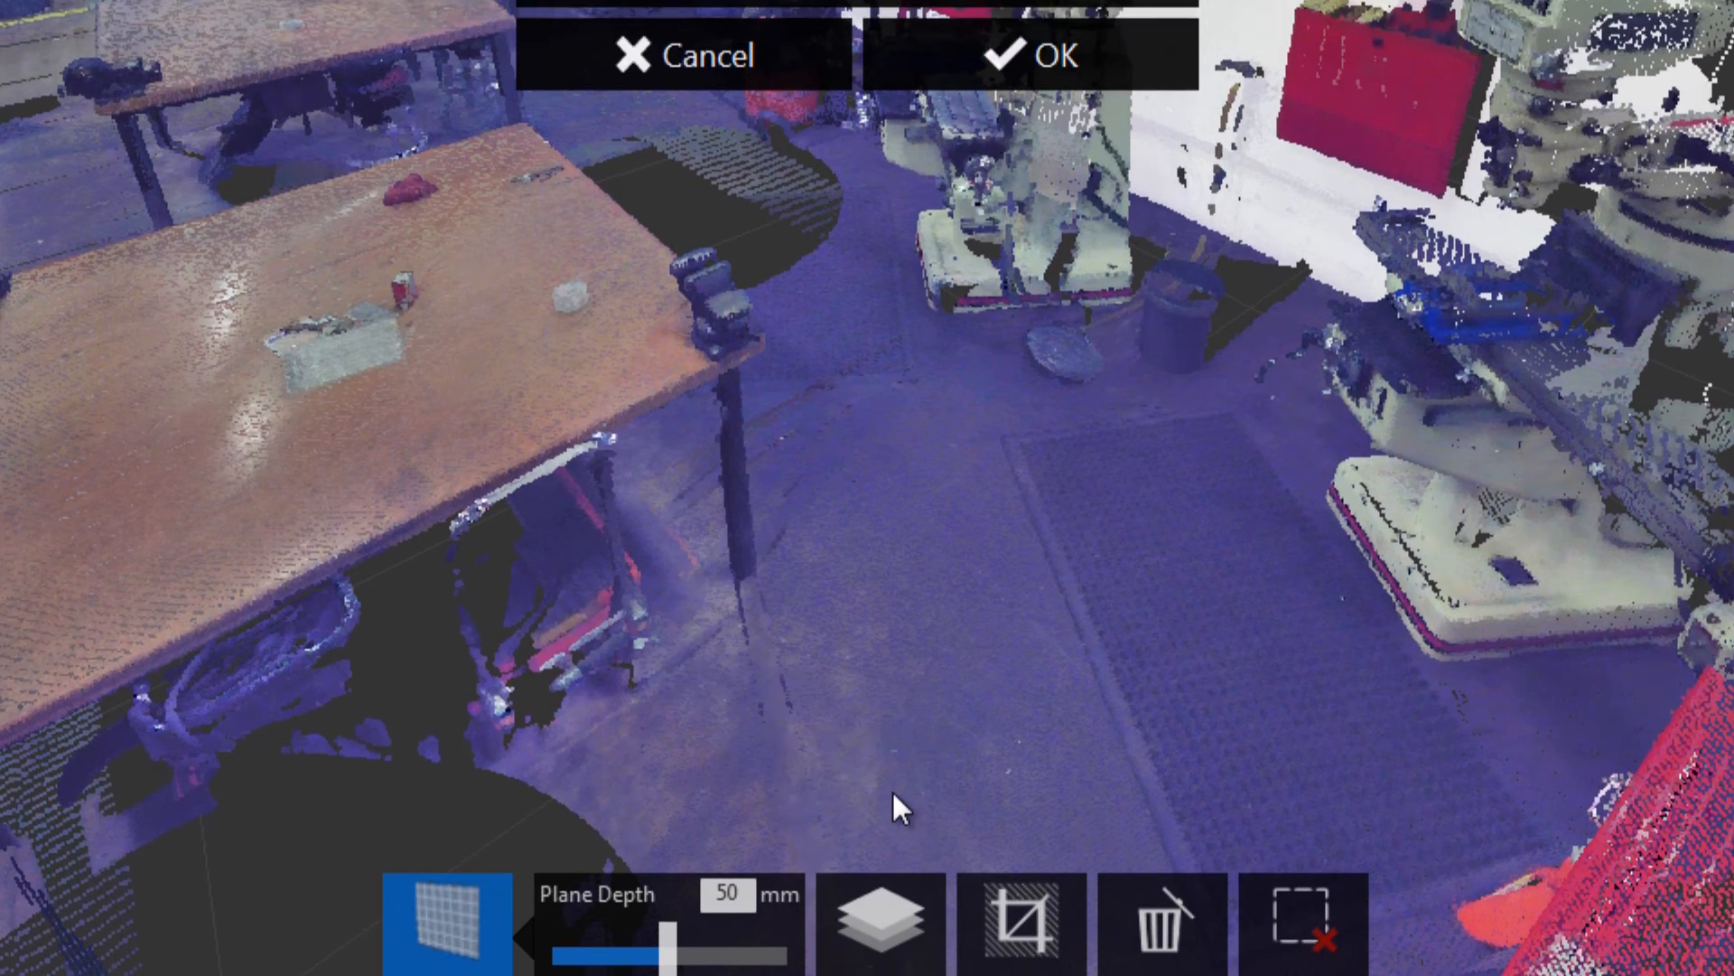
Step: Create a new region from the selected wall points named rt_wall
{"action": "left_click", "coordinate": [1034, 54]}
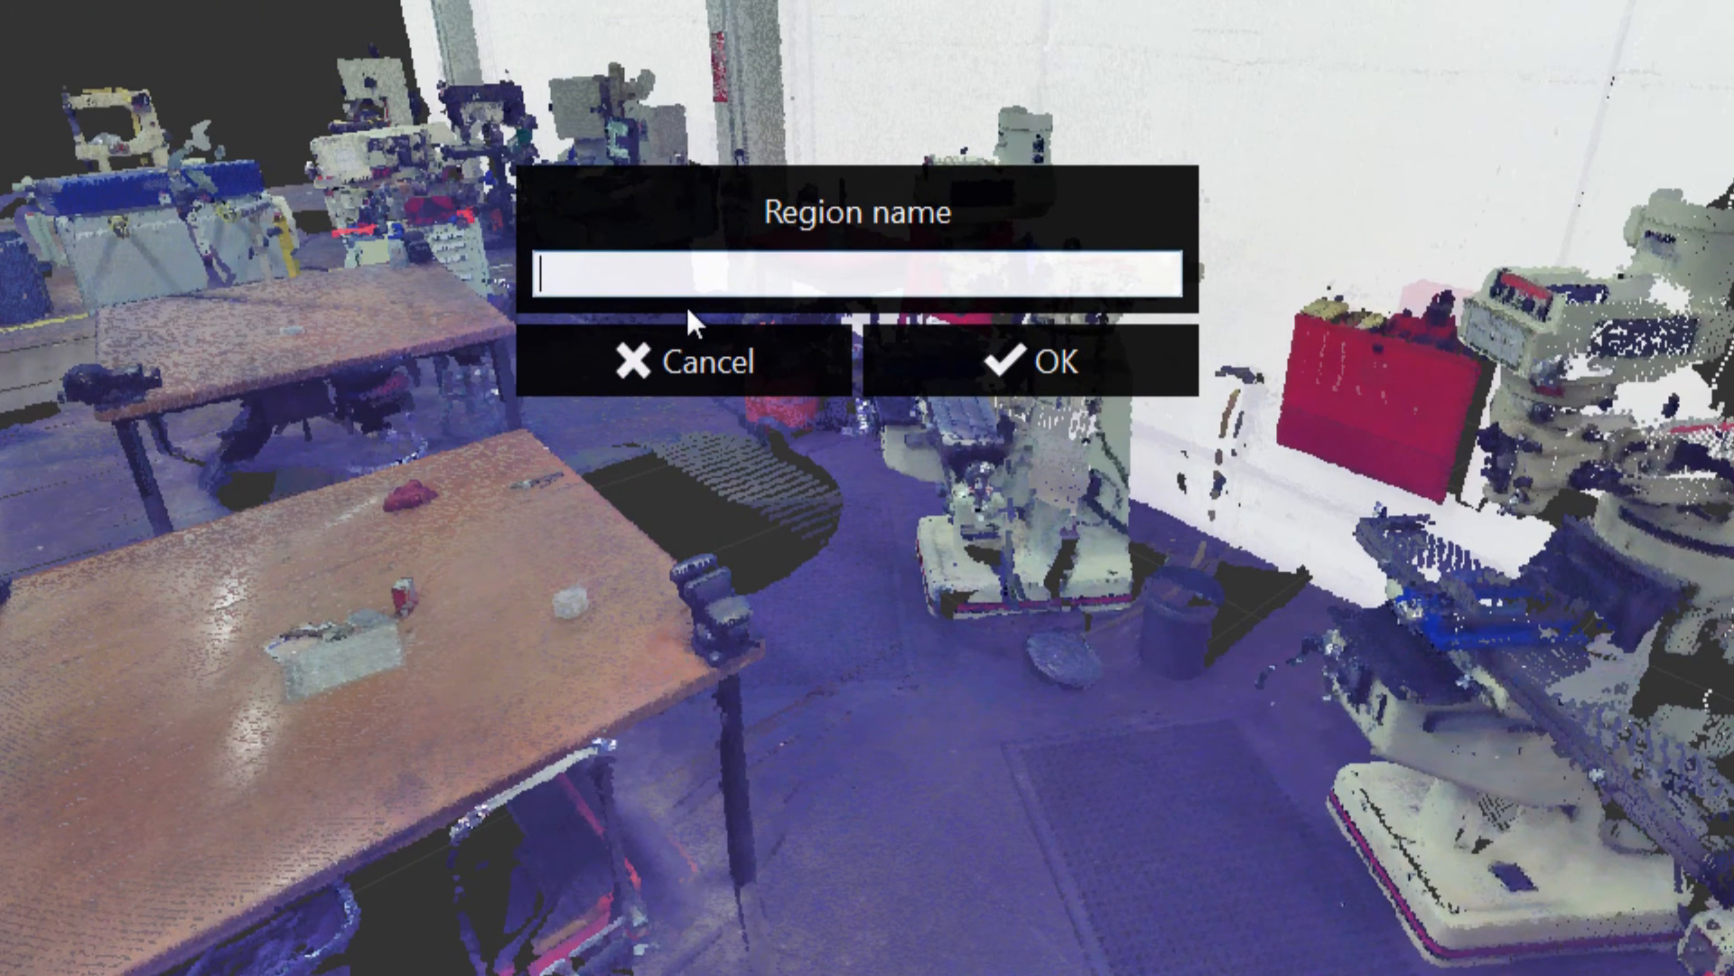
{"action": "type", "text": "rt"}
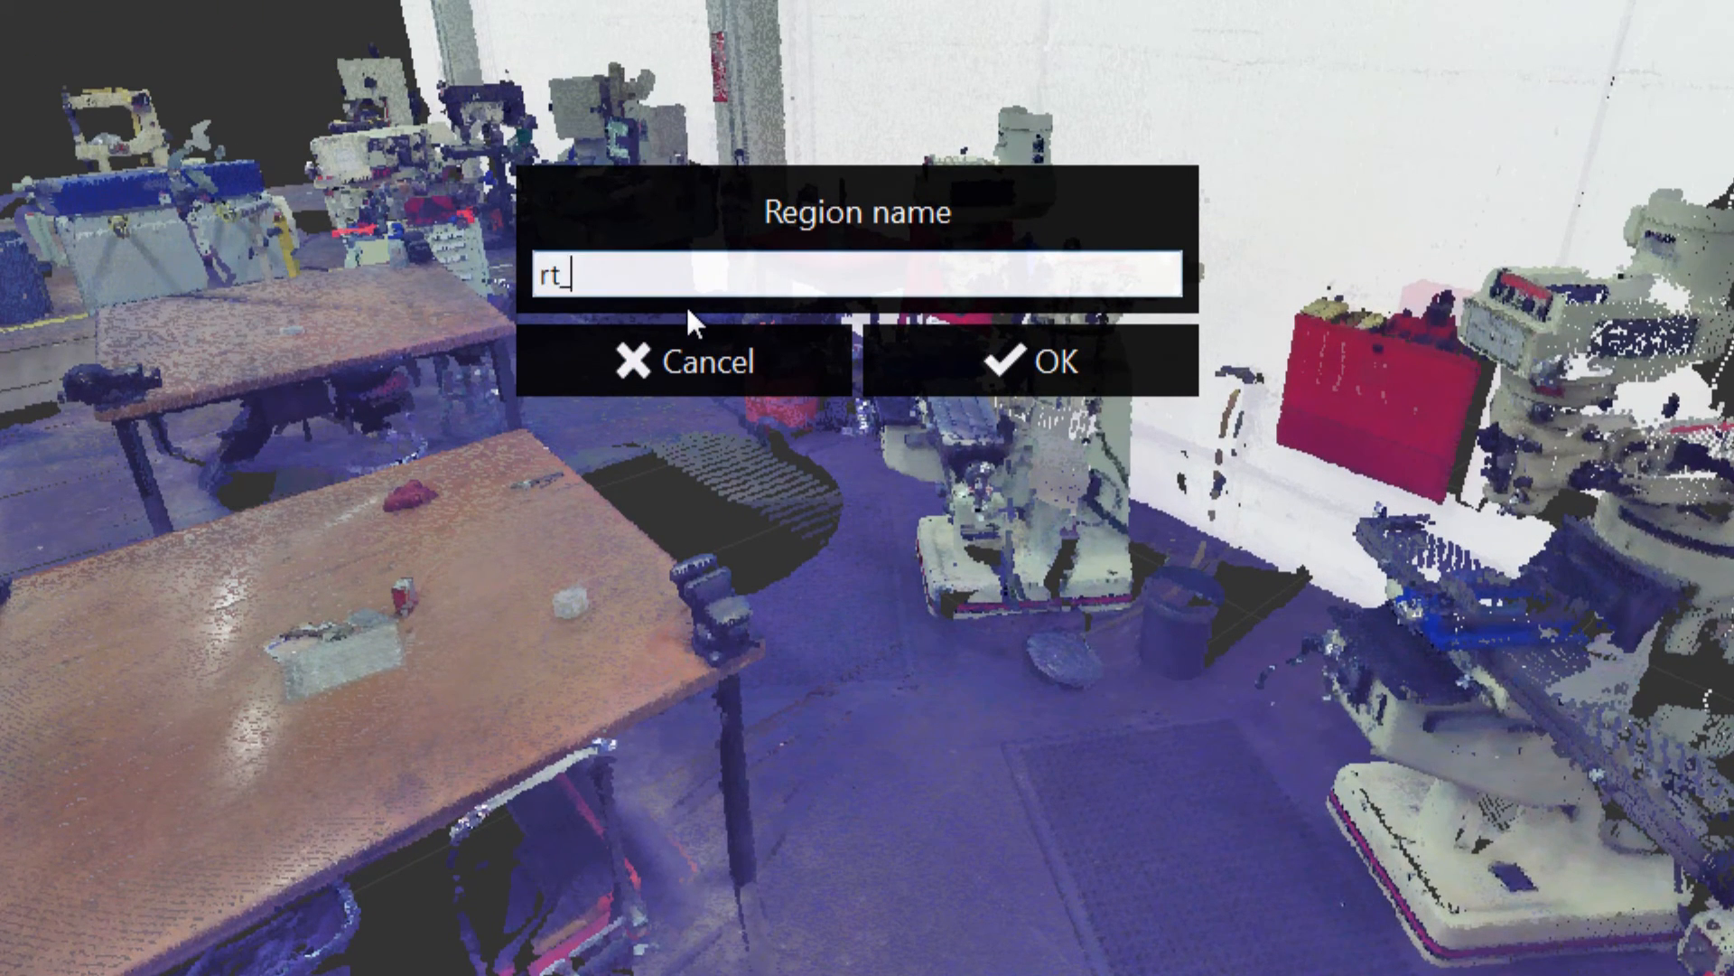
{"action": "type", "text": "_wall"}
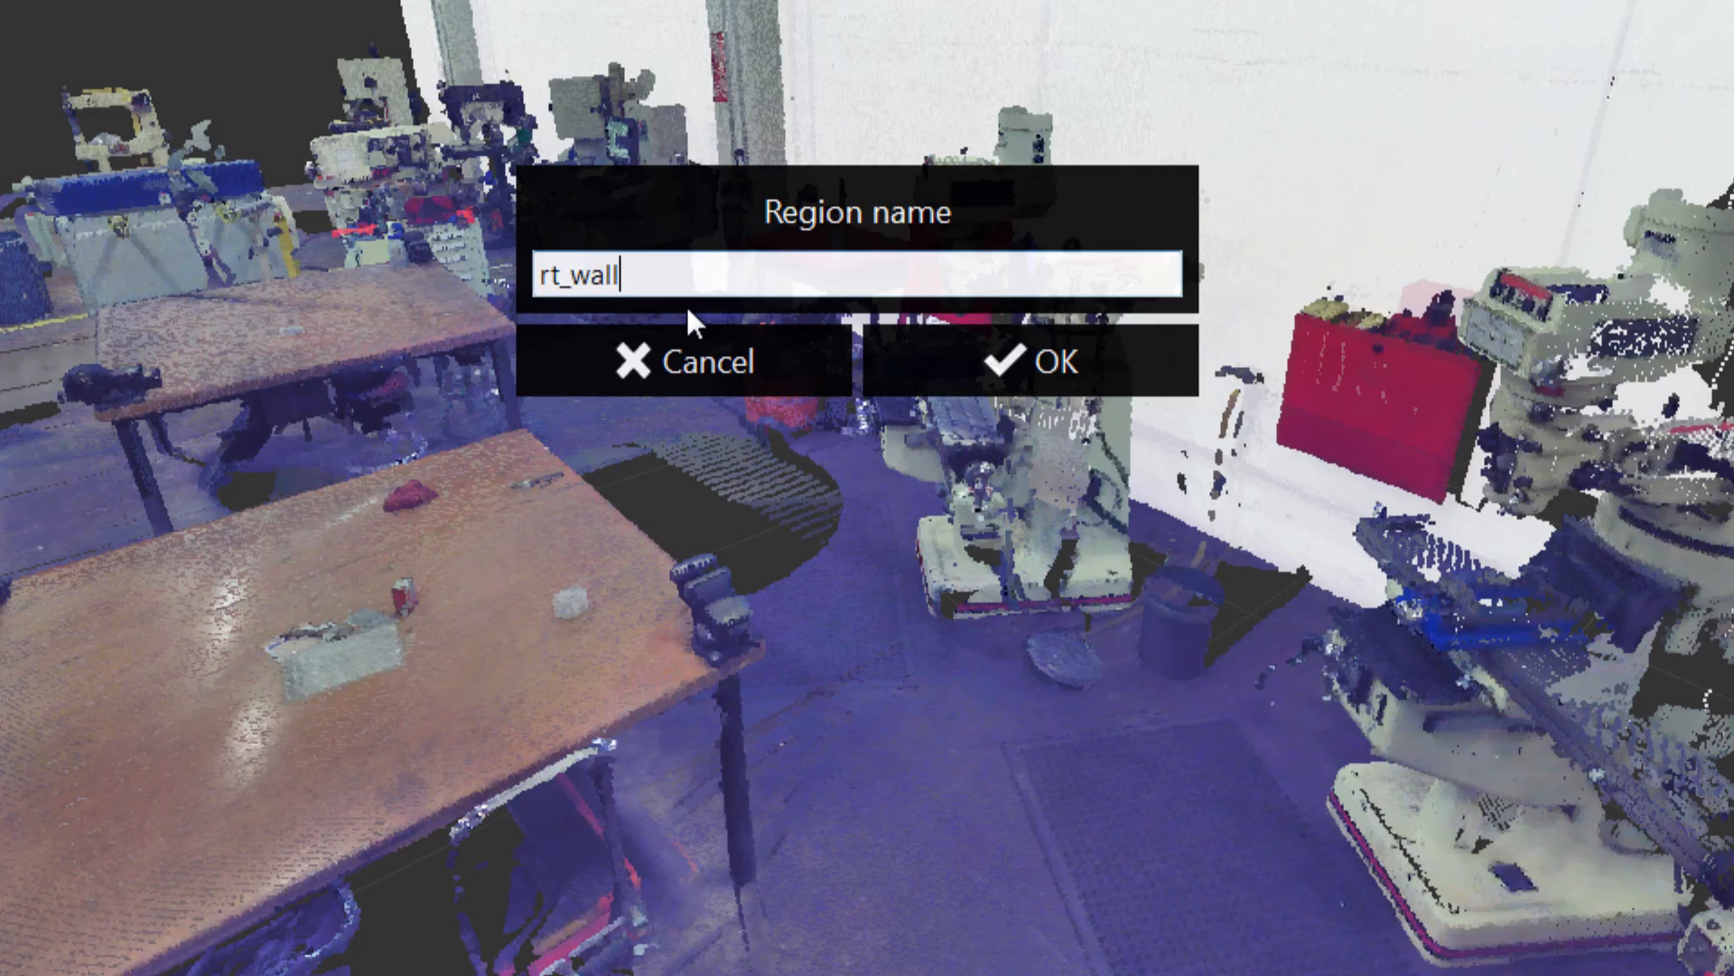
{"action": "left_click", "coordinate": [1042, 363]}
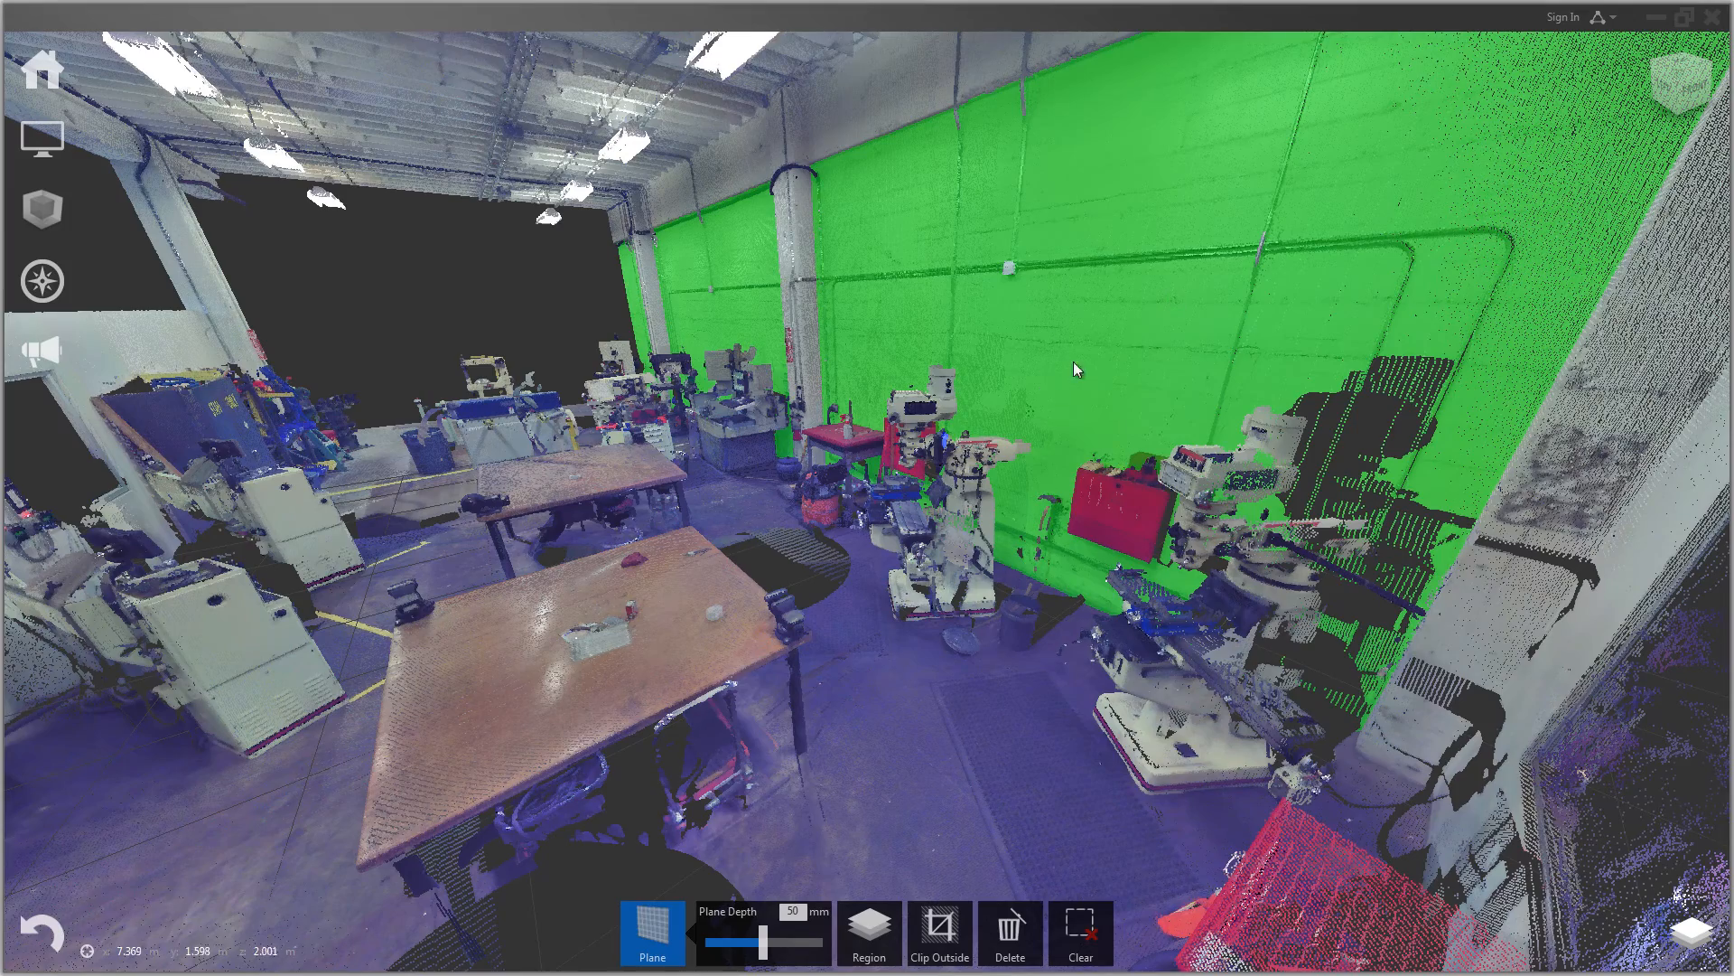
{"action": "mouse_move", "coordinate": [993, 416]}
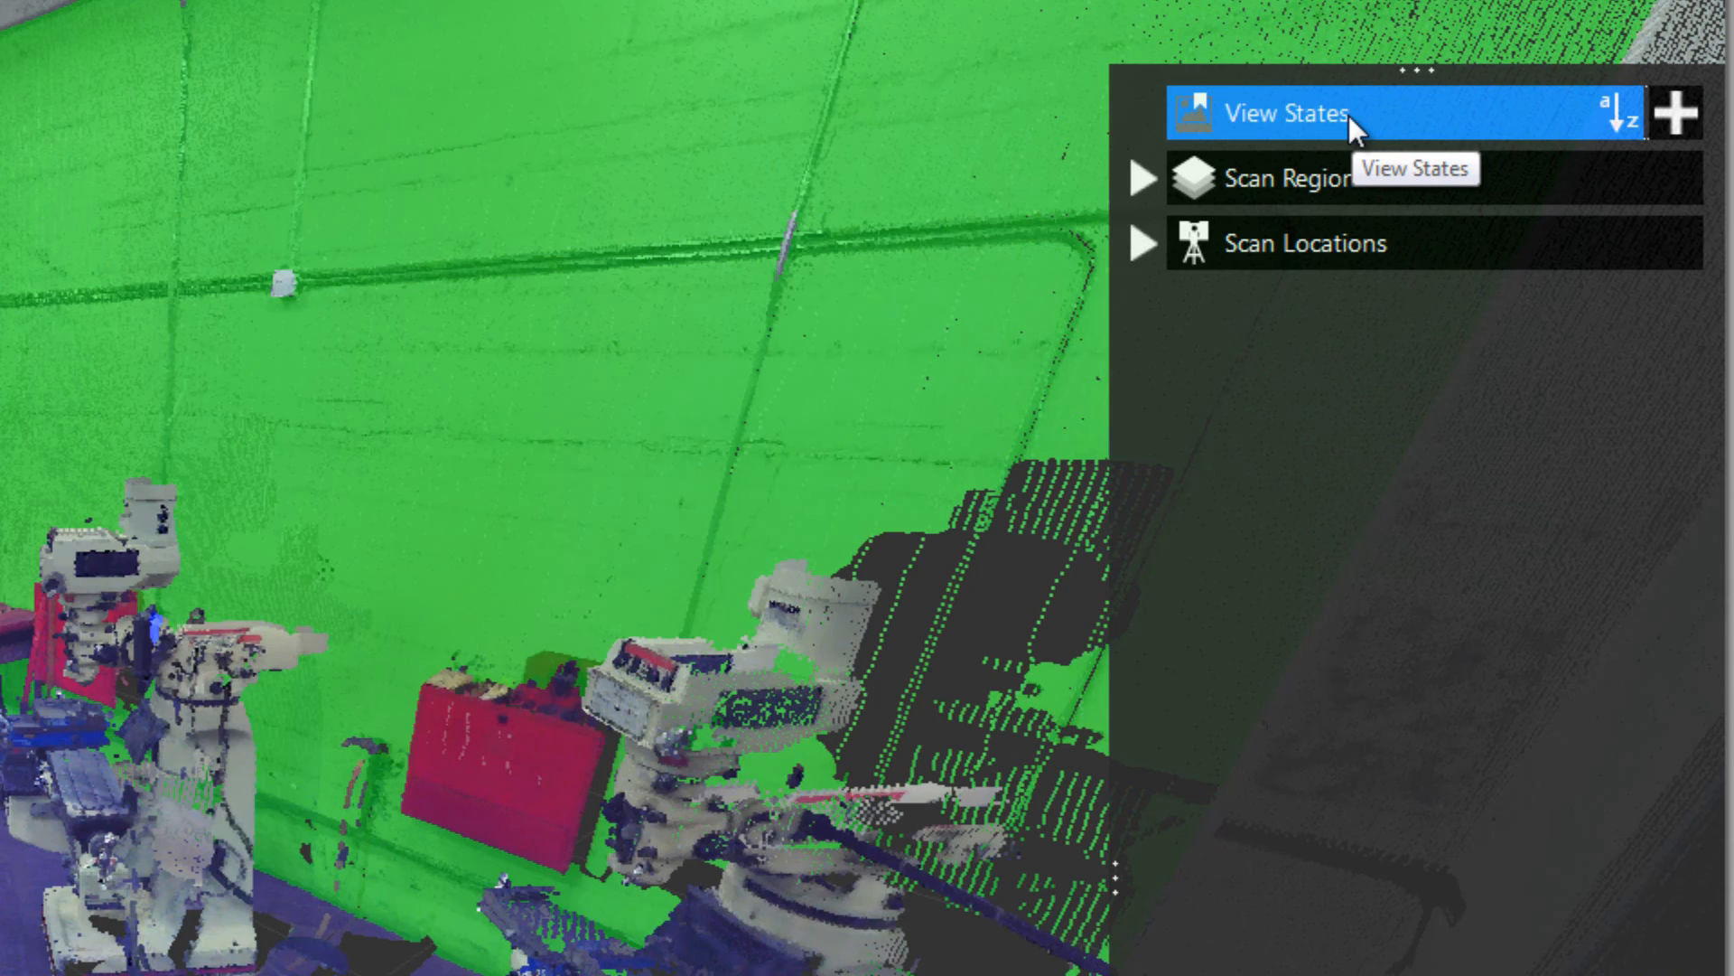
Step: Open the project navigator and select the techshop_001 scan location
{"action": "left_click", "coordinate": [1283, 179]}
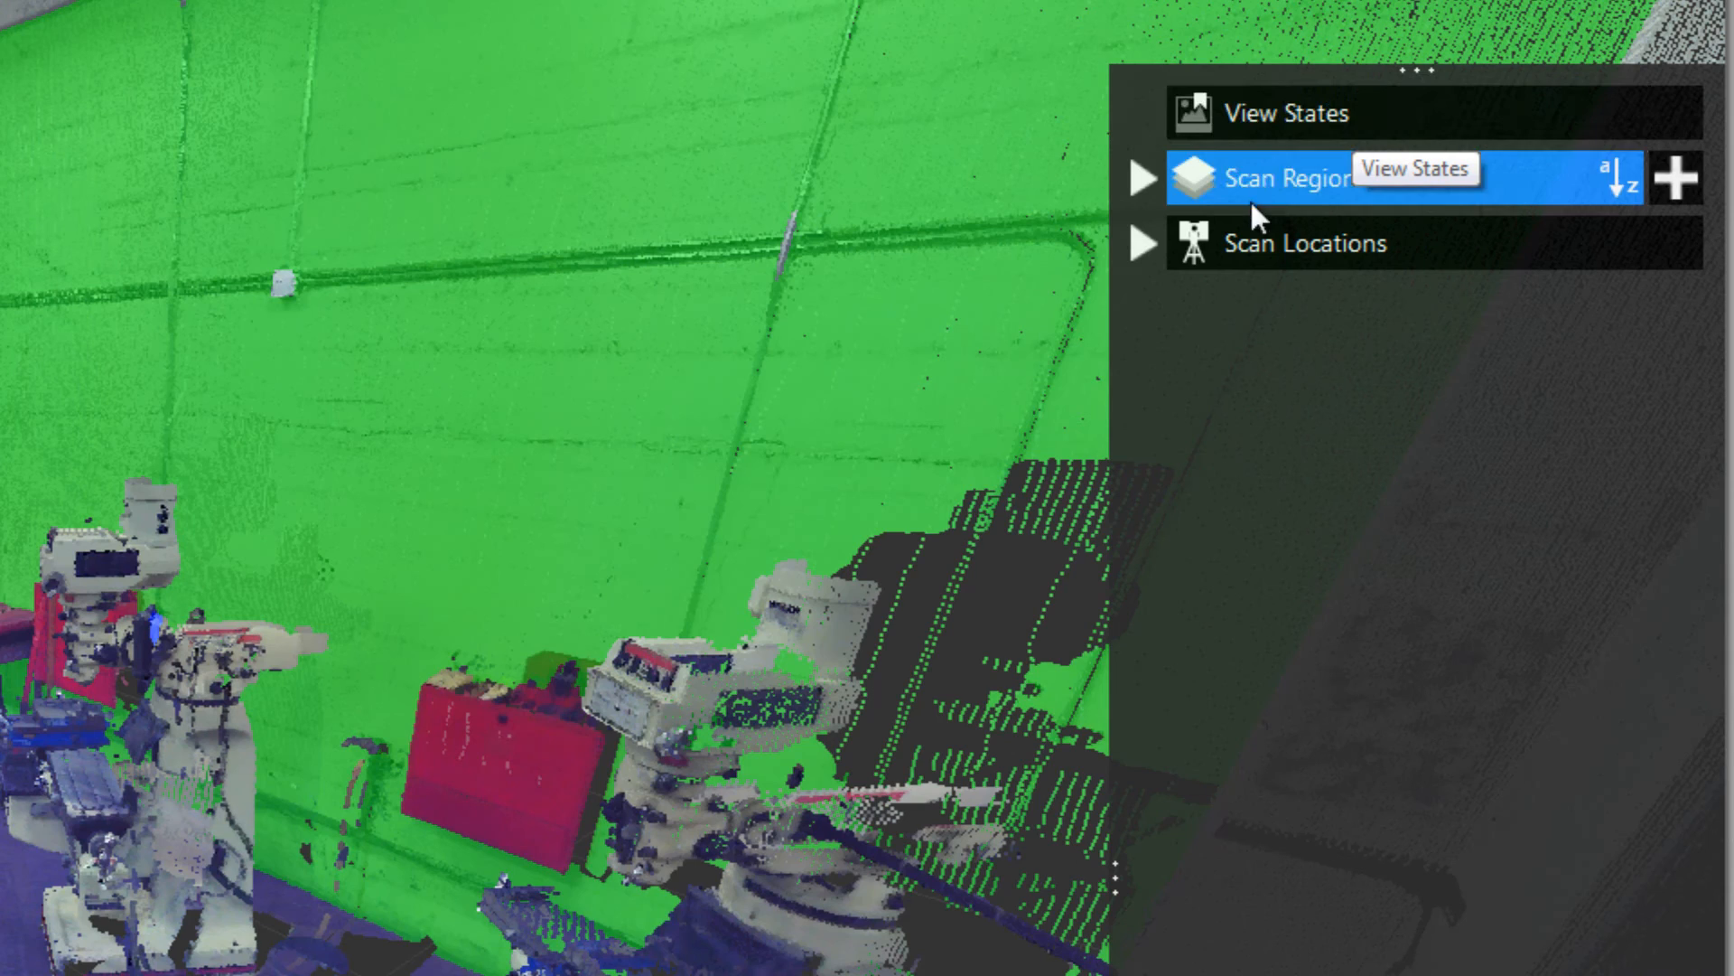
{"action": "mouse_move", "coordinate": [1142, 257]}
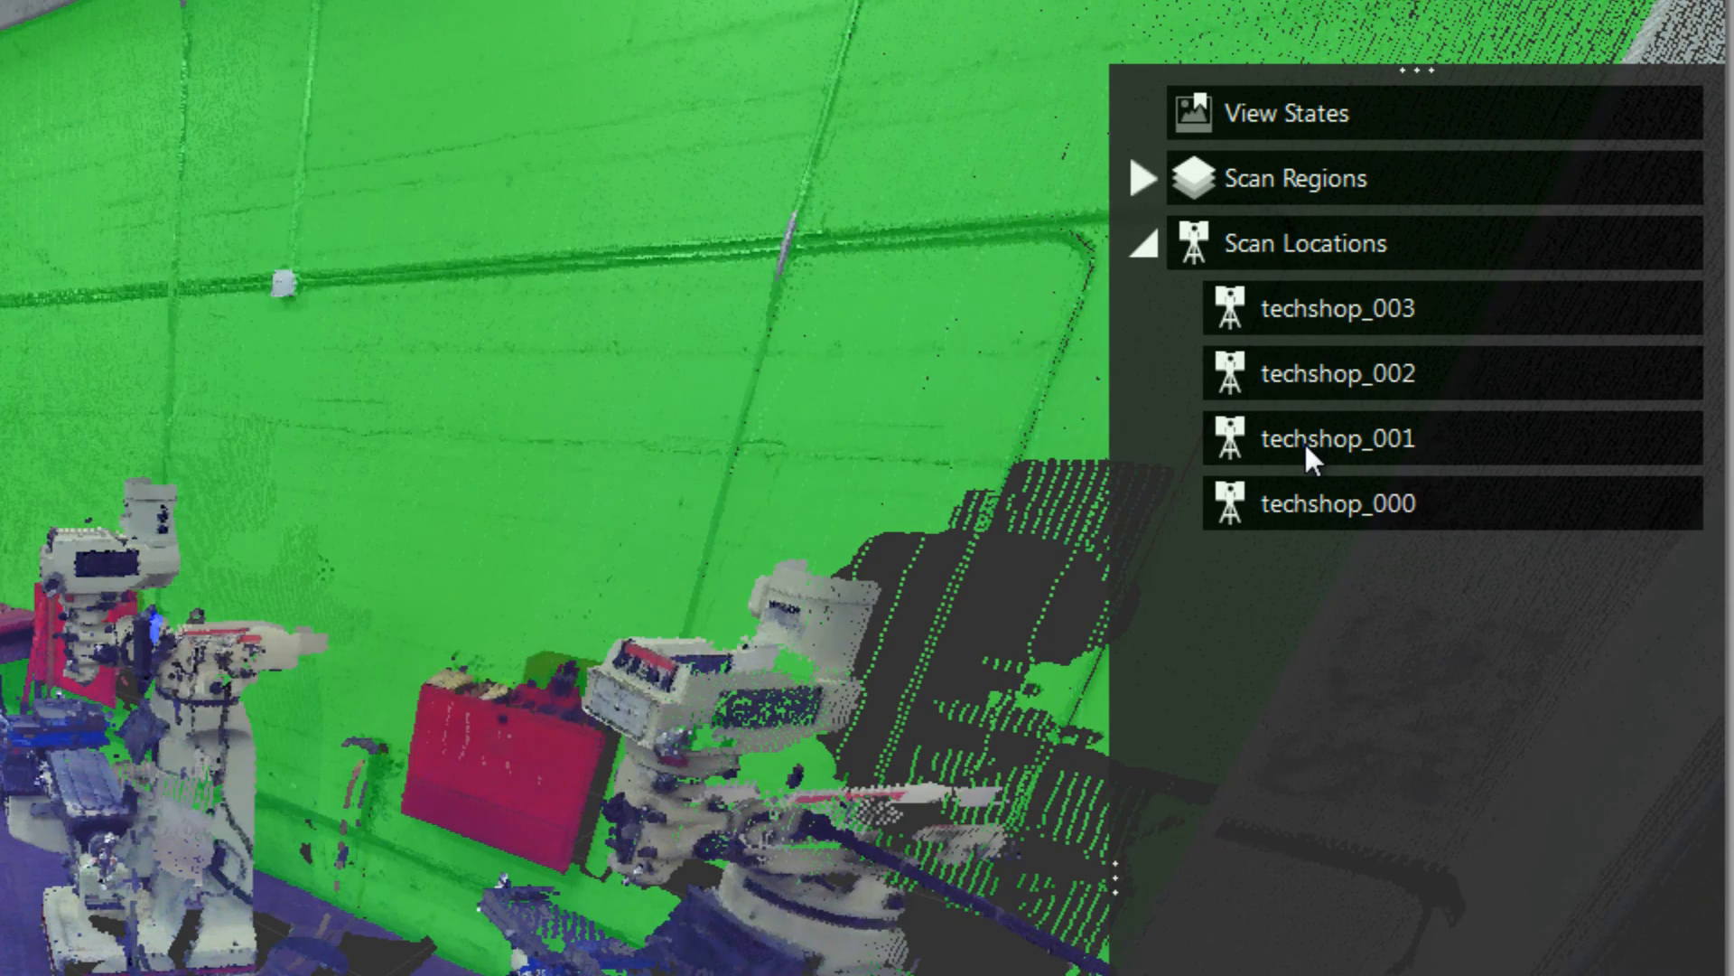
{"action": "left_click", "coordinate": [1339, 437]}
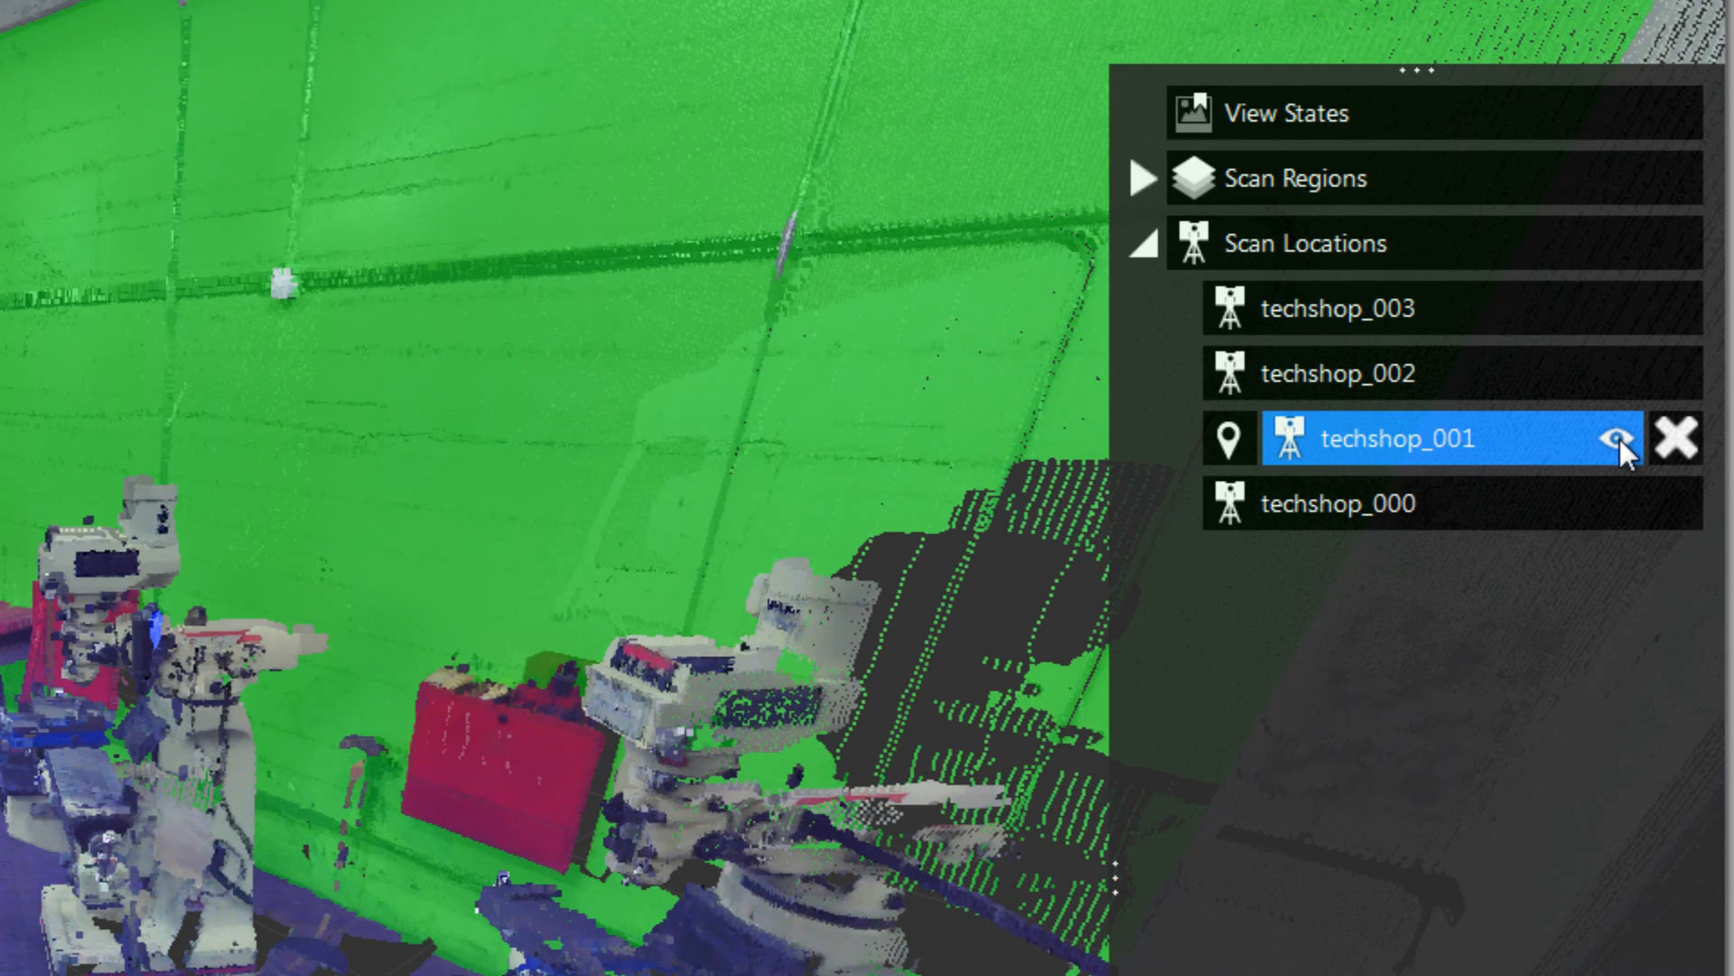
{"action": "mouse_move", "coordinate": [1622, 437]}
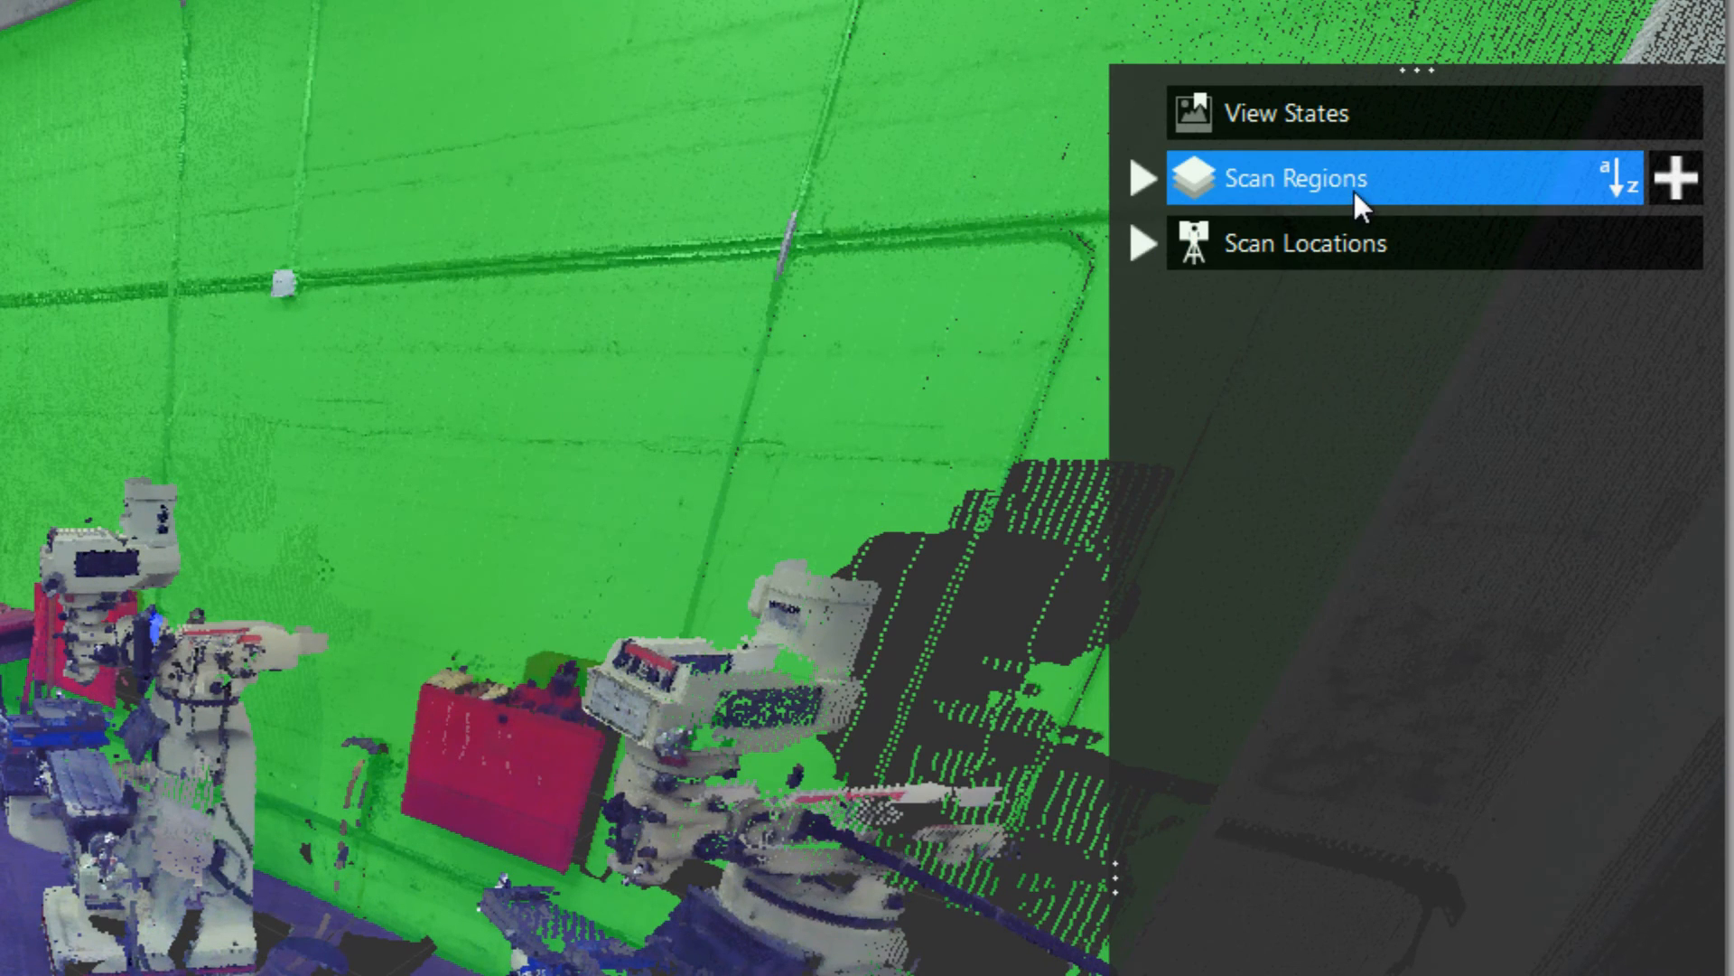
{"action": "mouse_move", "coordinate": [1089, 193]}
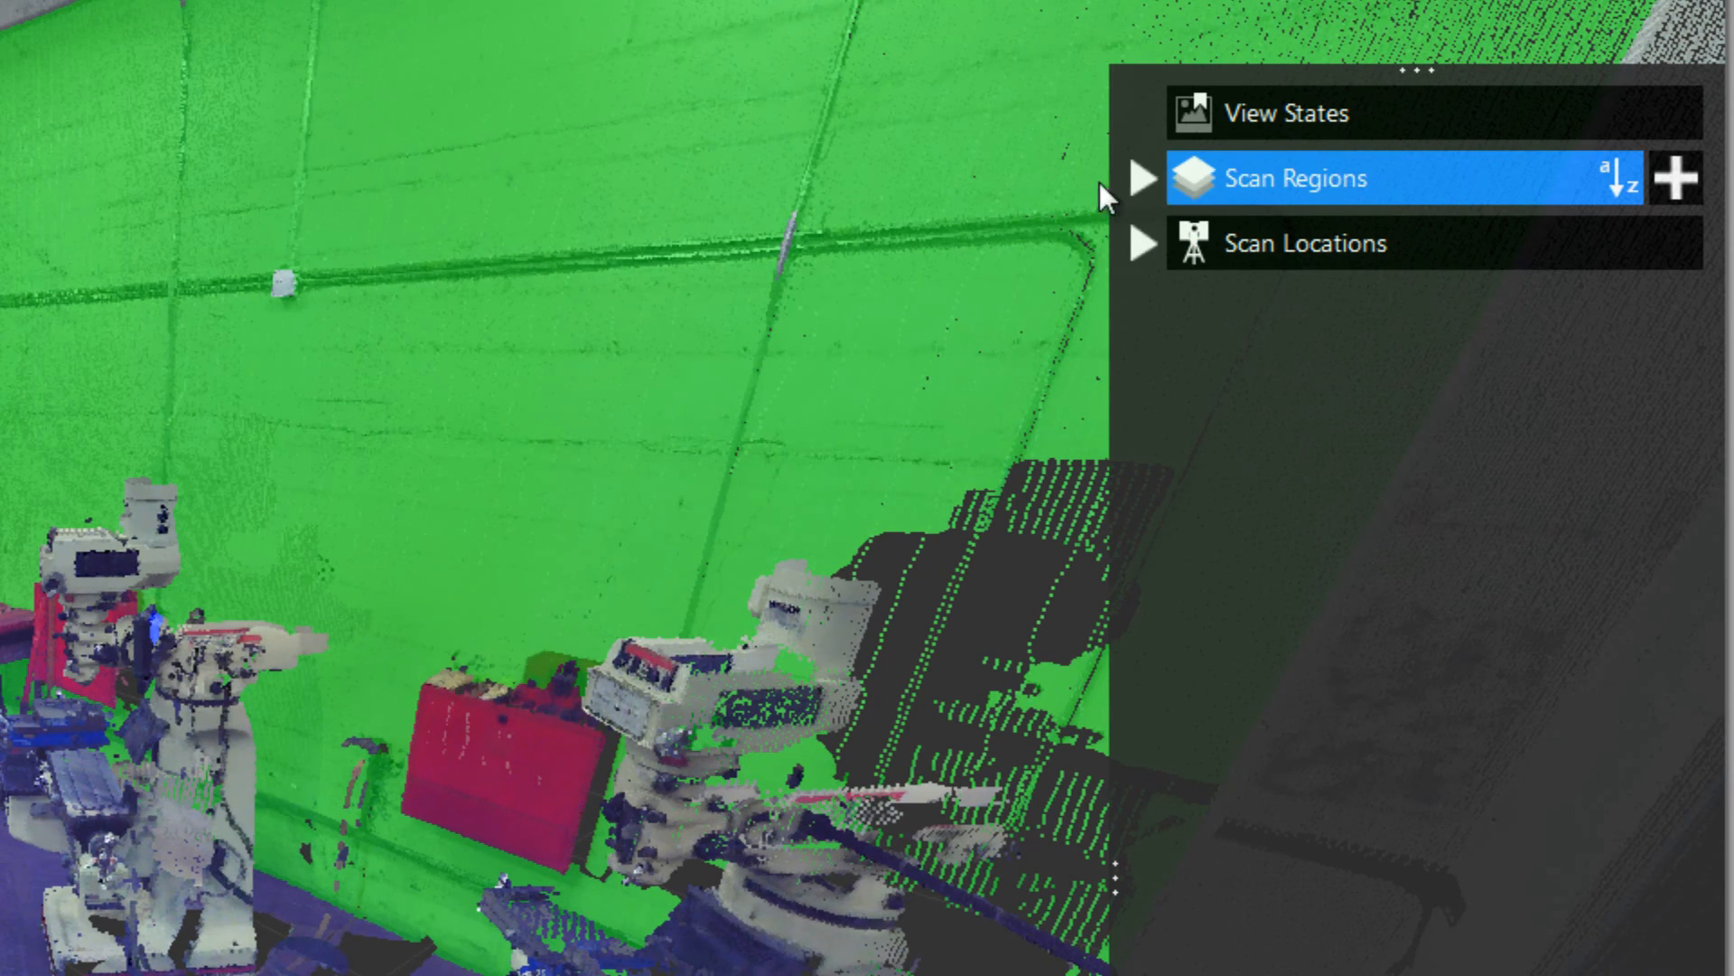
Step: Expand Scan Regions, select rt_wall and open its colour swatch to pick orange (255, 142, 0)
{"action": "left_click", "coordinate": [1146, 177]}
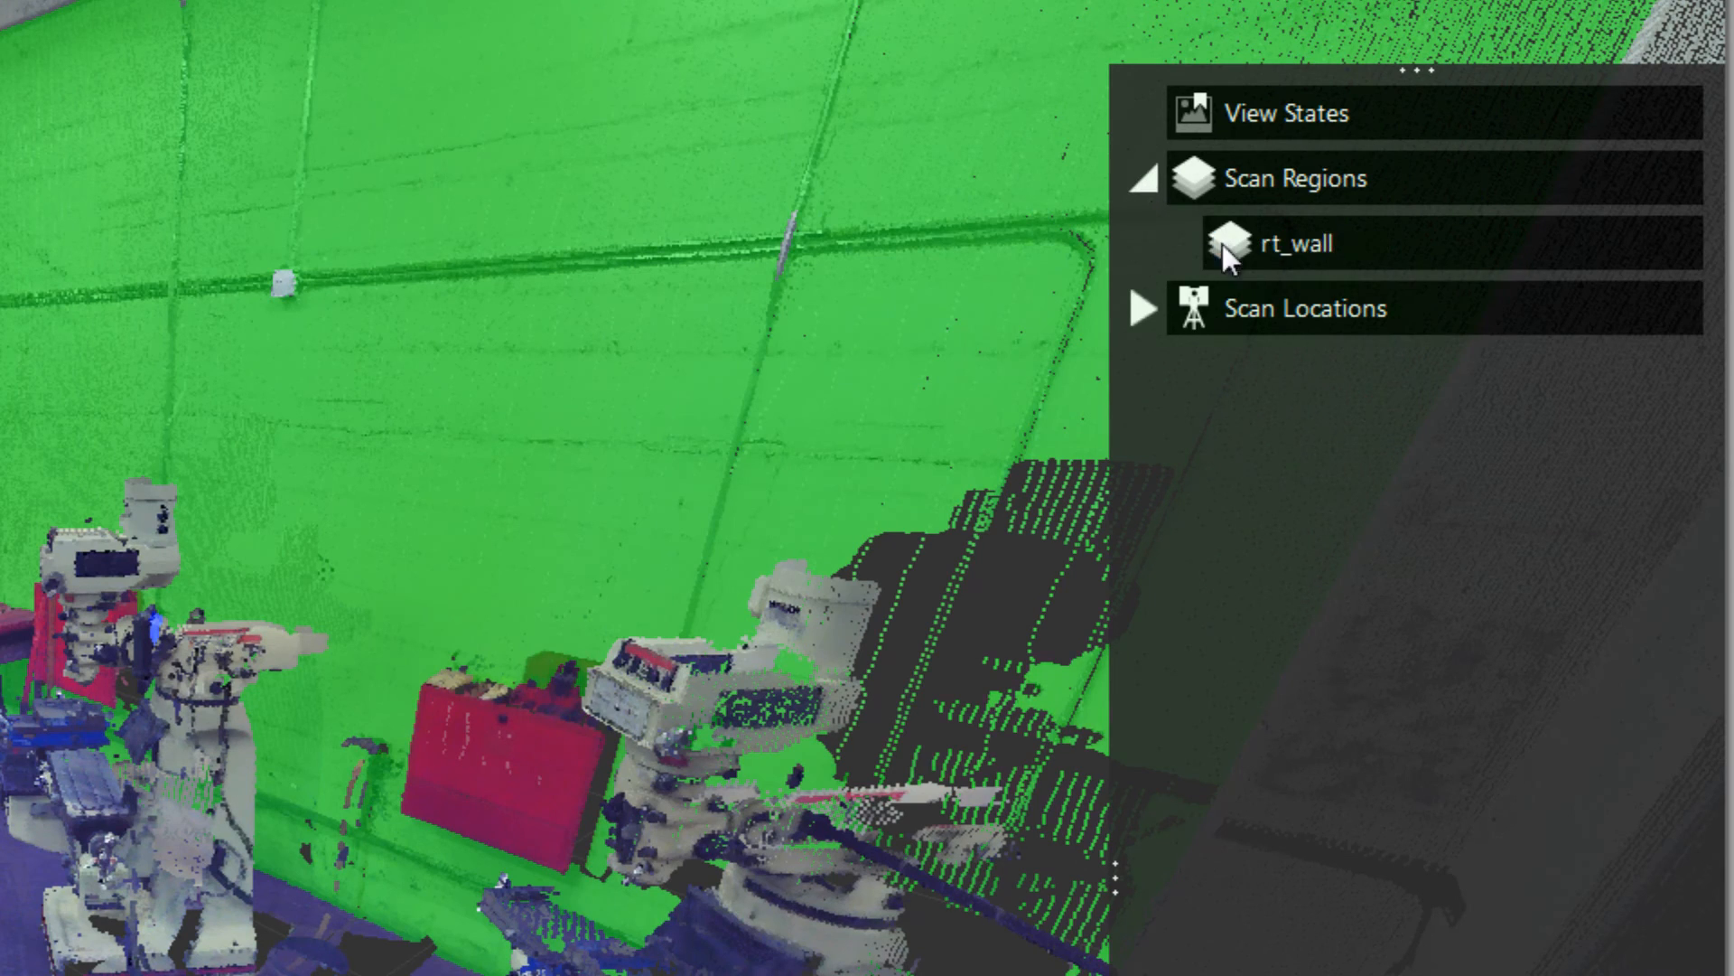
{"action": "left_click", "coordinate": [1294, 242]}
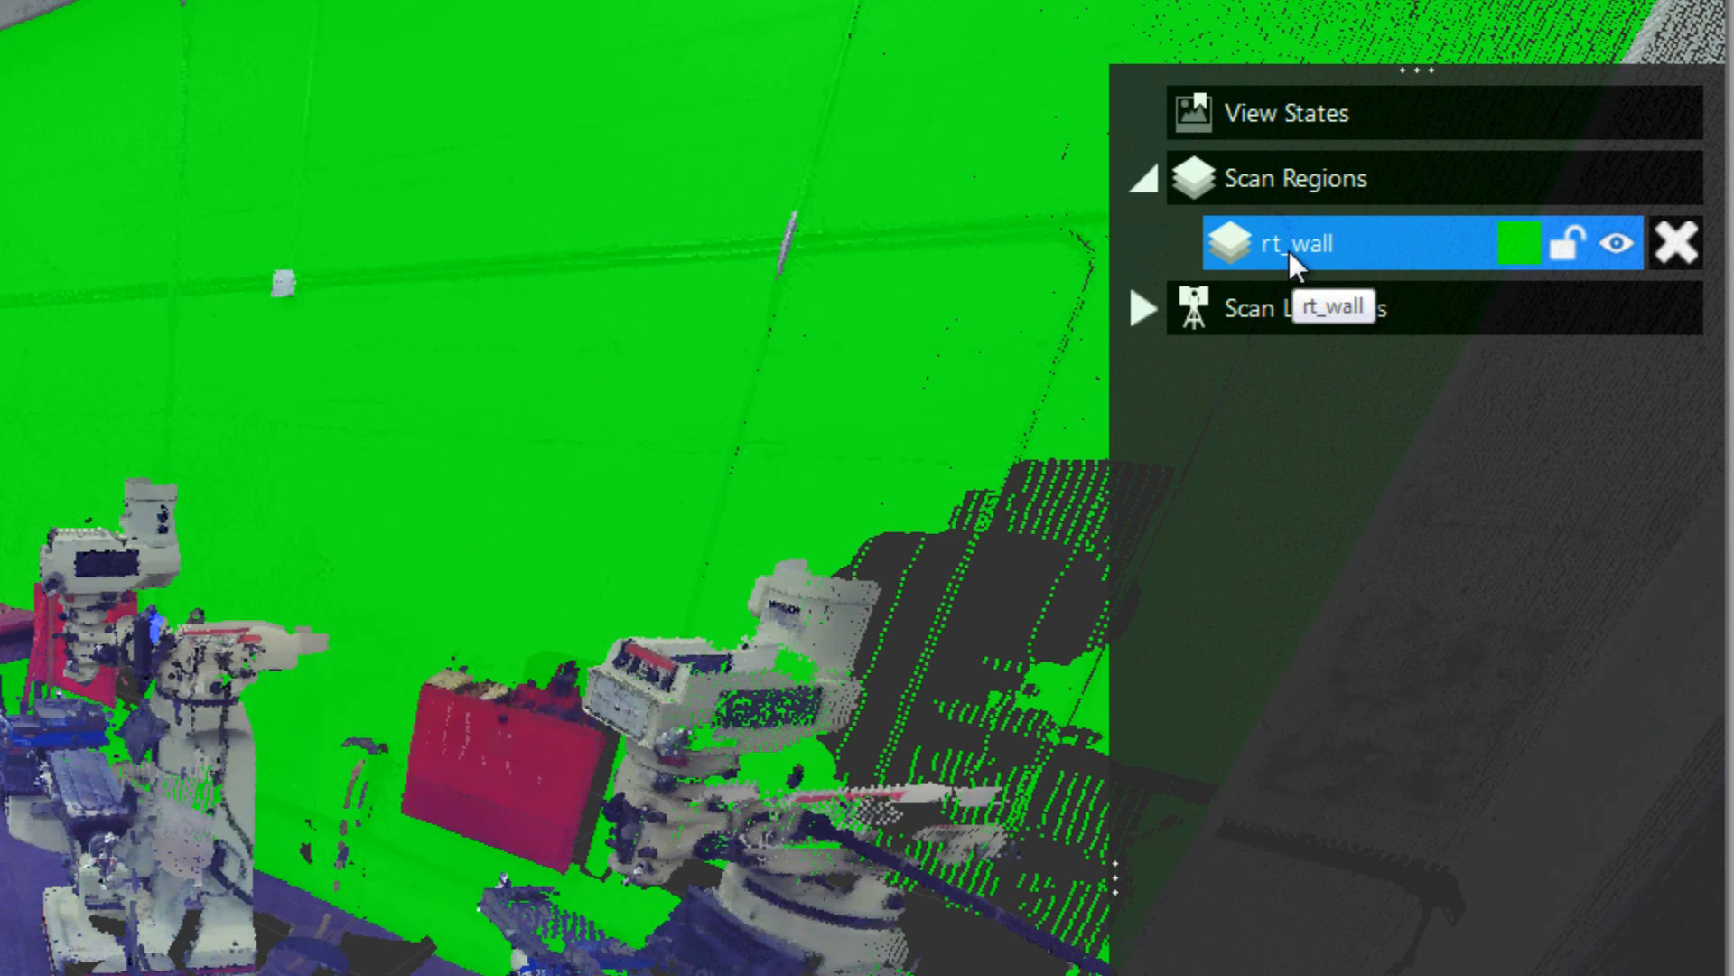
{"action": "mouse_move", "coordinate": [1522, 271]}
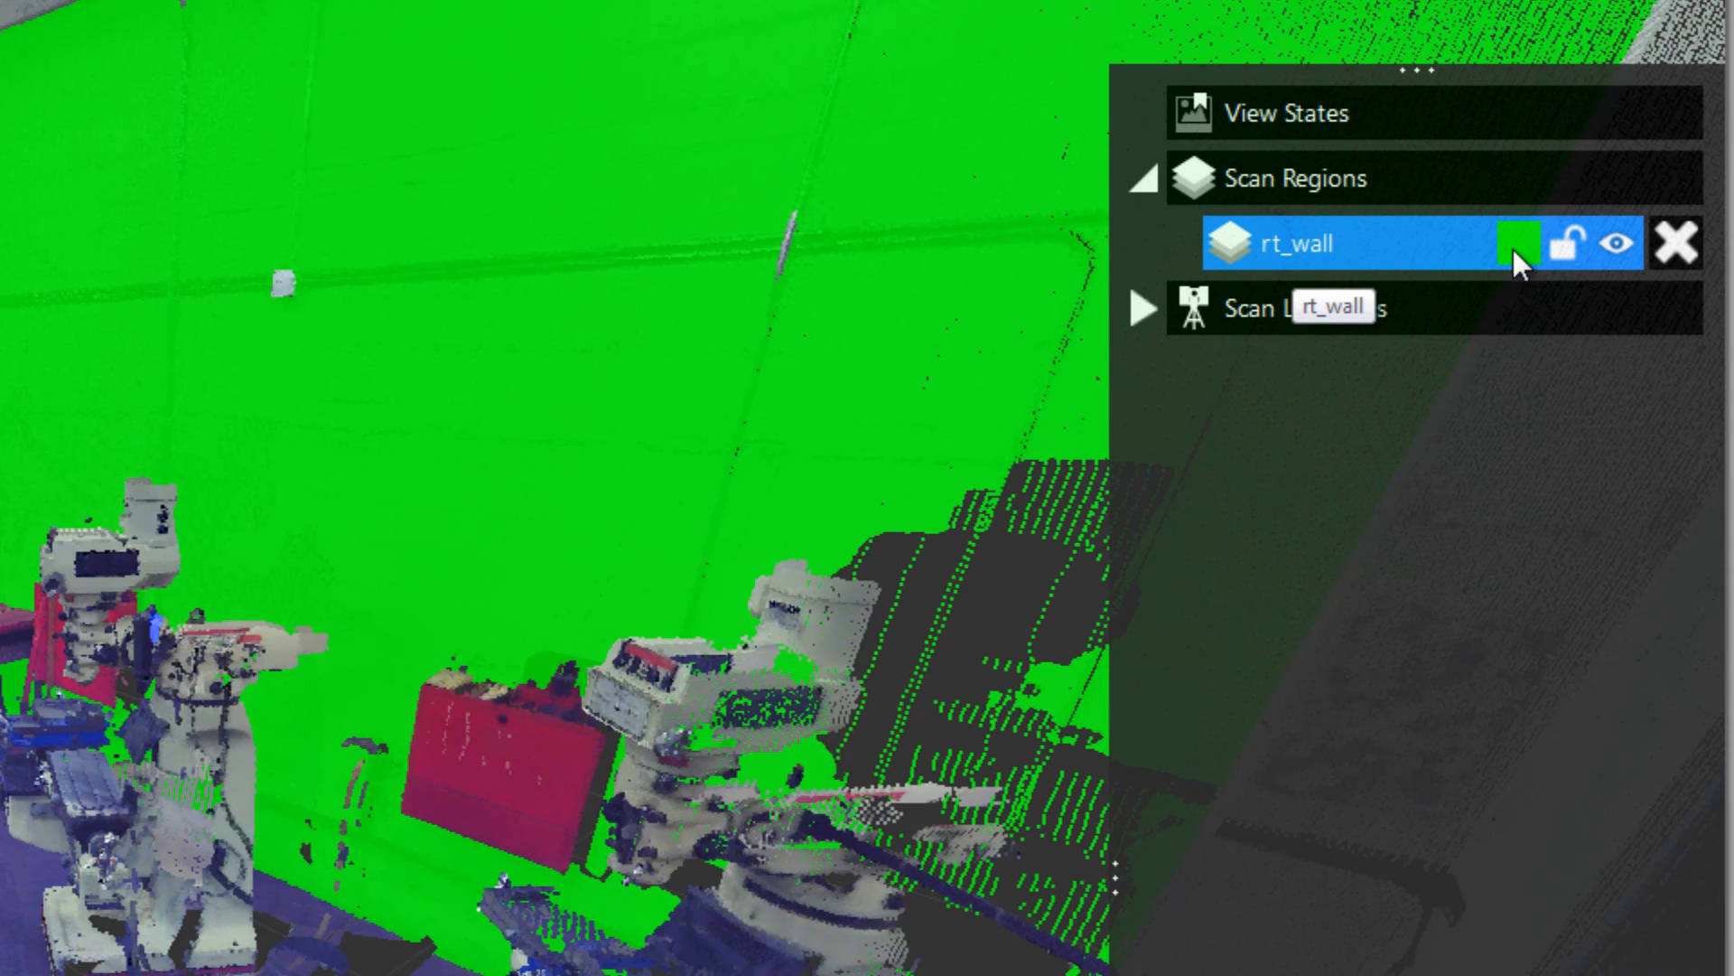
{"action": "left_click", "coordinate": [1499, 244]}
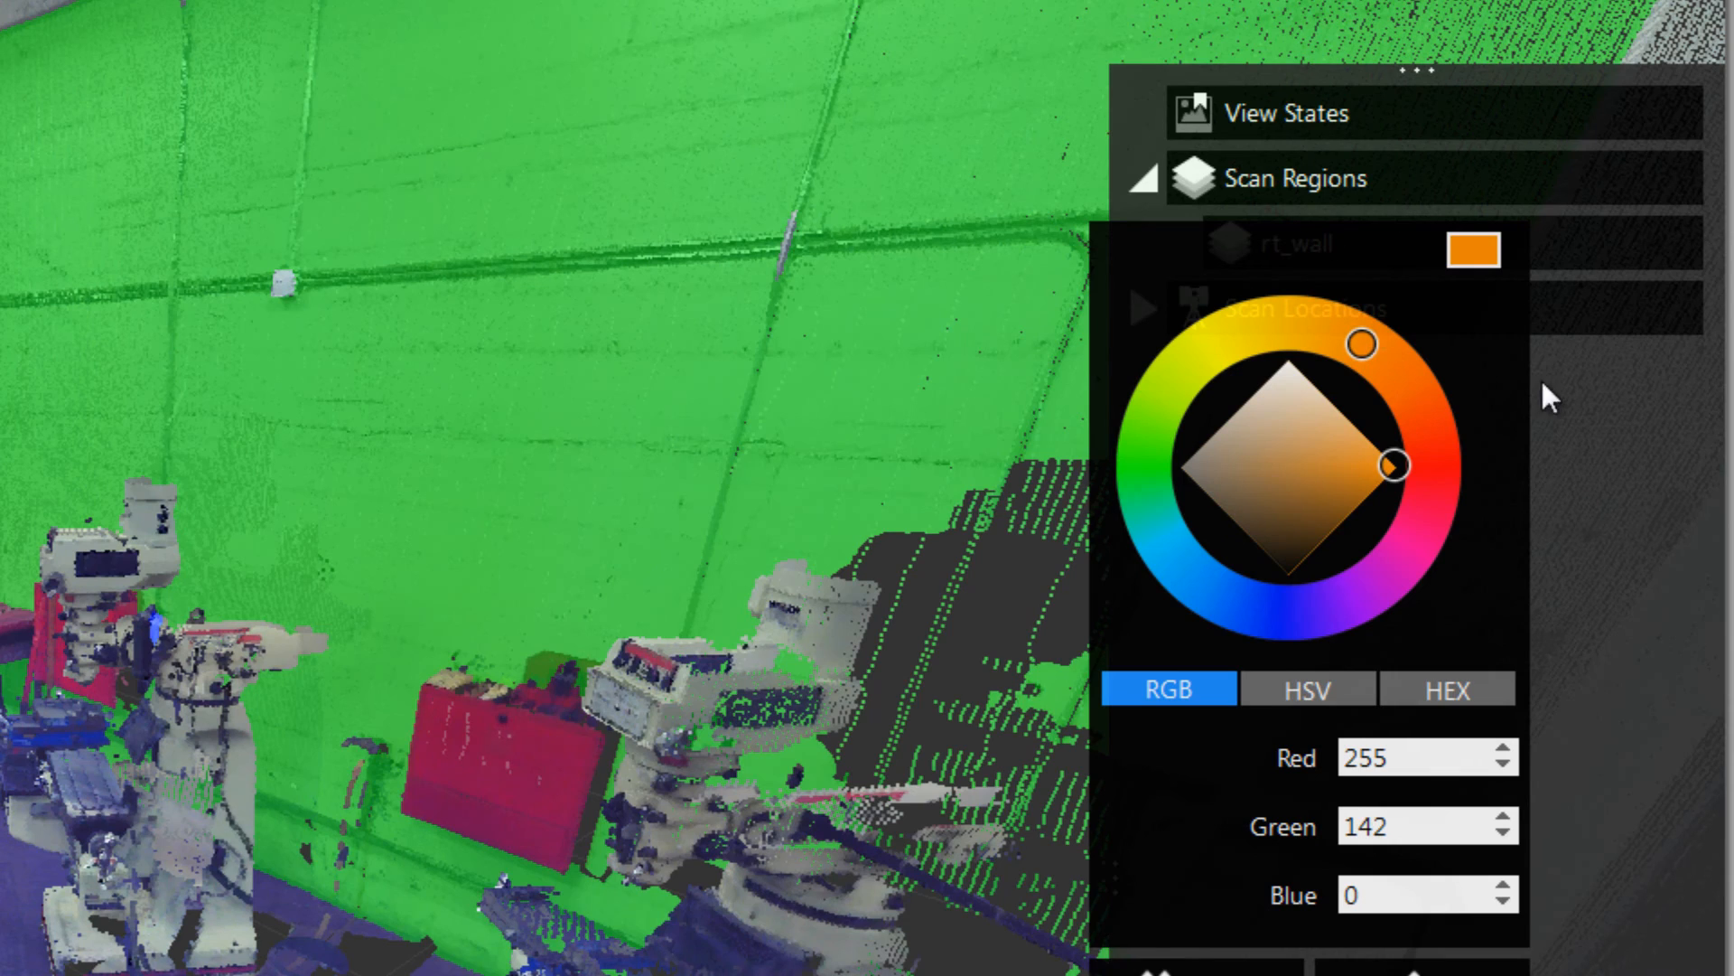
{"action": "mouse_move", "coordinate": [1349, 298]}
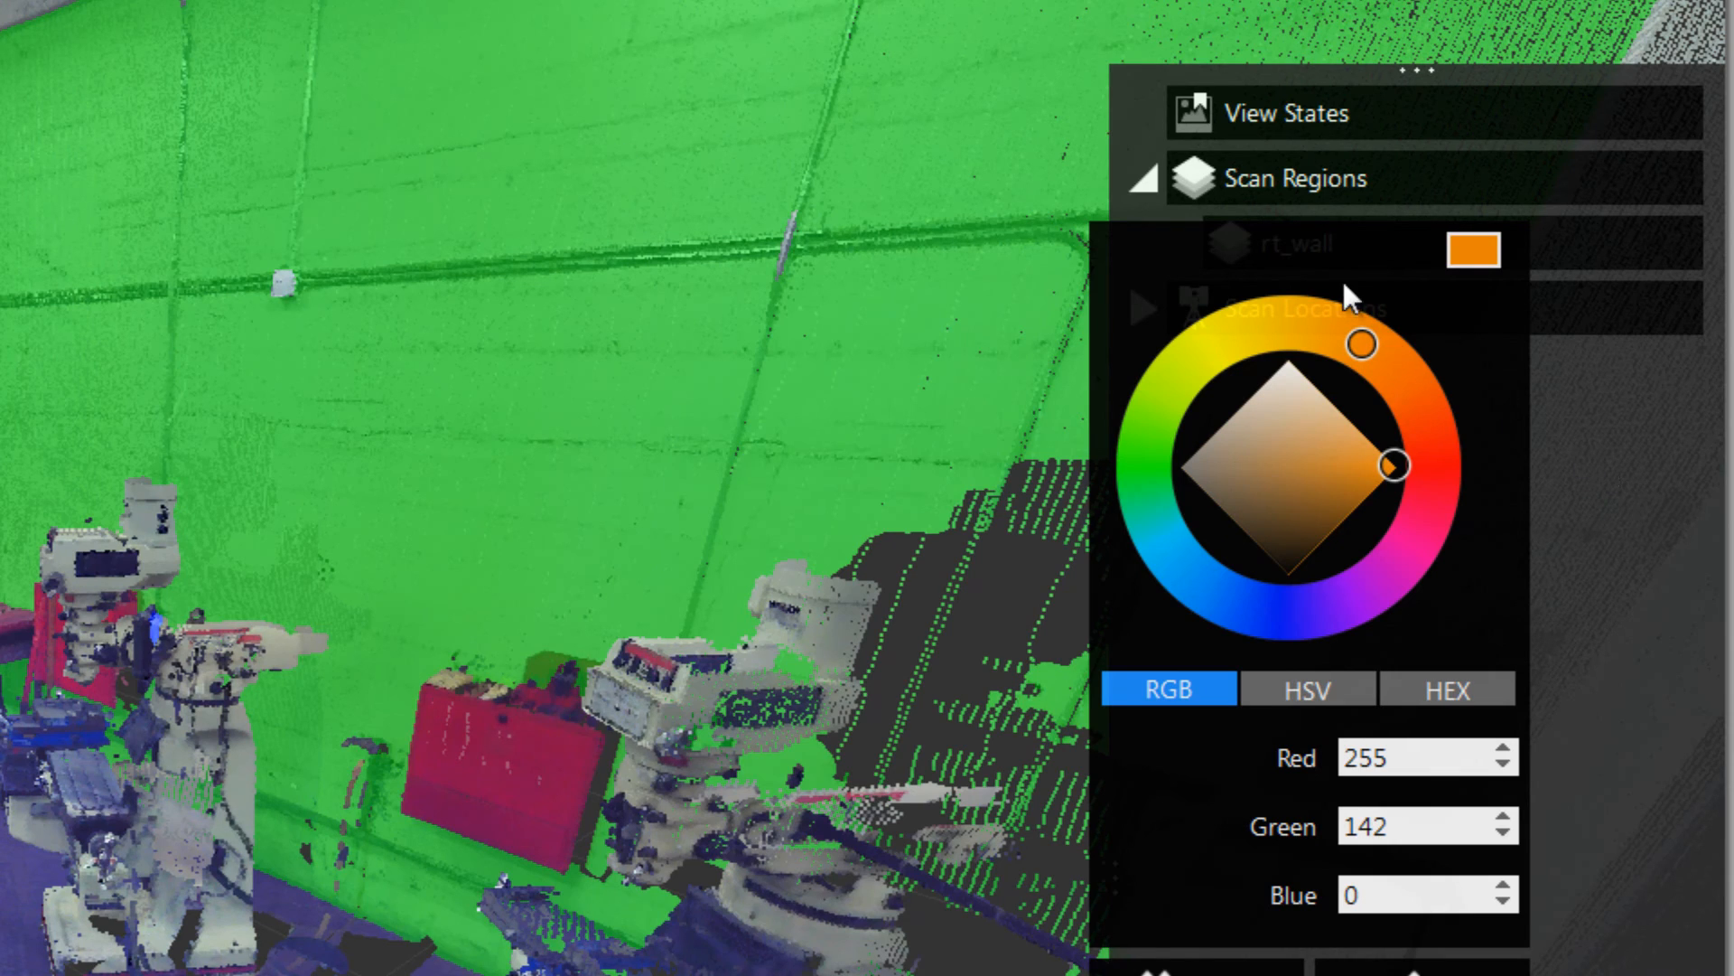
{"action": "mouse_move", "coordinate": [1526, 448]}
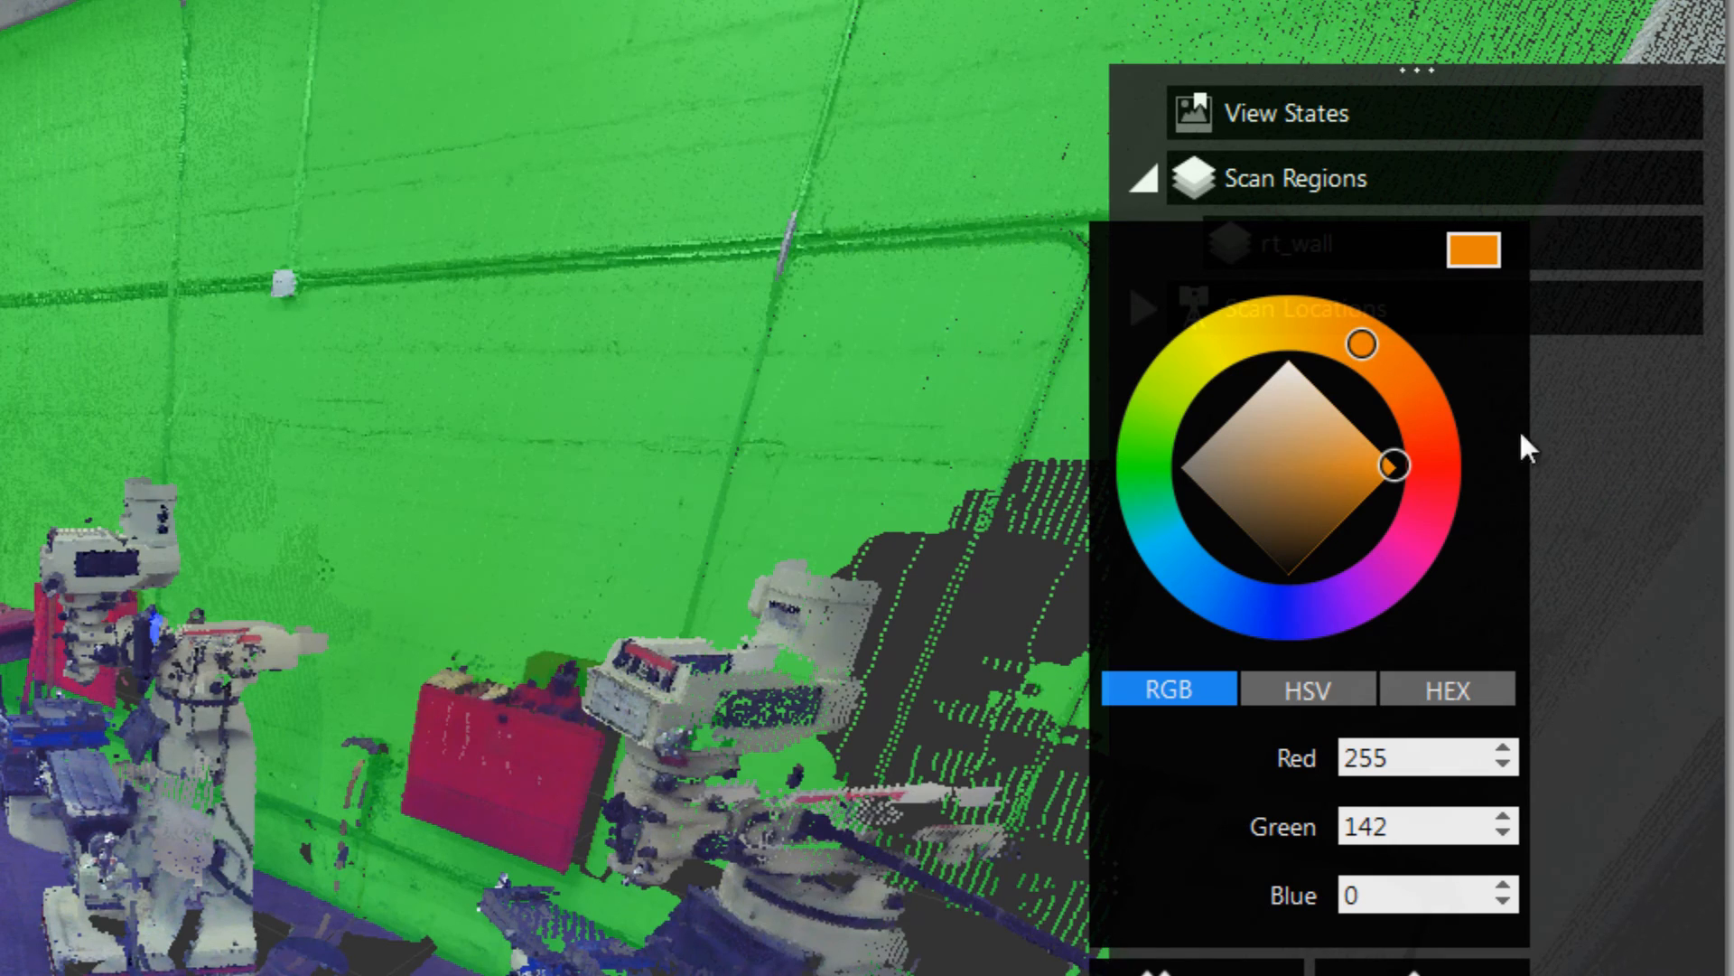
{"action": "mouse_move", "coordinate": [83, 72]}
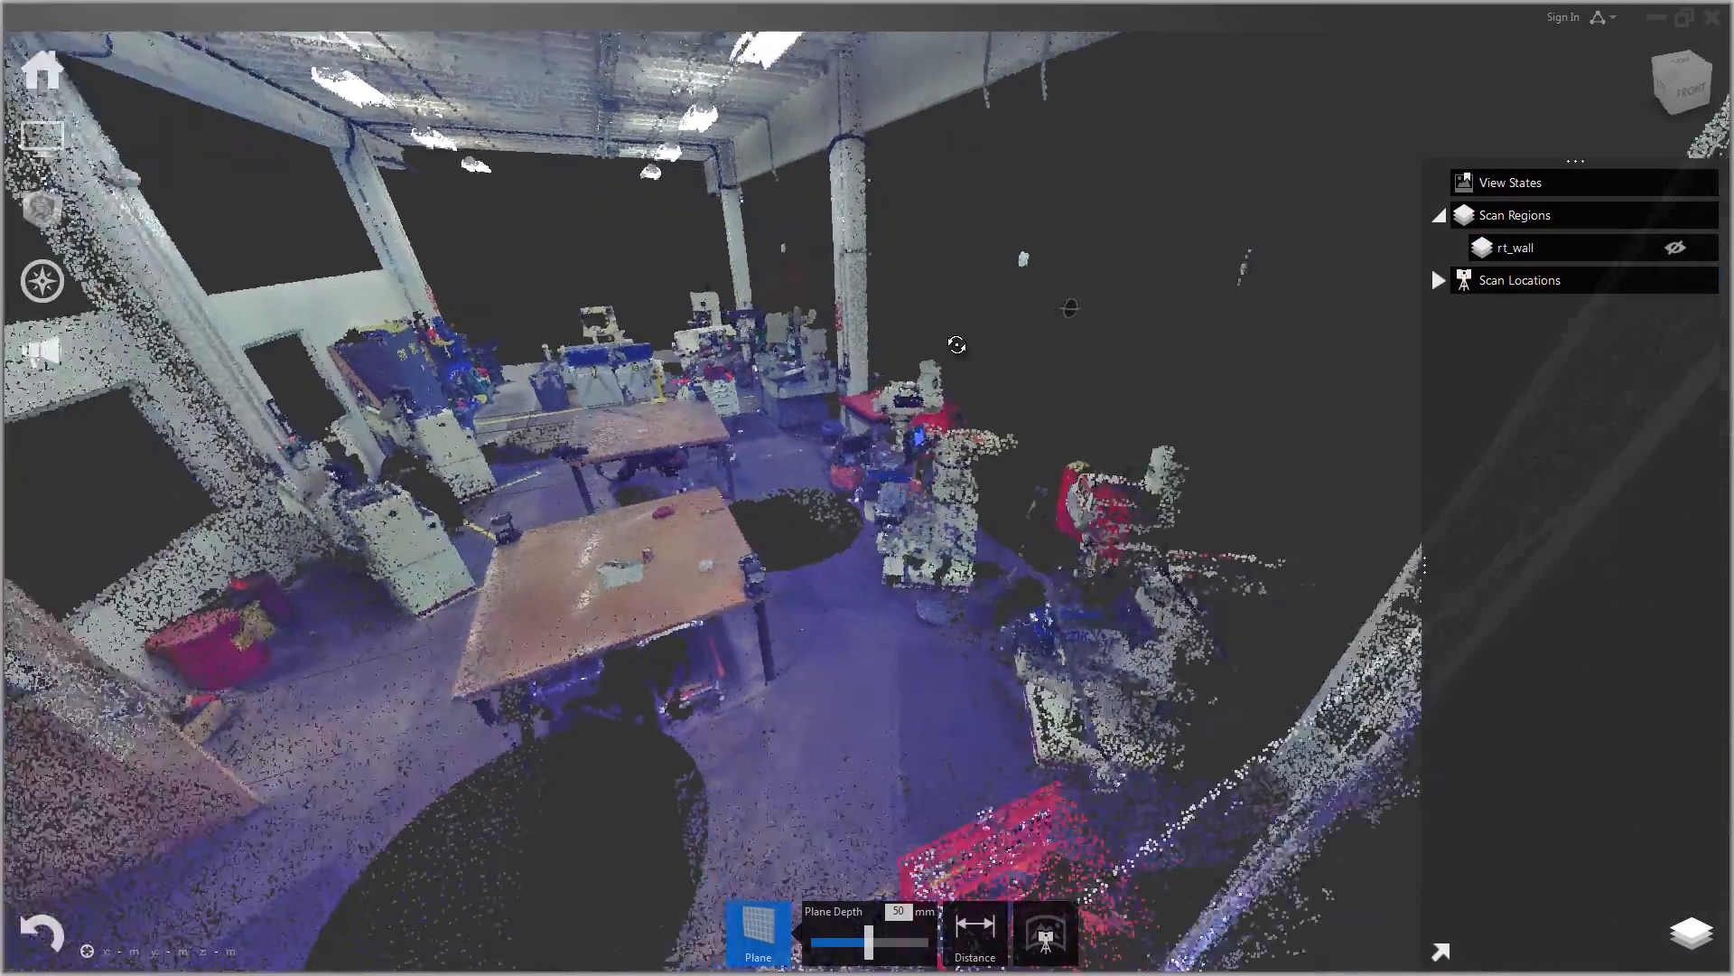
Step: Toggle rt_wall visibility so the wall shows in orange while orbiting around it
{"action": "left_click_drag", "start_coordinate": [958, 346], "coordinate": [1145, 457]}
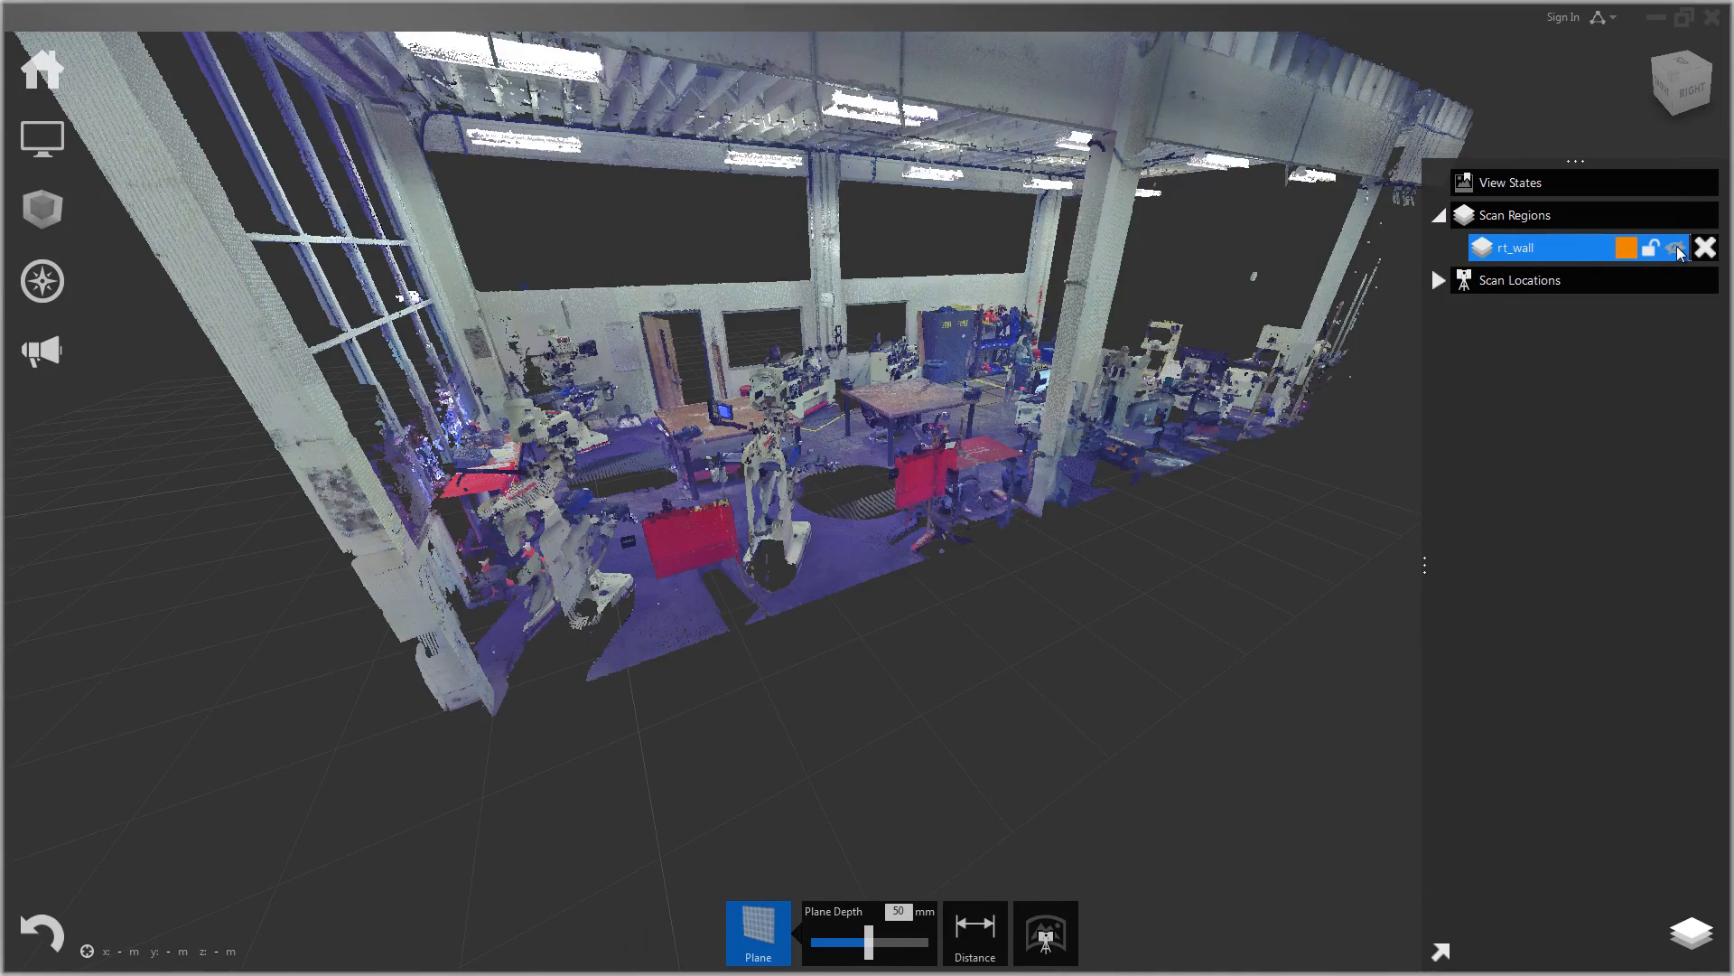
{"action": "left_click", "coordinate": [1676, 248]}
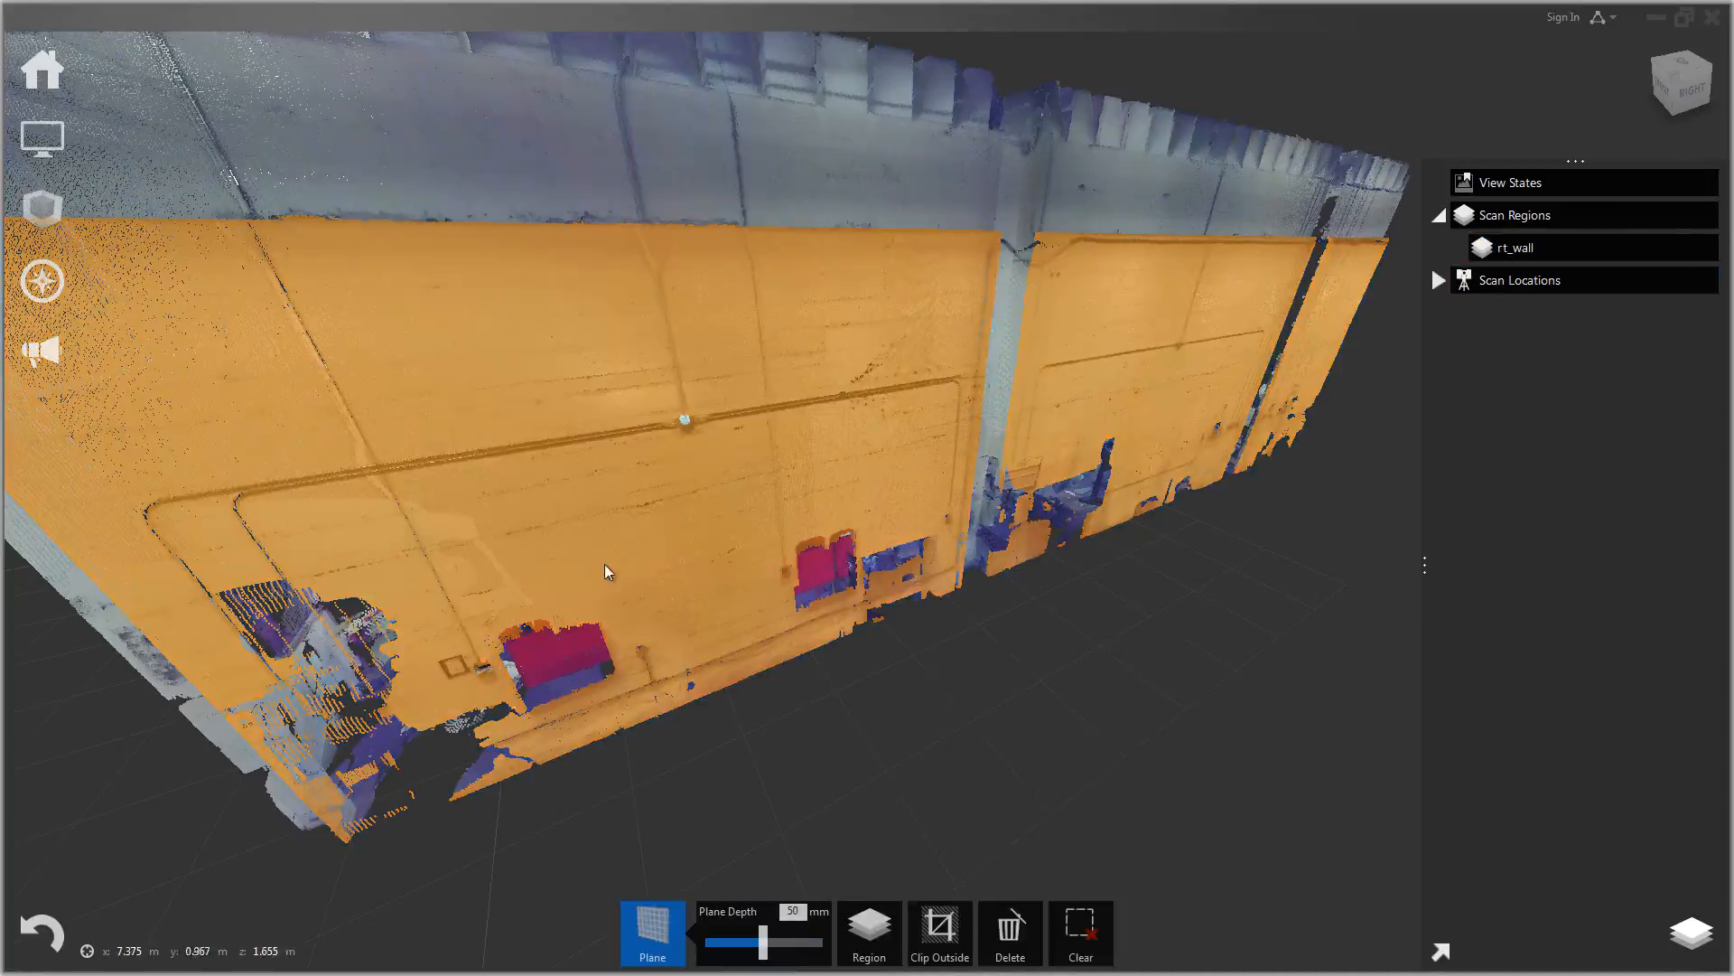
{"action": "left_click_drag", "start_coordinate": [605, 572], "coordinate": [724, 471]}
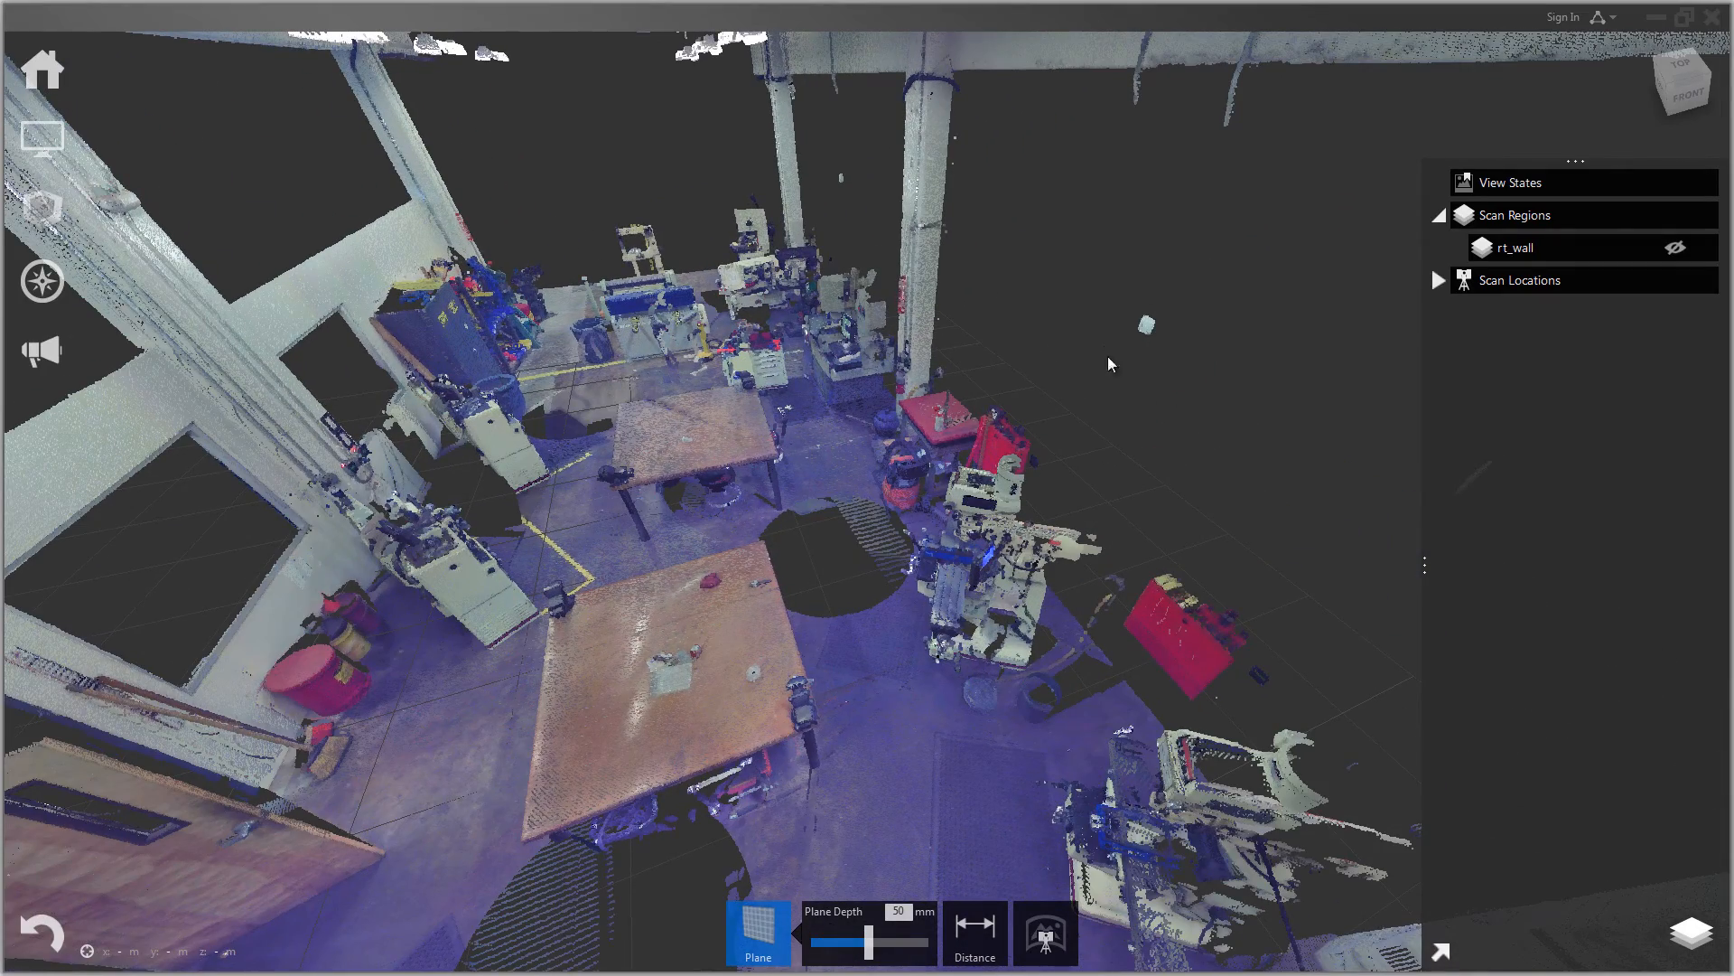
Step: Try a Window selection and the Region flyout, then highlight rt_wall's points and turn the highlight off
{"action": "left_click", "coordinate": [1517, 248]}
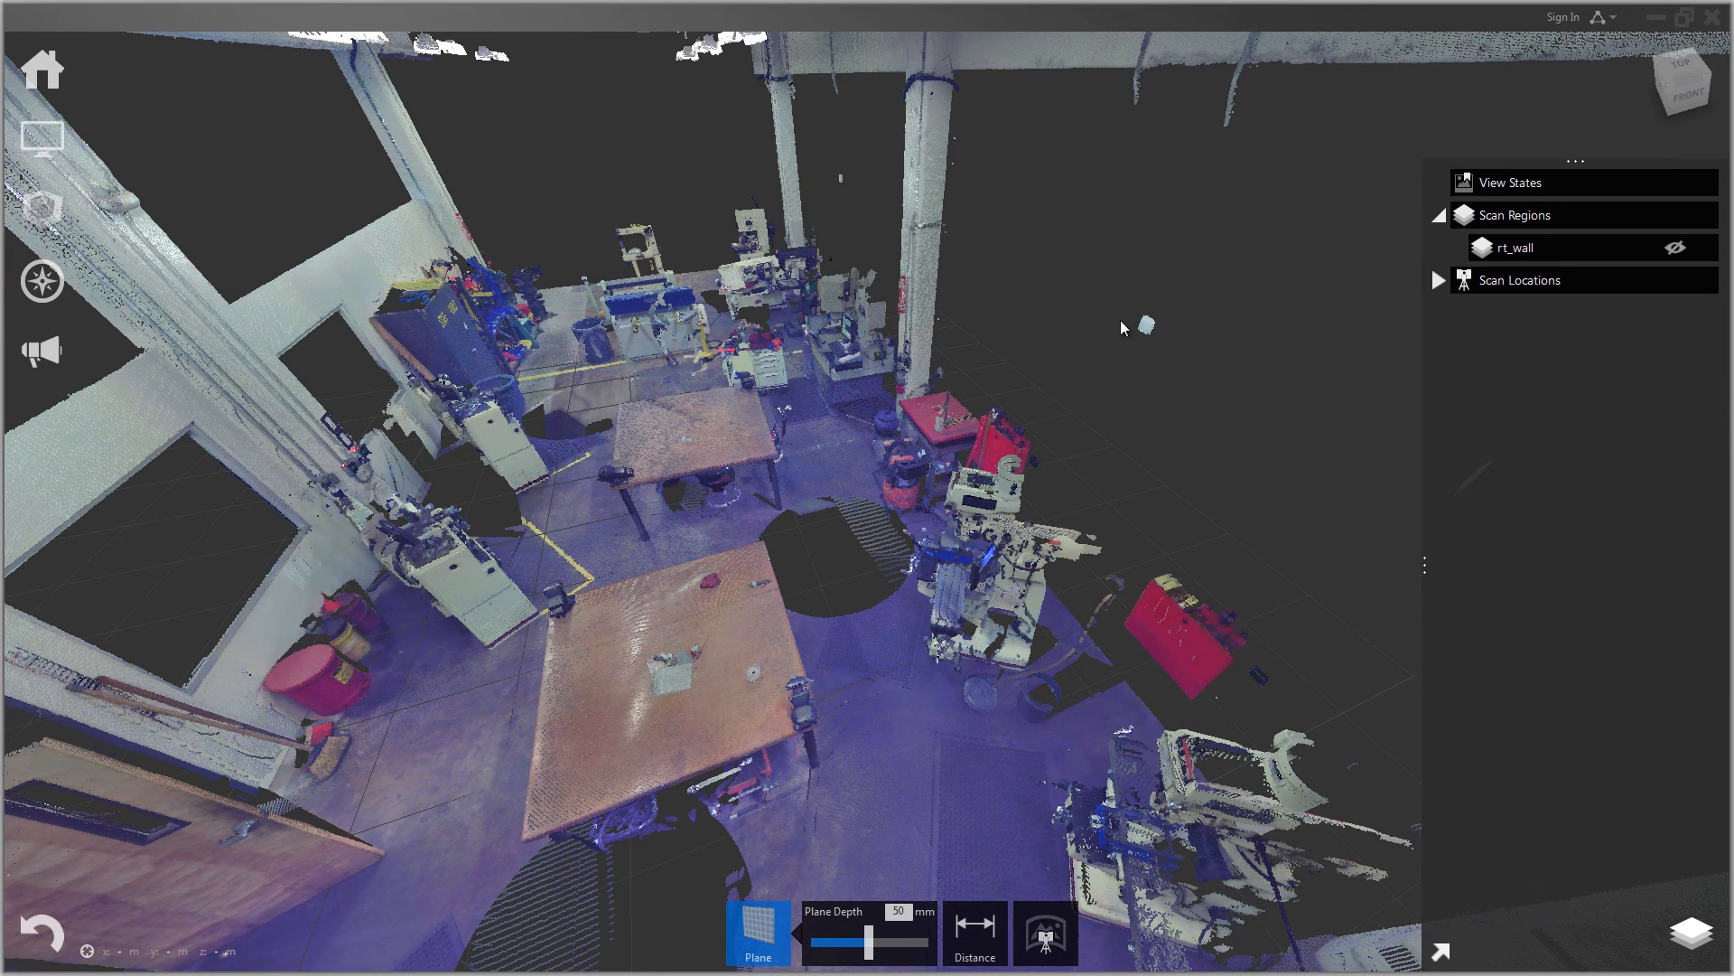
{"action": "mouse_move", "coordinate": [835, 190]}
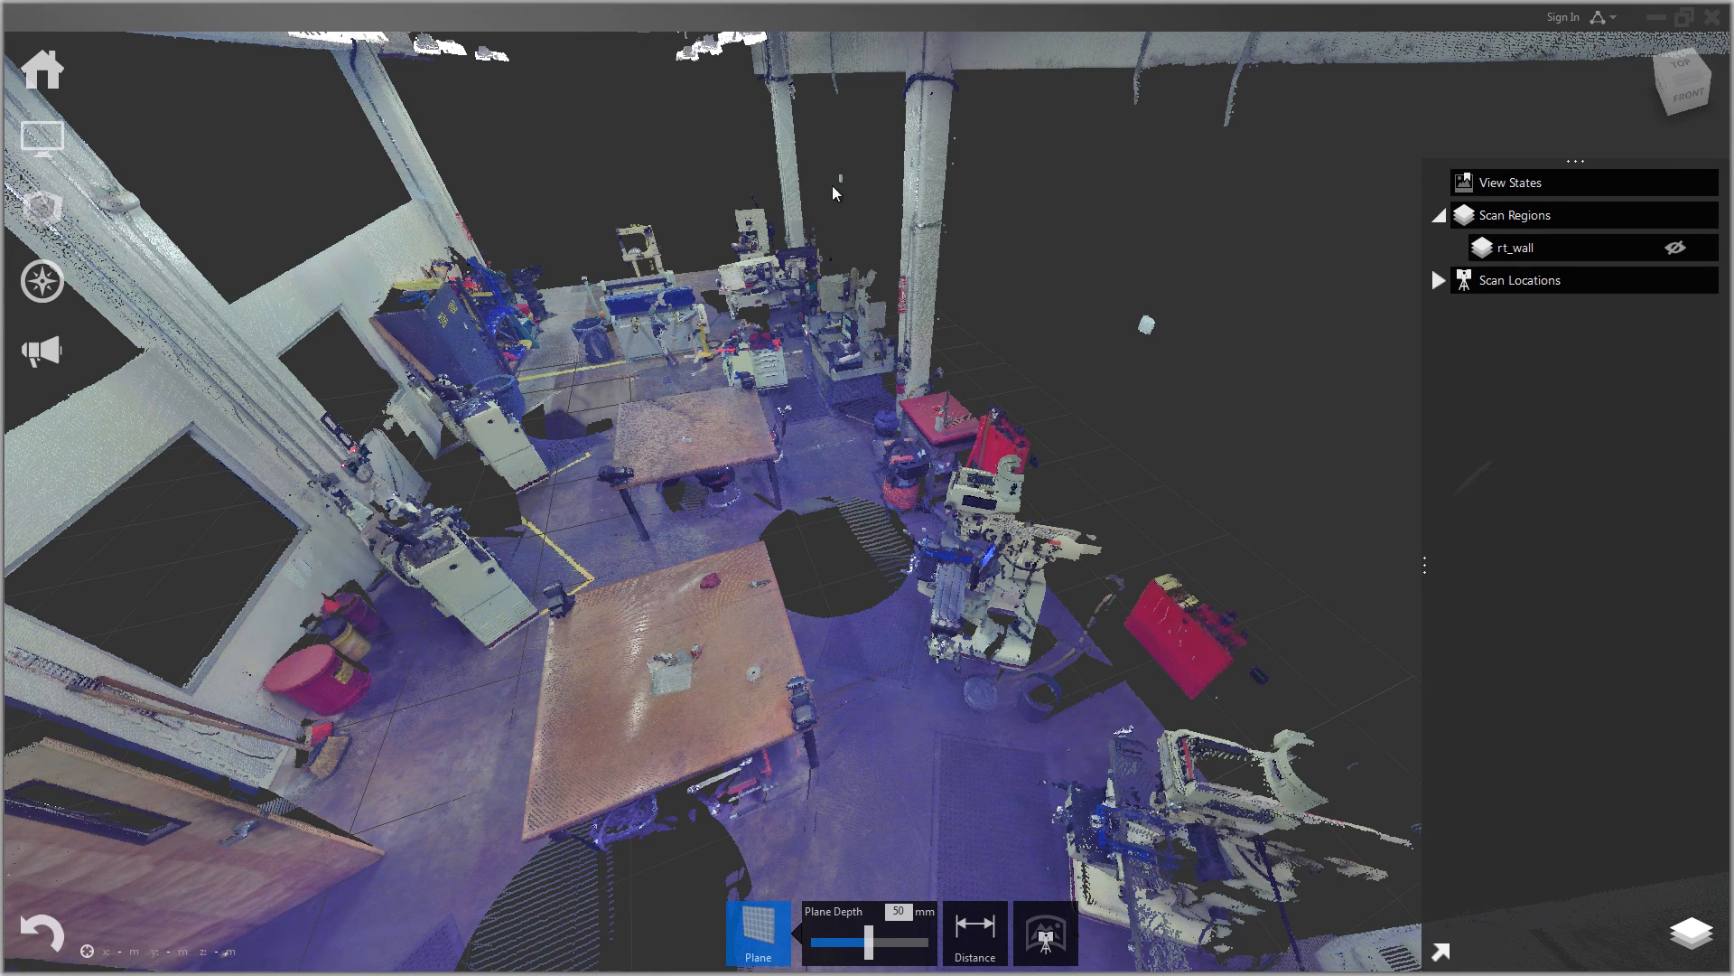
{"action": "mouse_move", "coordinate": [1059, 616]}
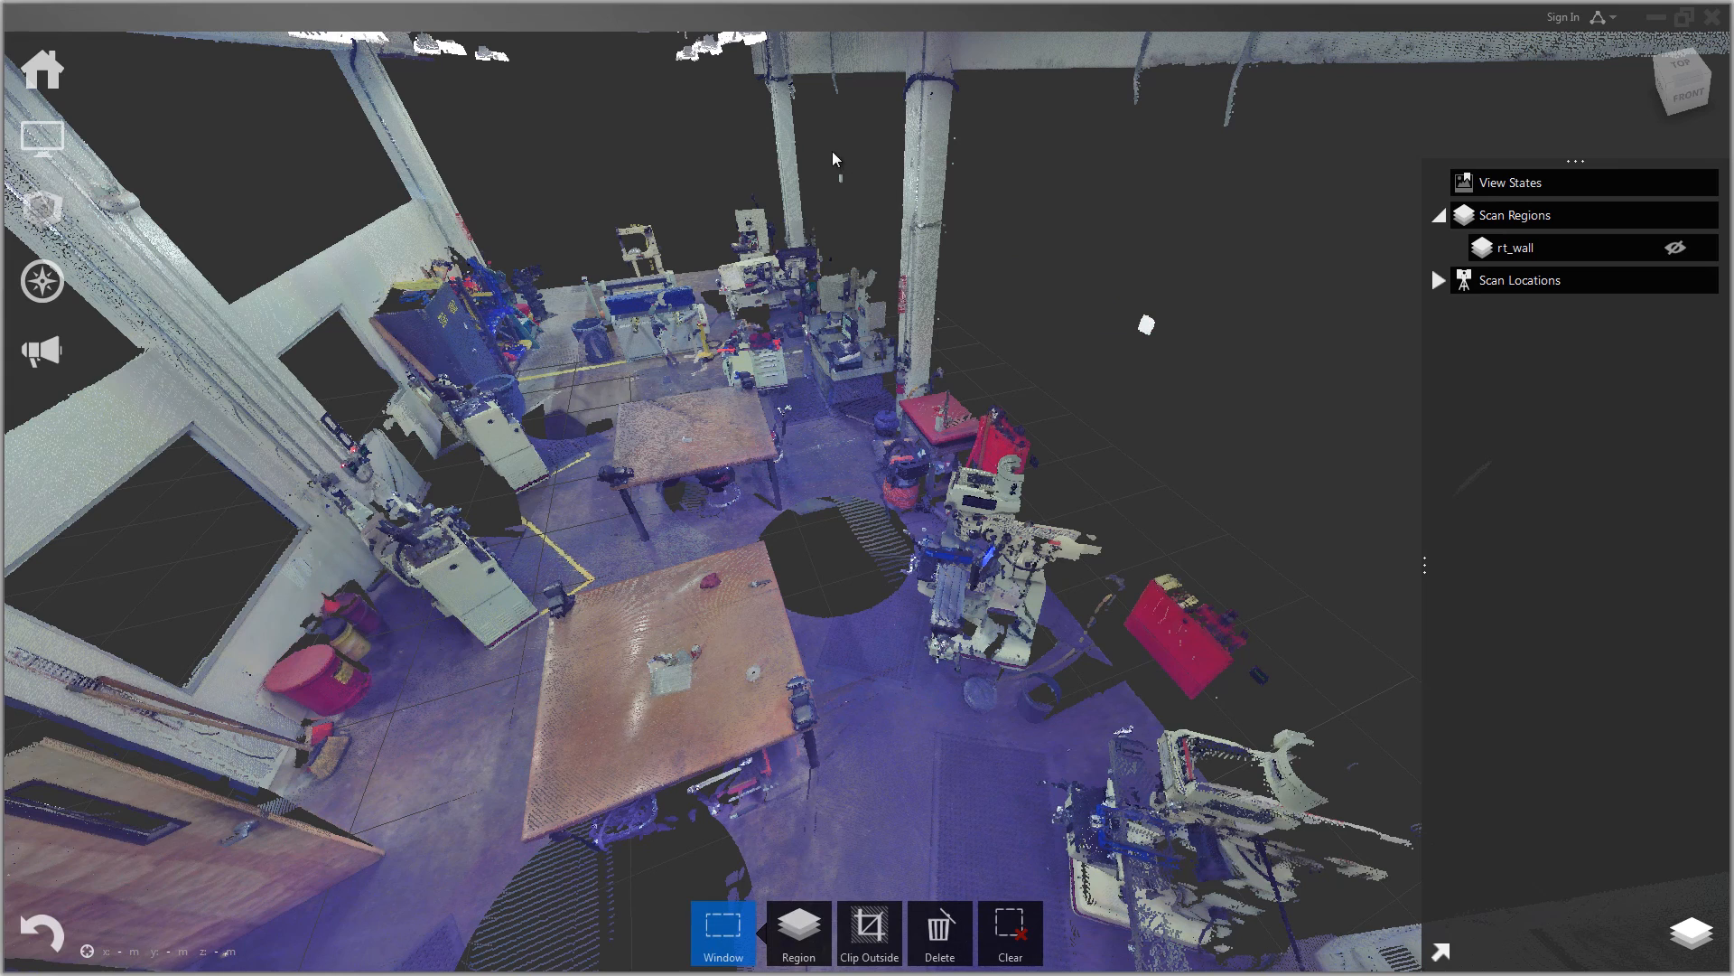
{"action": "left_click_drag", "start_coordinate": [831, 159], "coordinate": [869, 206]}
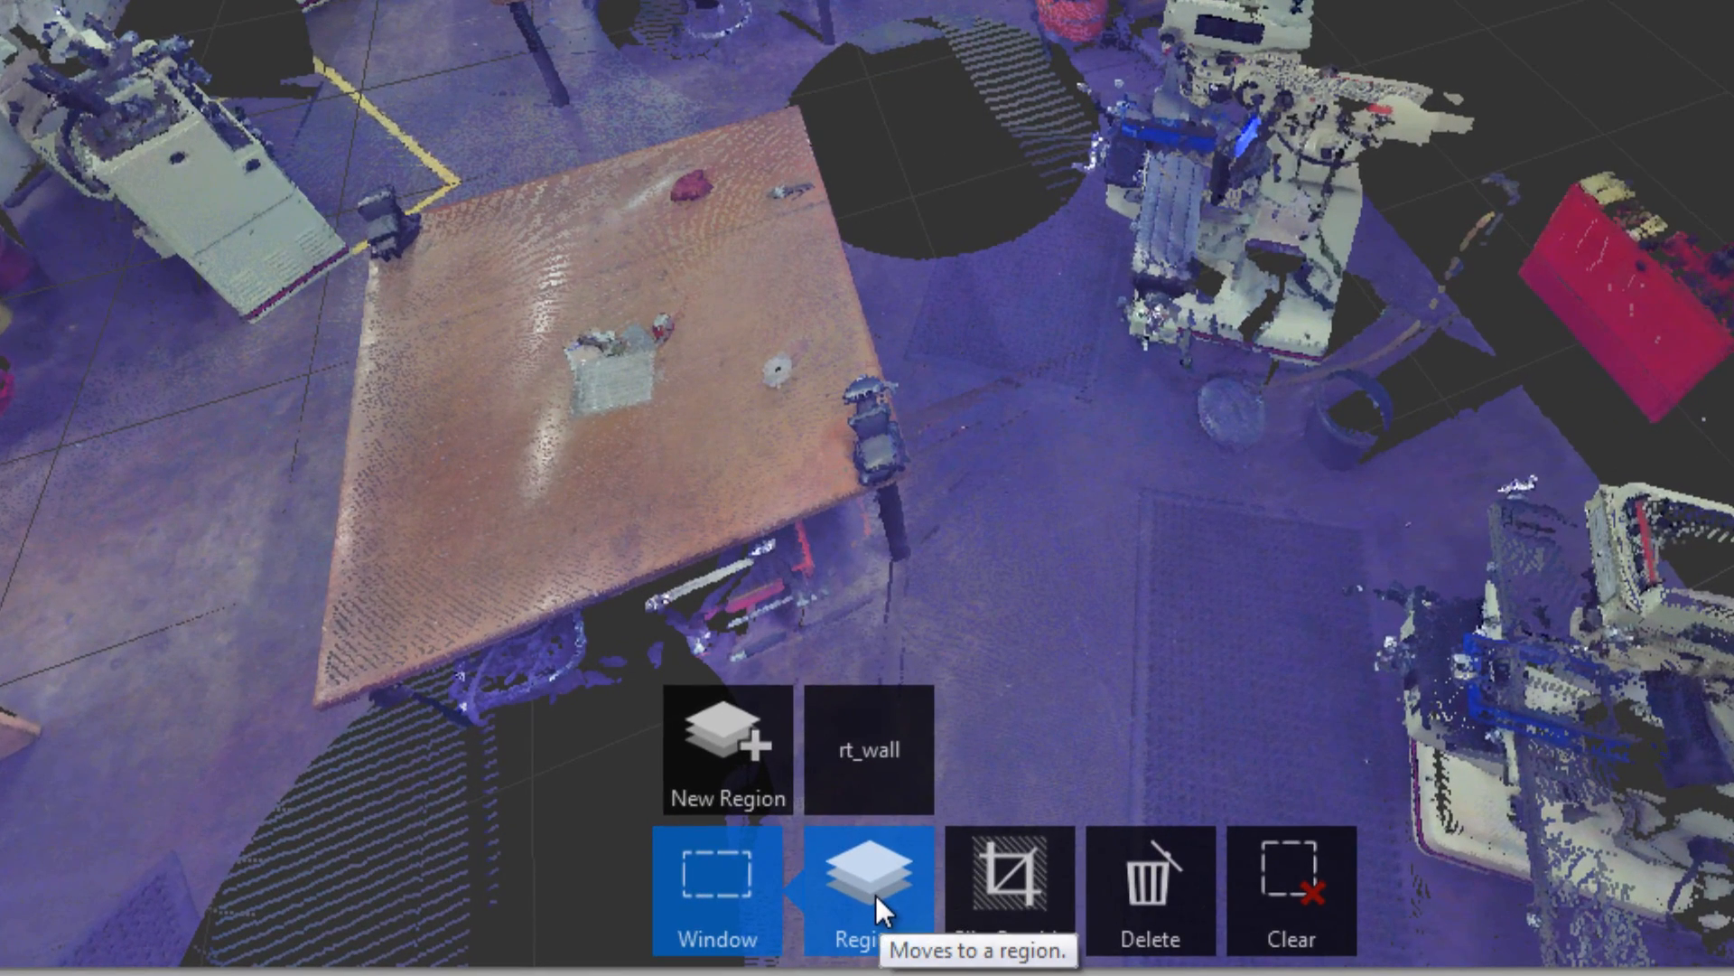
{"action": "left_click", "coordinate": [867, 749]}
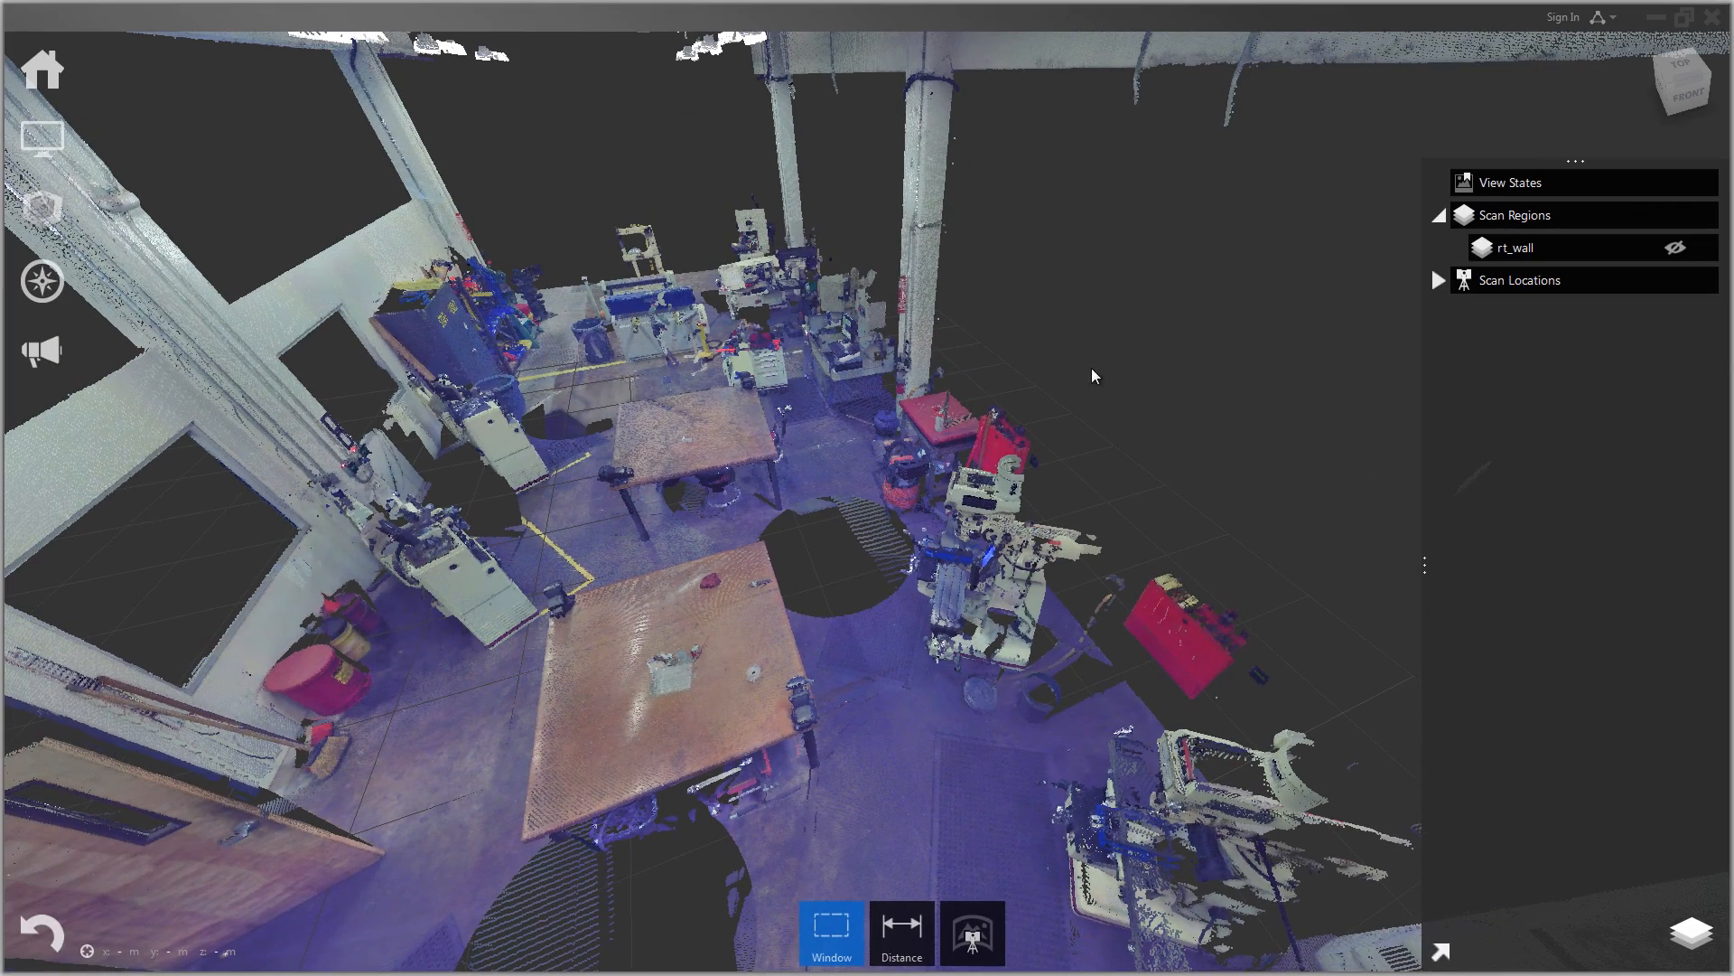
{"action": "left_click", "coordinate": [1519, 247]}
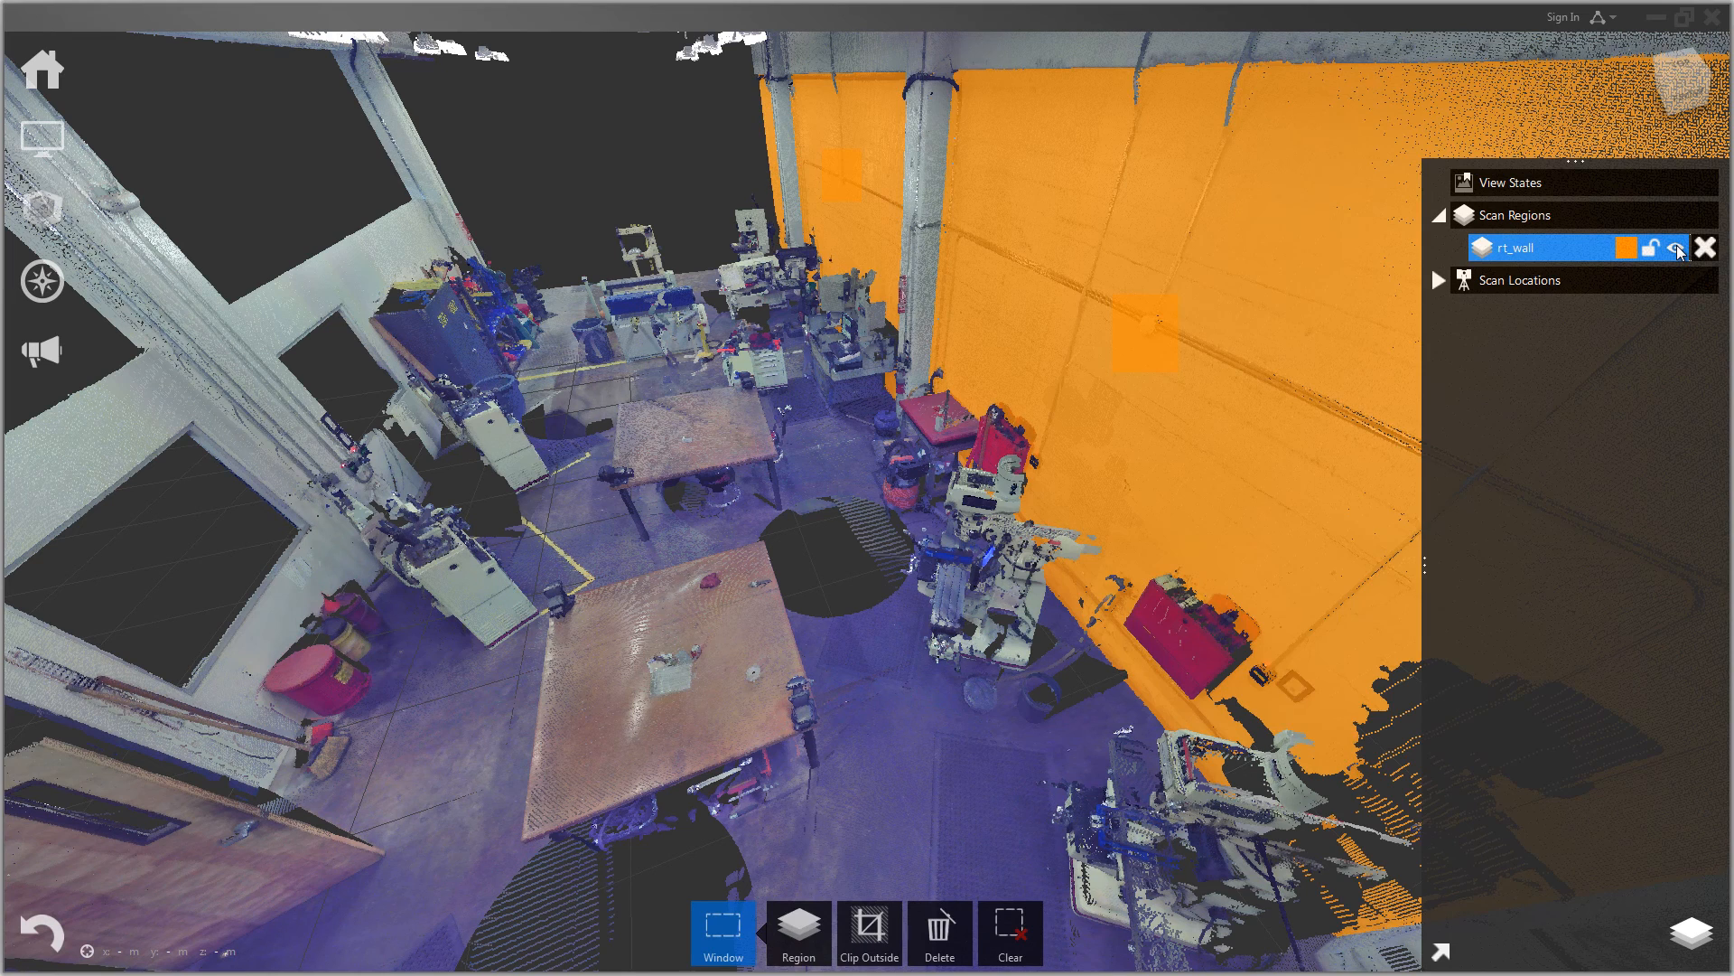
{"action": "left_click", "coordinate": [1676, 248]}
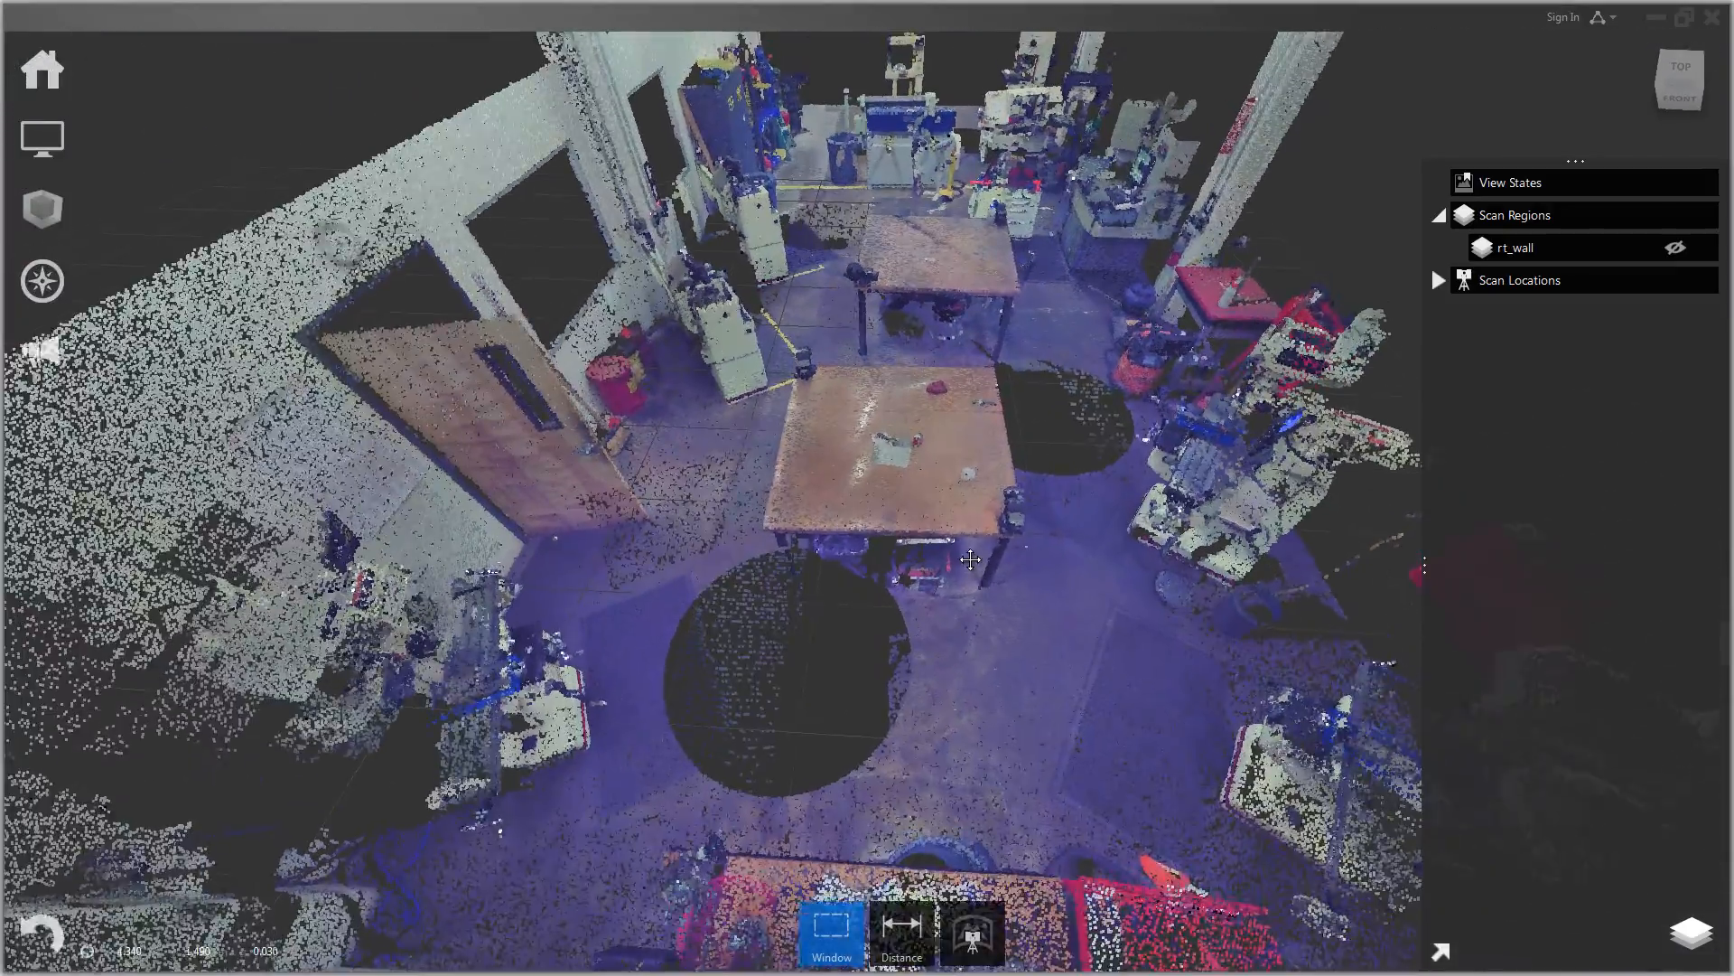
Step: Plane-select the workshop floor and save it as a new region named floor
{"action": "left_click", "coordinate": [831, 933]}
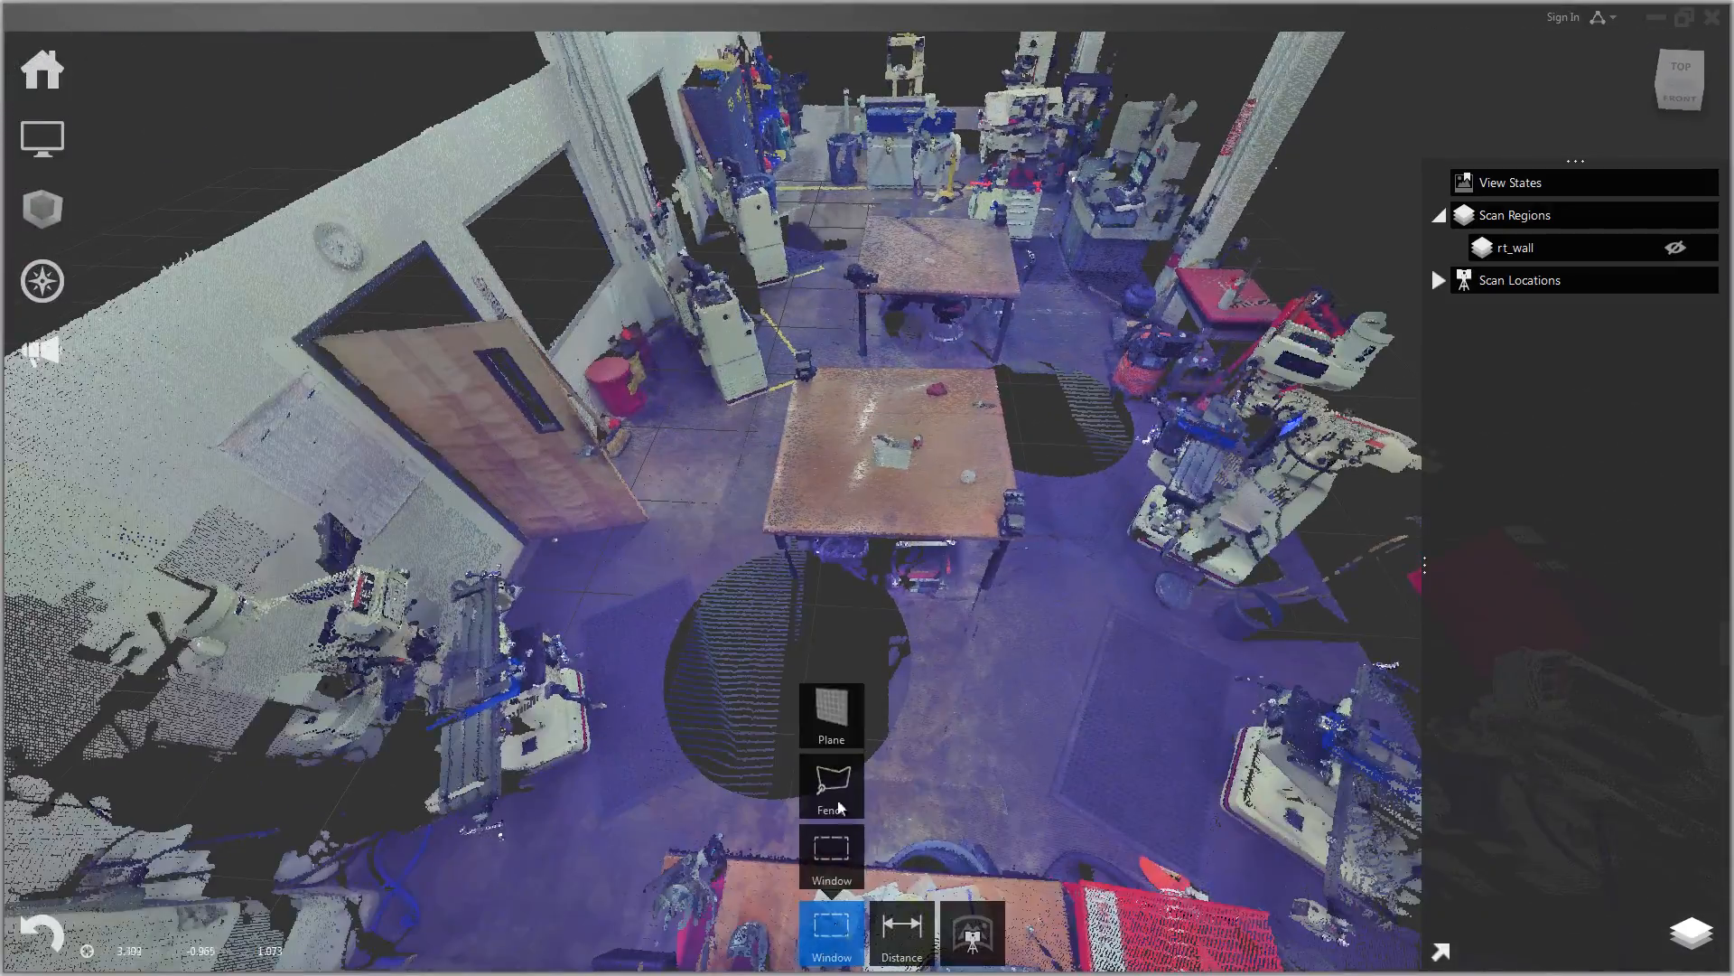
{"action": "left_click", "coordinate": [832, 716]}
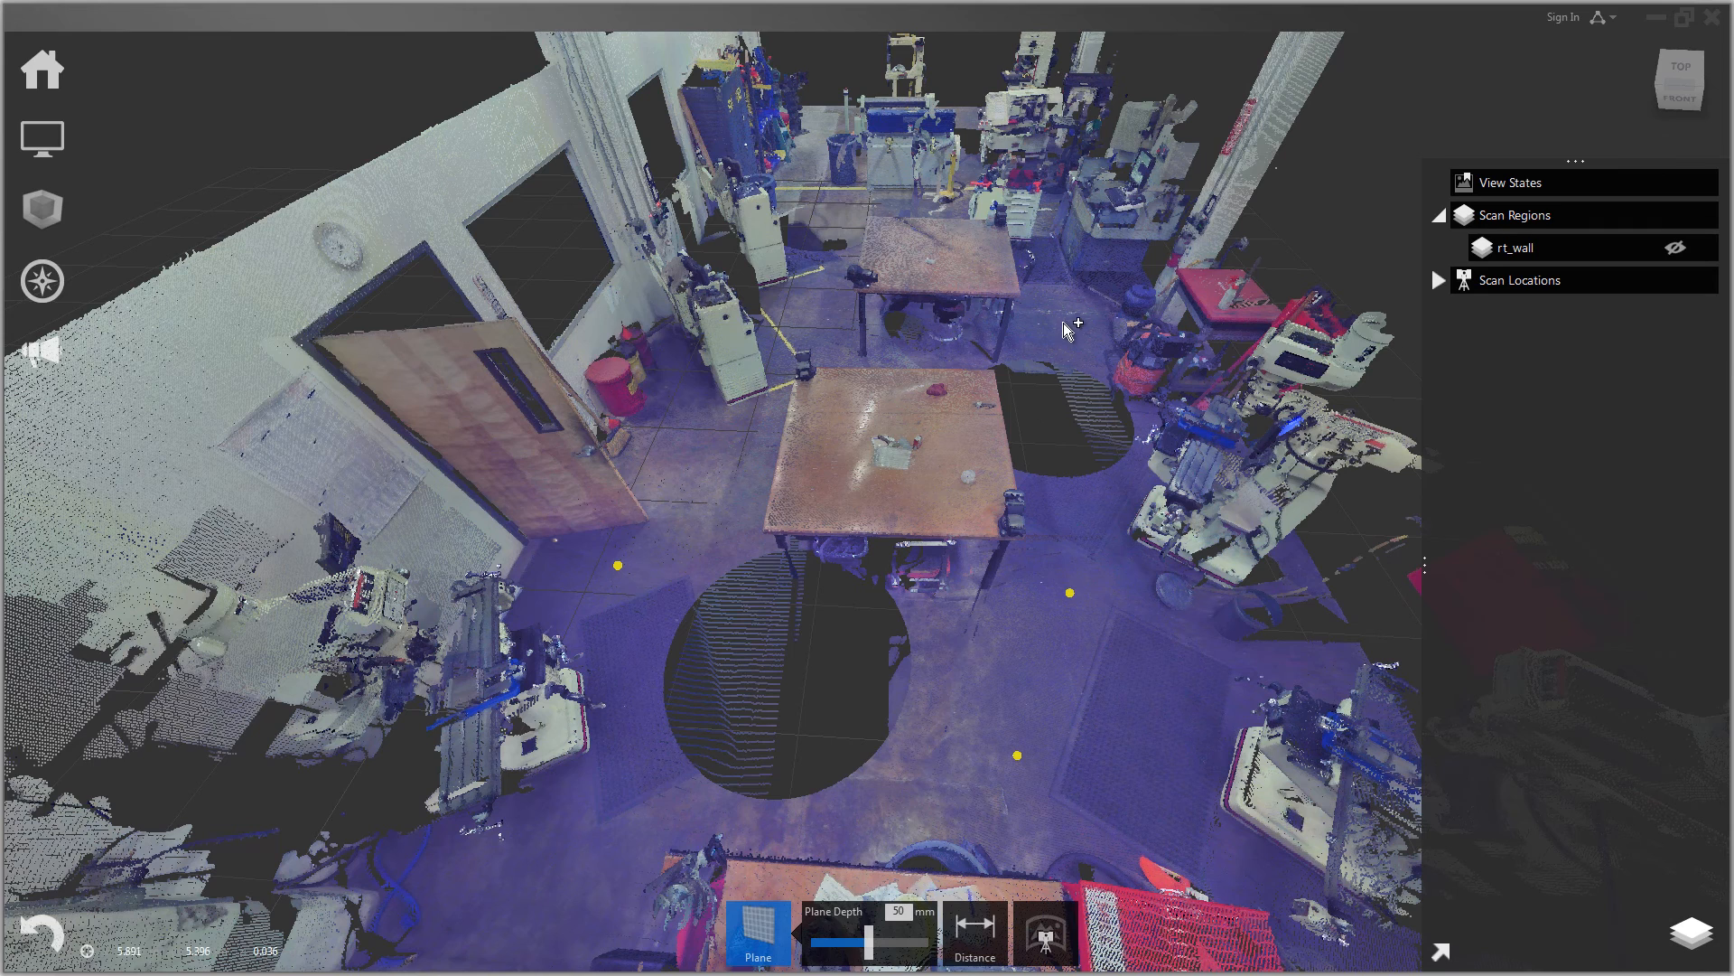
{"action": "mouse_move", "coordinate": [838, 213]}
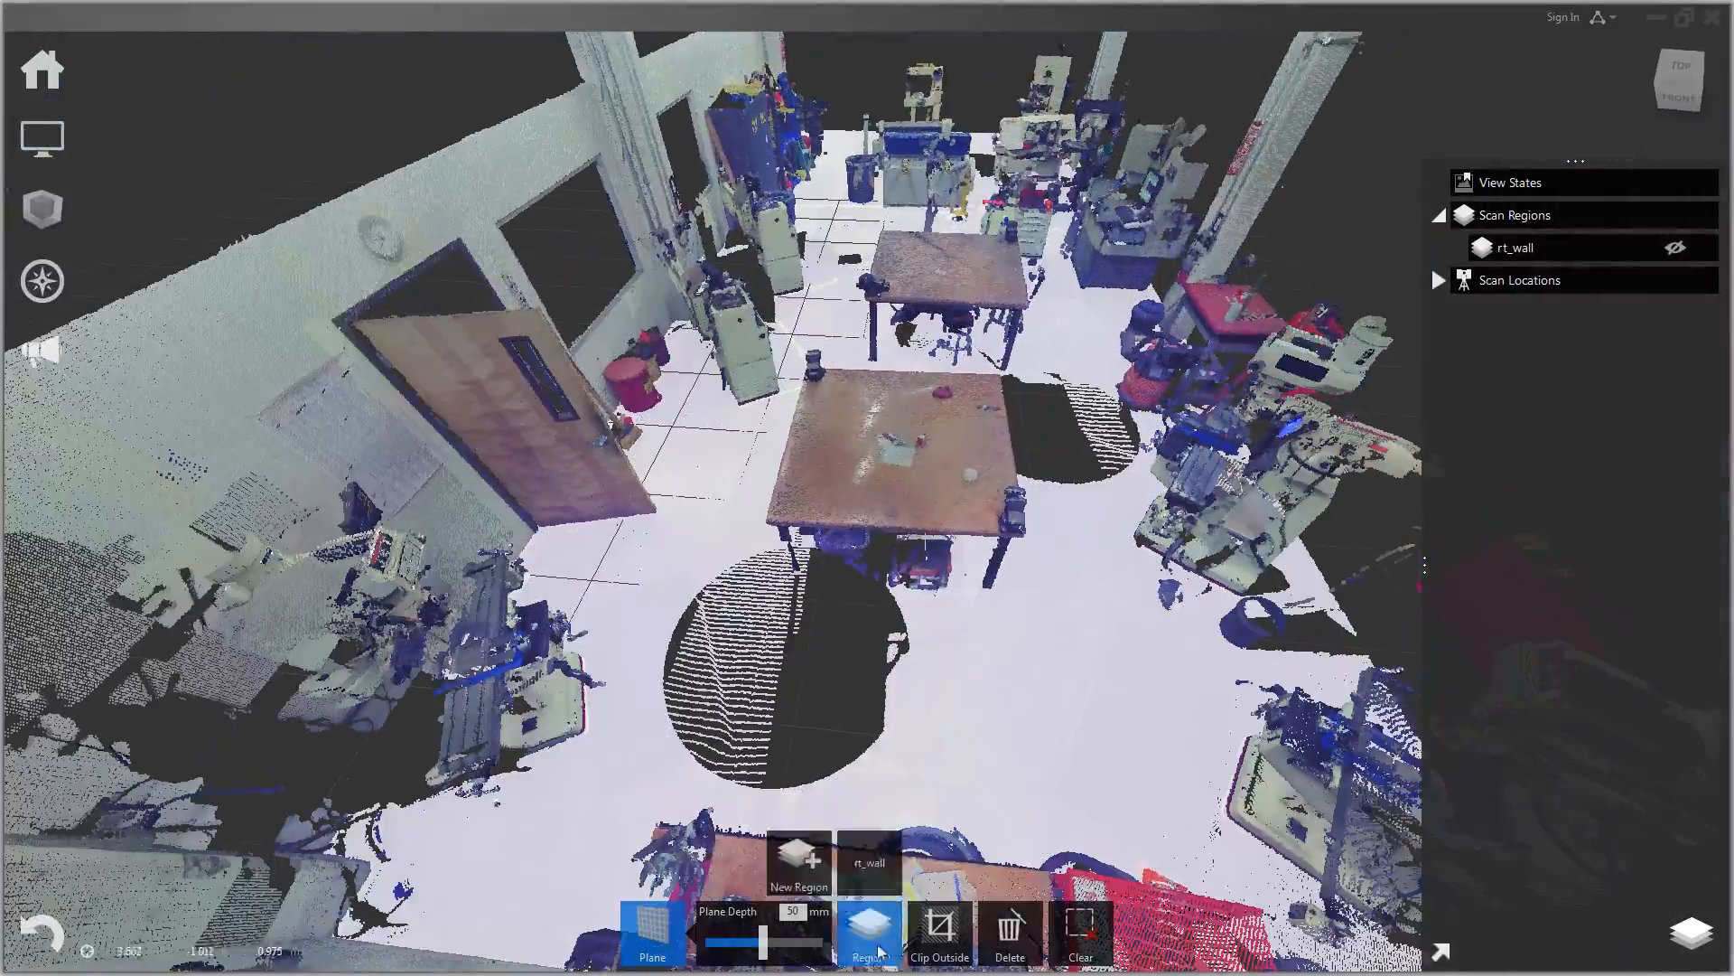
{"action": "left_click", "coordinate": [799, 867]}
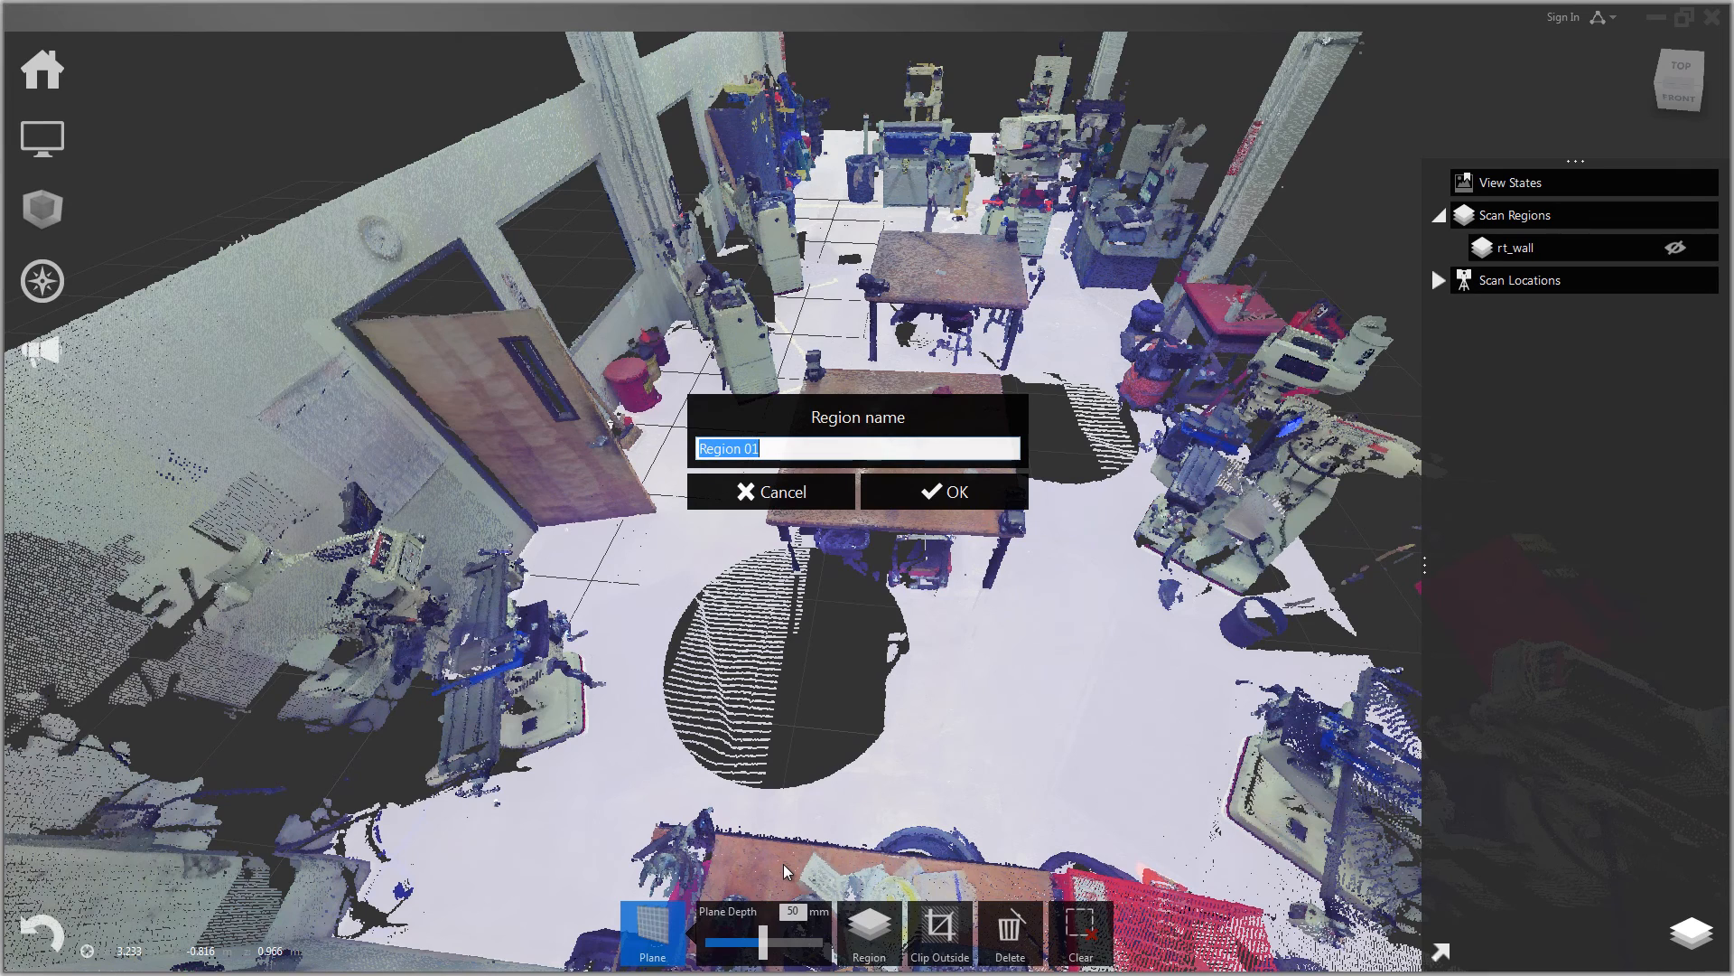
{"action": "type", "text": "floor"}
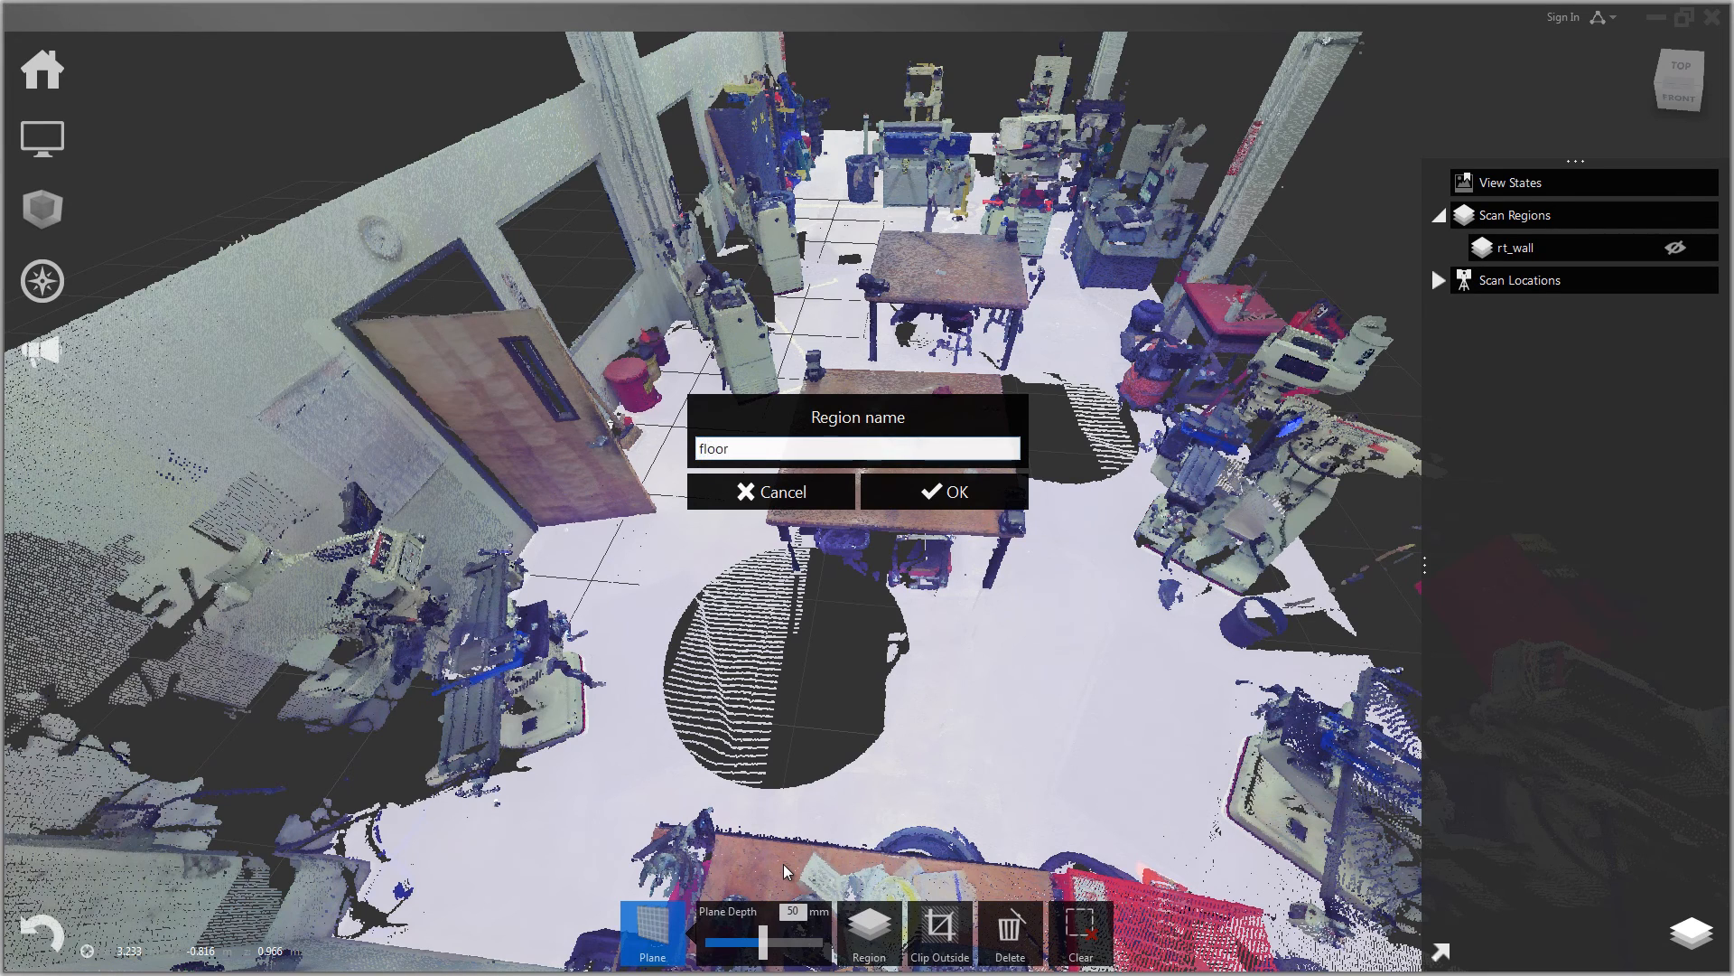
{"action": "left_click", "coordinate": [951, 491]}
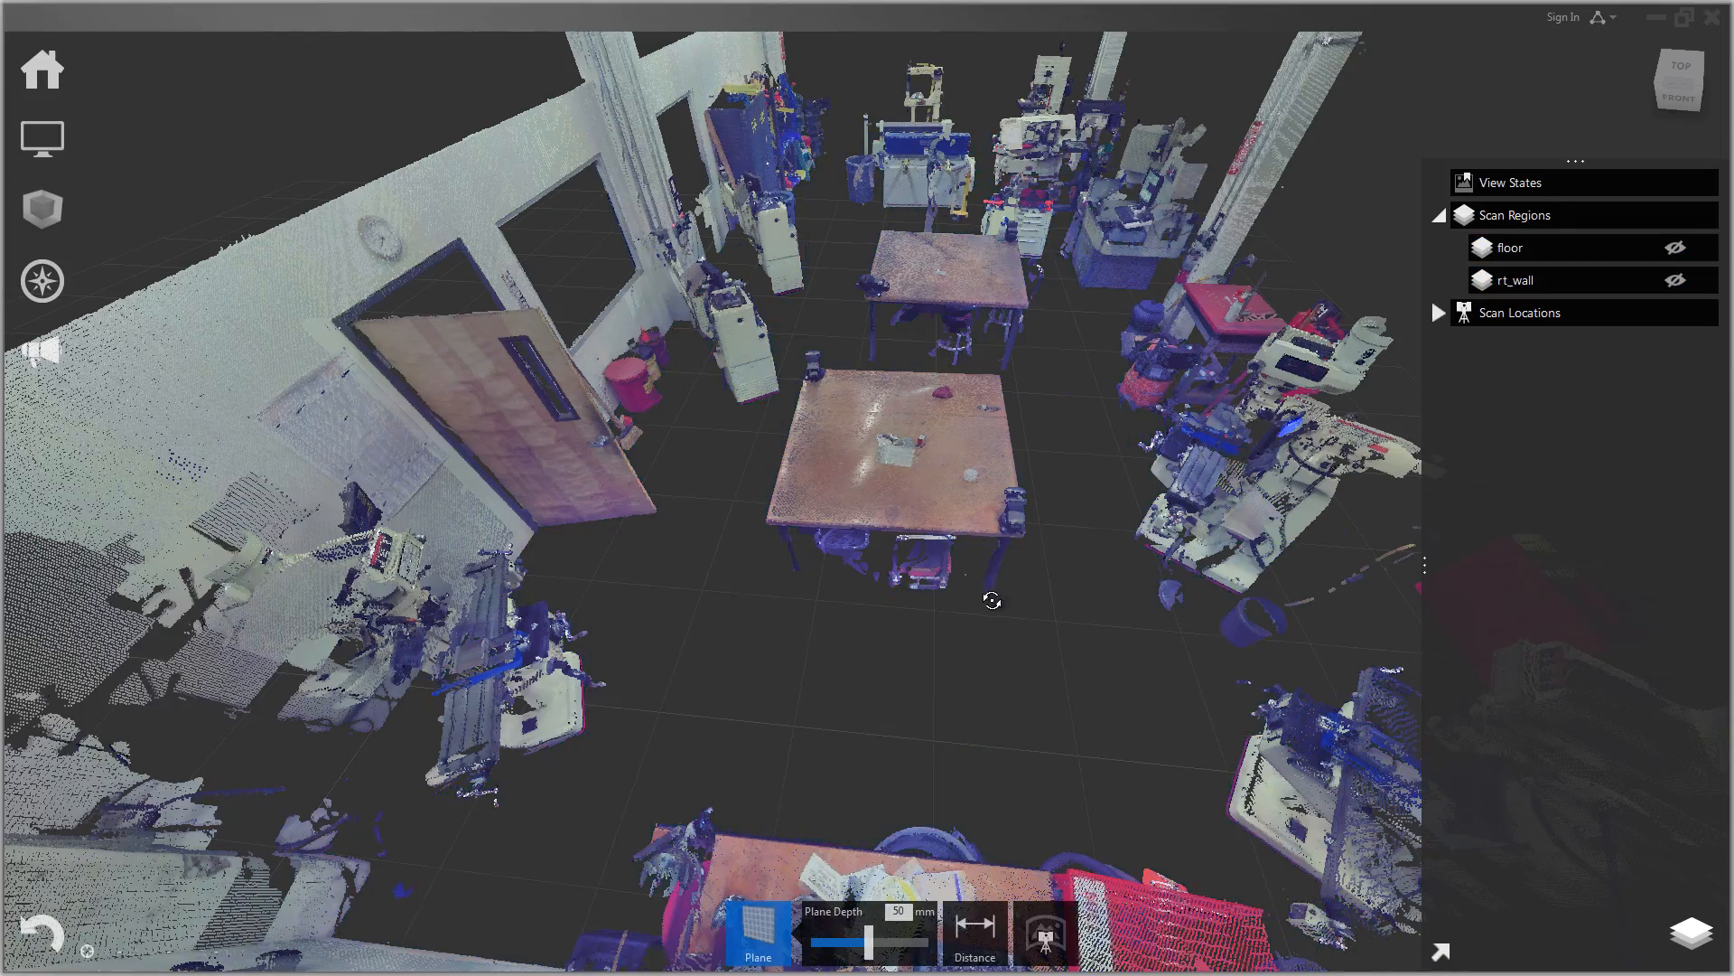
Step: Orbit to the left wall and save its plane selection as a new region named lft_wall
{"action": "left_click_drag", "start_coordinate": [992, 600], "coordinate": [761, 509]}
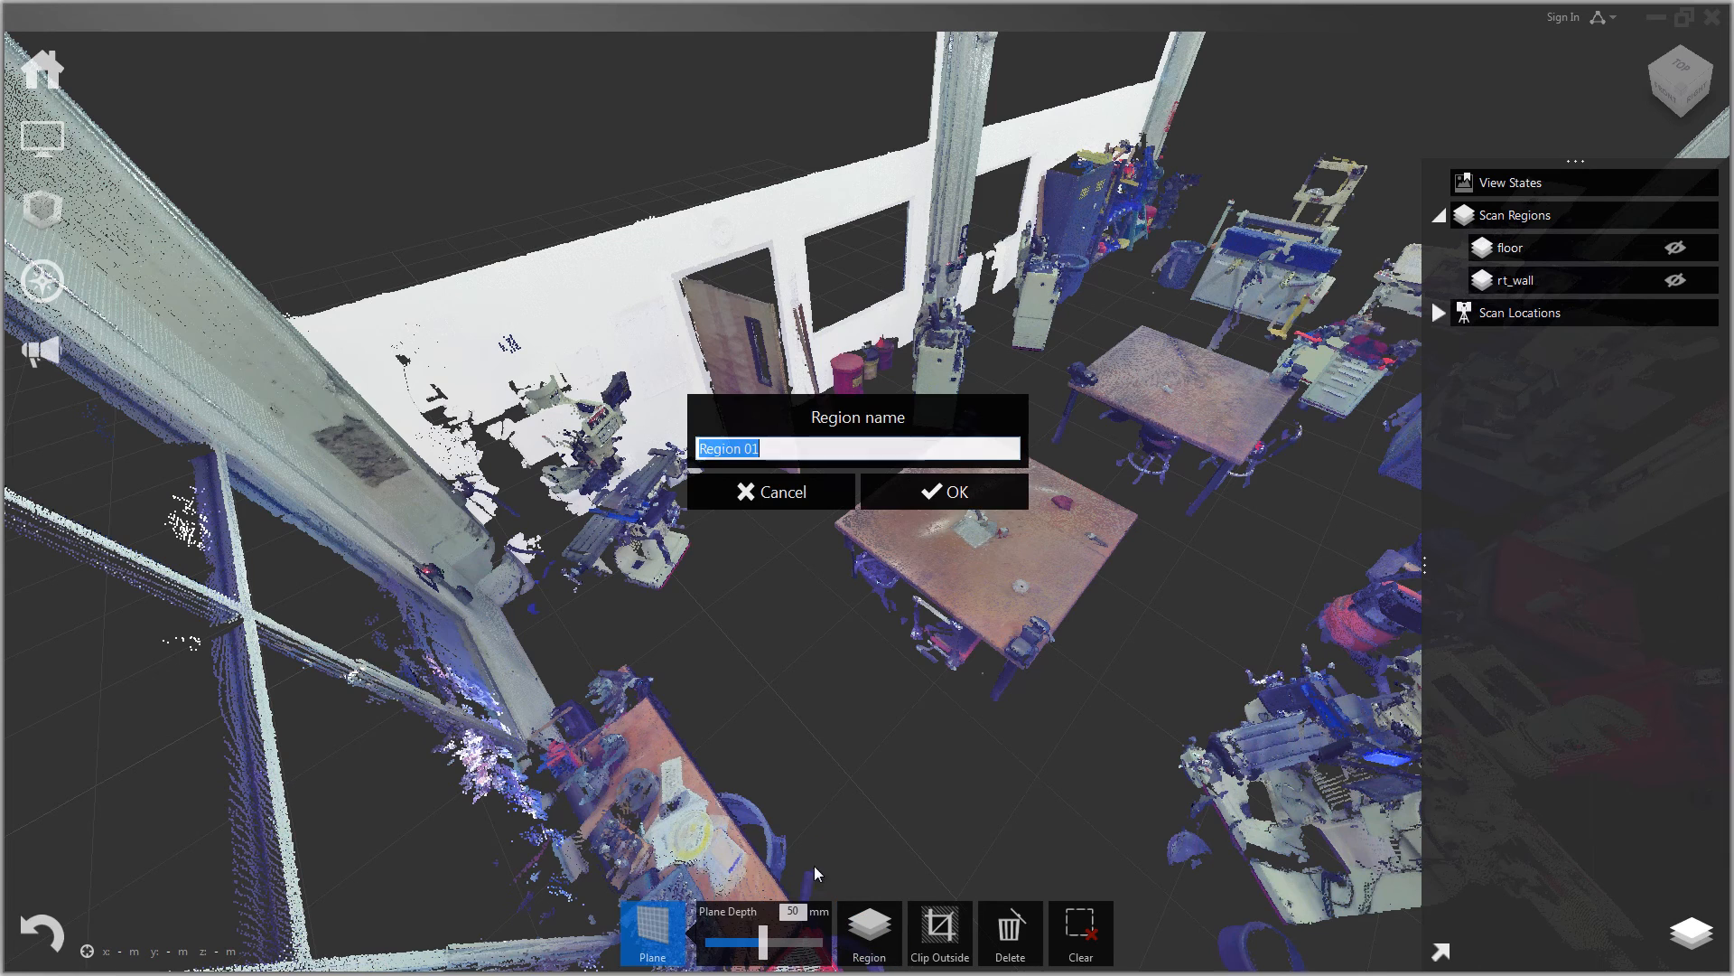
{"action": "type", "text": "lft_wa"}
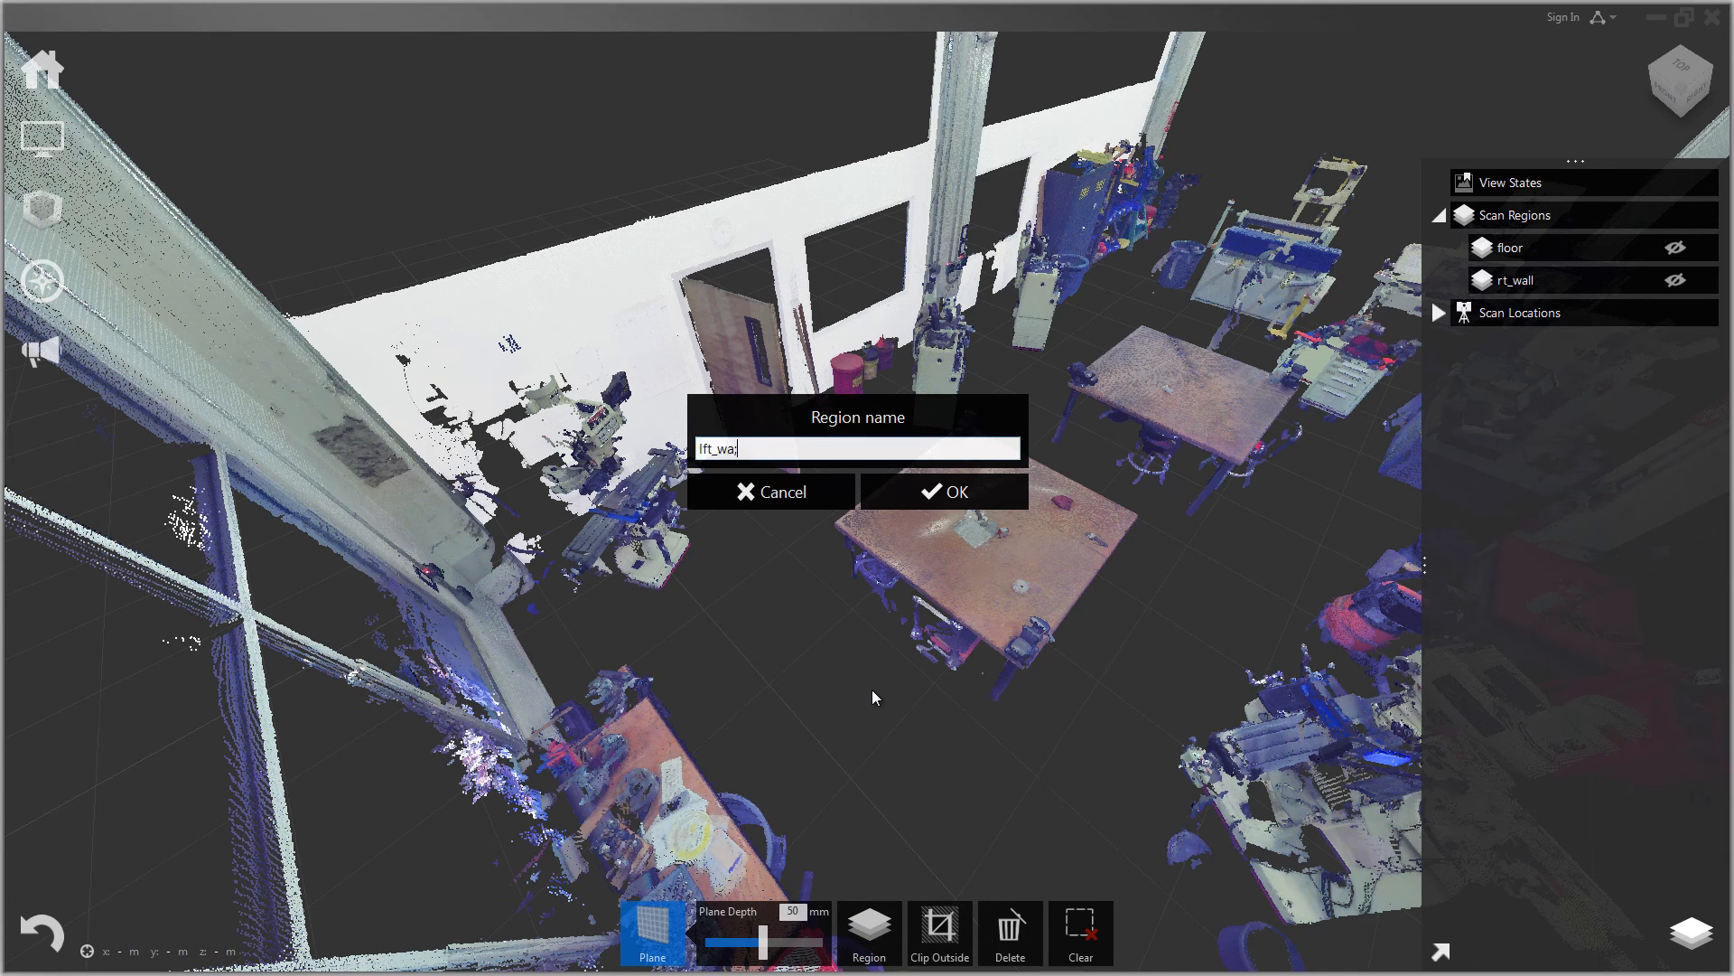
{"action": "left_click", "coordinate": [942, 492]}
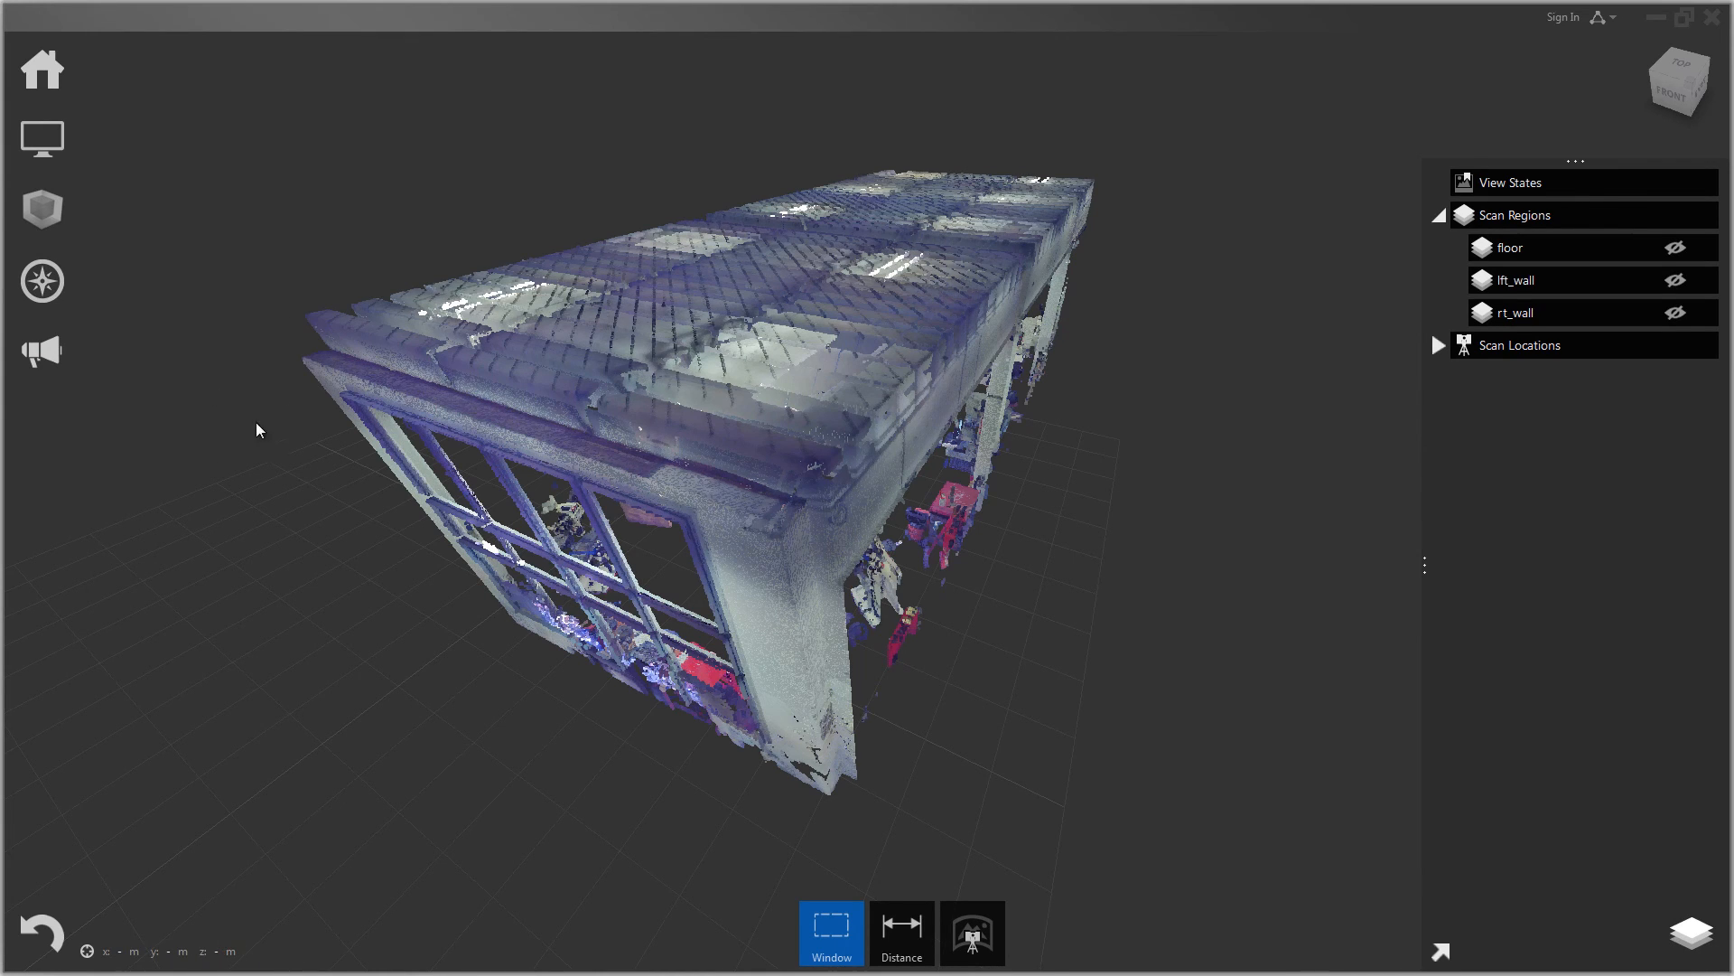
{"action": "mouse_move", "coordinate": [809, 644]}
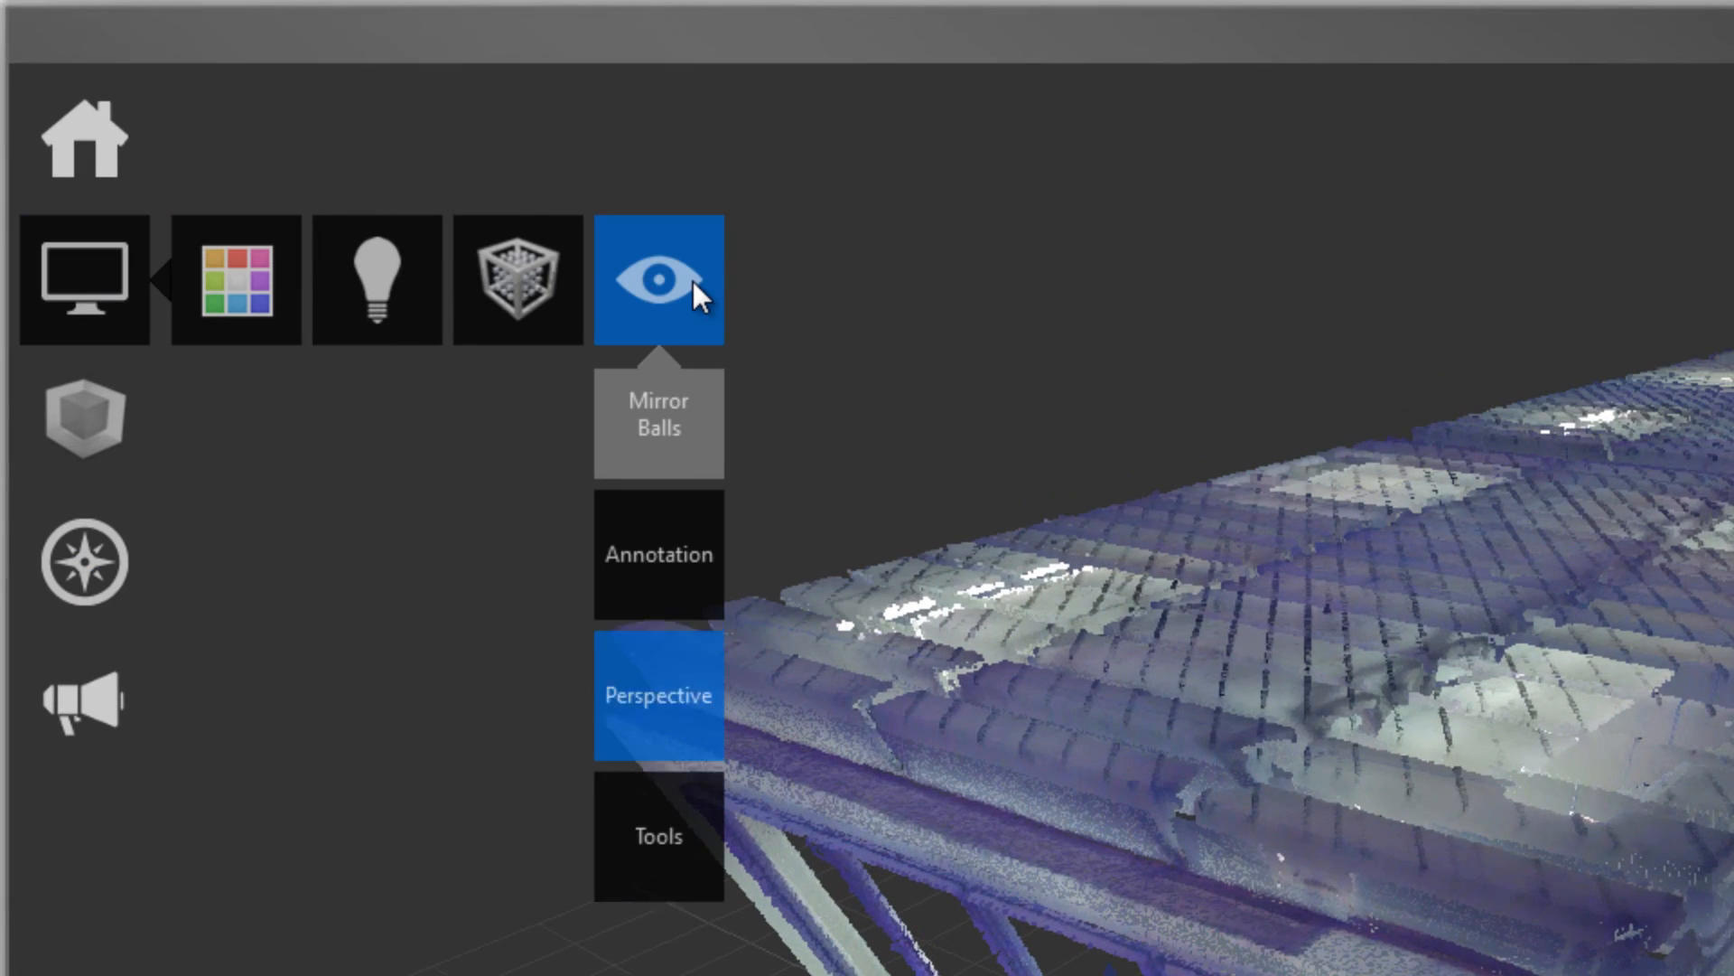
{"action": "mouse_move", "coordinate": [660, 277]}
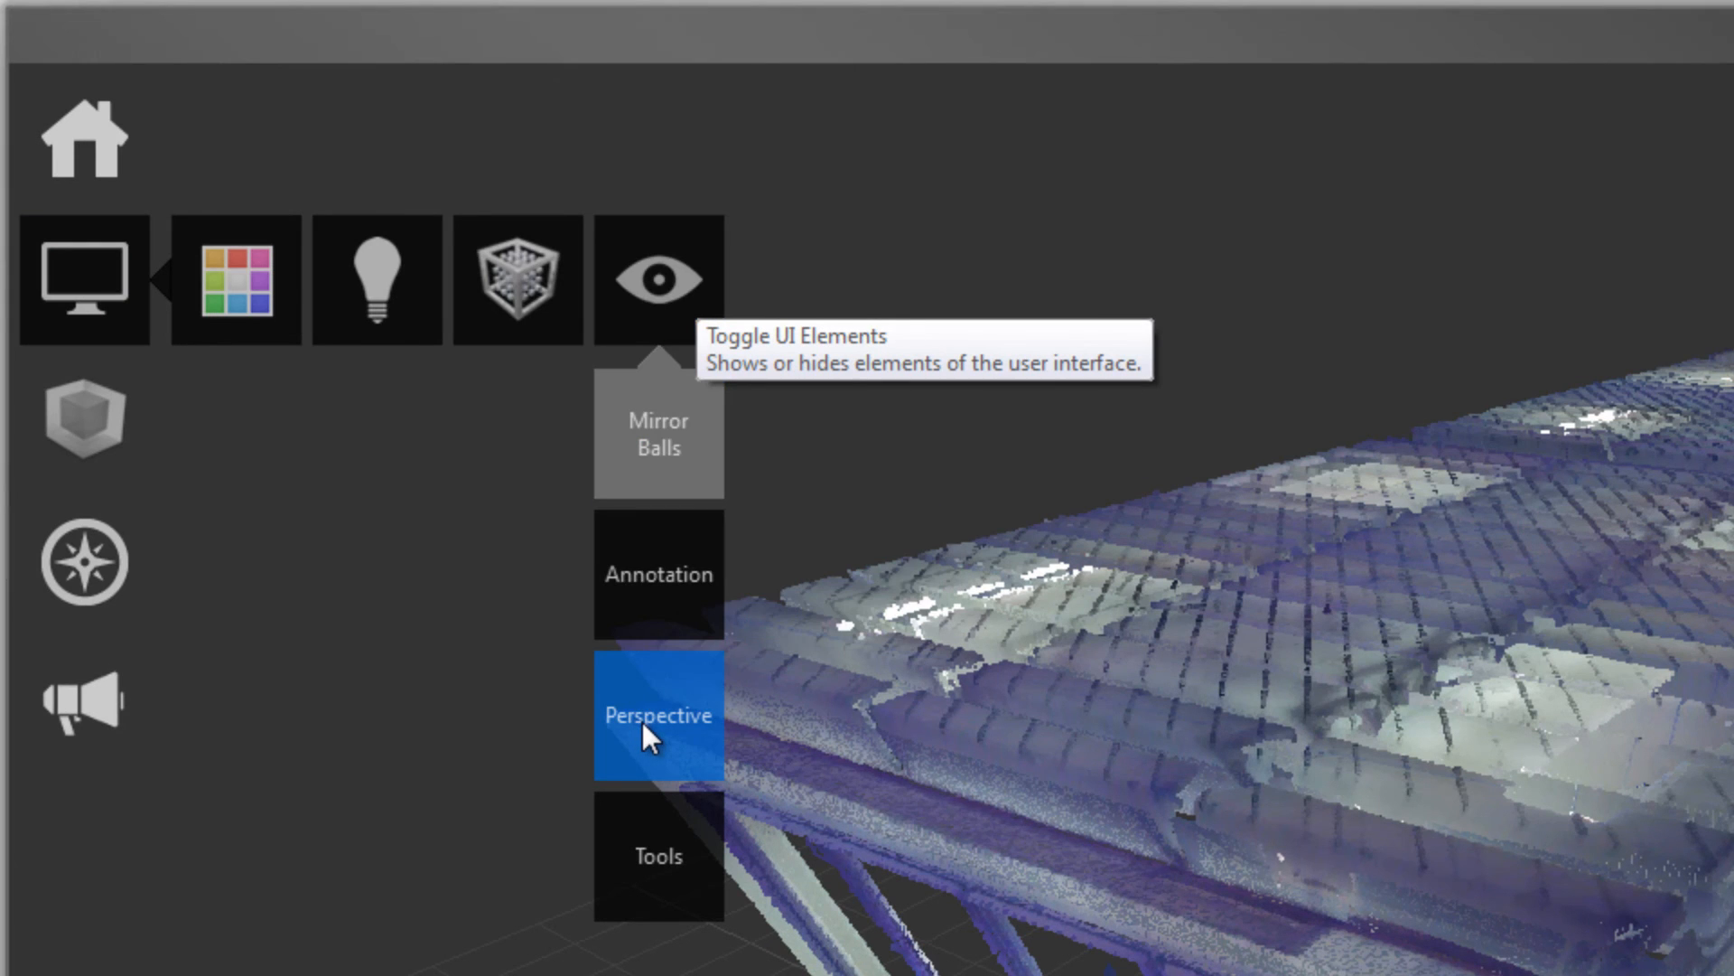
{"action": "mouse_move", "coordinate": [658, 715]}
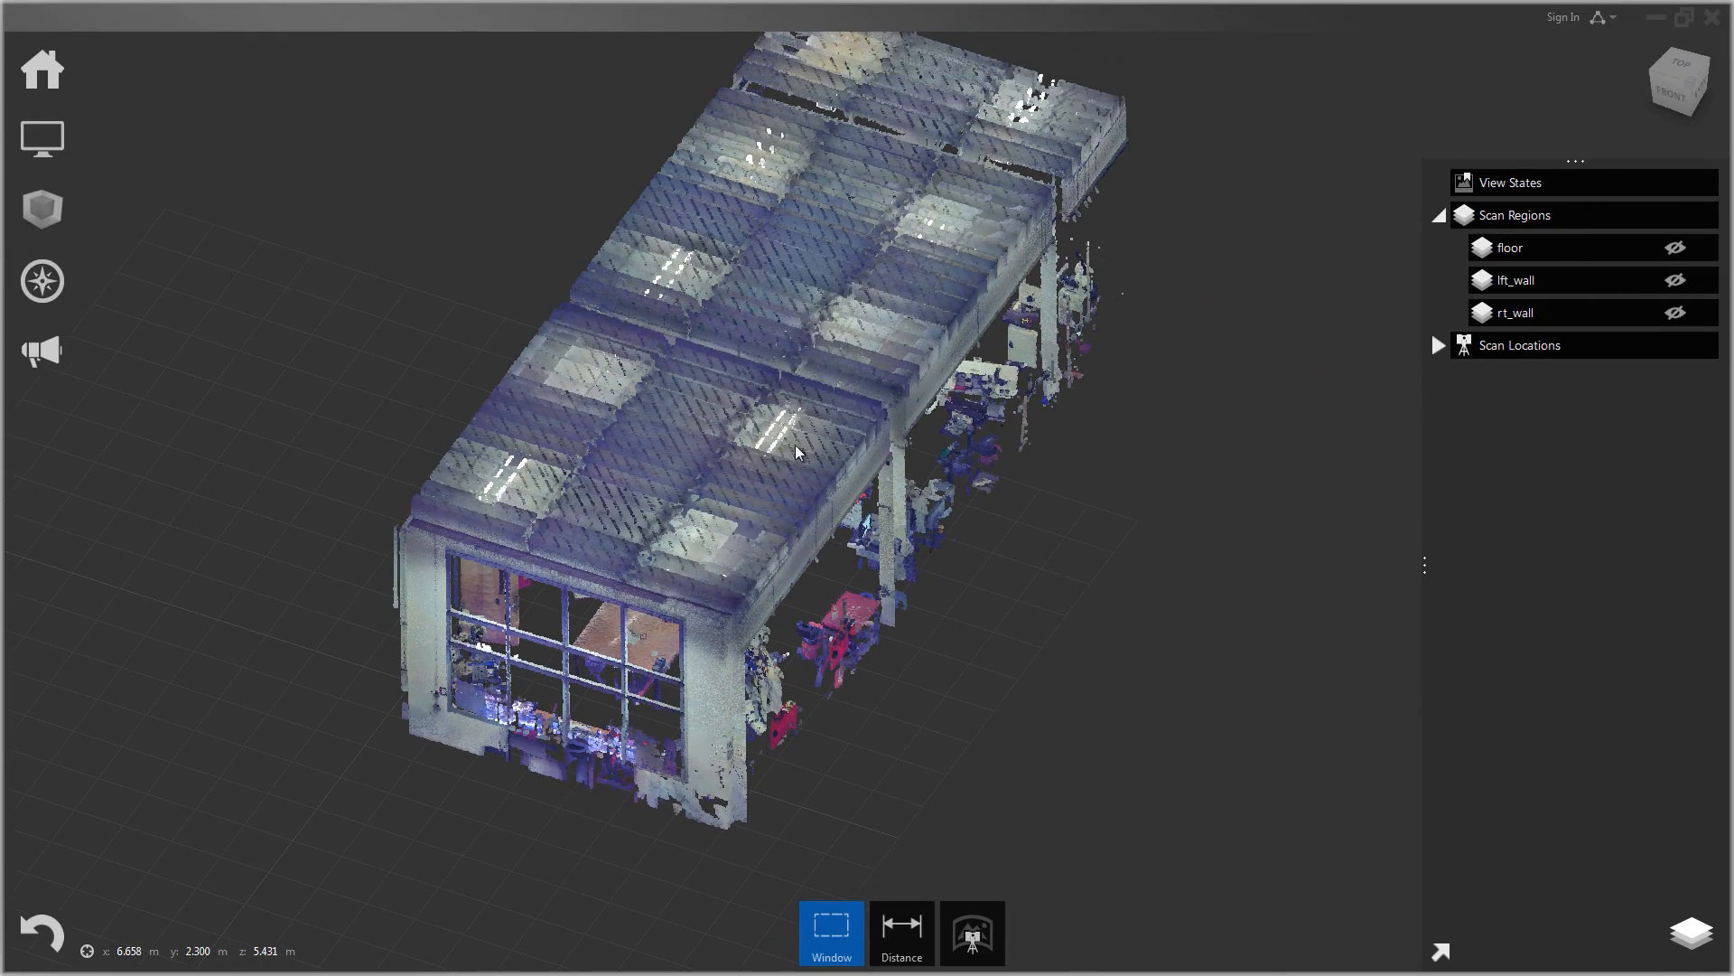
Step: Rotate the whole building, then switch to the ViewCube TOP face for a plan view
{"action": "left_click_drag", "start_coordinate": [797, 454], "coordinate": [780, 335]}
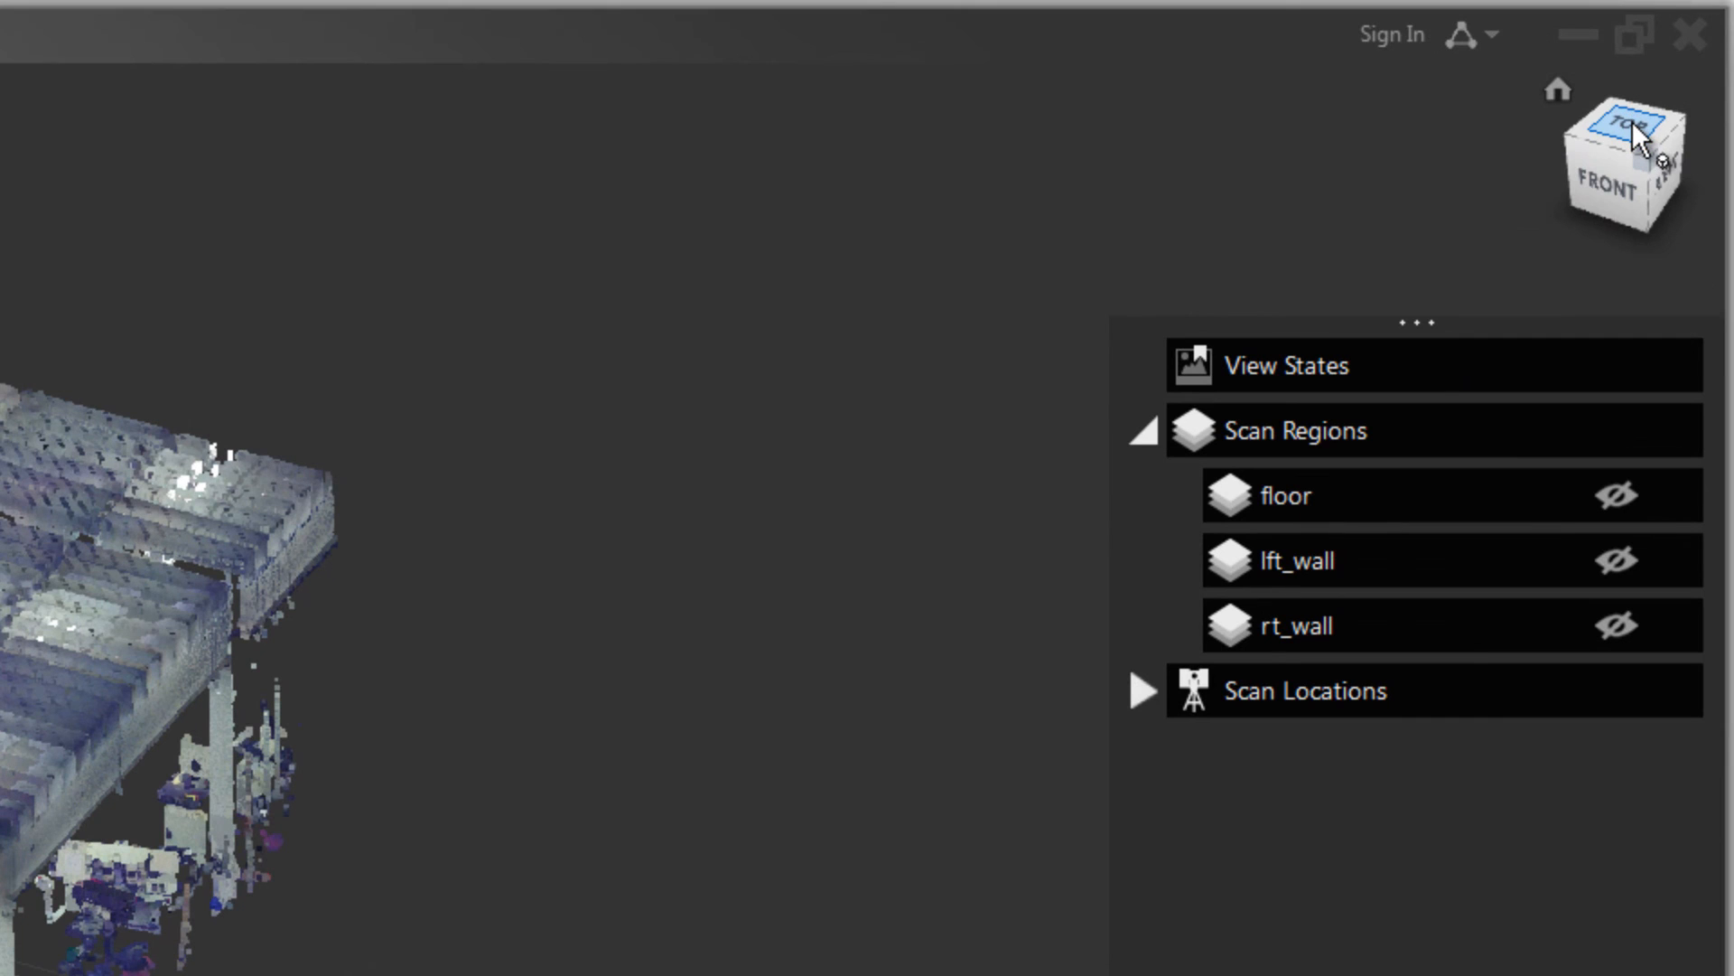
{"action": "left_click", "coordinate": [1620, 121]}
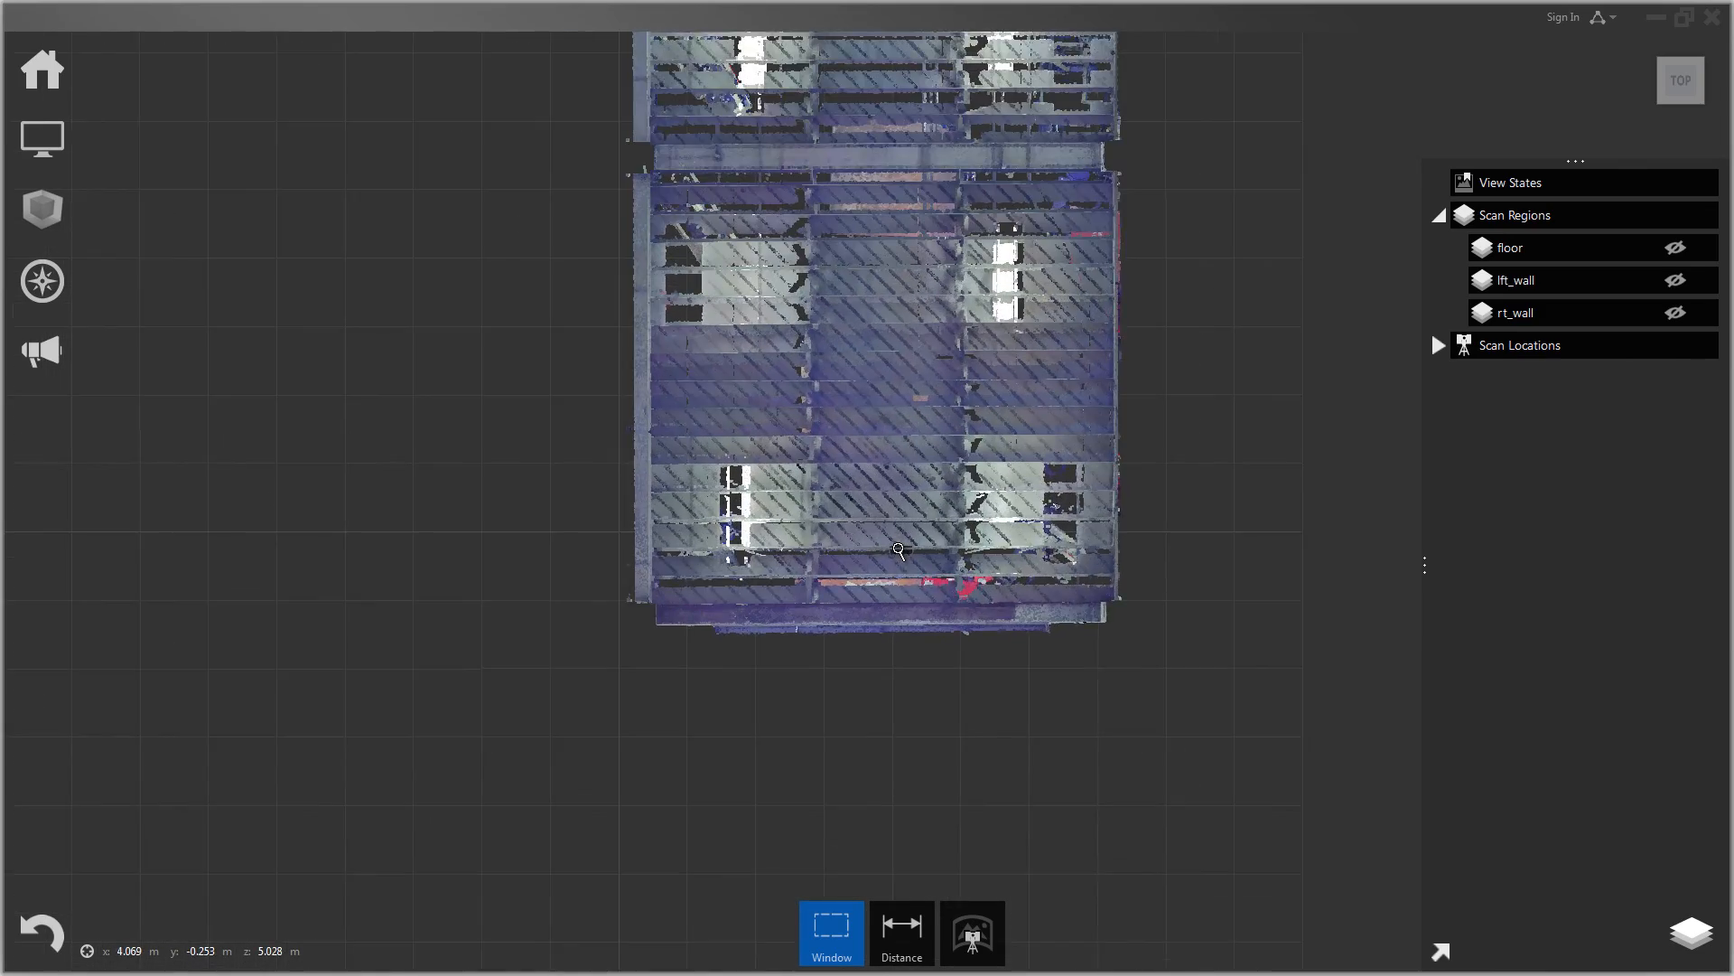
Step: Select the front wall strip along the bottom edge and save it as a new region named front_wall
{"action": "left_click_drag", "start_coordinate": [896, 549], "coordinate": [793, 479]}
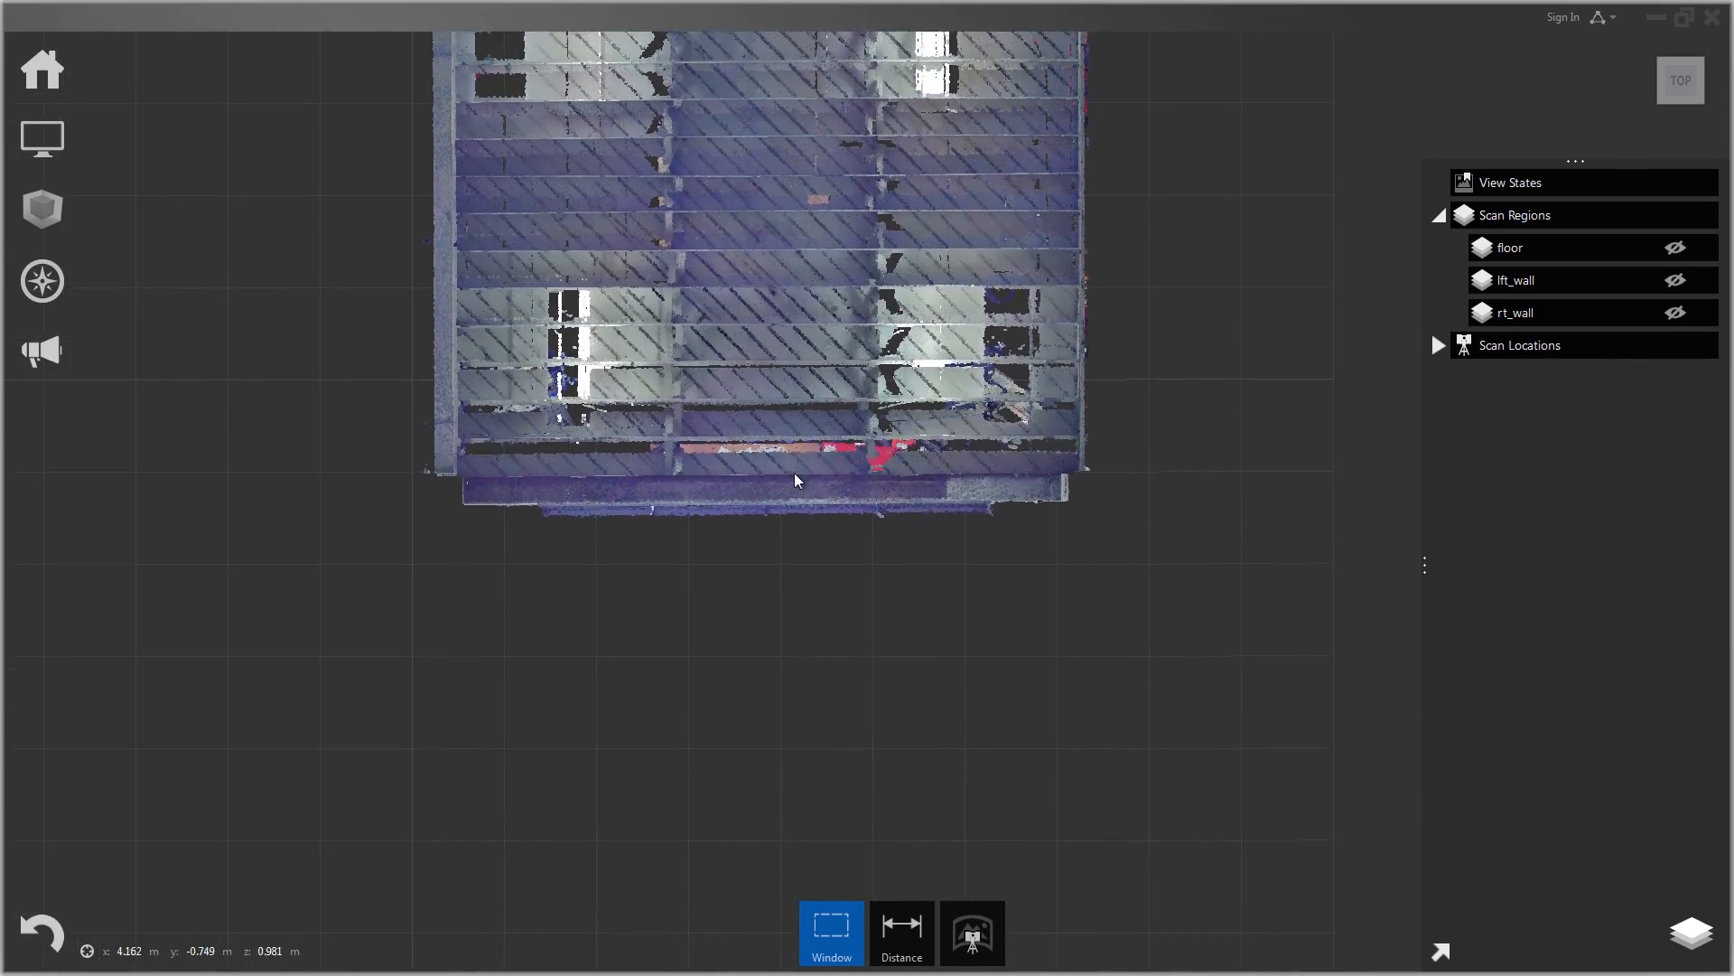
{"action": "left_click", "coordinate": [831, 932]}
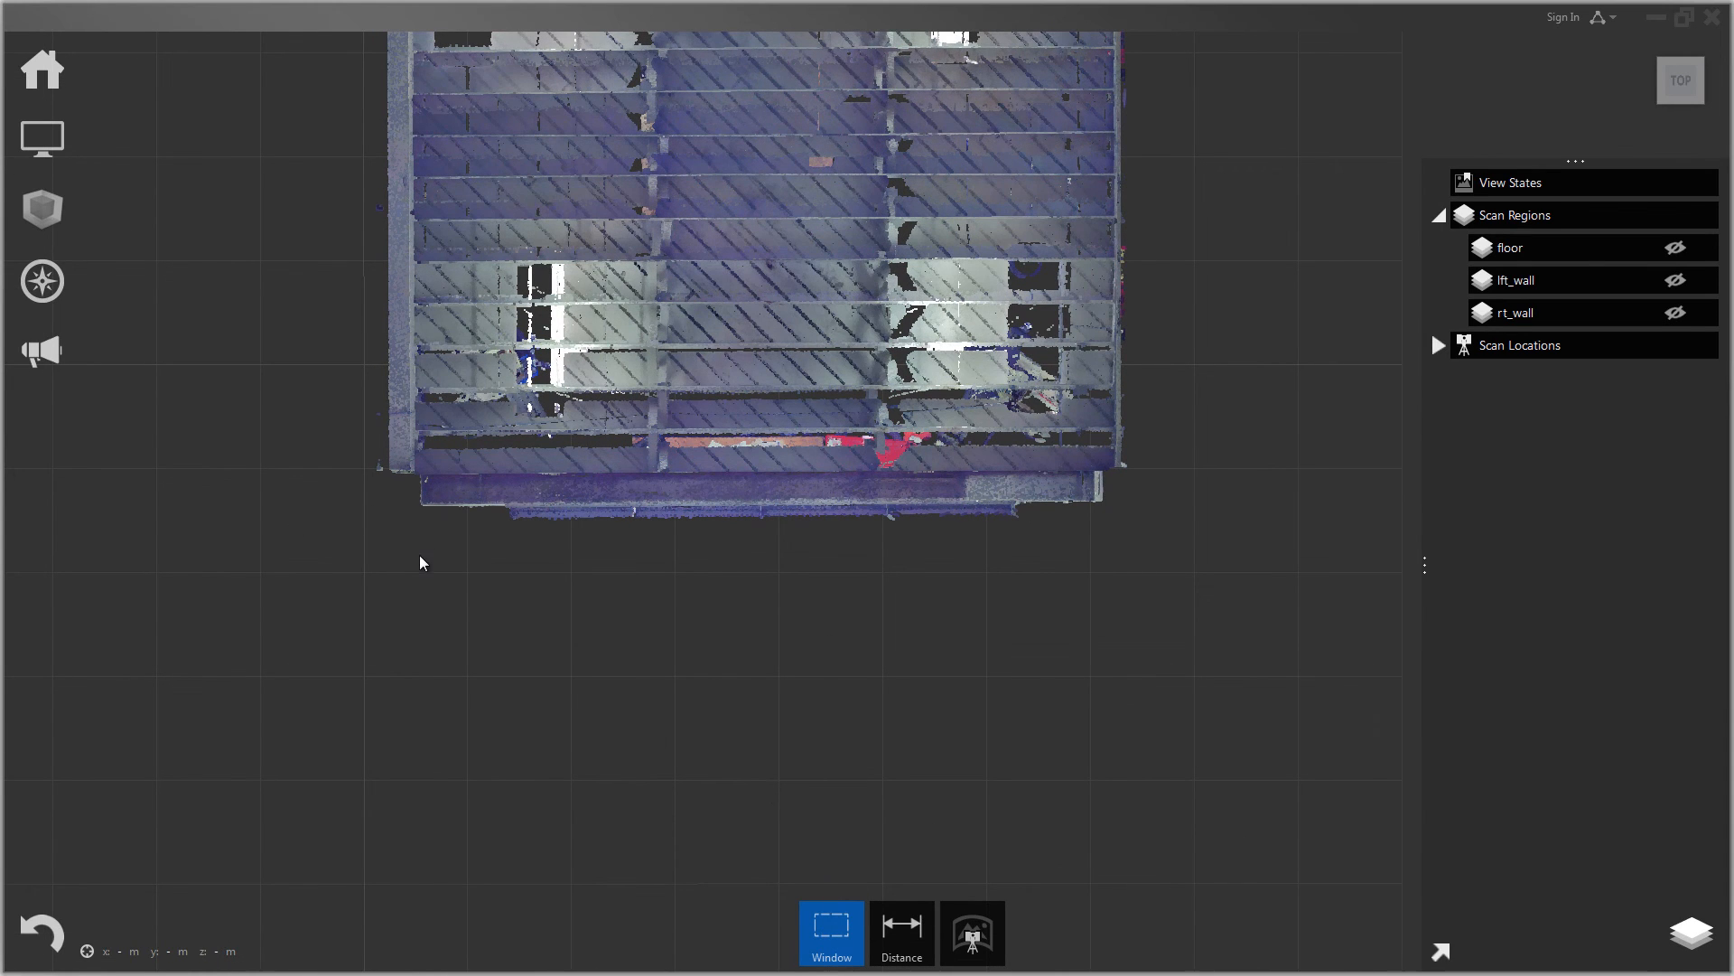
{"action": "left_click_drag", "start_coordinate": [421, 471], "coordinate": [721, 558]}
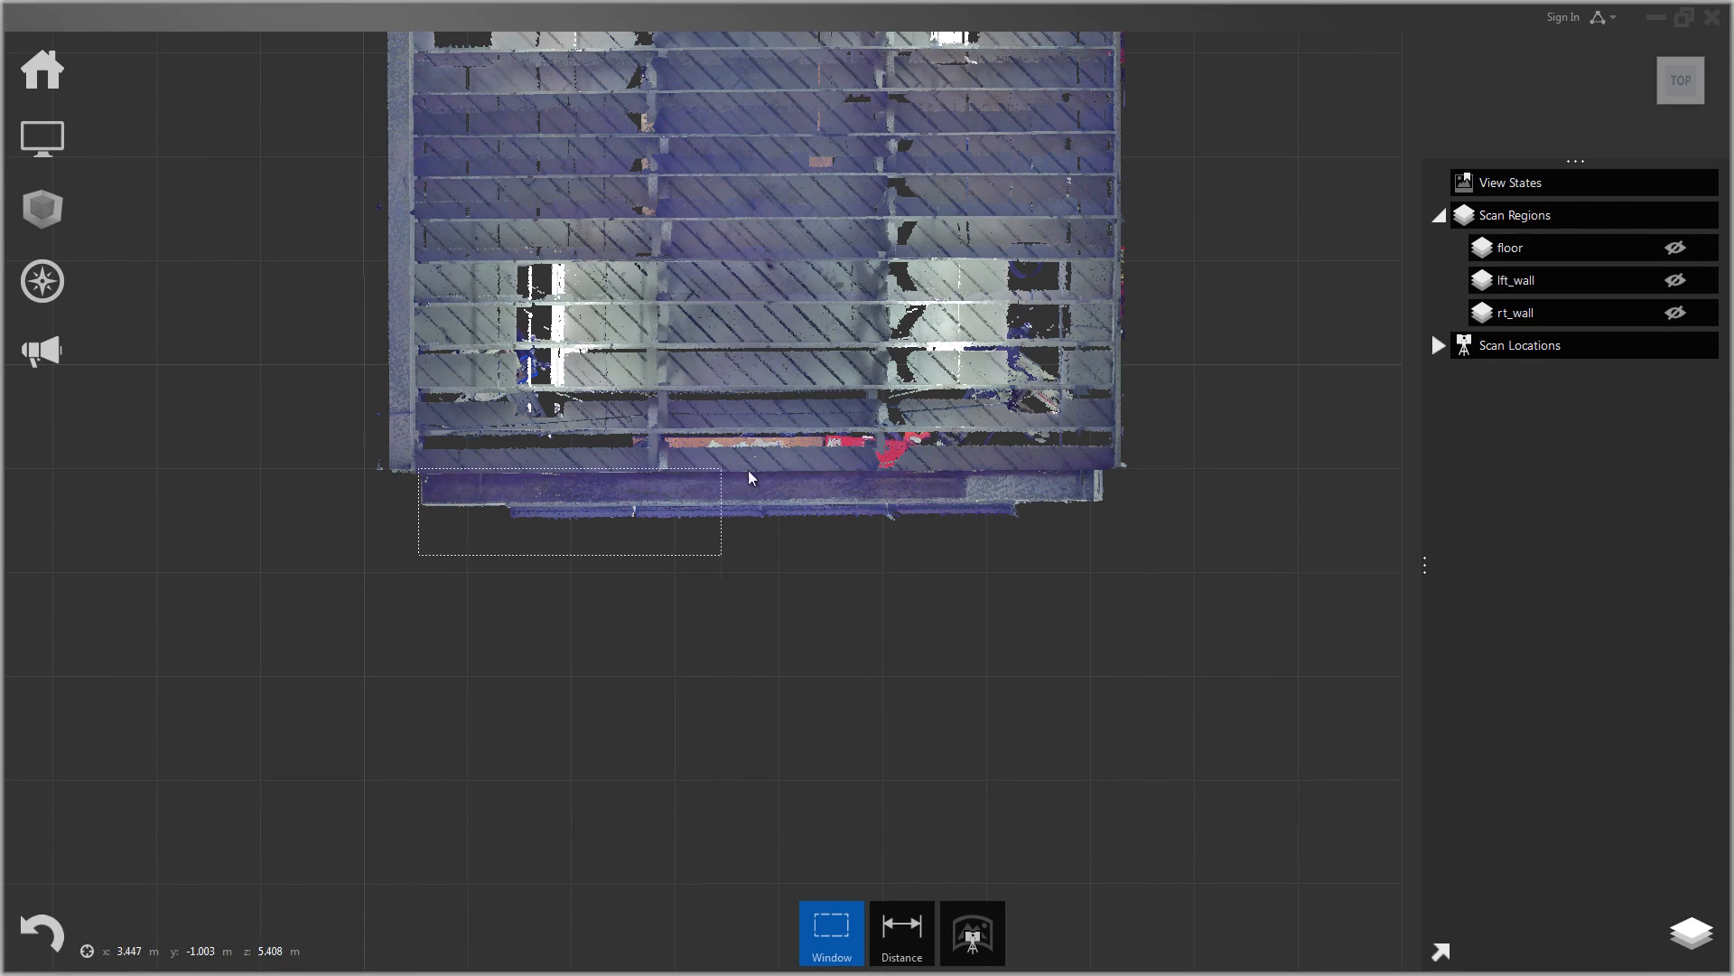
{"action": "left_click_drag", "start_coordinate": [749, 477], "coordinate": [1115, 466]}
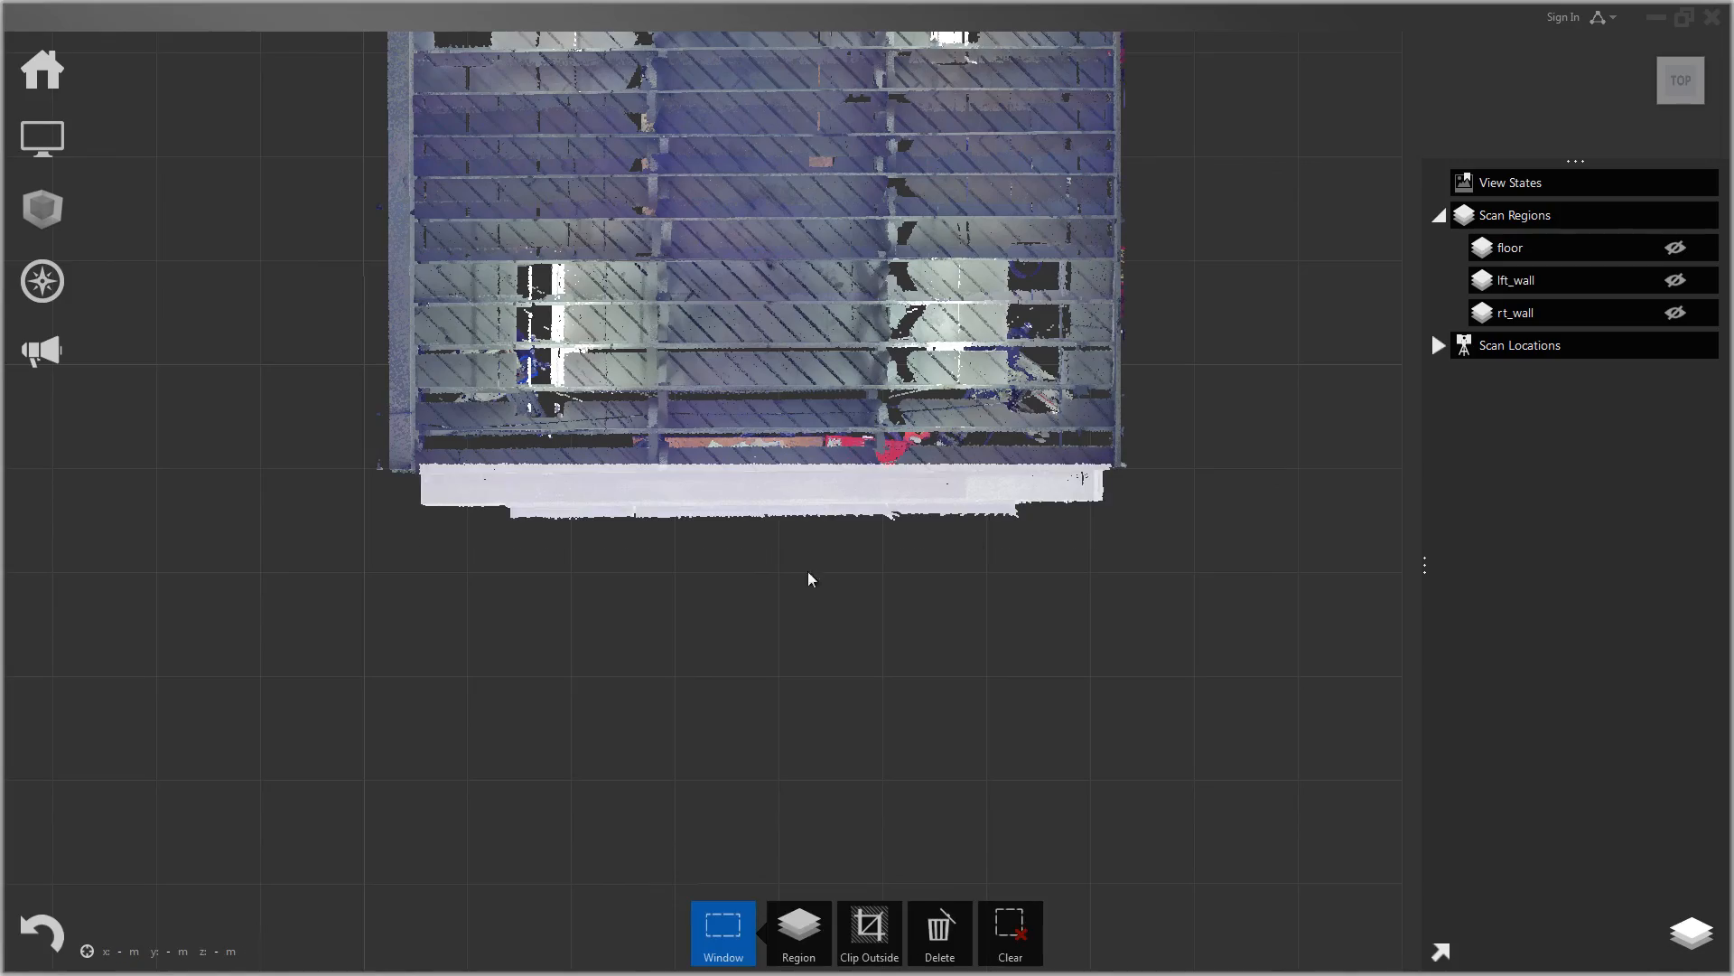
{"action": "left_click_drag", "start_coordinate": [807, 578], "coordinate": [860, 469]}
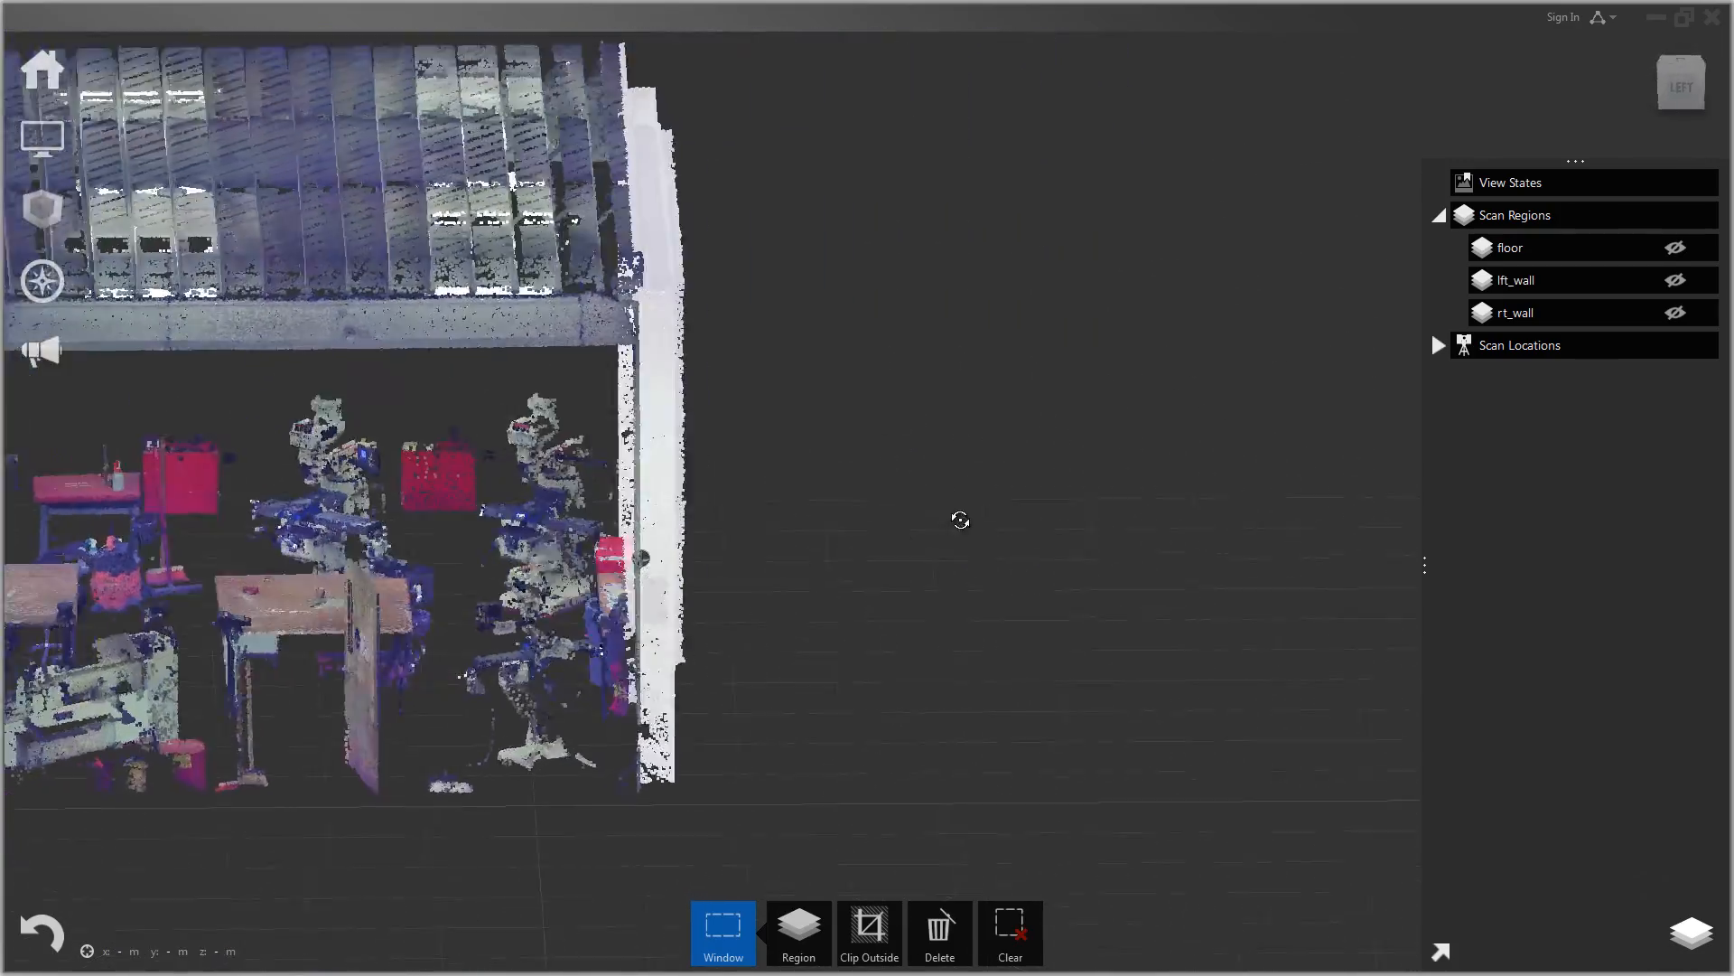
{"action": "left_click", "coordinate": [797, 932]}
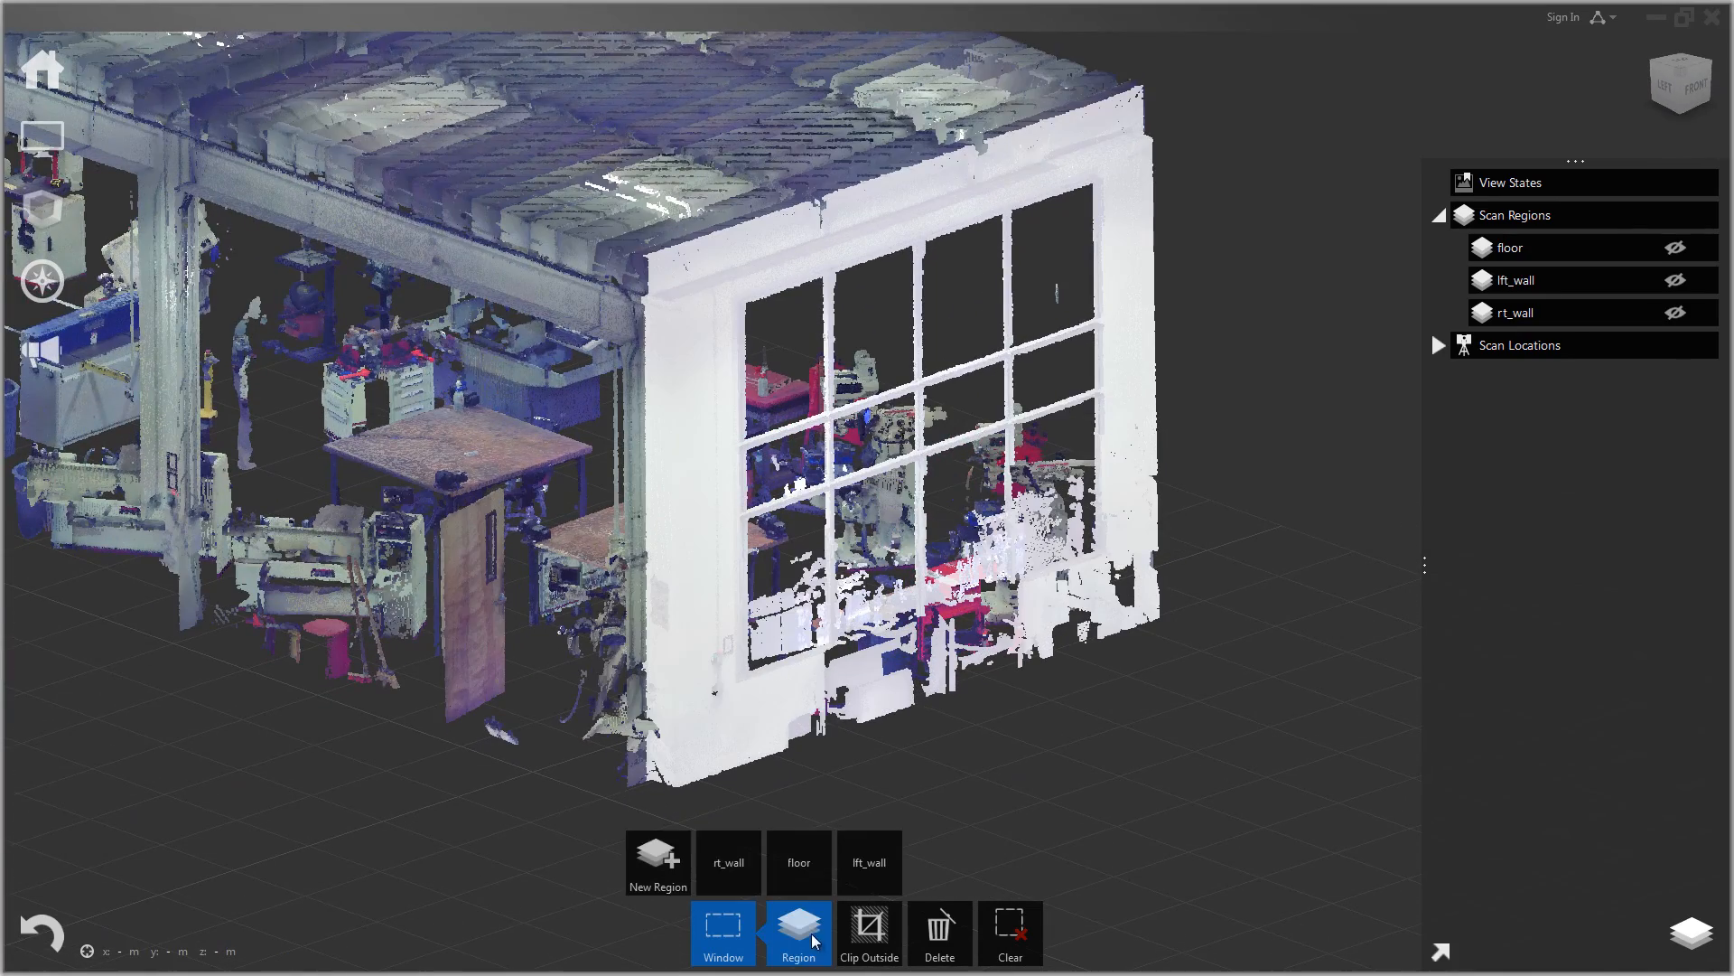
{"action": "left_click", "coordinate": [657, 863]}
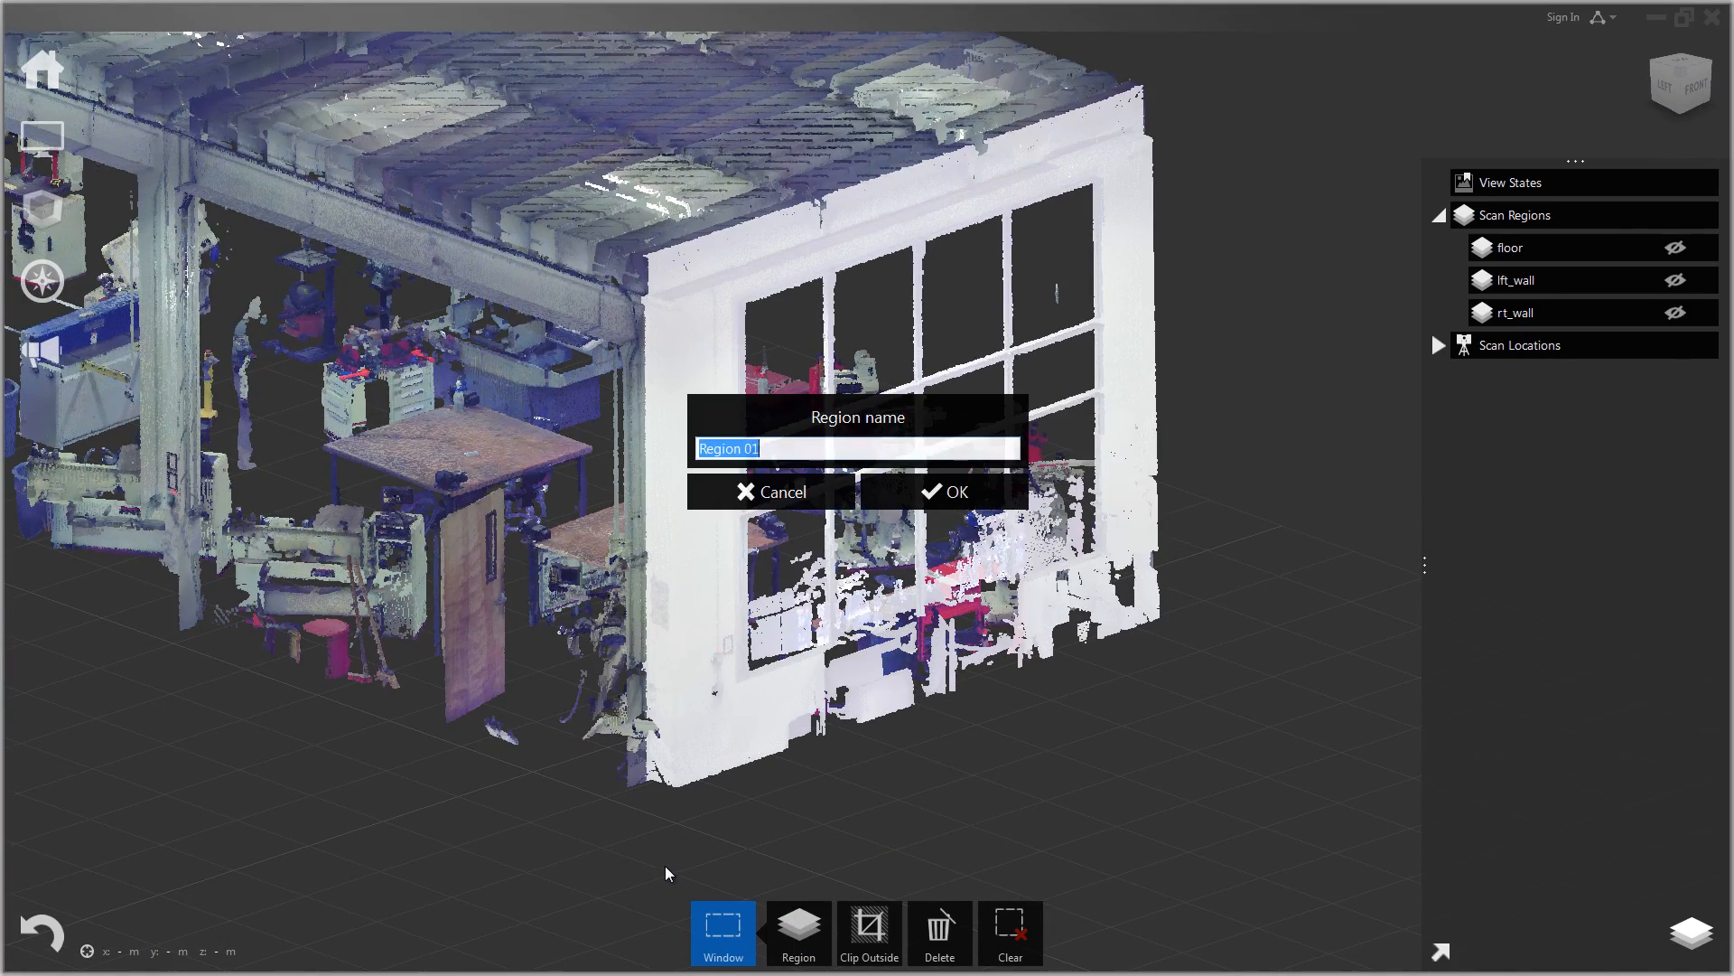
{"action": "type", "text": "front"}
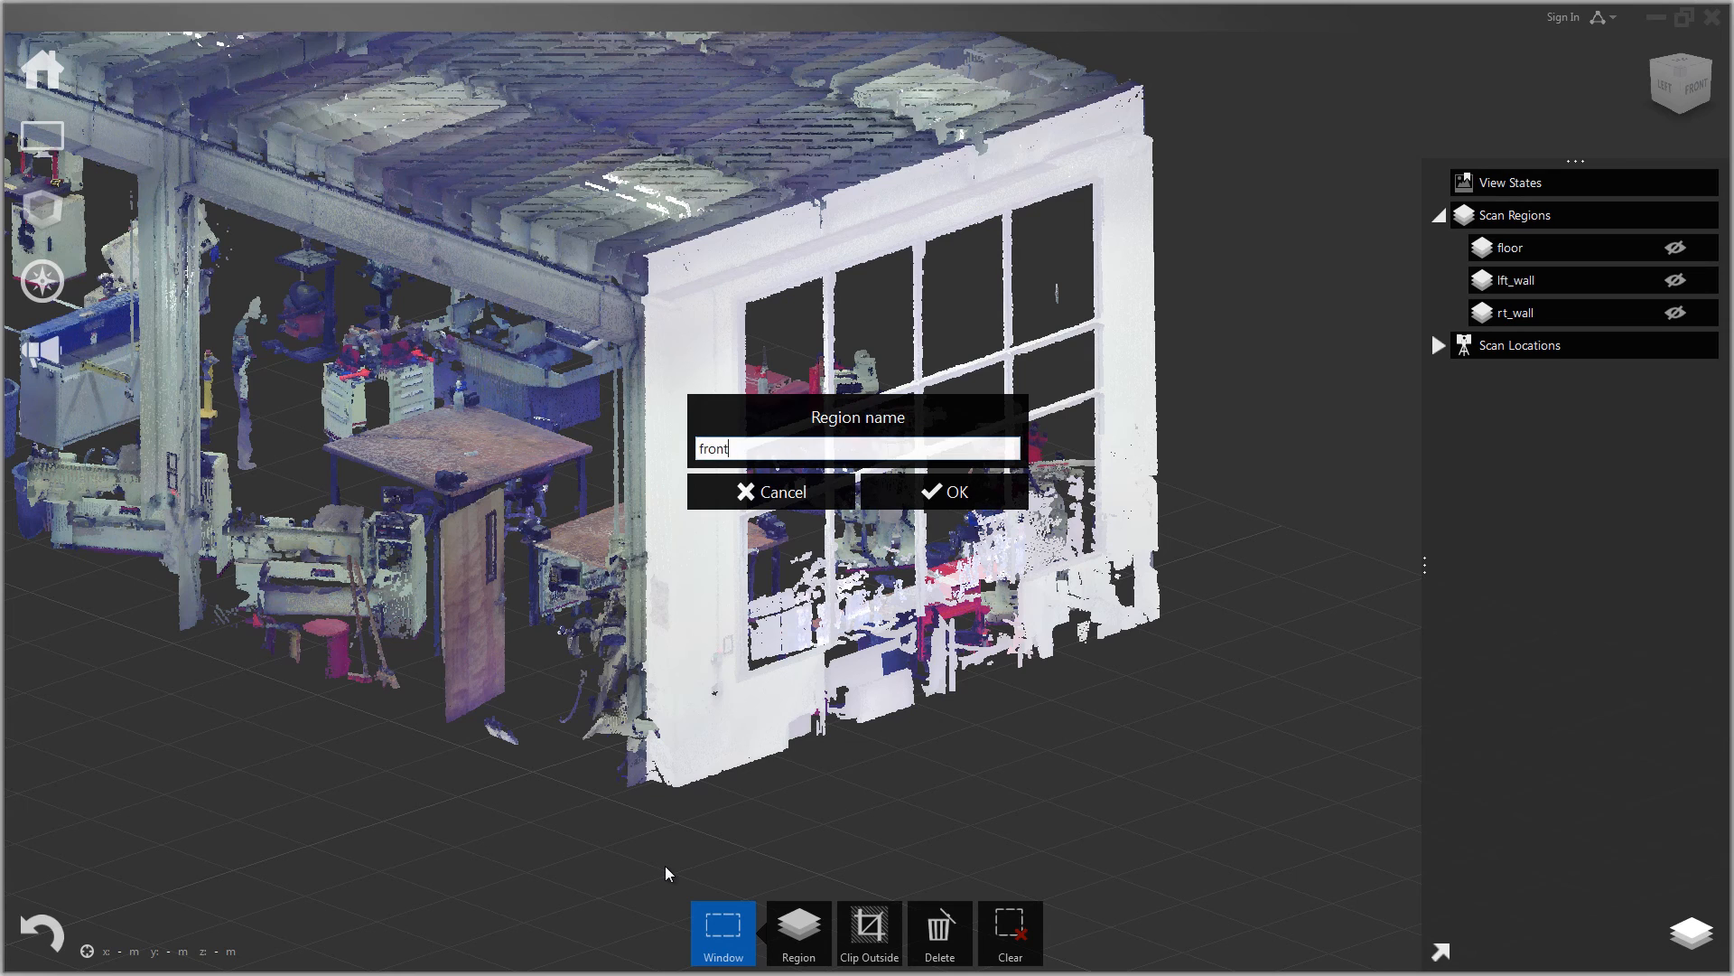
{"action": "type", "text": "_wall"}
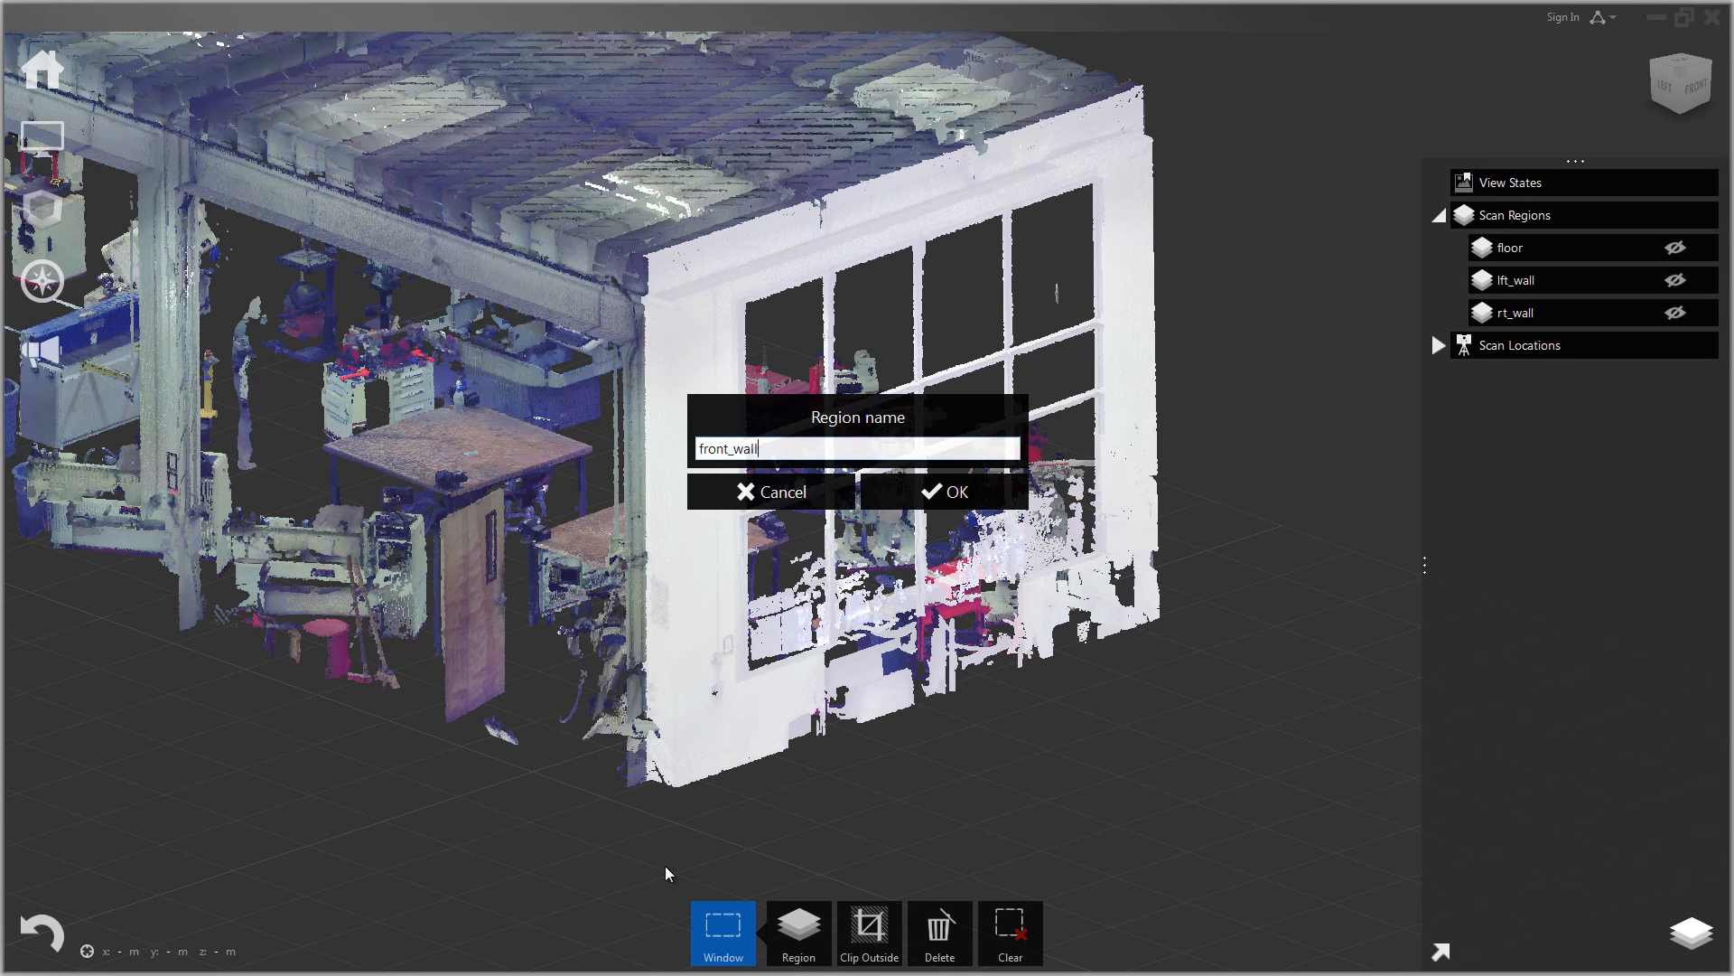
{"action": "left_click", "coordinate": [945, 492]}
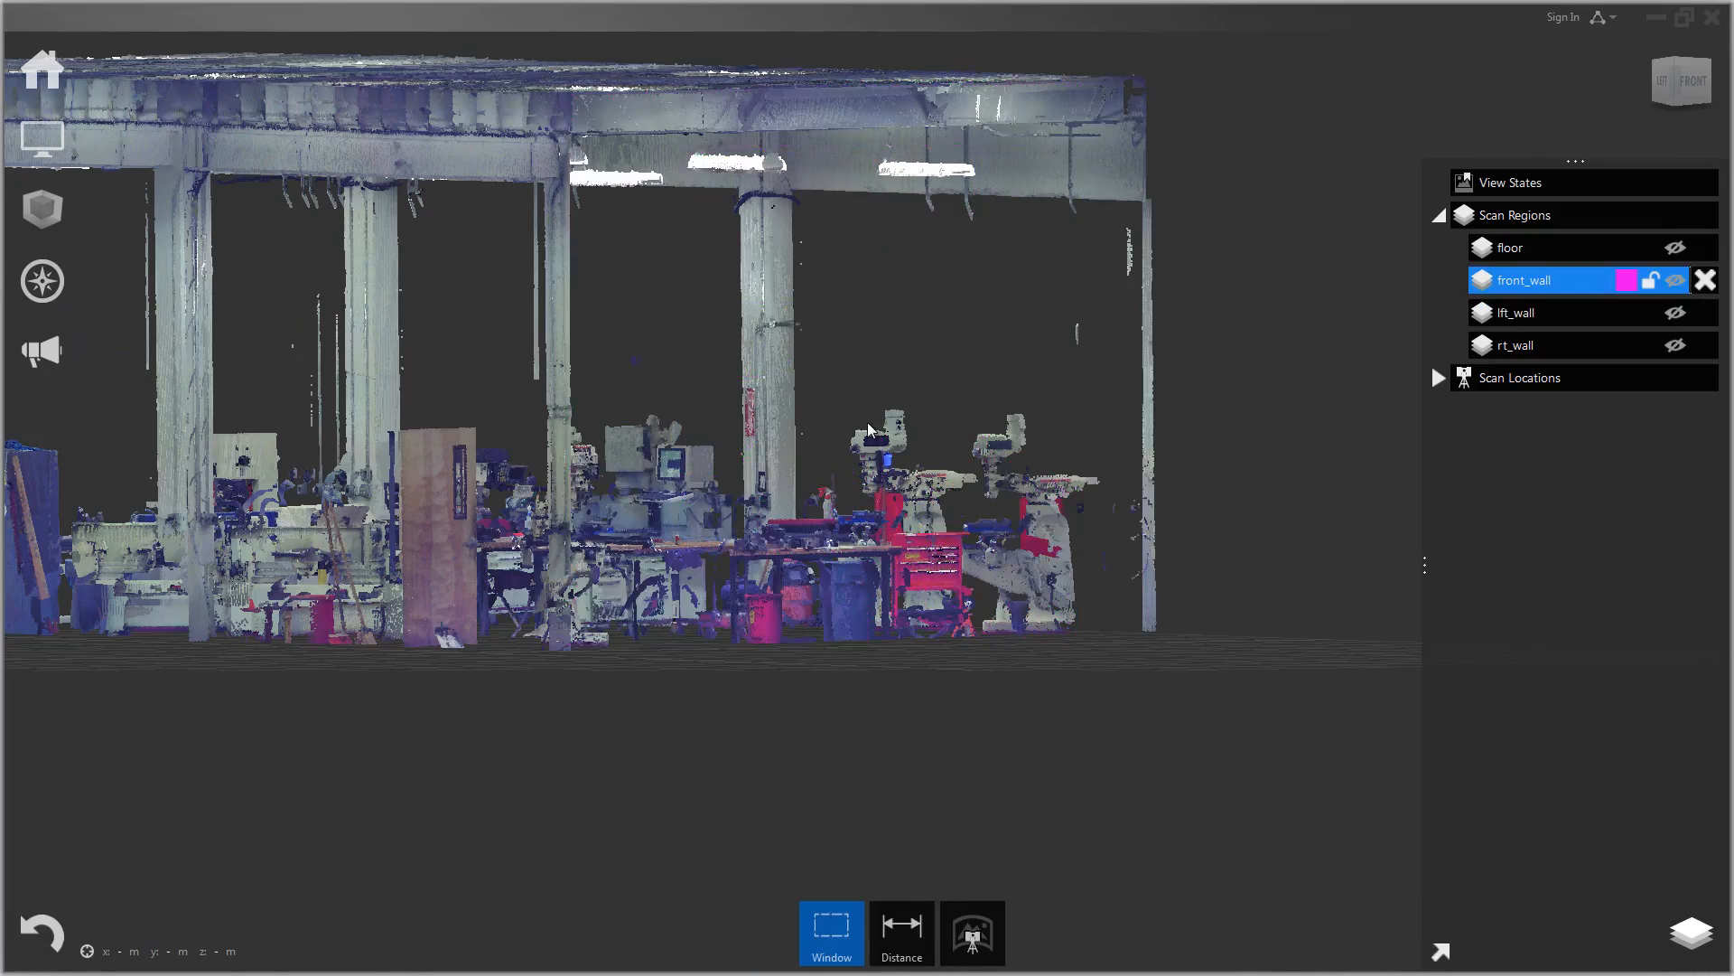
Step: View the workshop straight from the front and zoom in toward the ceiling band
{"action": "left_click_drag", "start_coordinate": [869, 430], "coordinate": [780, 488]}
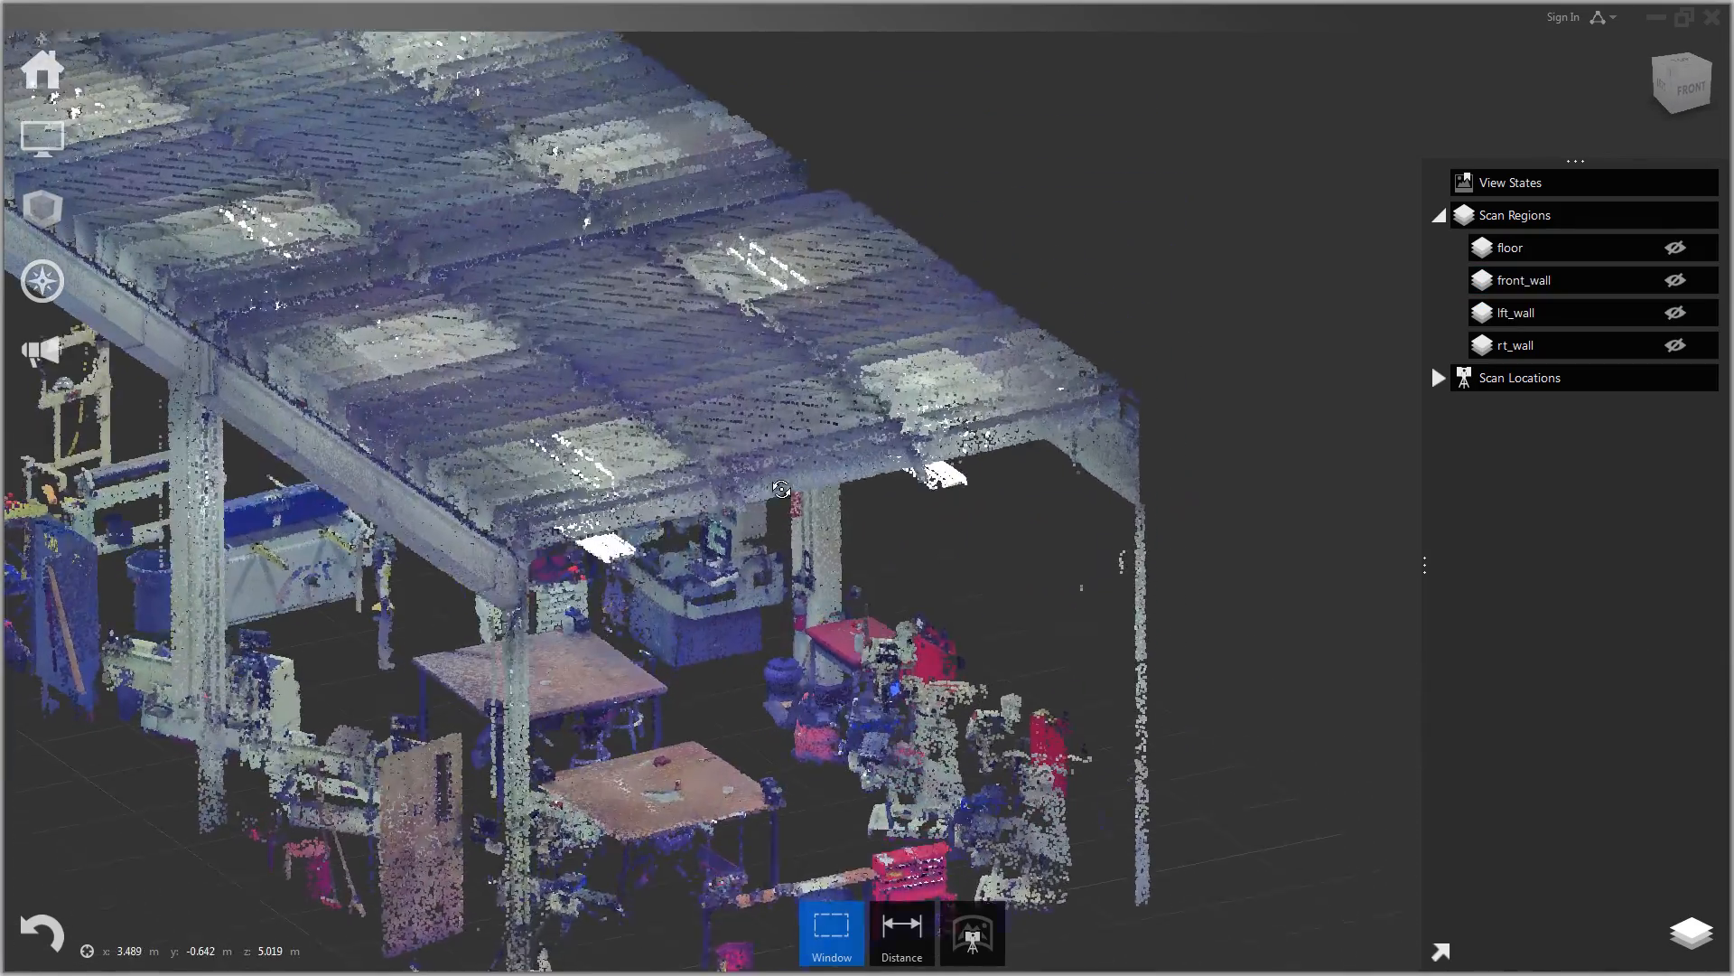
{"action": "left_click", "coordinate": [1680, 79]}
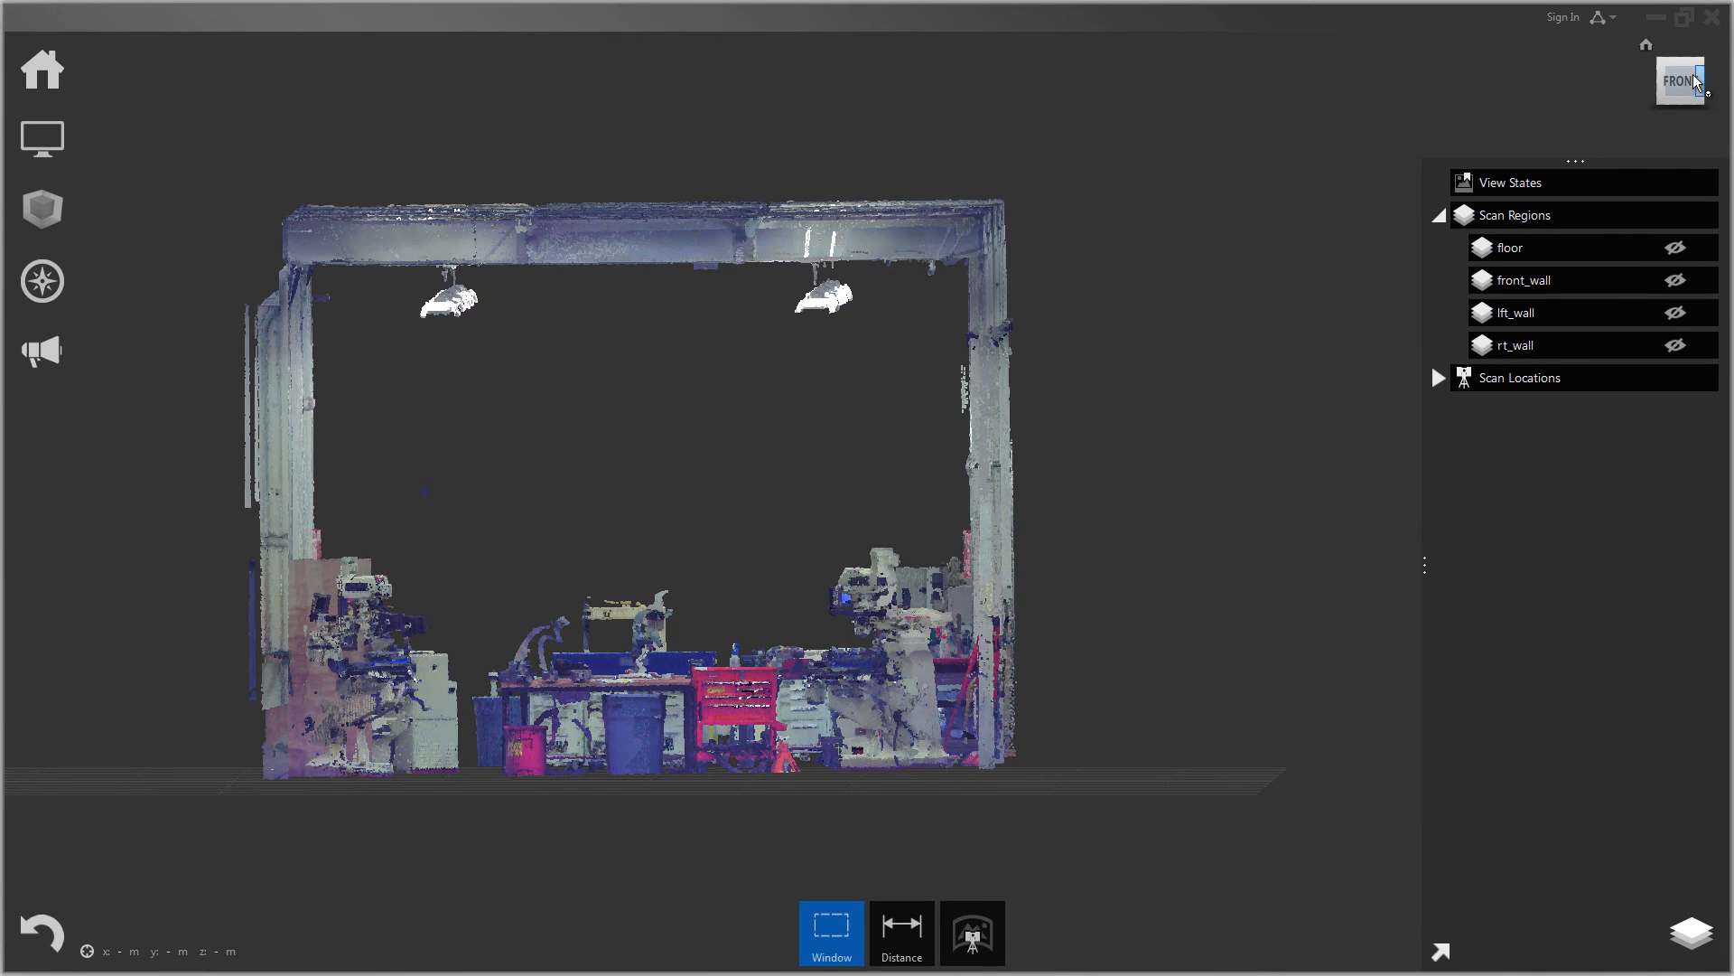
{"action": "scroll", "scroll_direction": "down", "scroll_amount": 3}
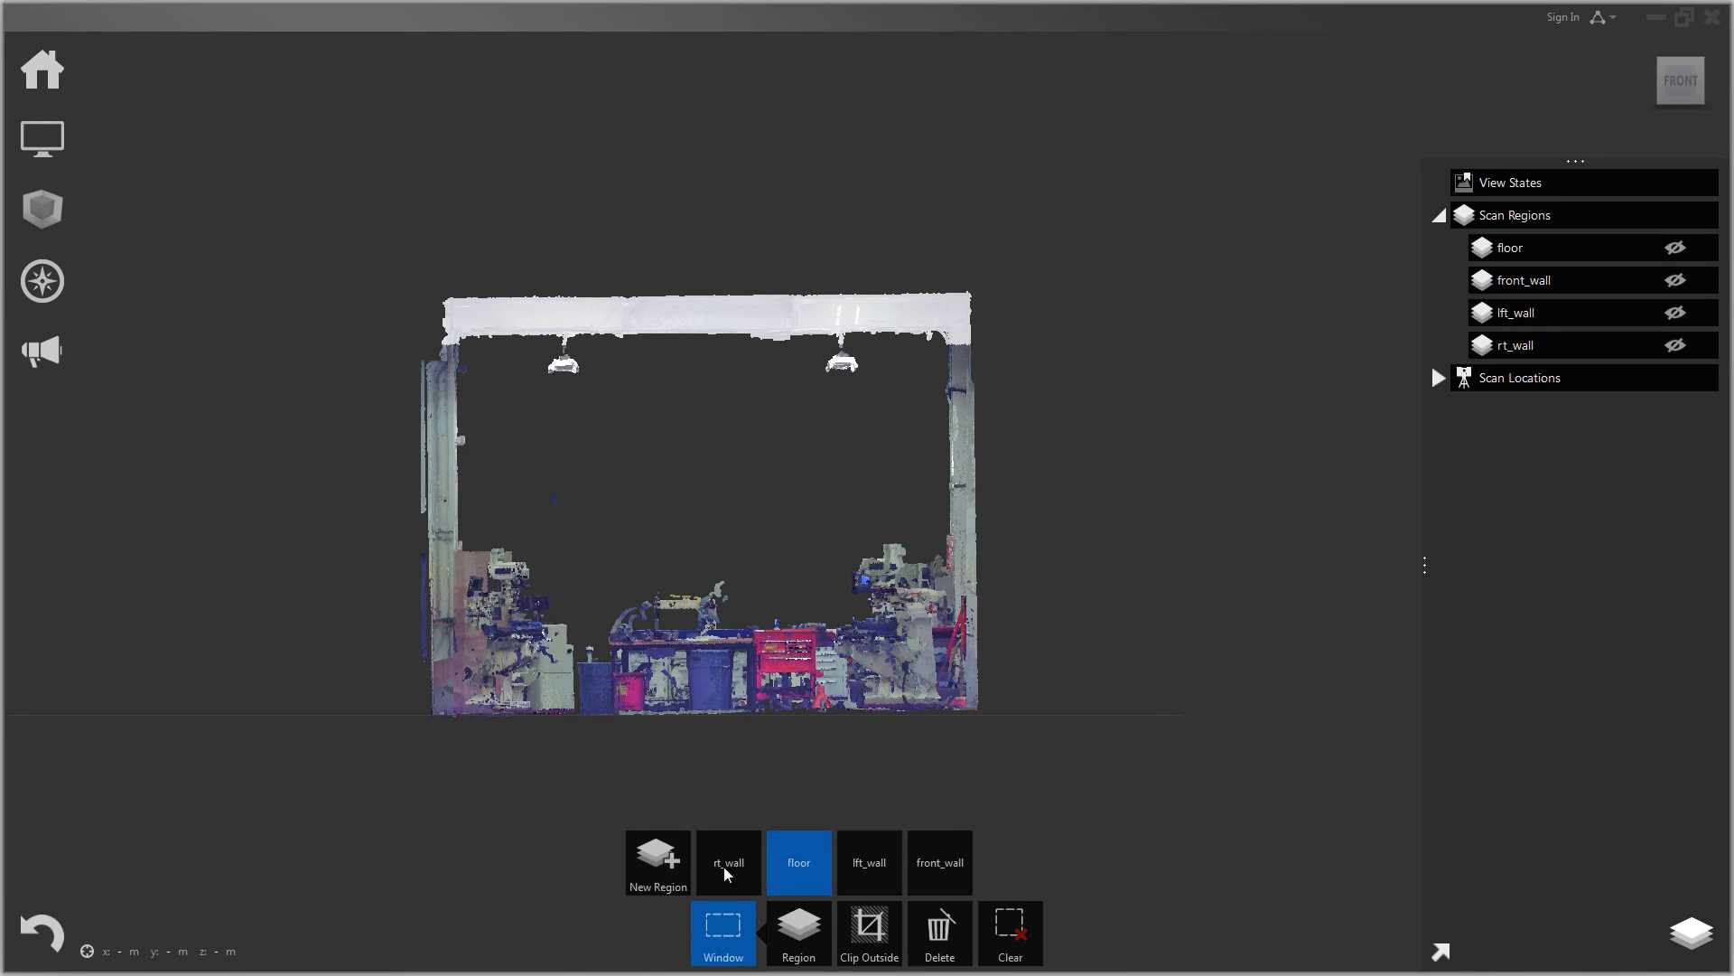
Step: Save the ceiling and light-fixture selections as new regions and confirm the final region name
{"action": "left_click", "coordinate": [657, 863]}
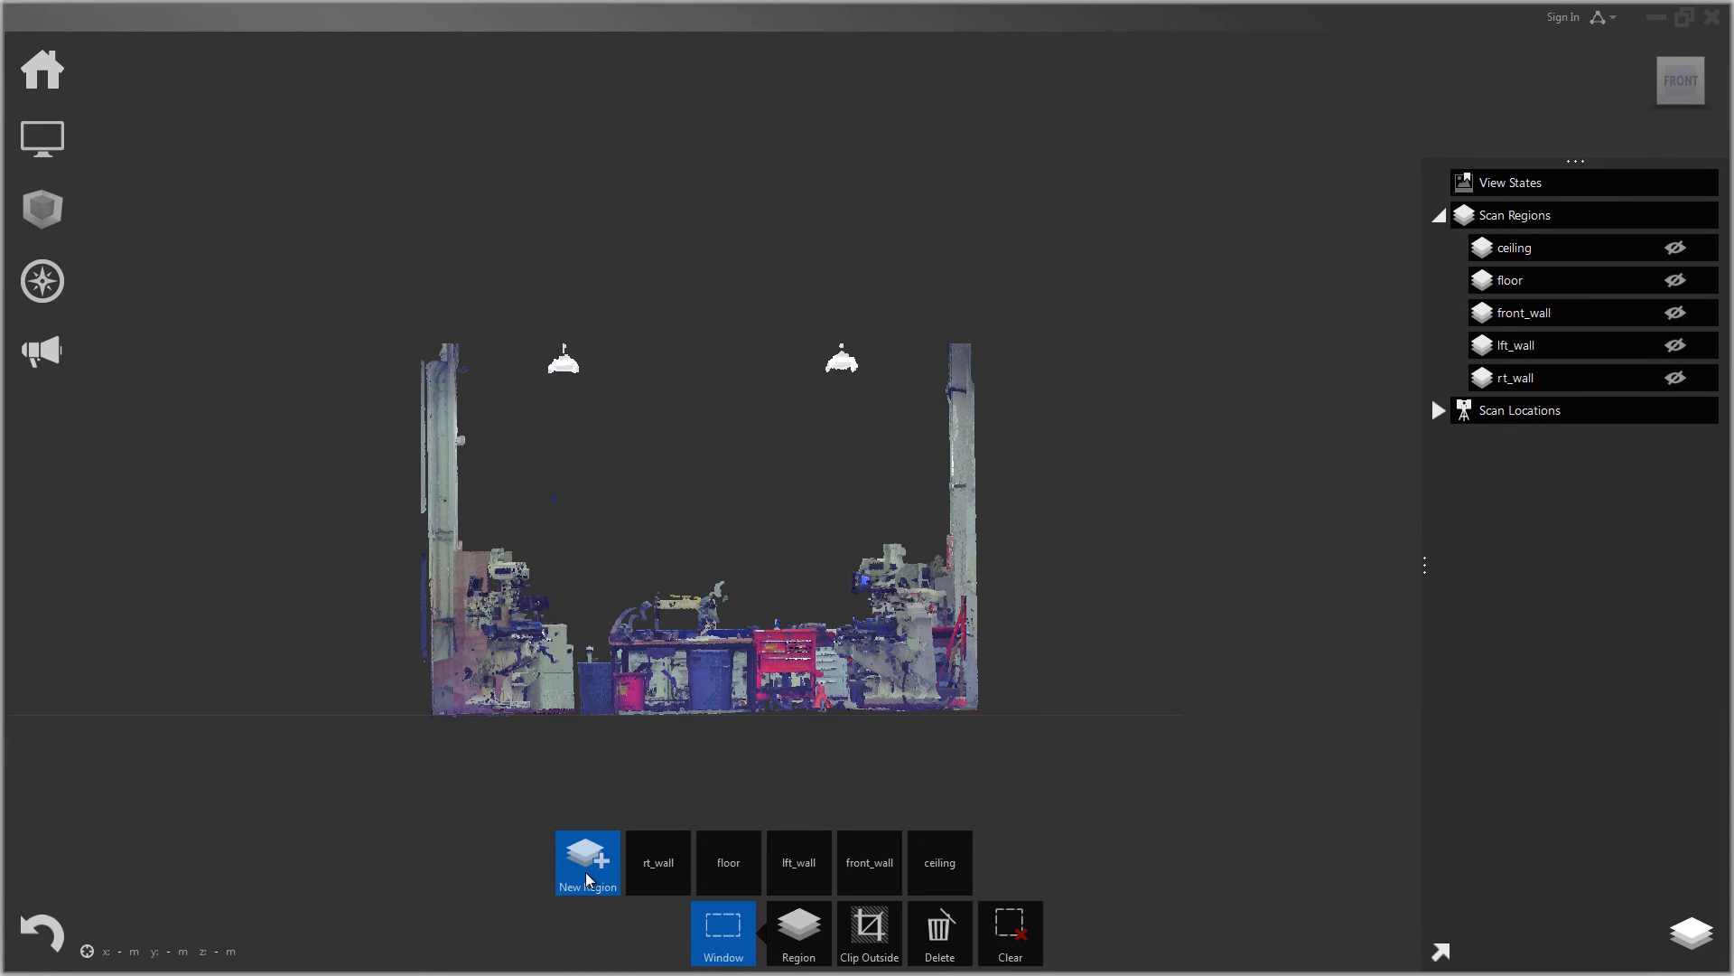
{"action": "left_click", "coordinate": [587, 864]}
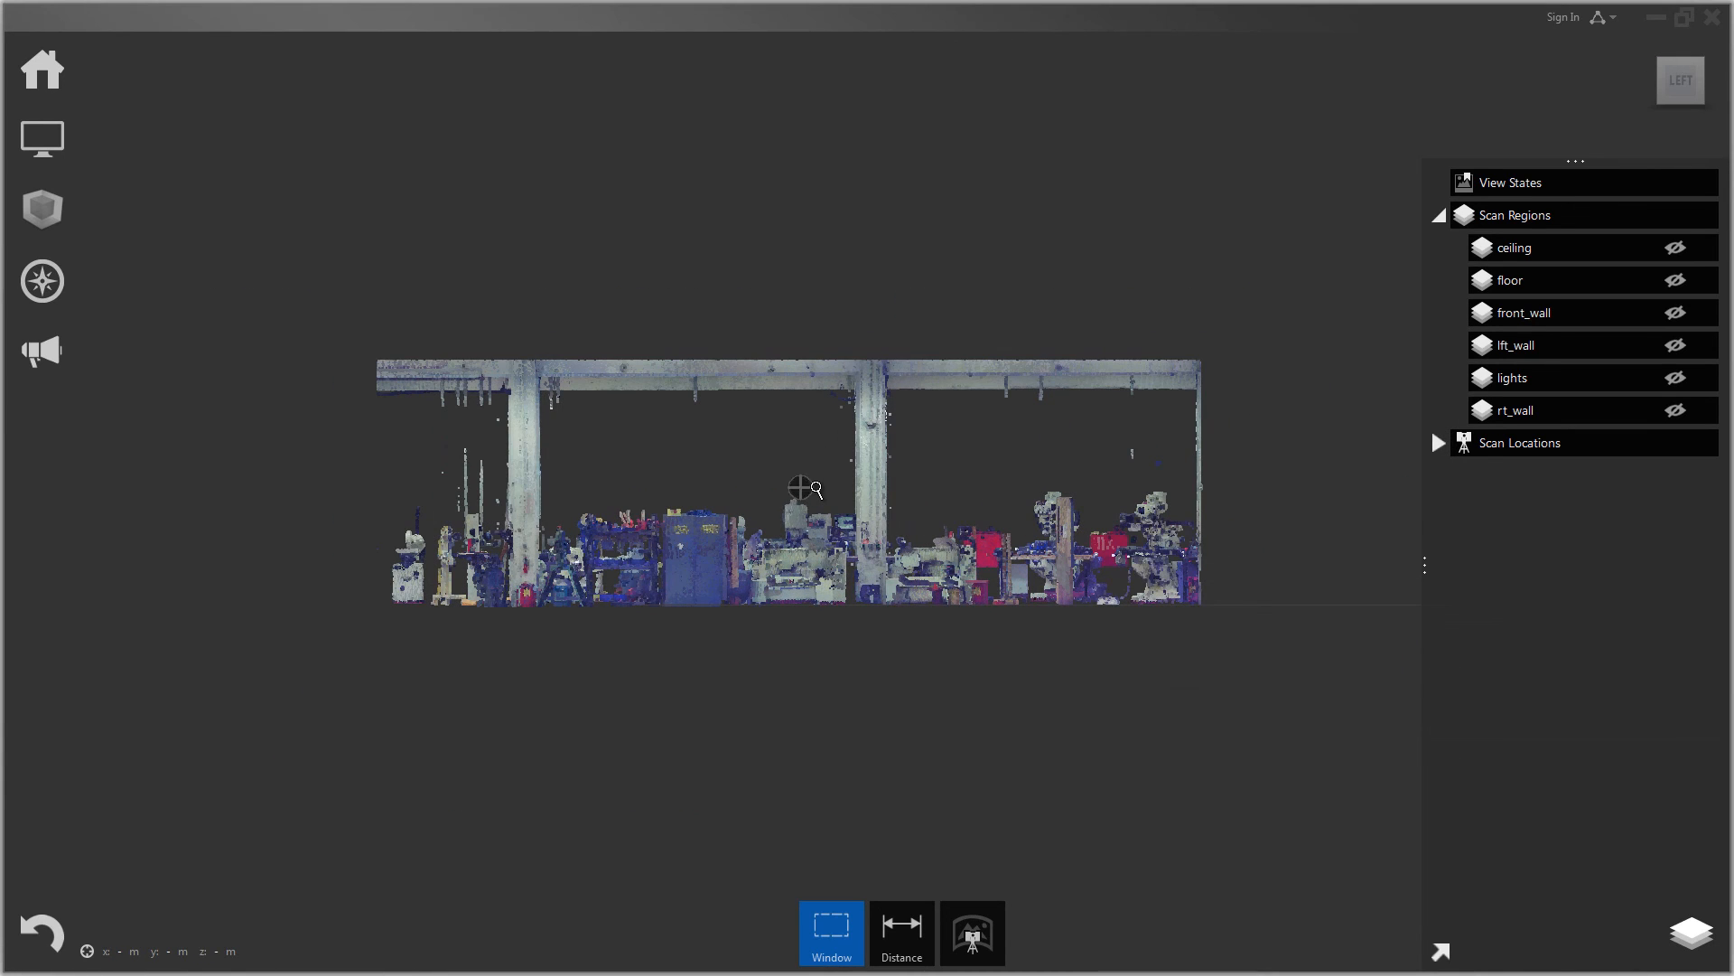
{"action": "mouse_move", "coordinate": [322, 318]}
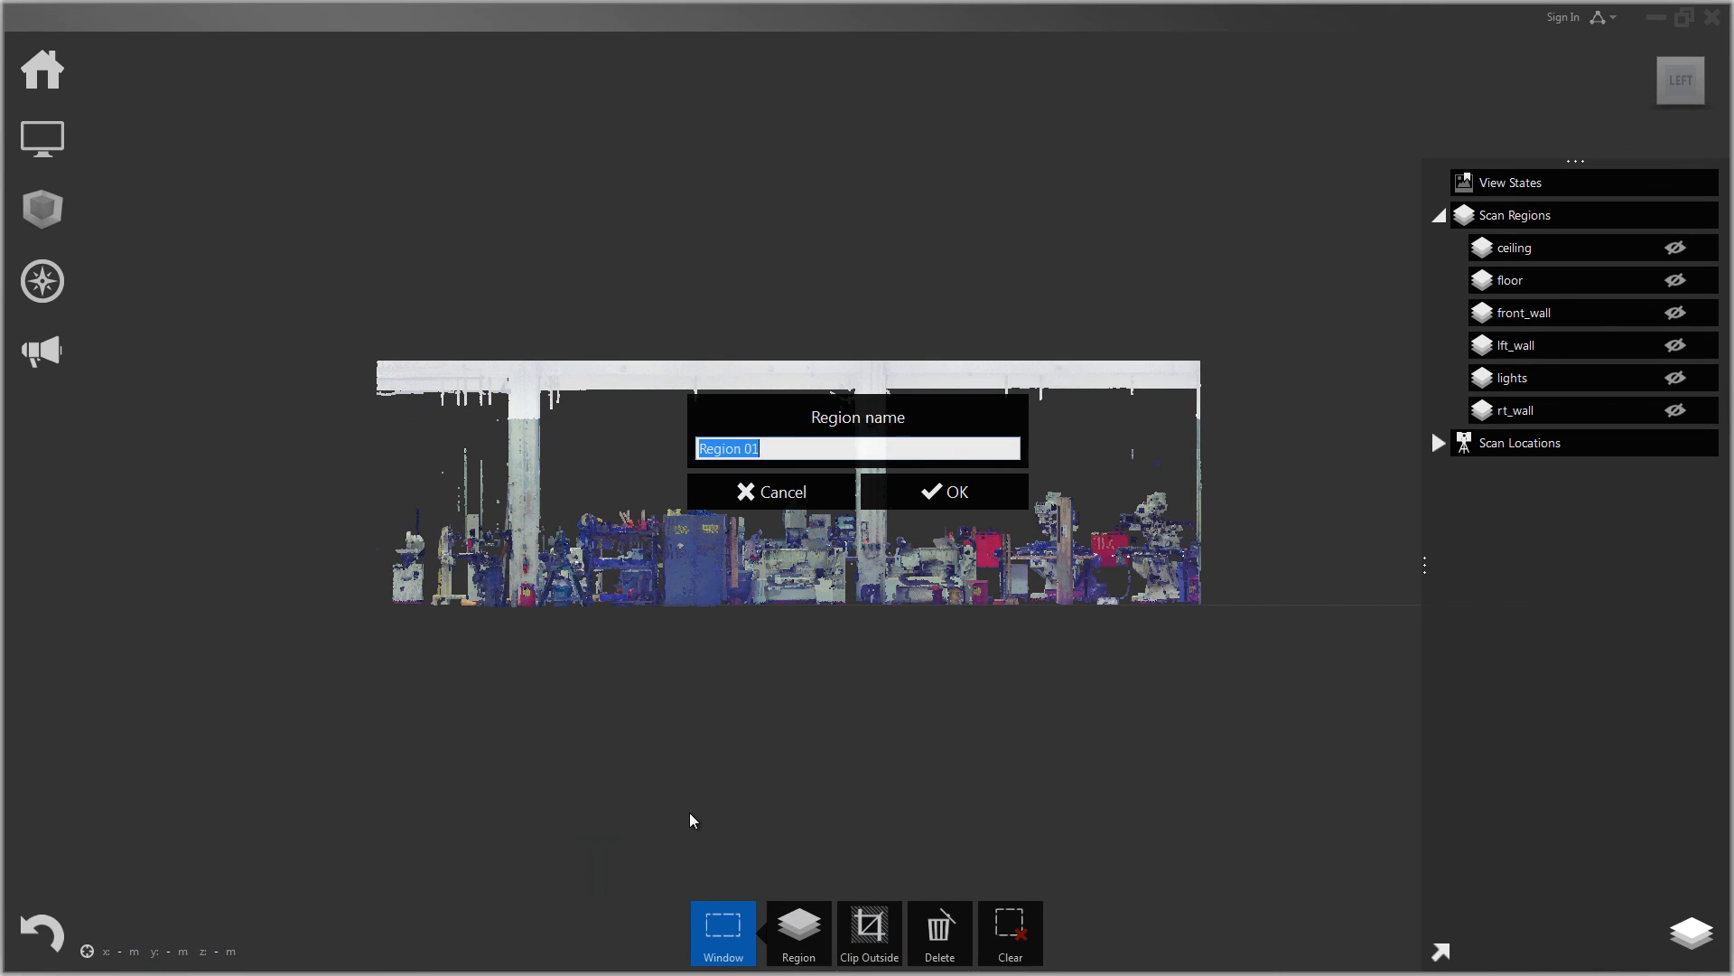
{"action": "left_click", "coordinate": [947, 491]}
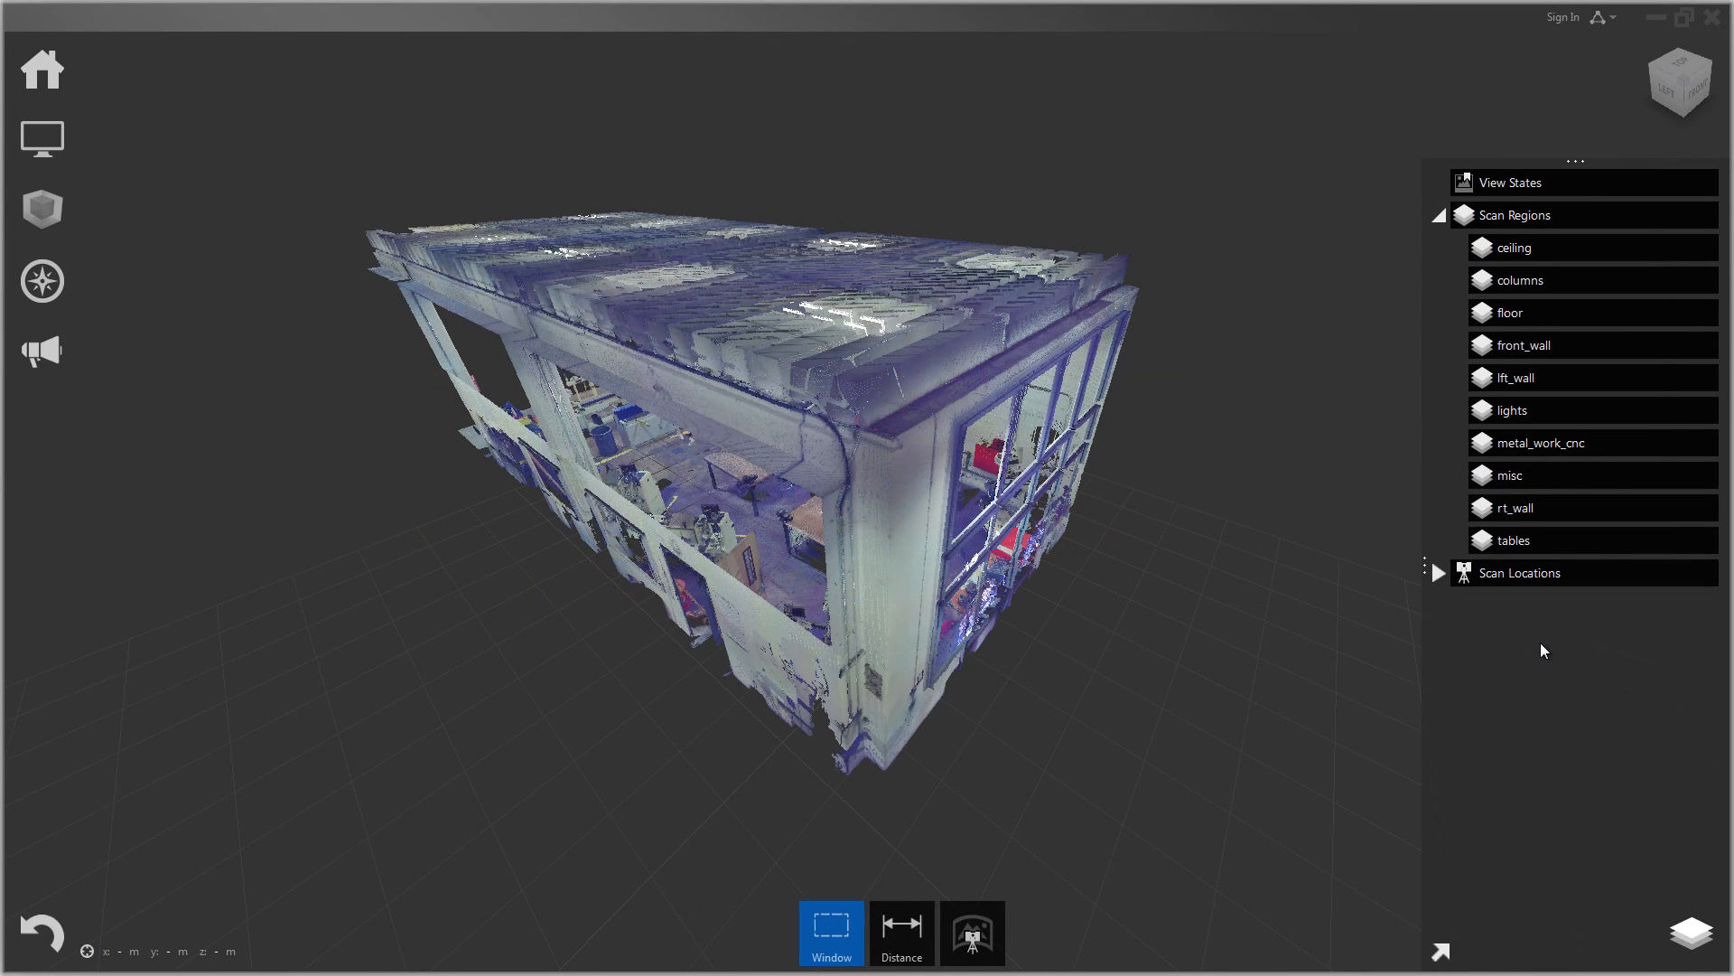
Step: Group rt_wall and lft_wall, rename the group to 'walls', and move front_wall into it
{"action": "left_click", "coordinate": [1515, 508]}
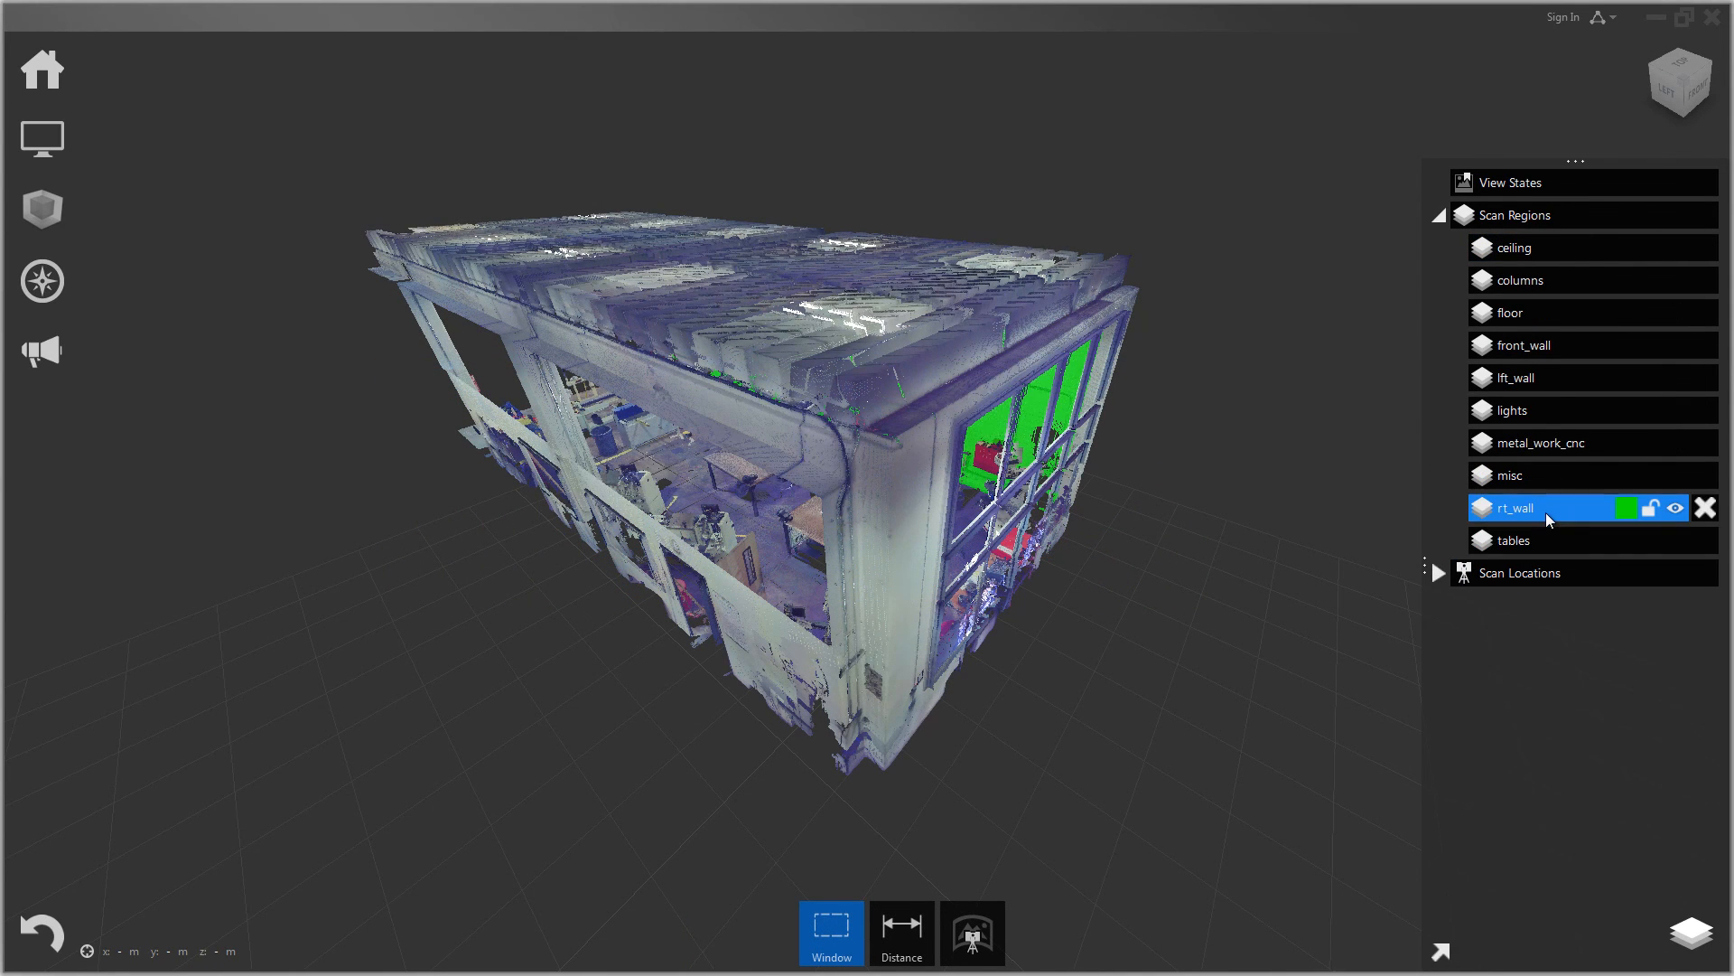
{"action": "left_click", "coordinate": [1511, 475]}
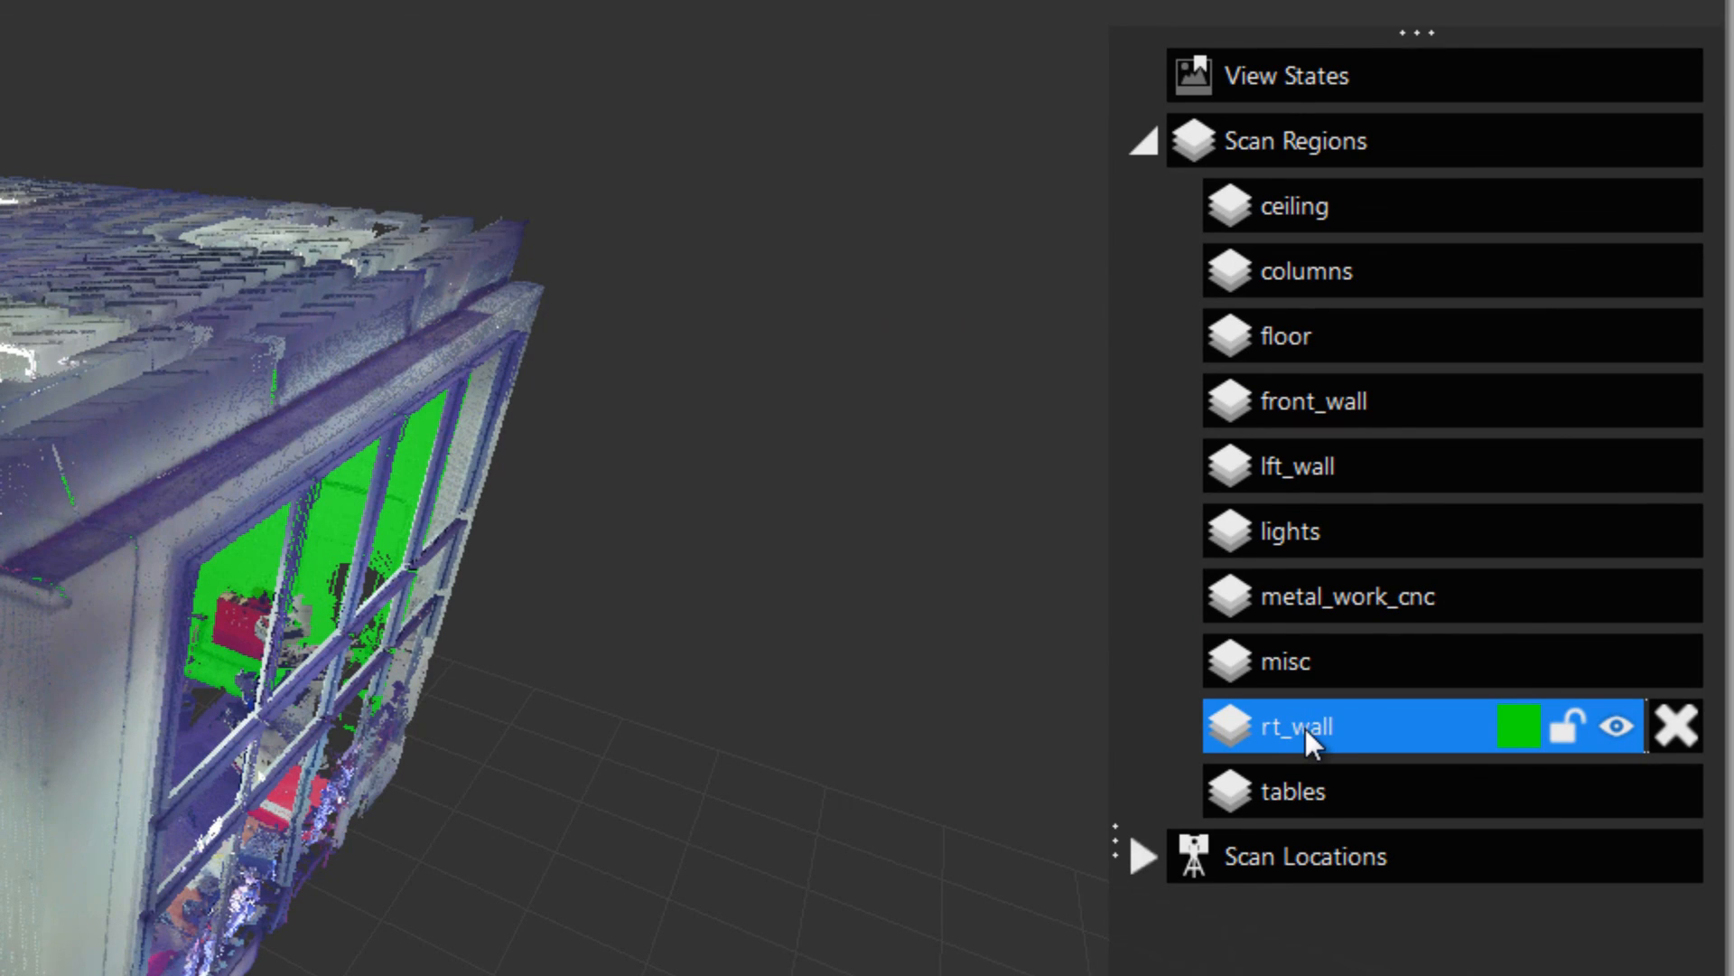
{"action": "double_click", "coordinate": [1312, 727]}
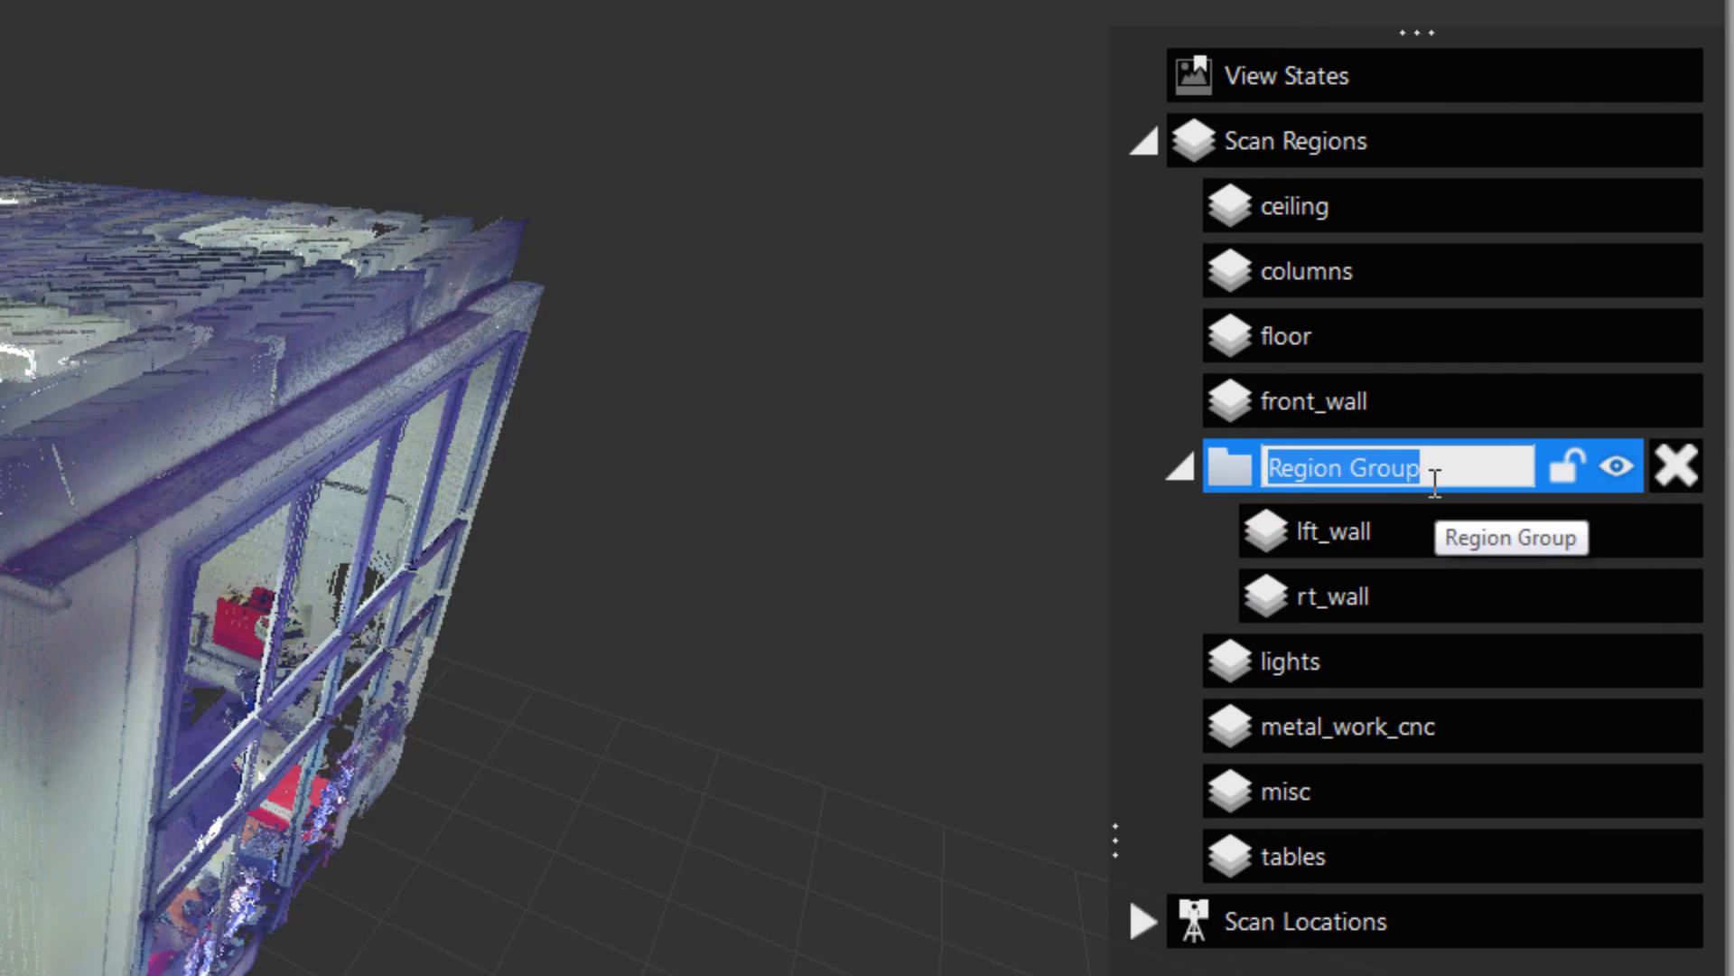
{"action": "type", "text": "walls"}
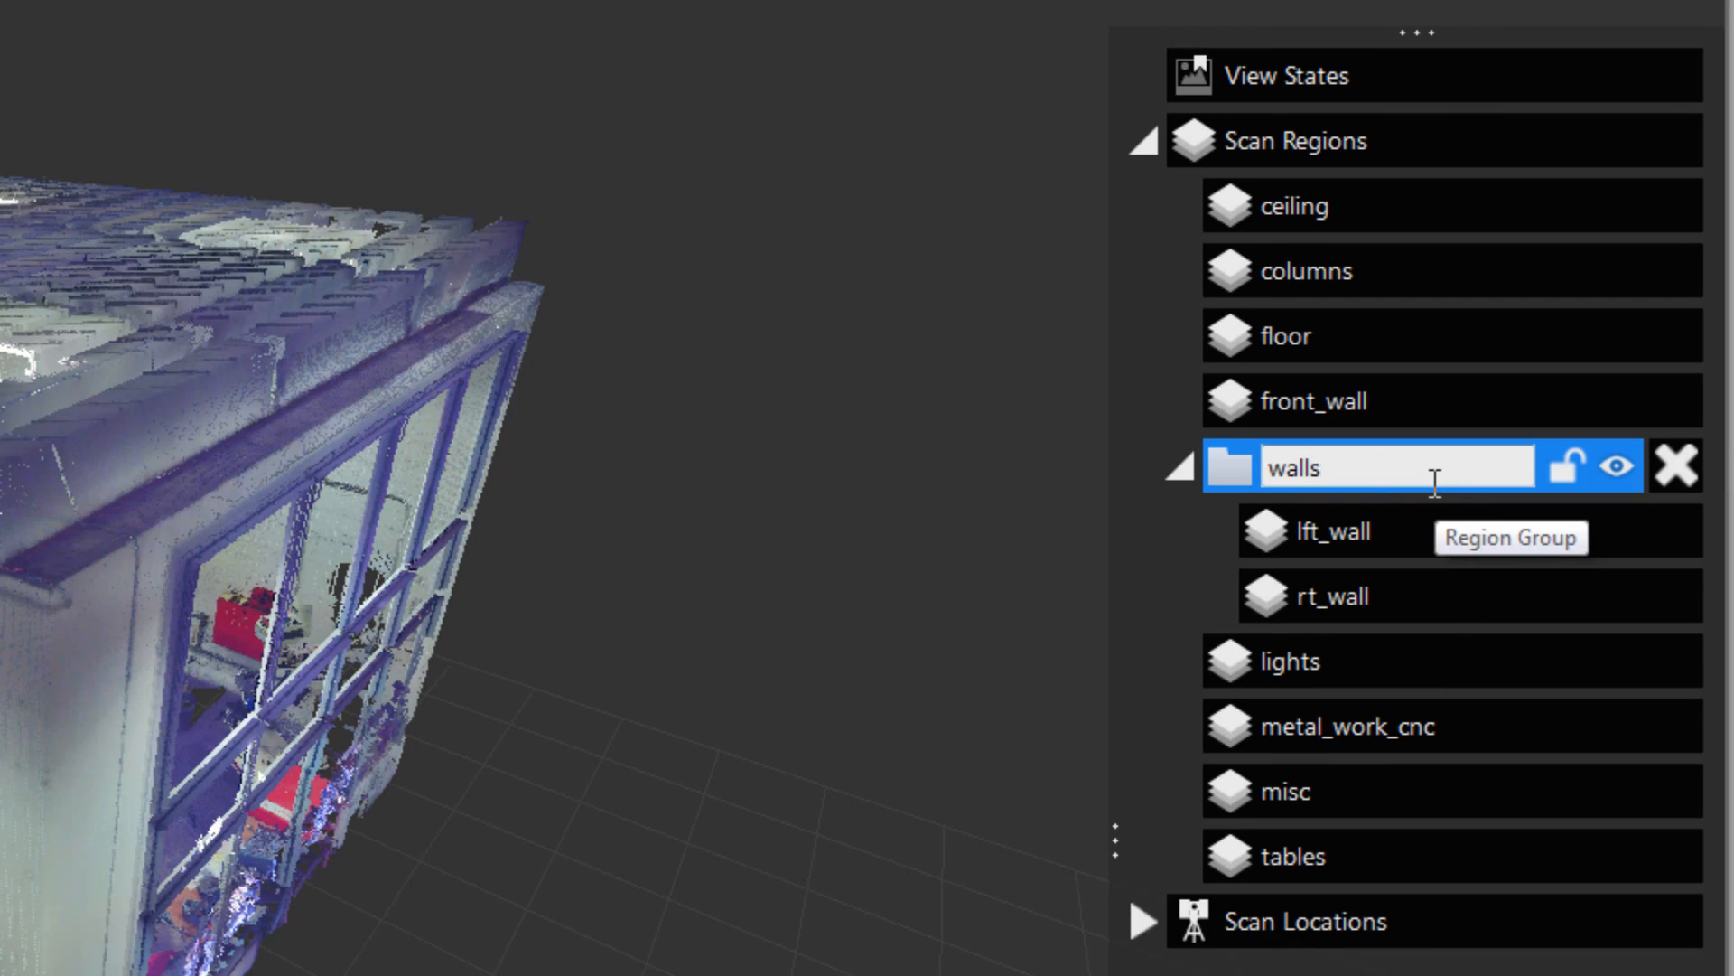
{"action": "left_click", "coordinate": [1313, 401]}
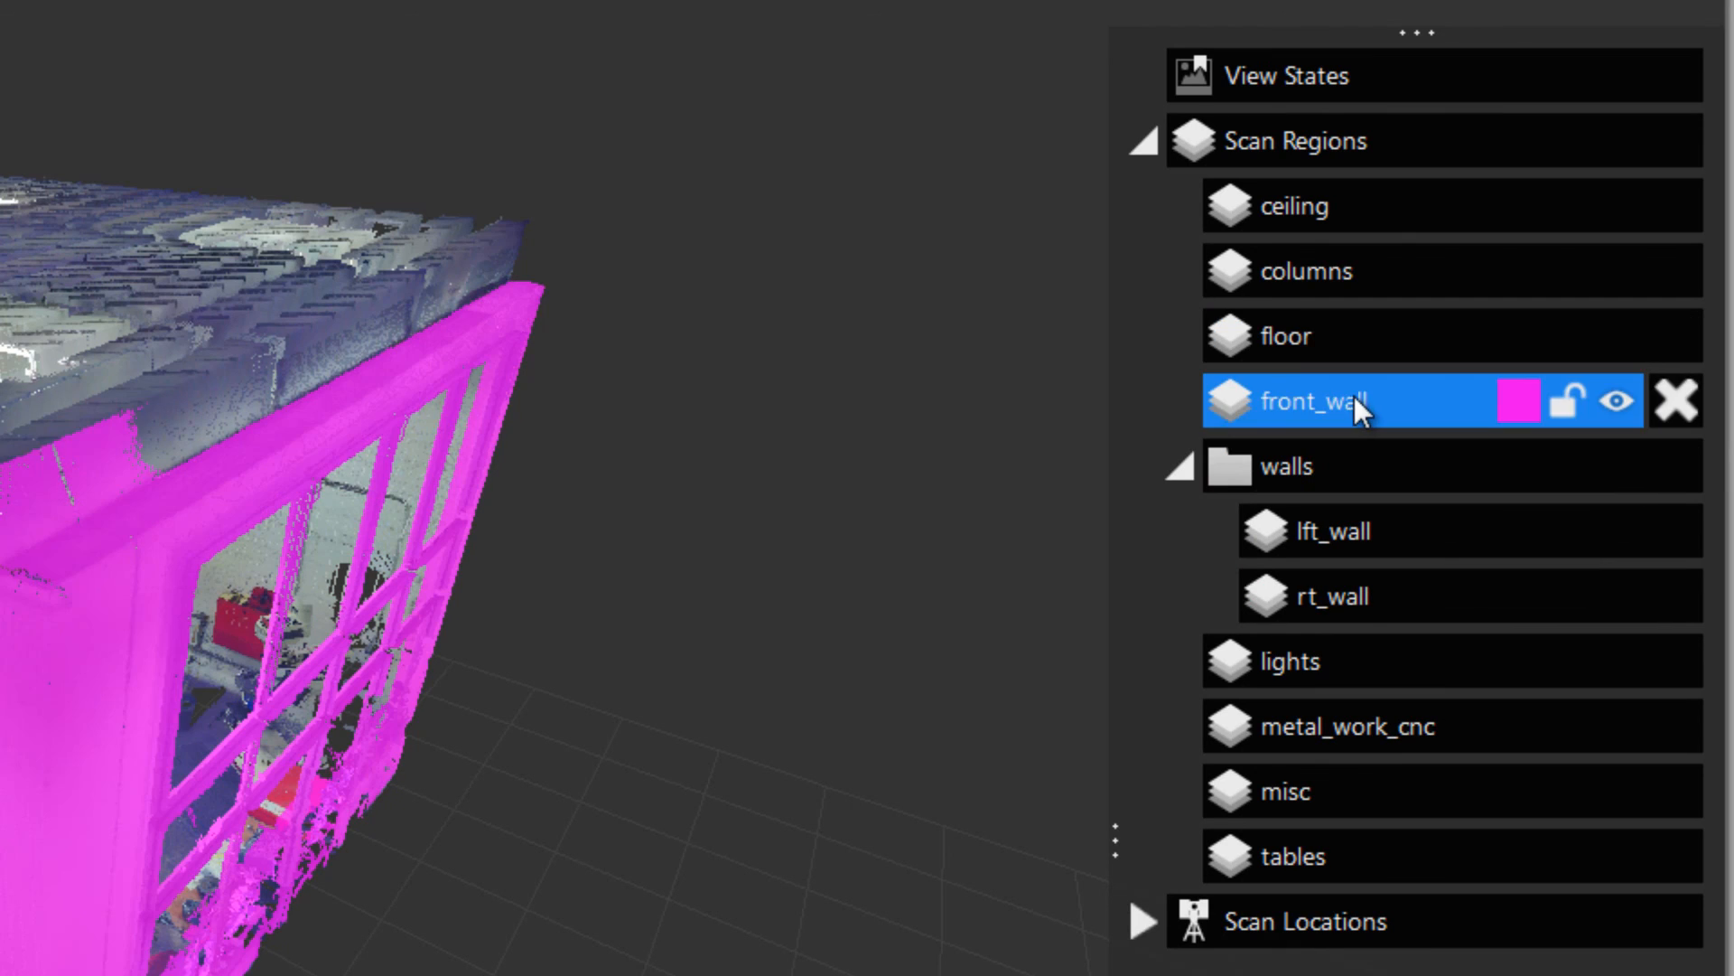
{"action": "left_click", "coordinate": [1288, 464]}
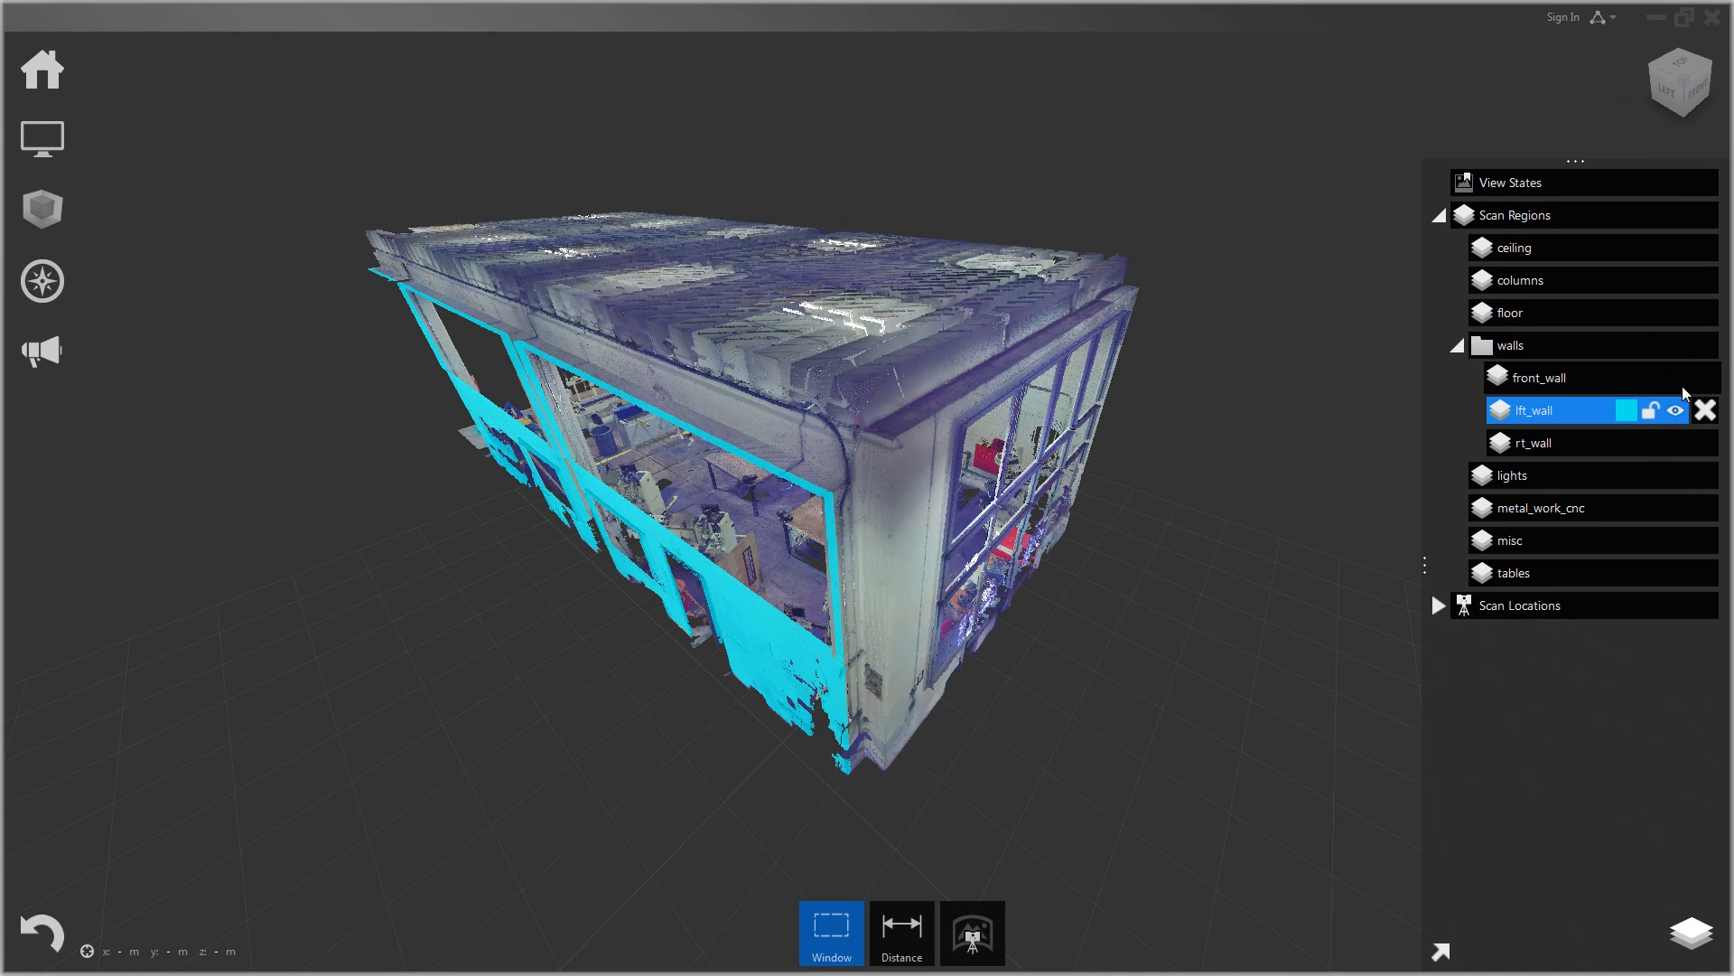
Step: Hide the front_wall region to reveal the workshop interior
{"action": "left_click", "coordinate": [1537, 375]}
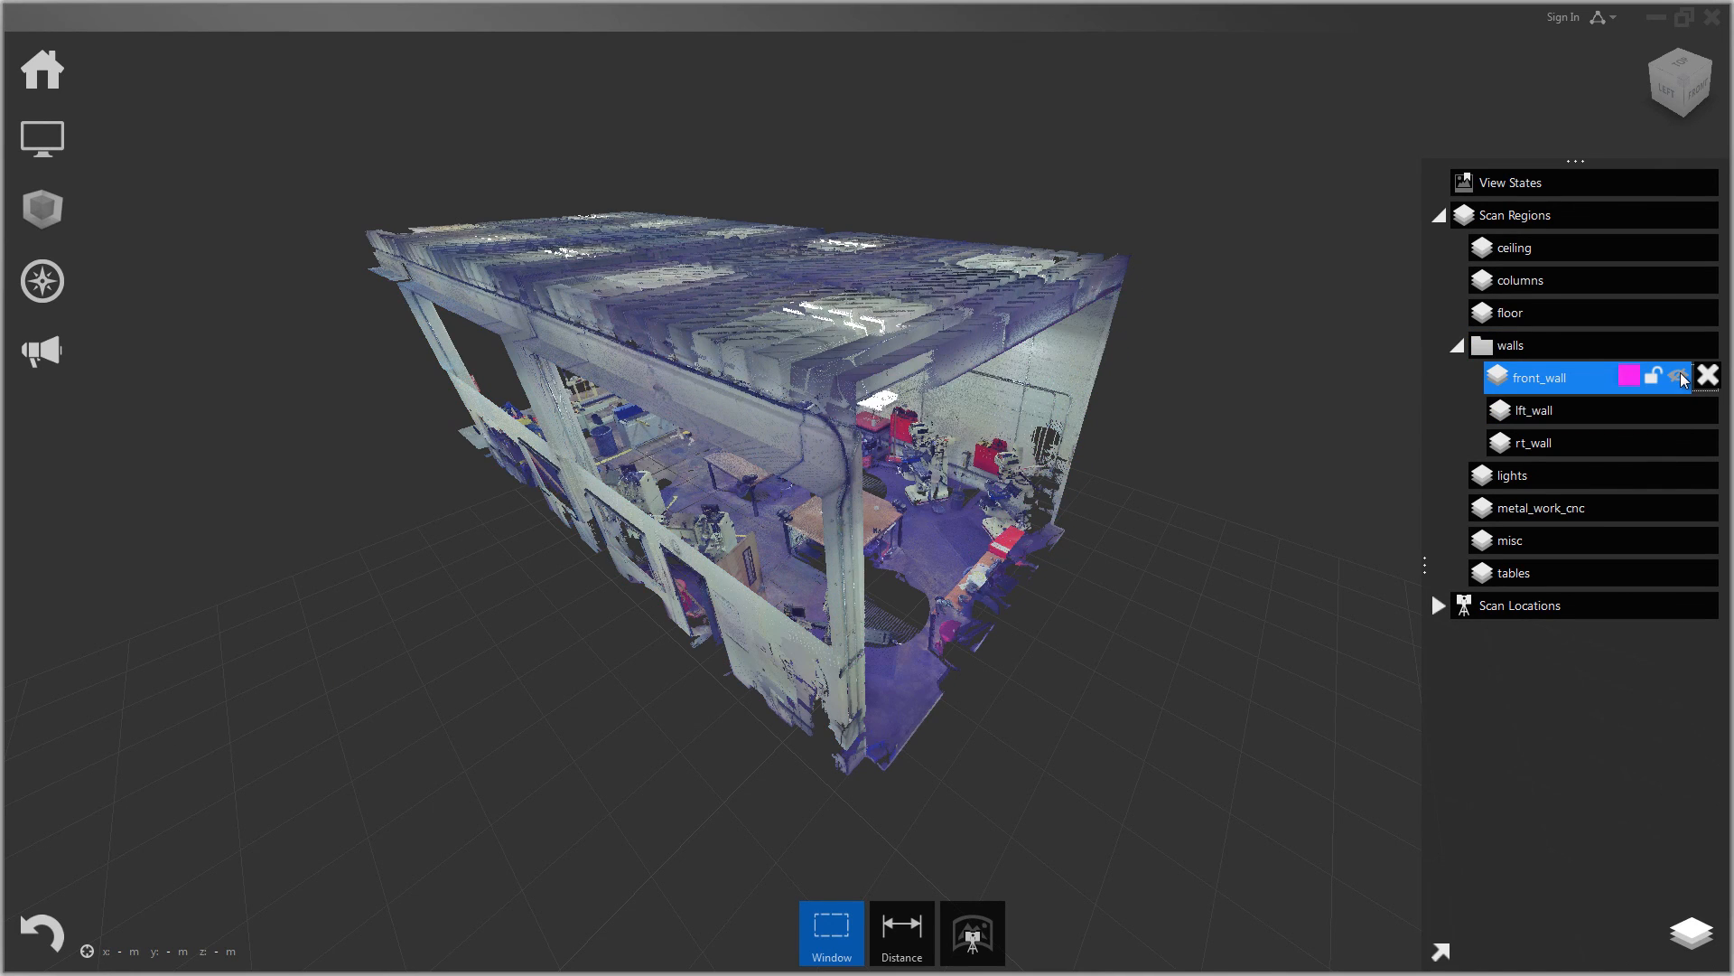
{"action": "left_click", "coordinate": [1458, 345]}
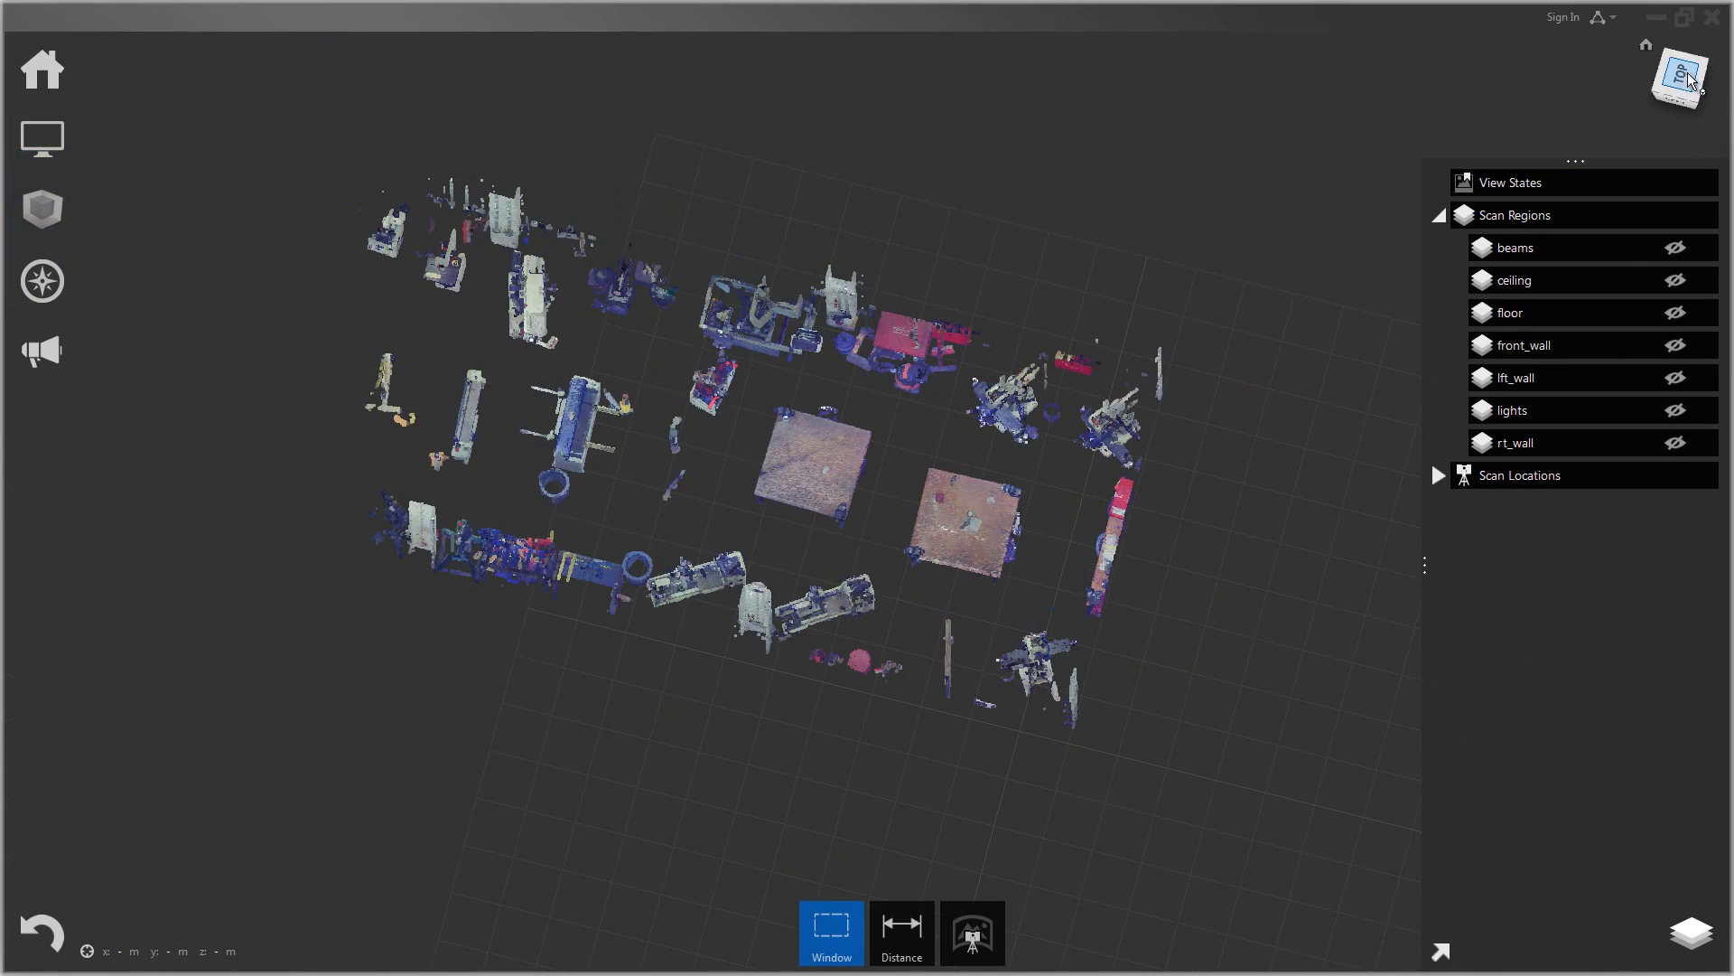
Step: From the top view, fence-outline the right-hand table and save it as region table_01
{"action": "left_click", "coordinate": [1678, 81]}
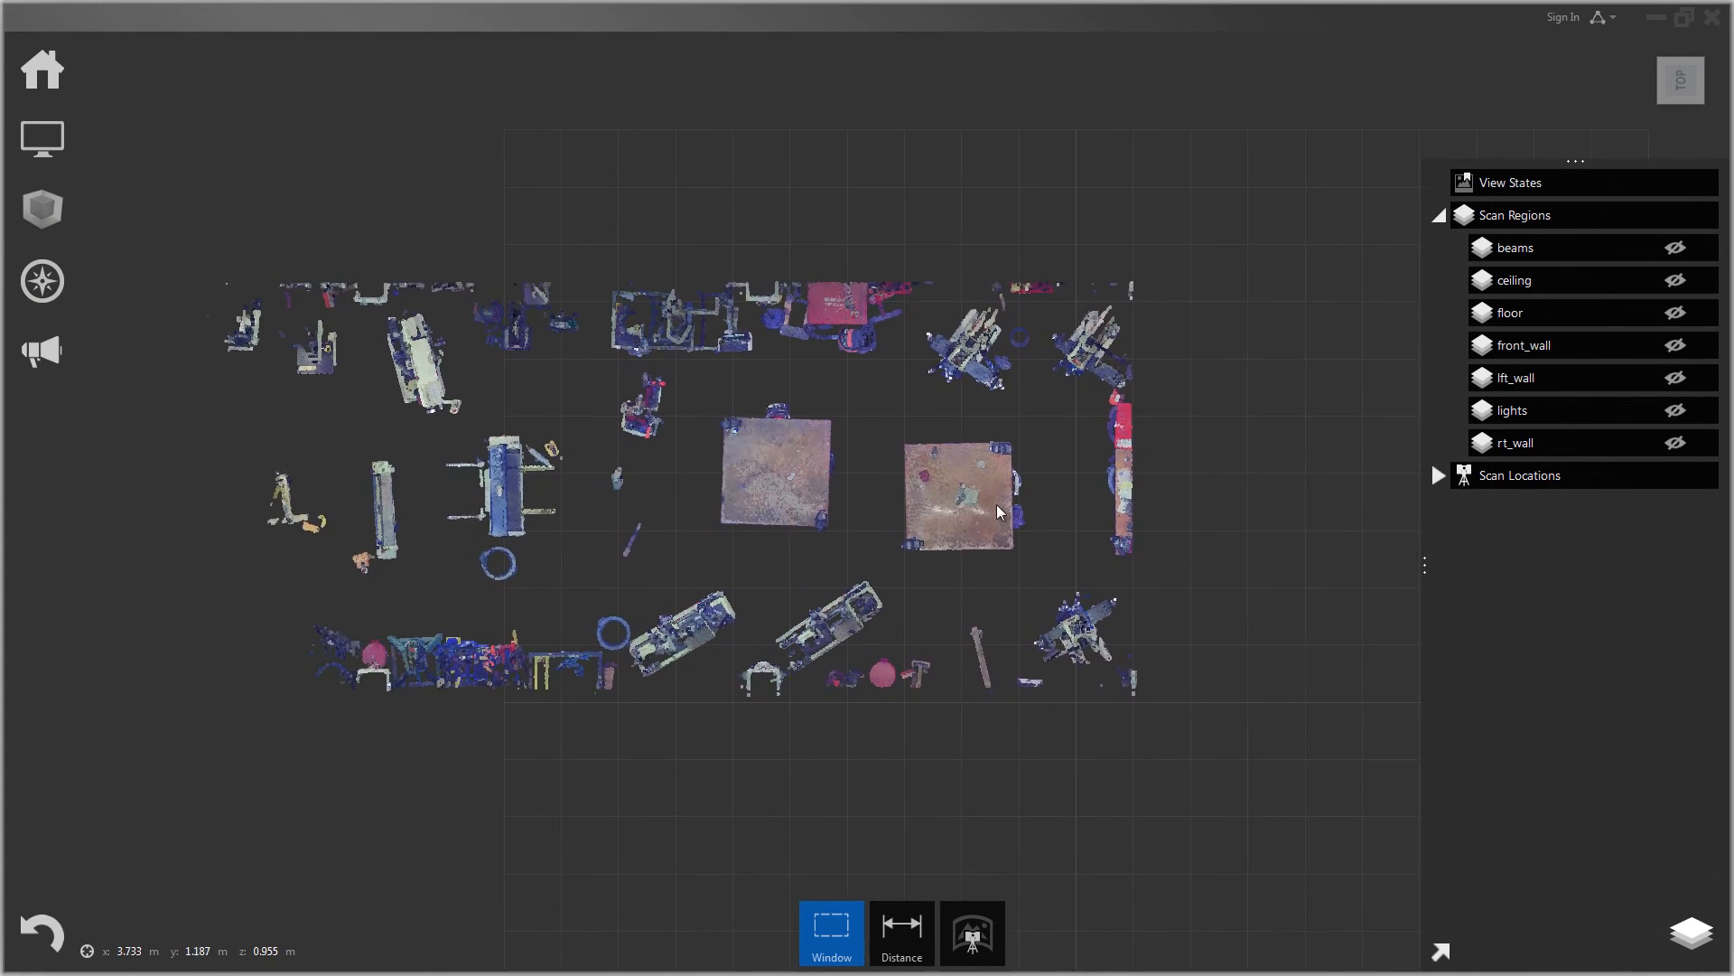
{"action": "left_click", "coordinate": [830, 933]}
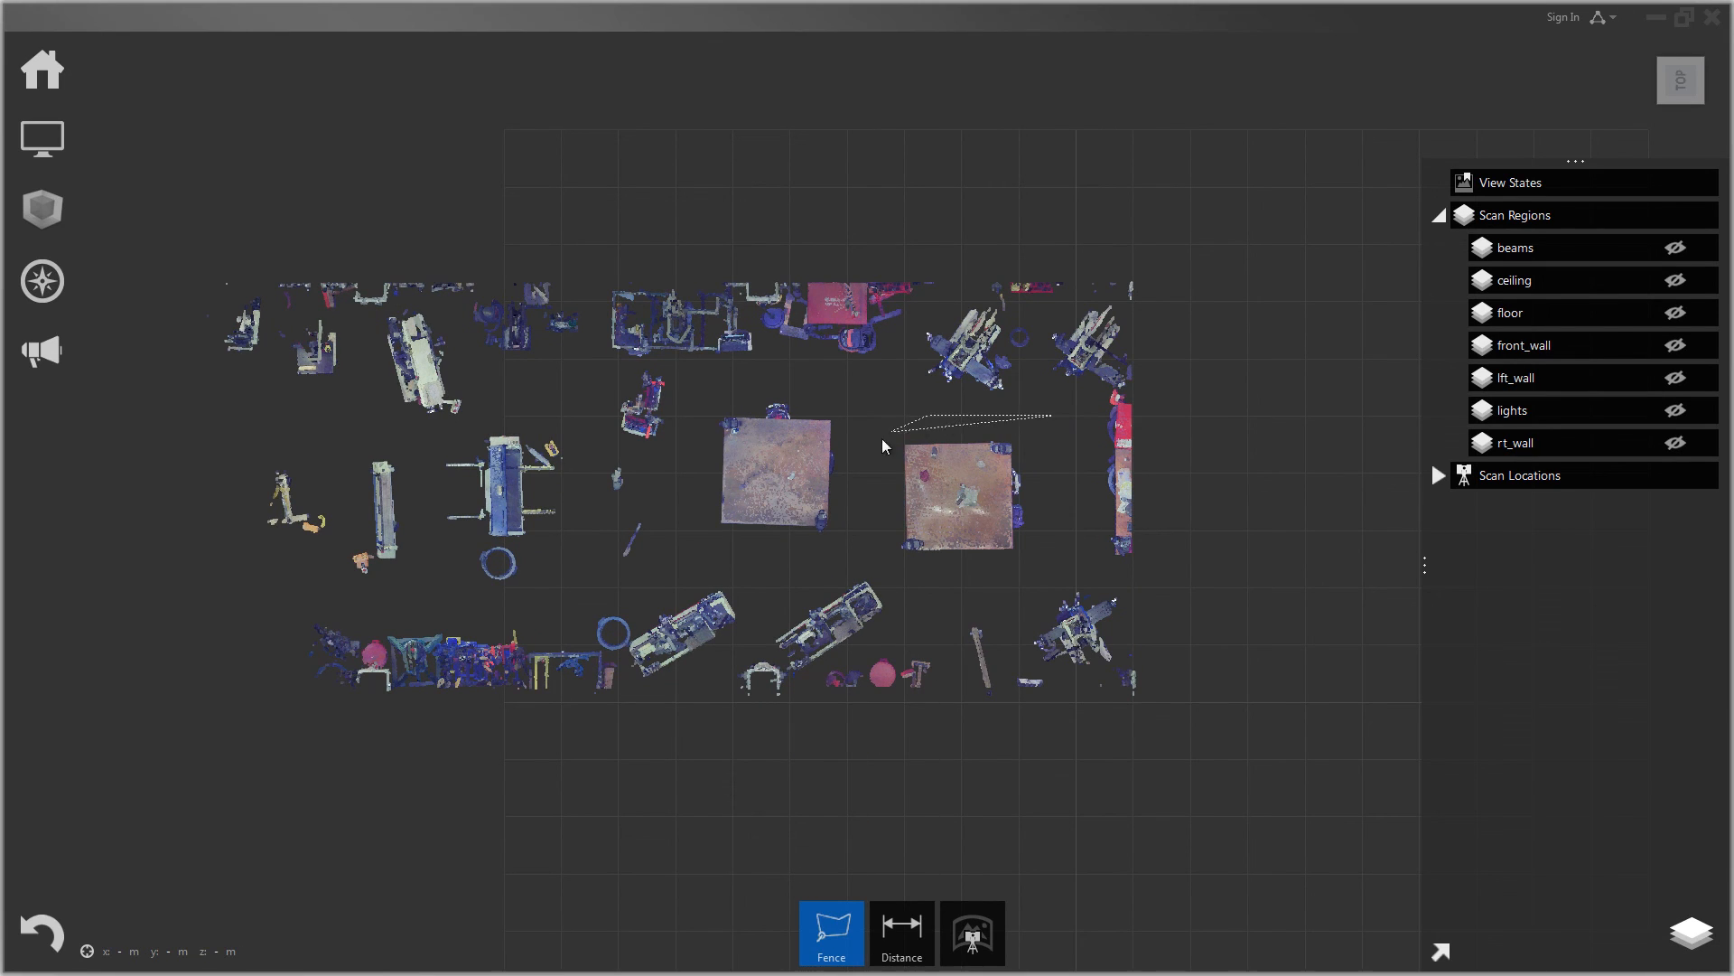
{"action": "left_click_drag", "start_coordinate": [886, 448], "coordinate": [1061, 526]}
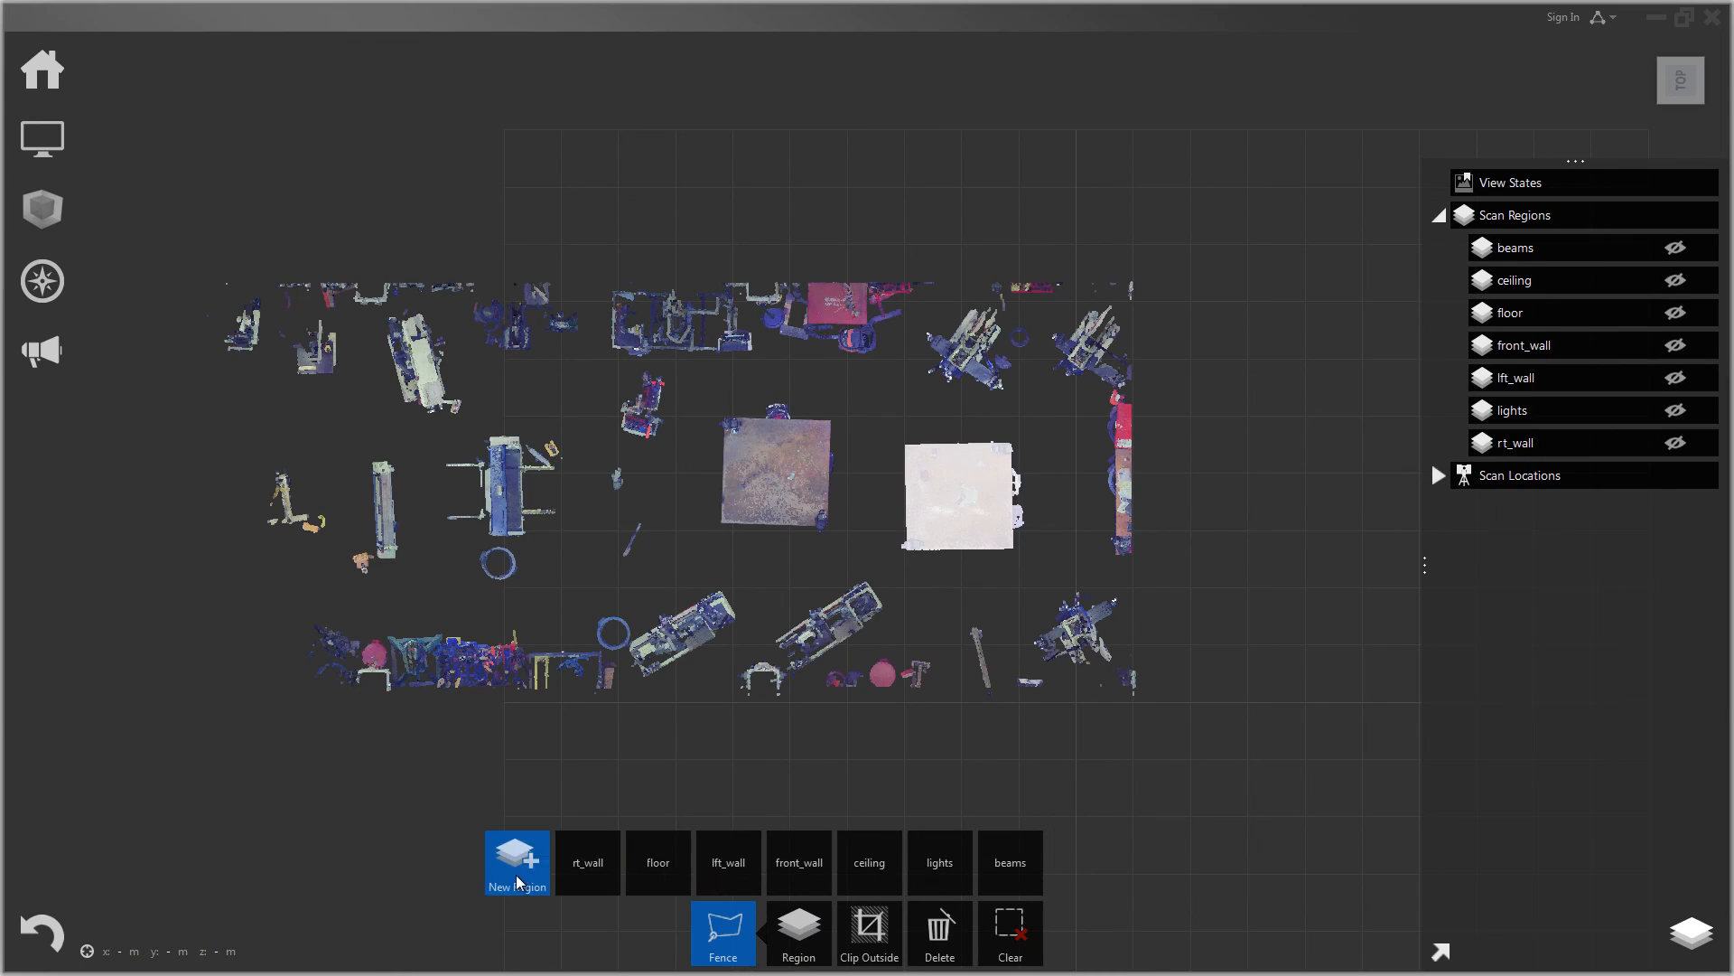
{"action": "left_click", "coordinate": [515, 863]}
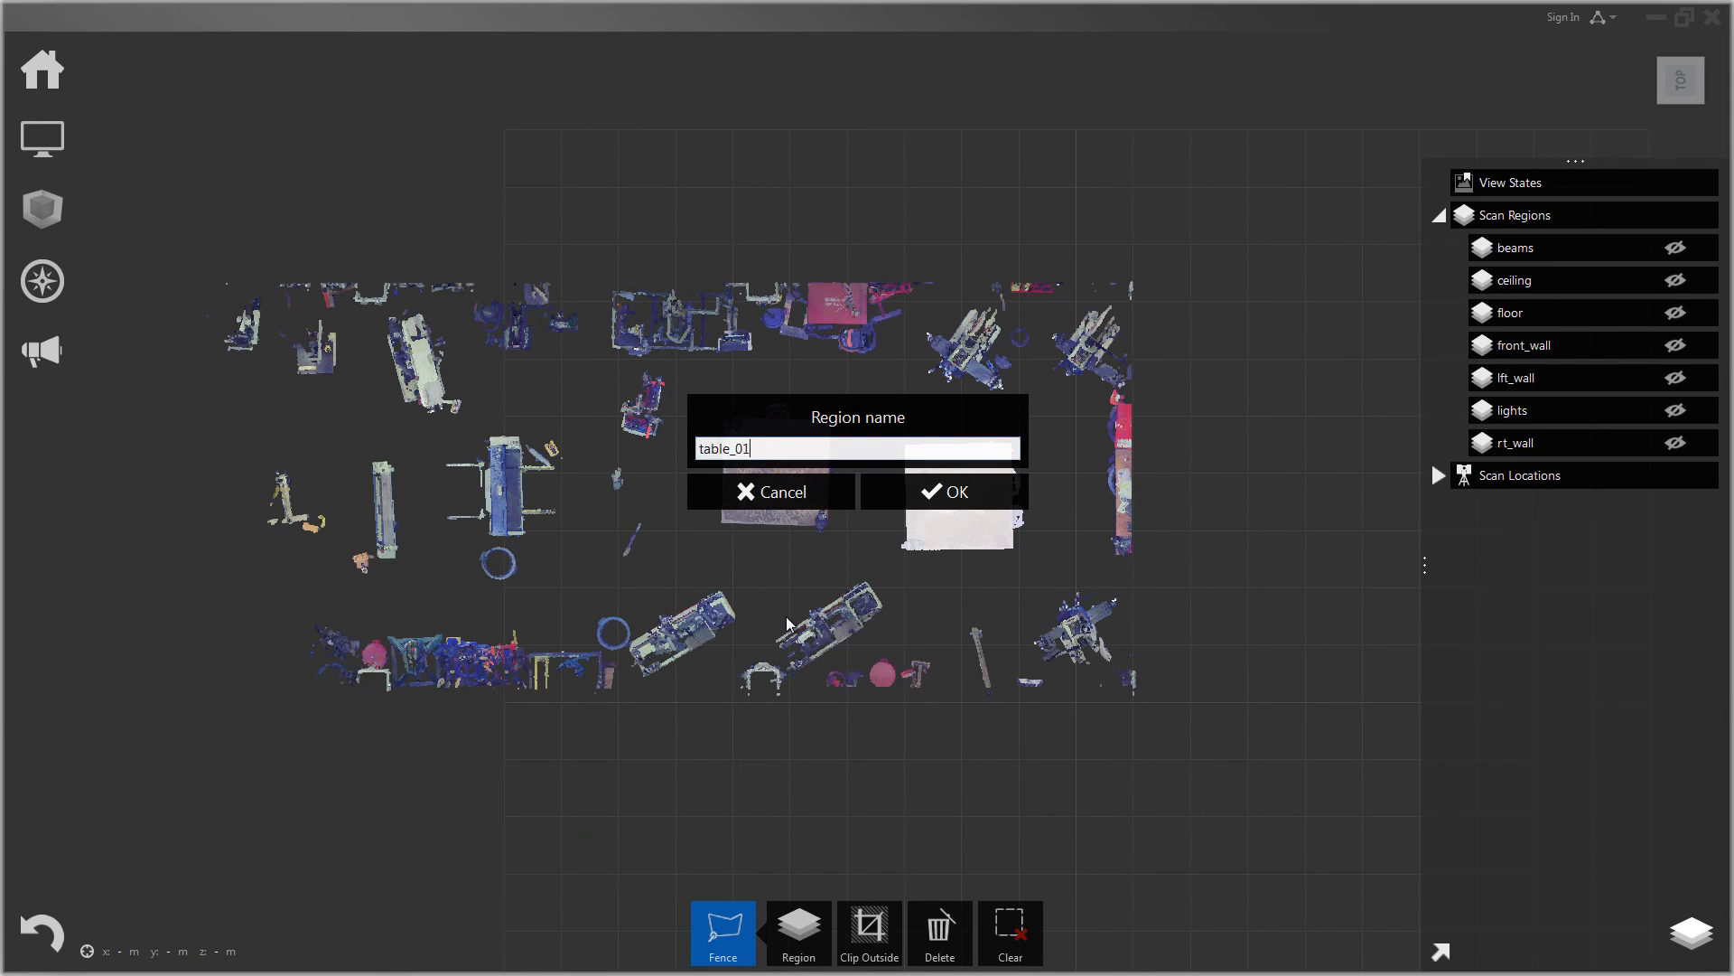
{"action": "left_click", "coordinate": [945, 491]}
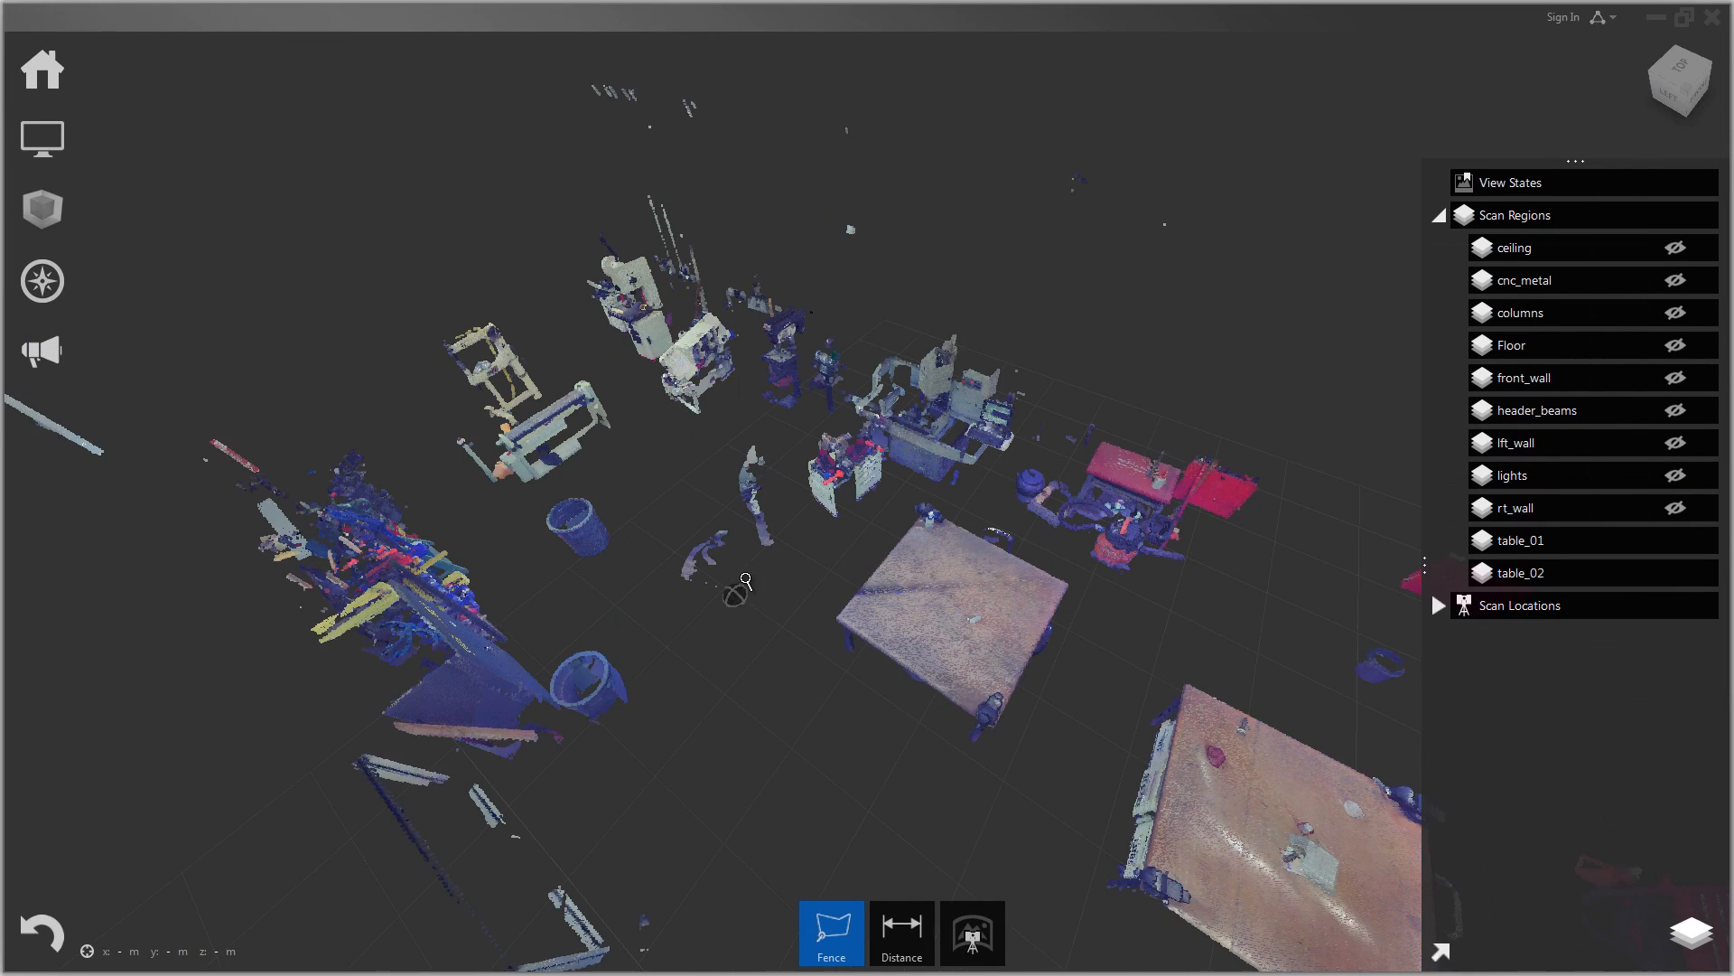
Step: Fence-outline the stray person points between the tables and clip away the points inside
{"action": "left_click_drag", "start_coordinate": [746, 580], "coordinate": [819, 620]}
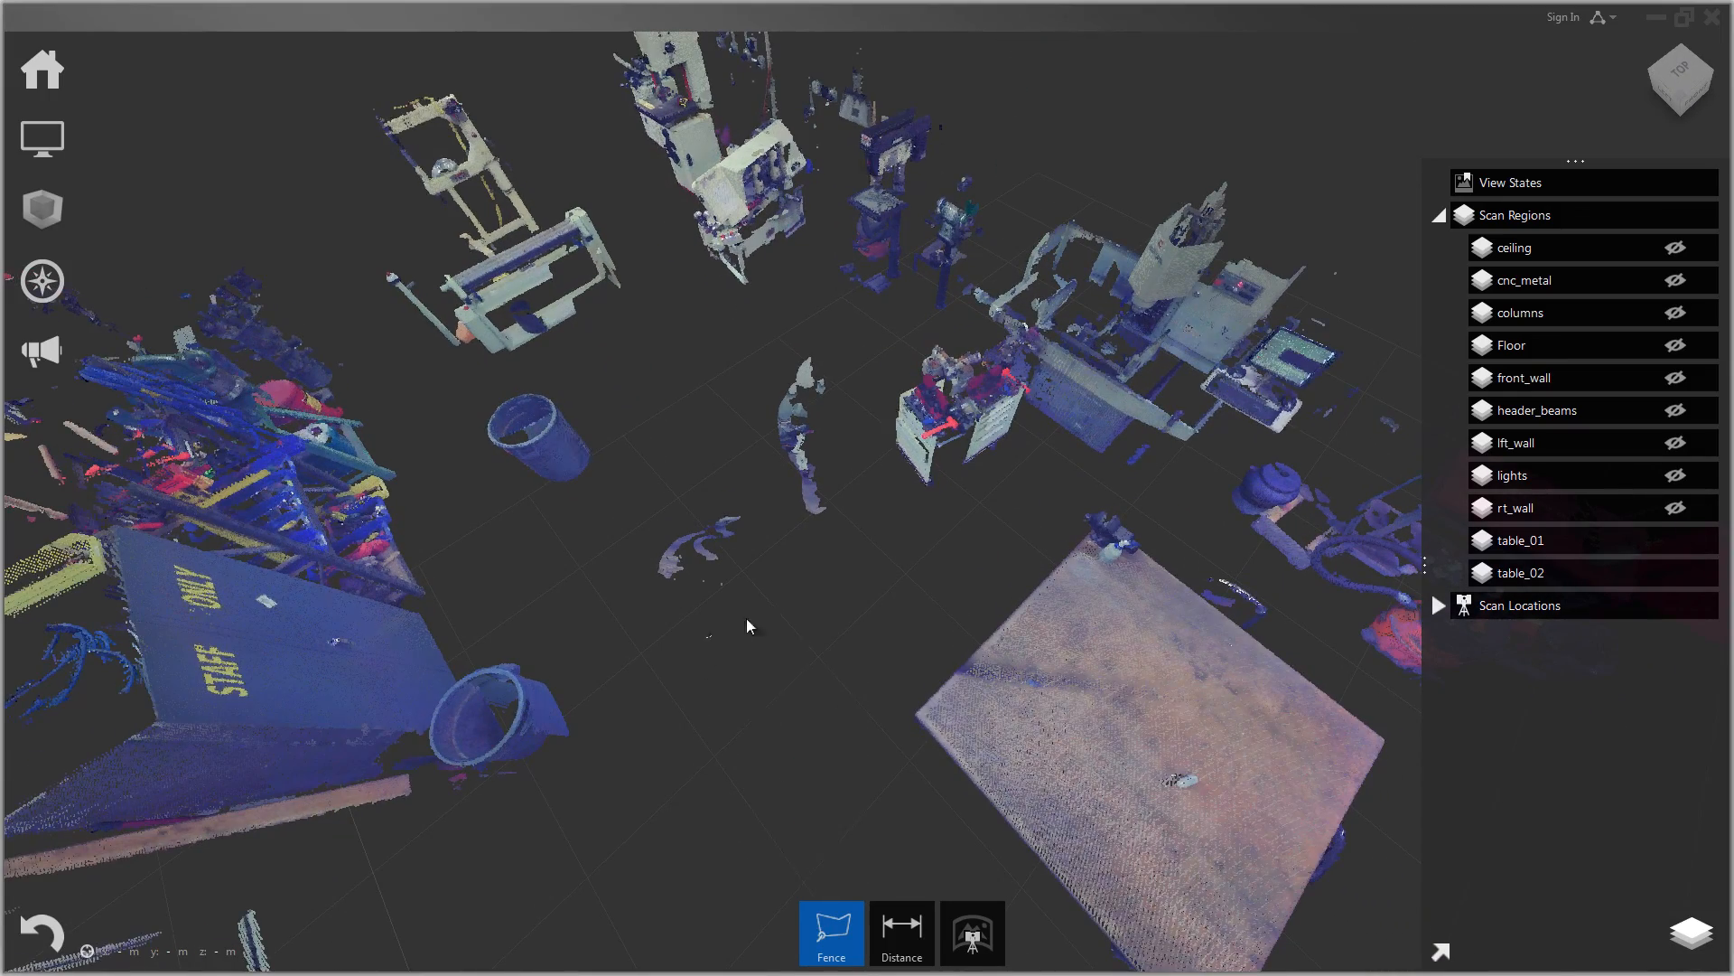
{"action": "left_click_drag", "start_coordinate": [792, 338], "coordinate": [750, 628]}
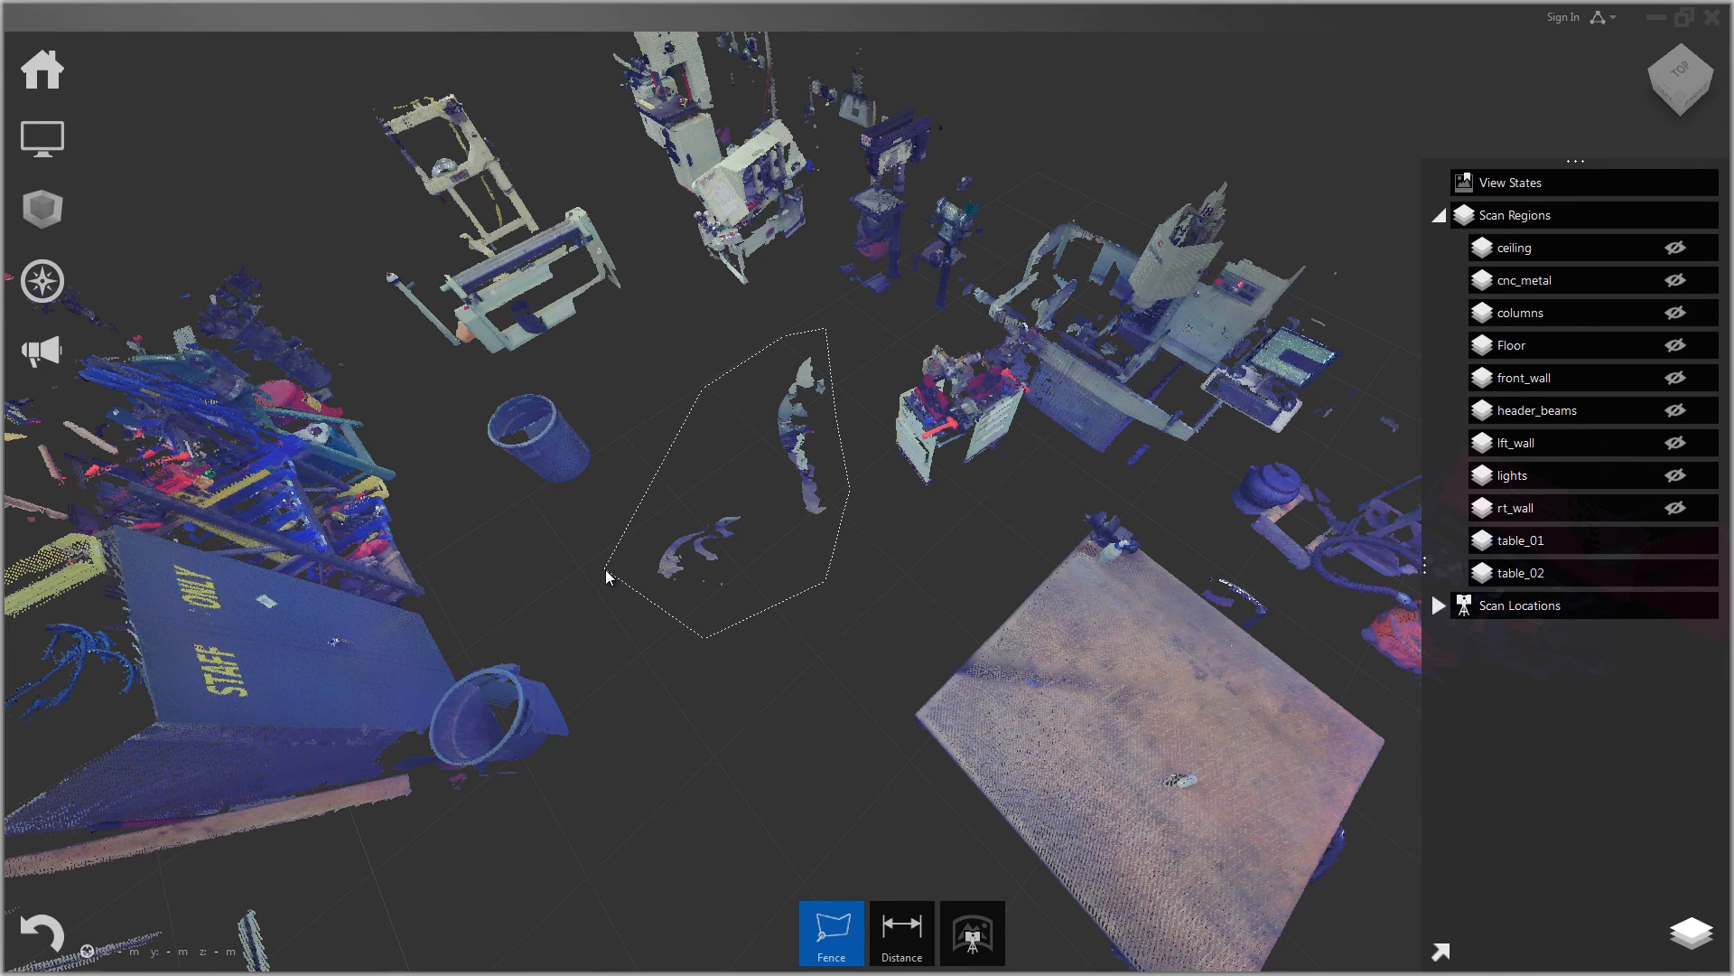
{"action": "mouse_move", "coordinate": [619, 560]}
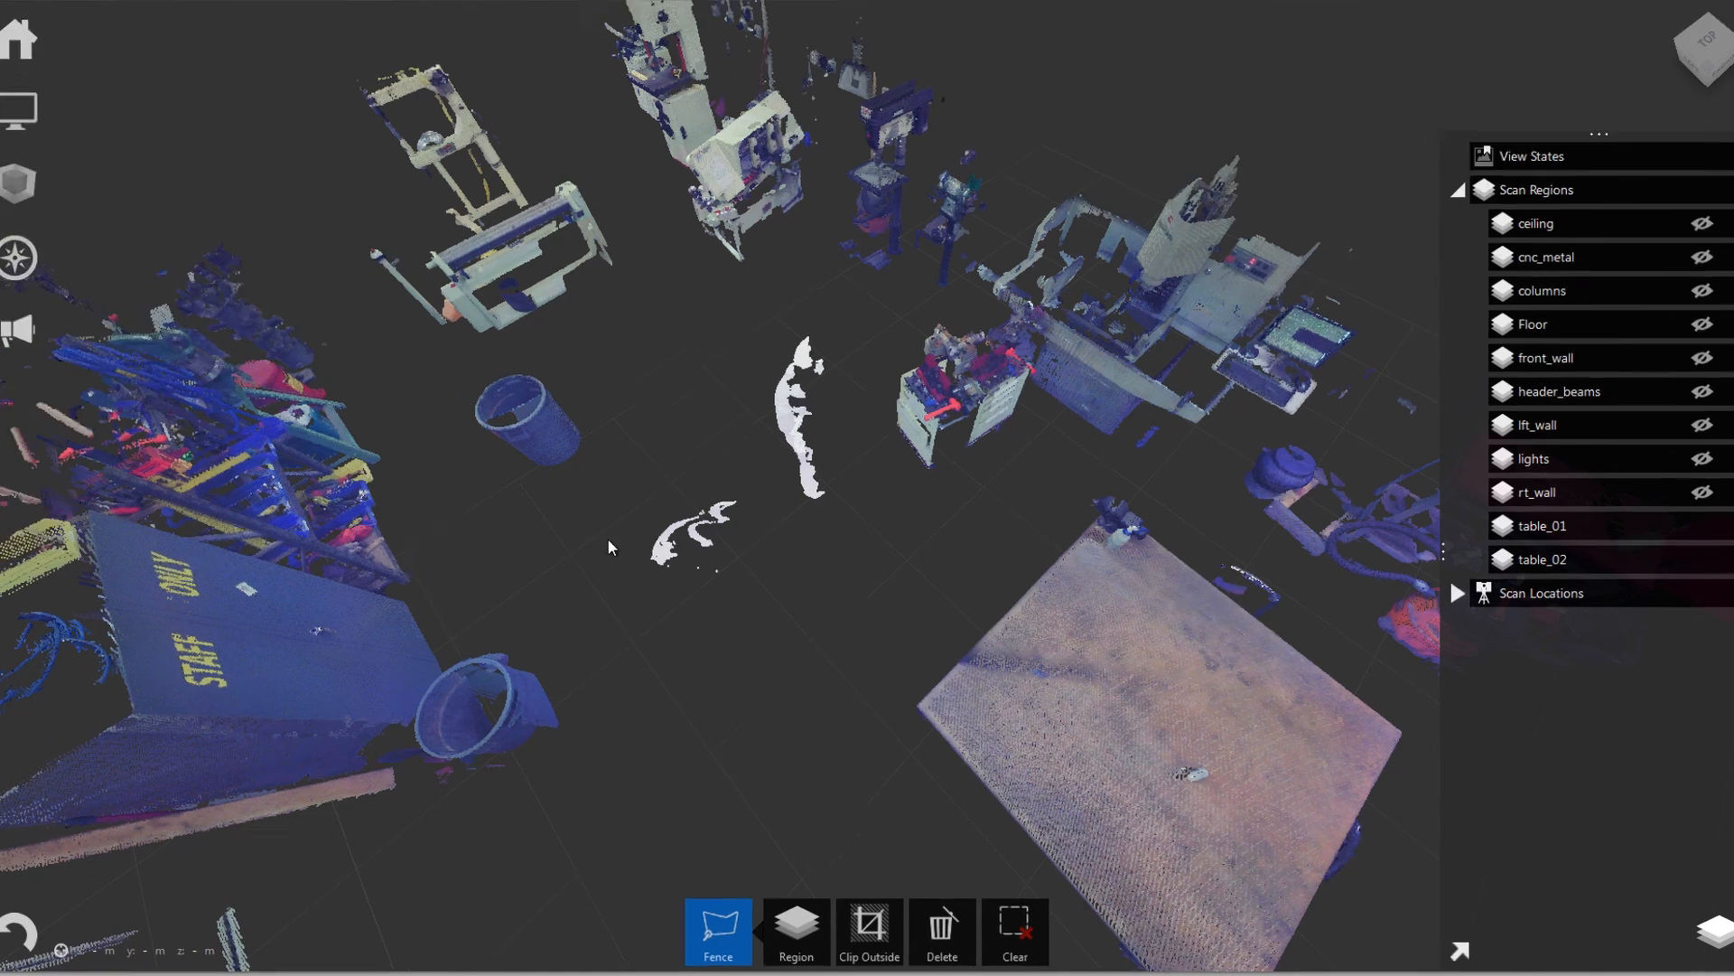
{"action": "left_click", "coordinate": [869, 929]}
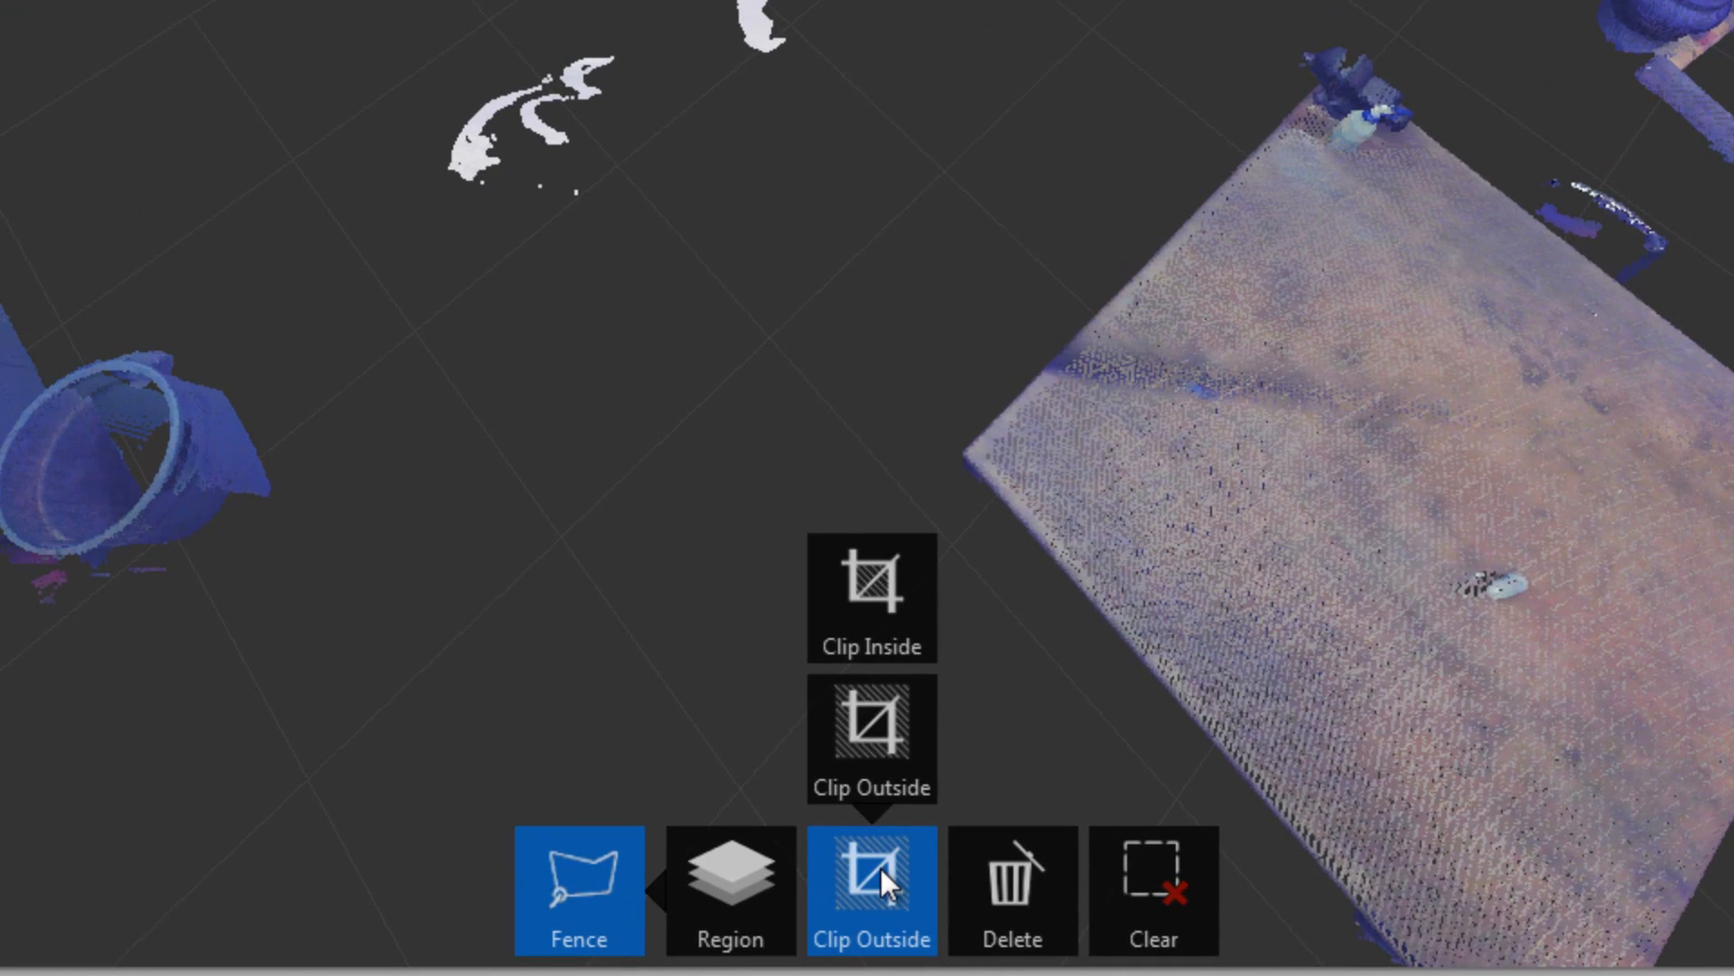
{"action": "mouse_move", "coordinate": [872, 598]}
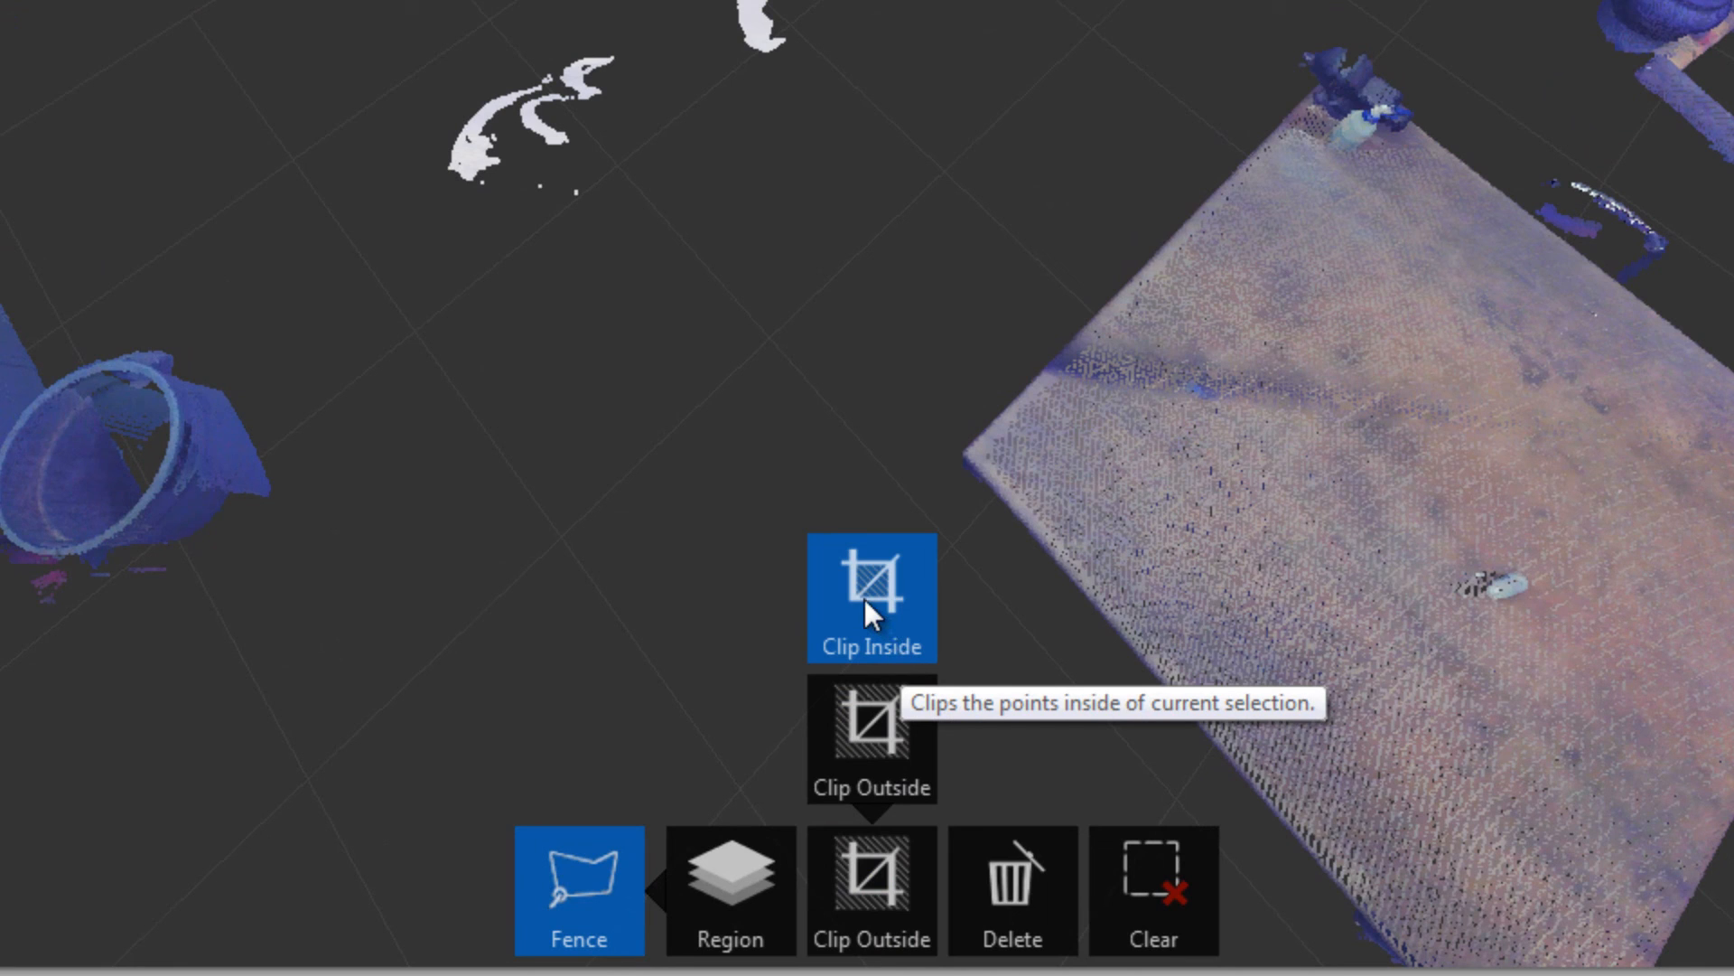
{"action": "left_click", "coordinate": [871, 598]}
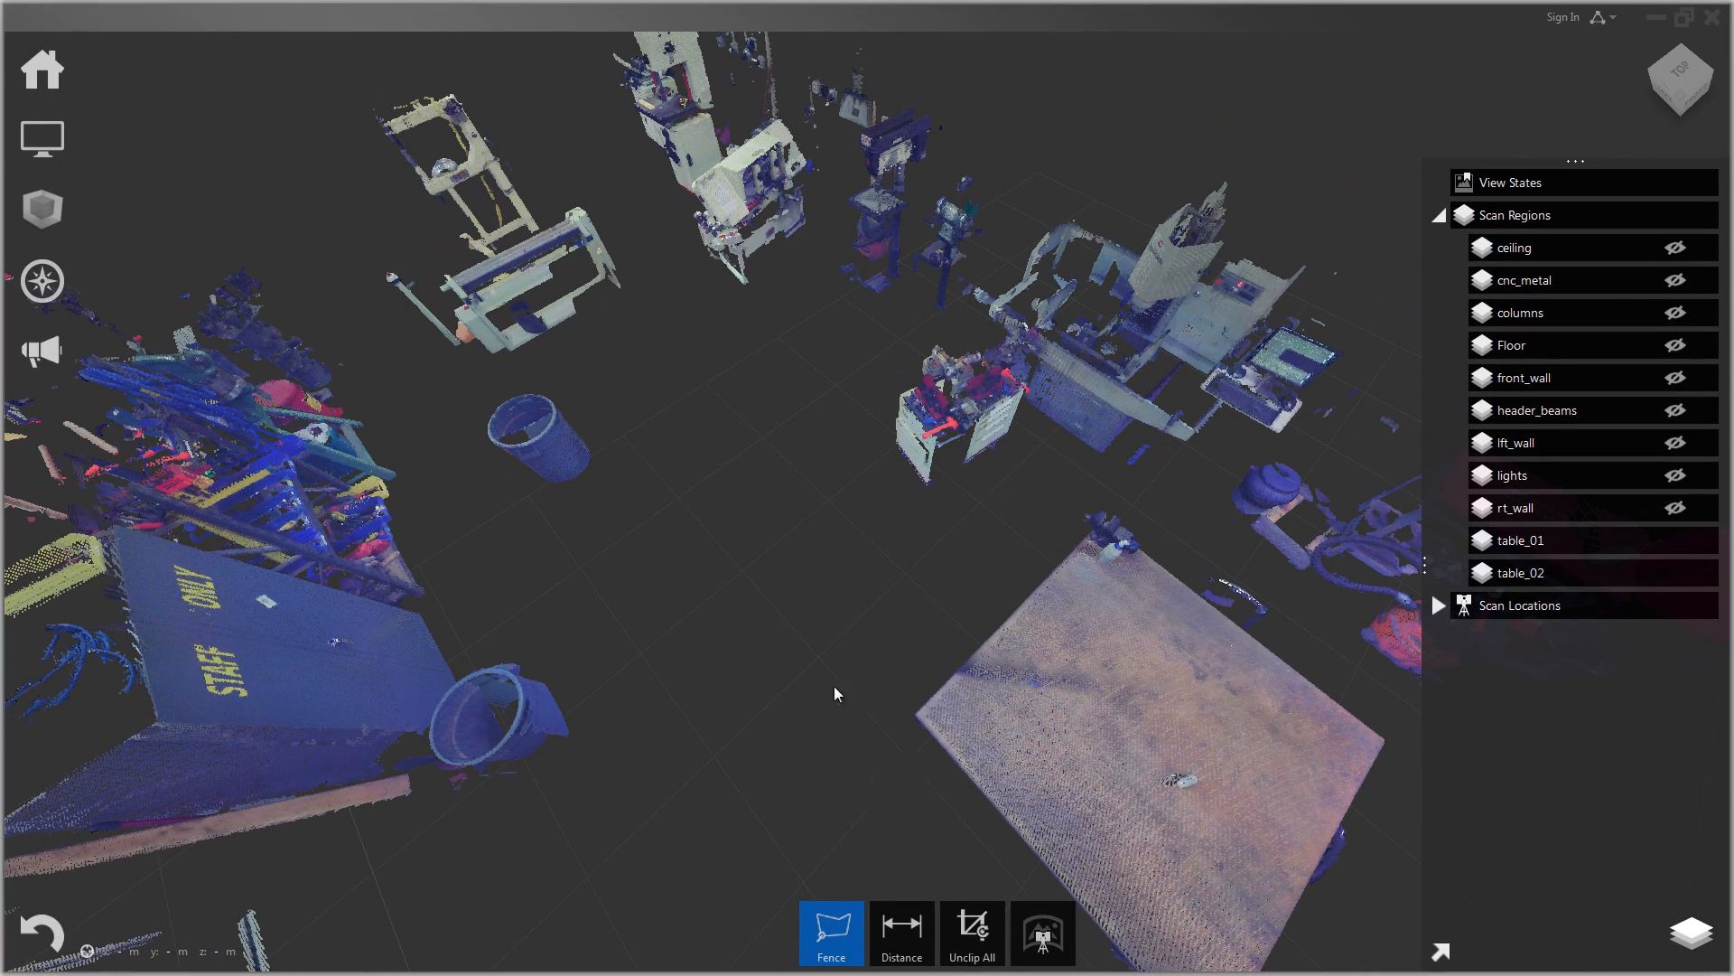
Step: Restore the most recently clipped person points with Unclip Last
{"action": "left_click", "coordinate": [972, 932]}
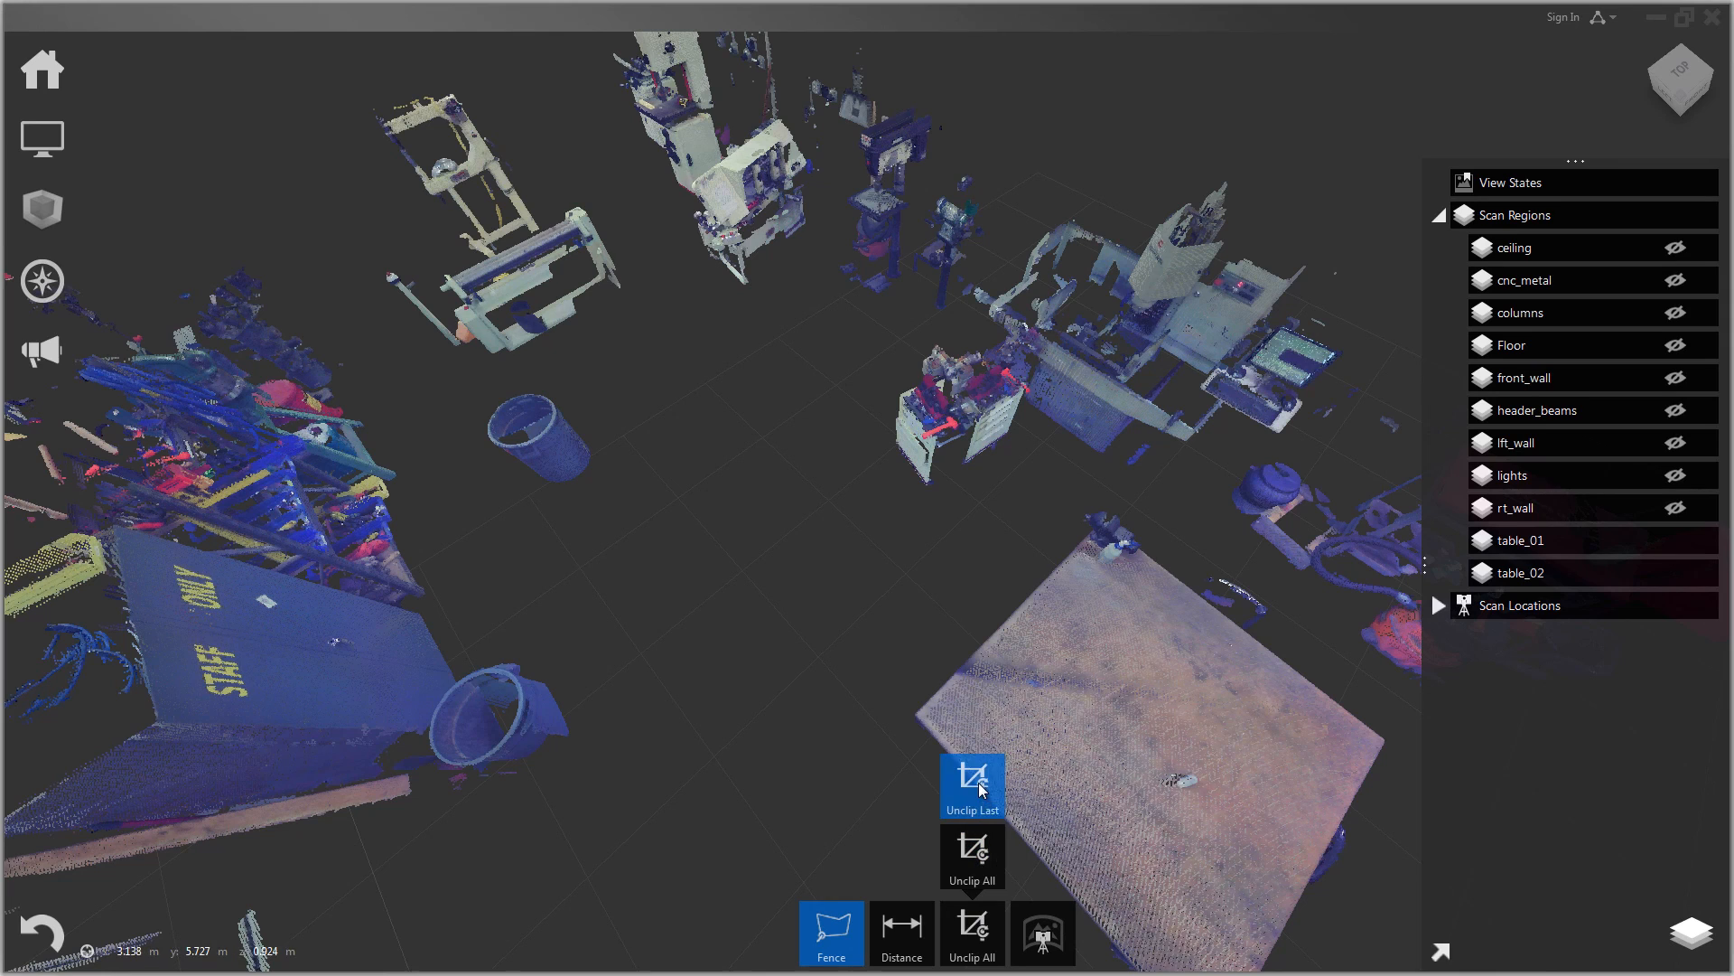
{"action": "mouse_move", "coordinate": [703, 416]}
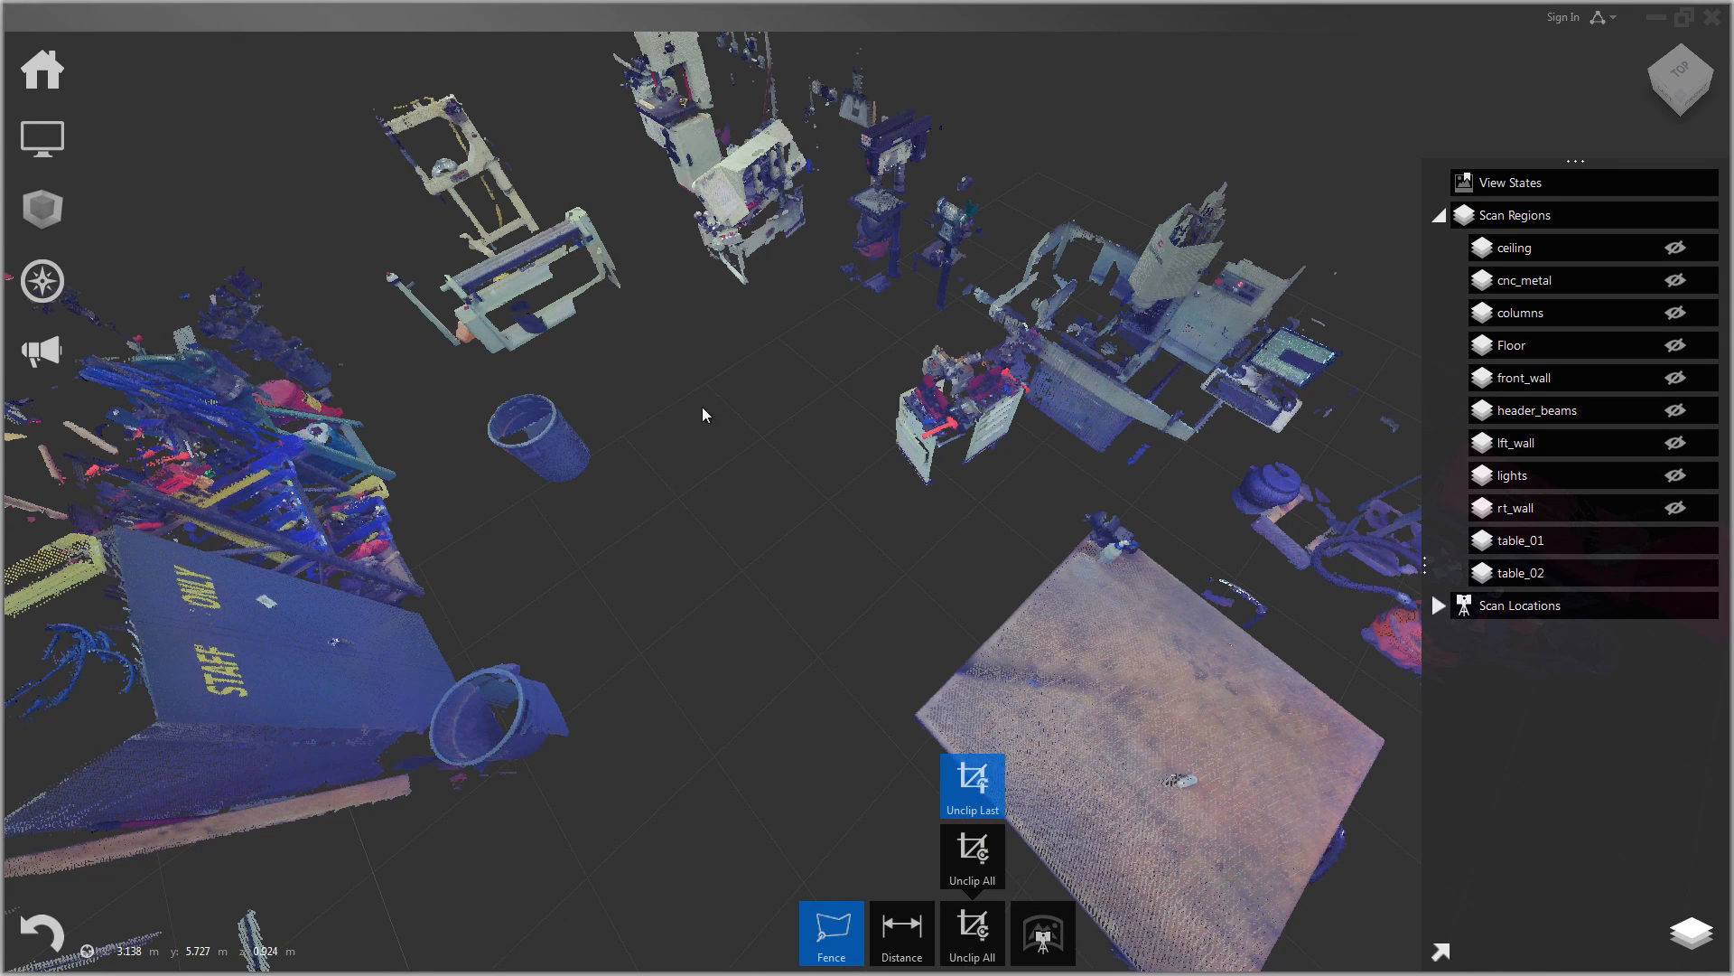
{"action": "left_click", "coordinate": [970, 786]}
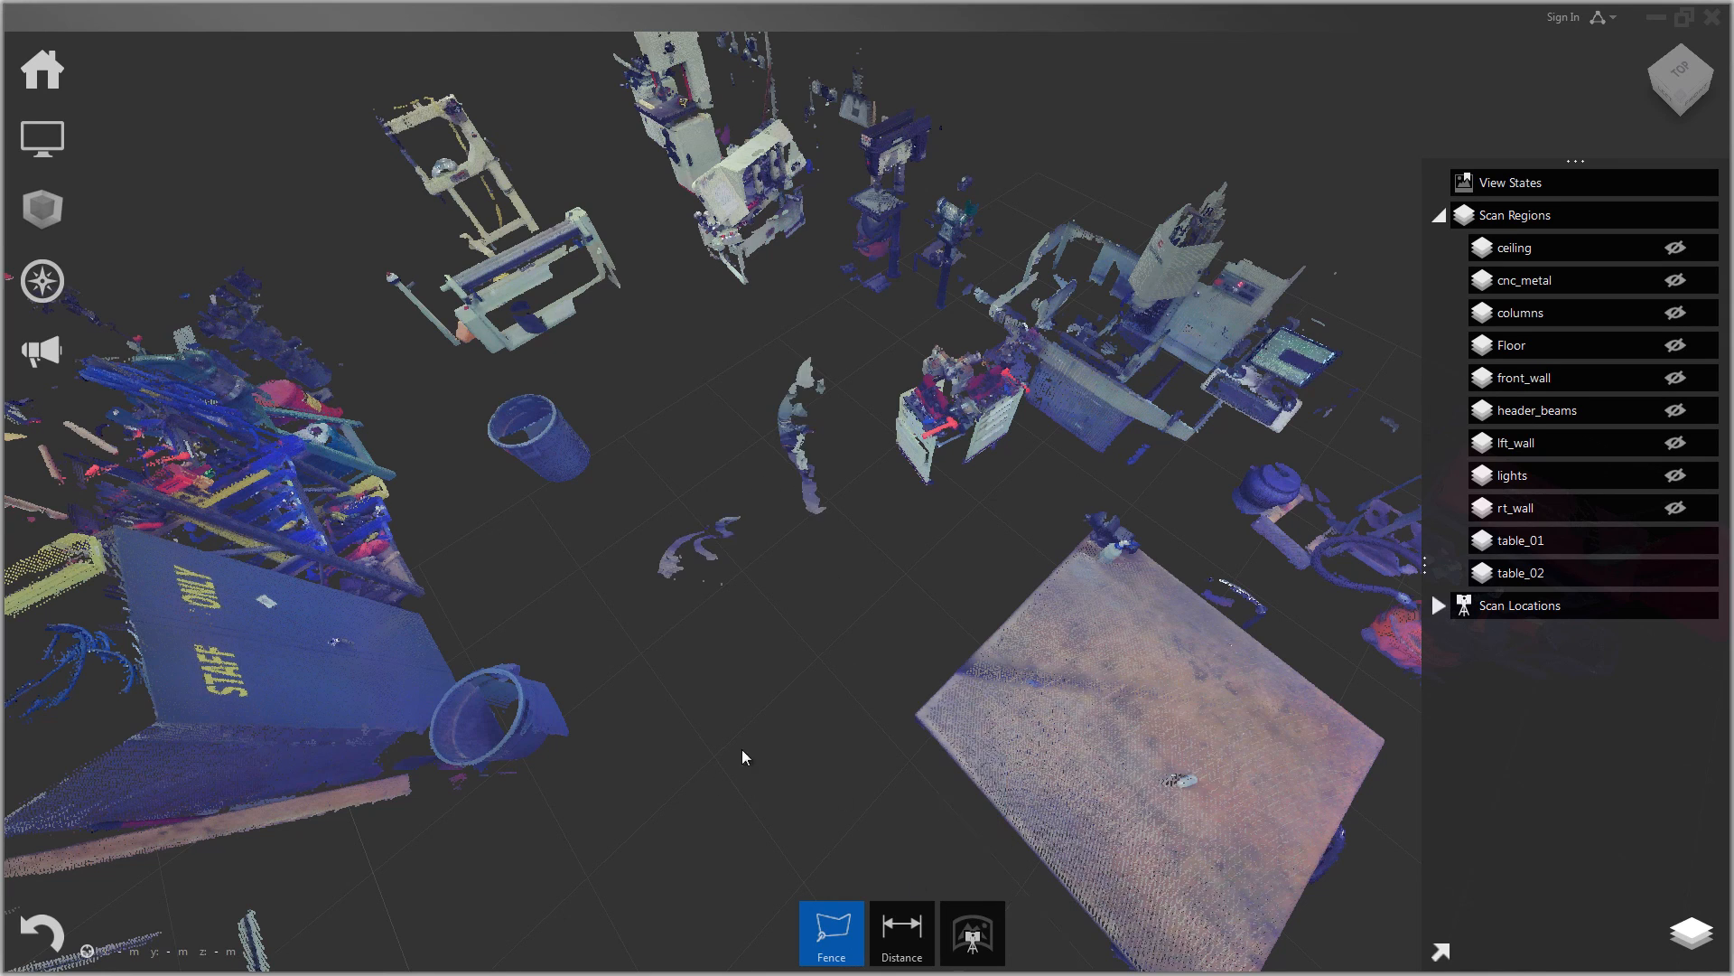
{"action": "mouse_move", "coordinate": [609, 602]}
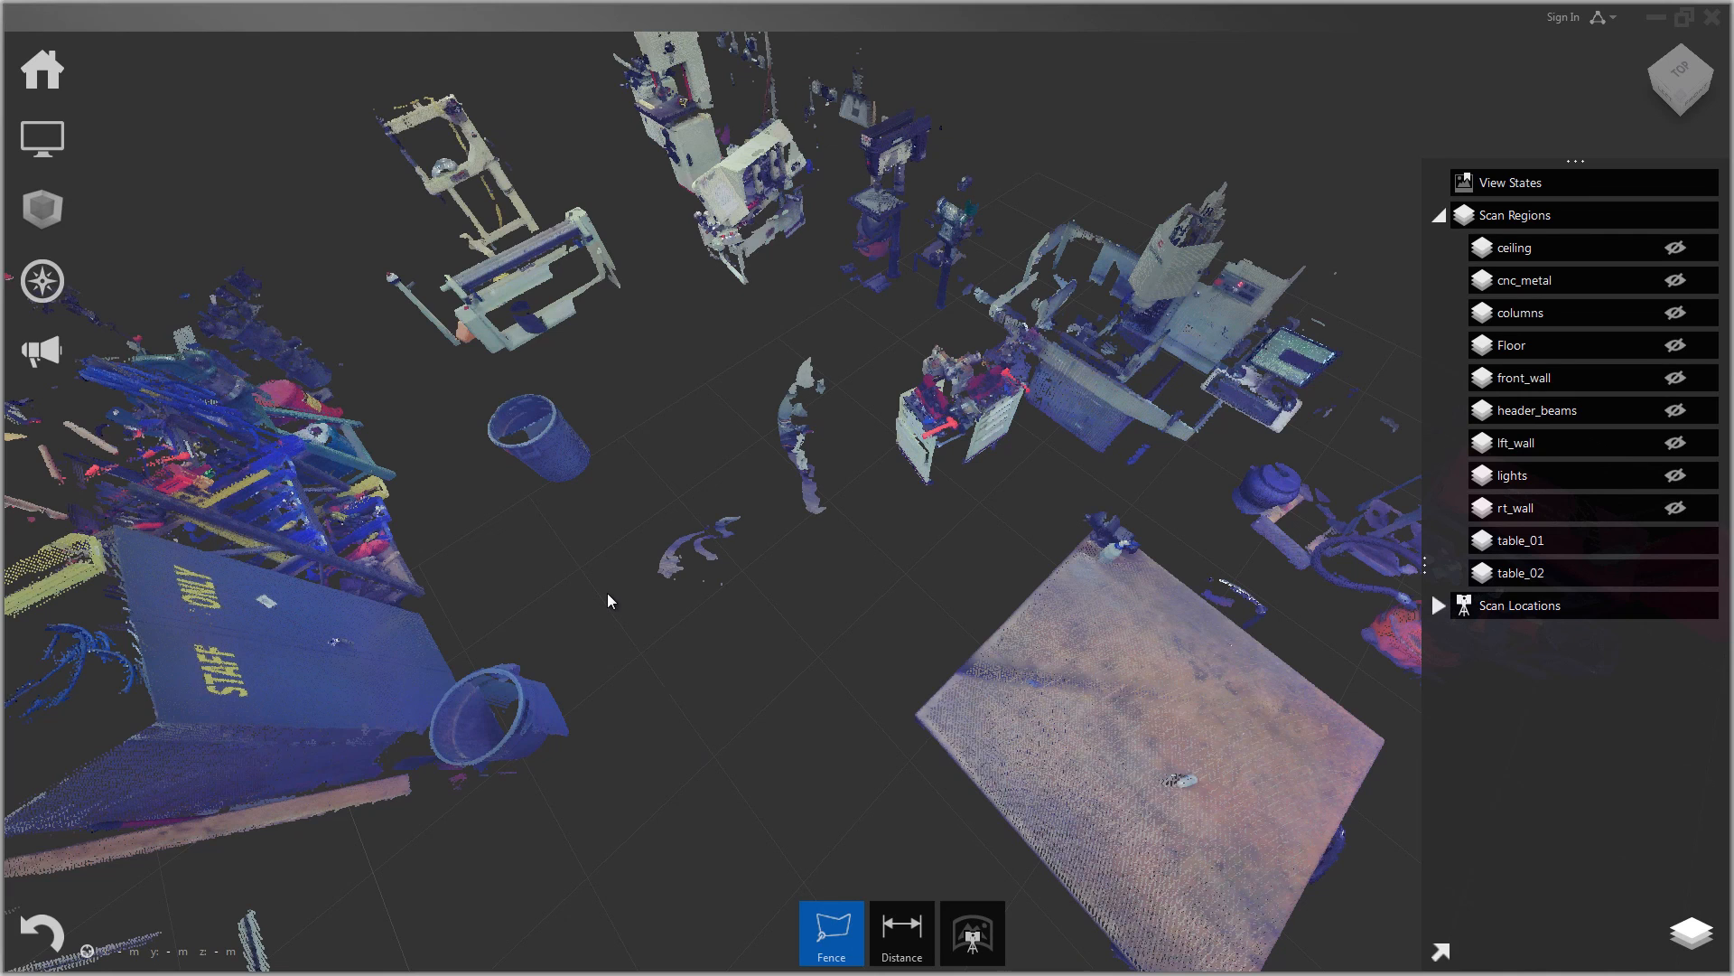